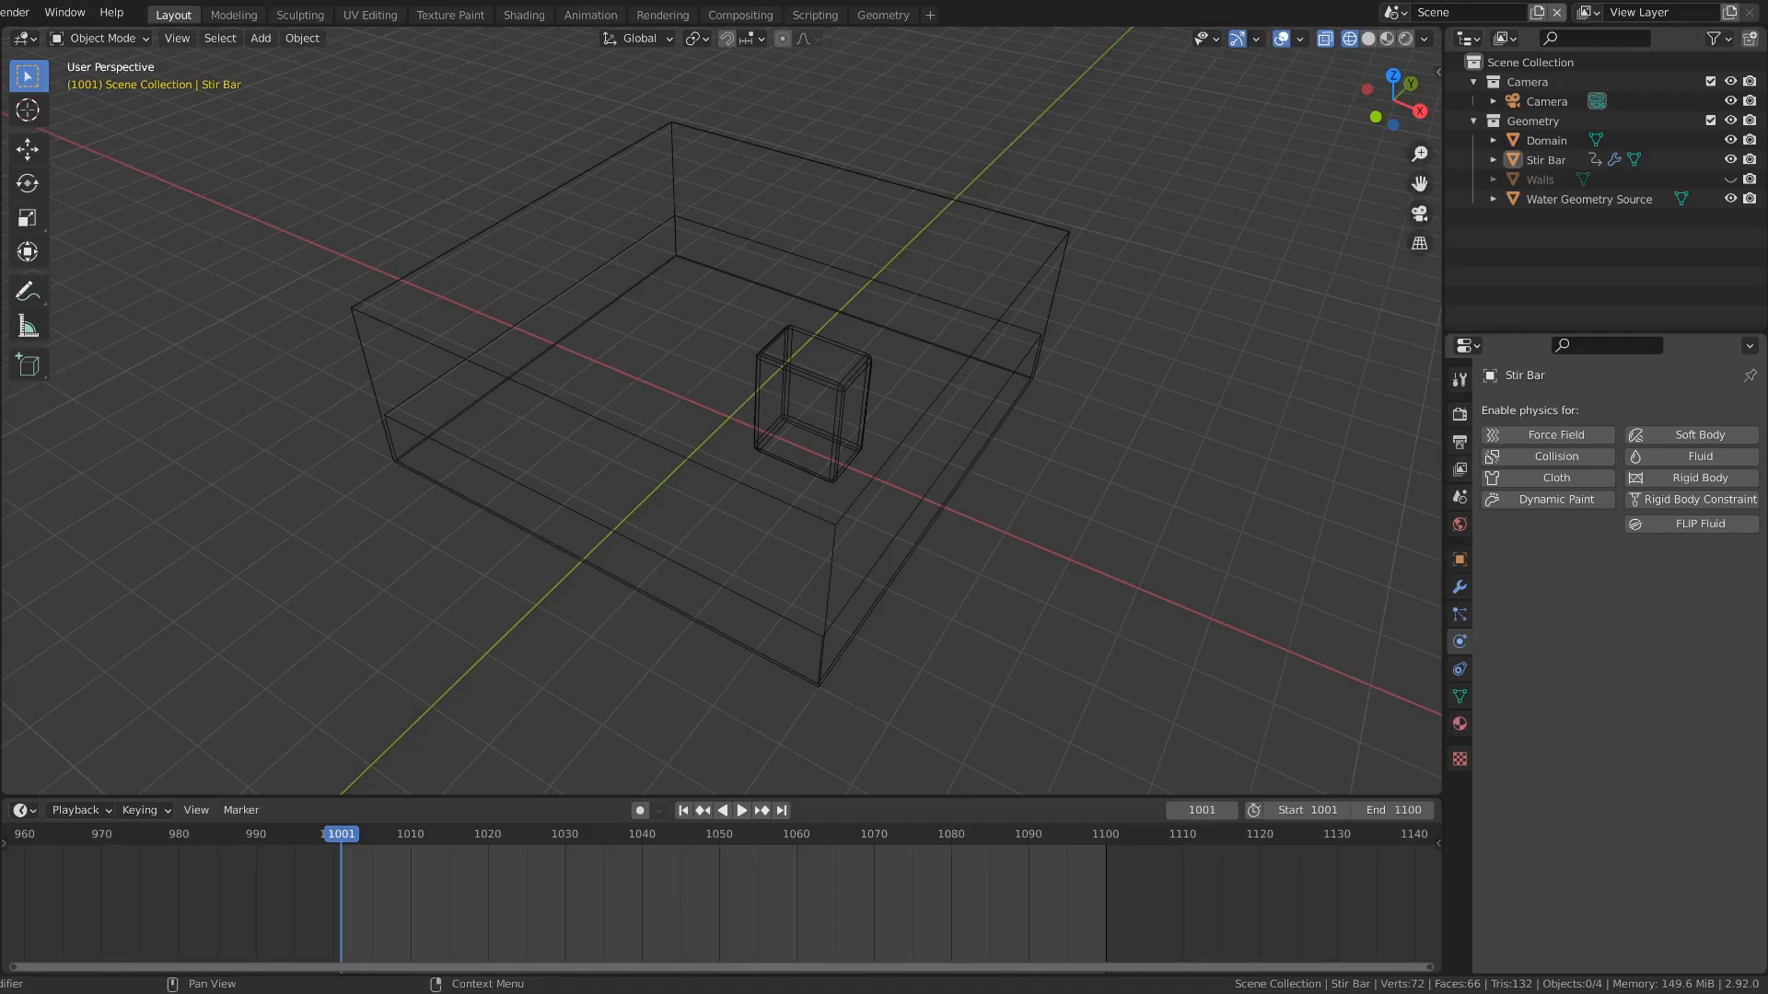
Step: Select the scene objects and rotate the stir bar into its starting pose
left_click(1589, 199)
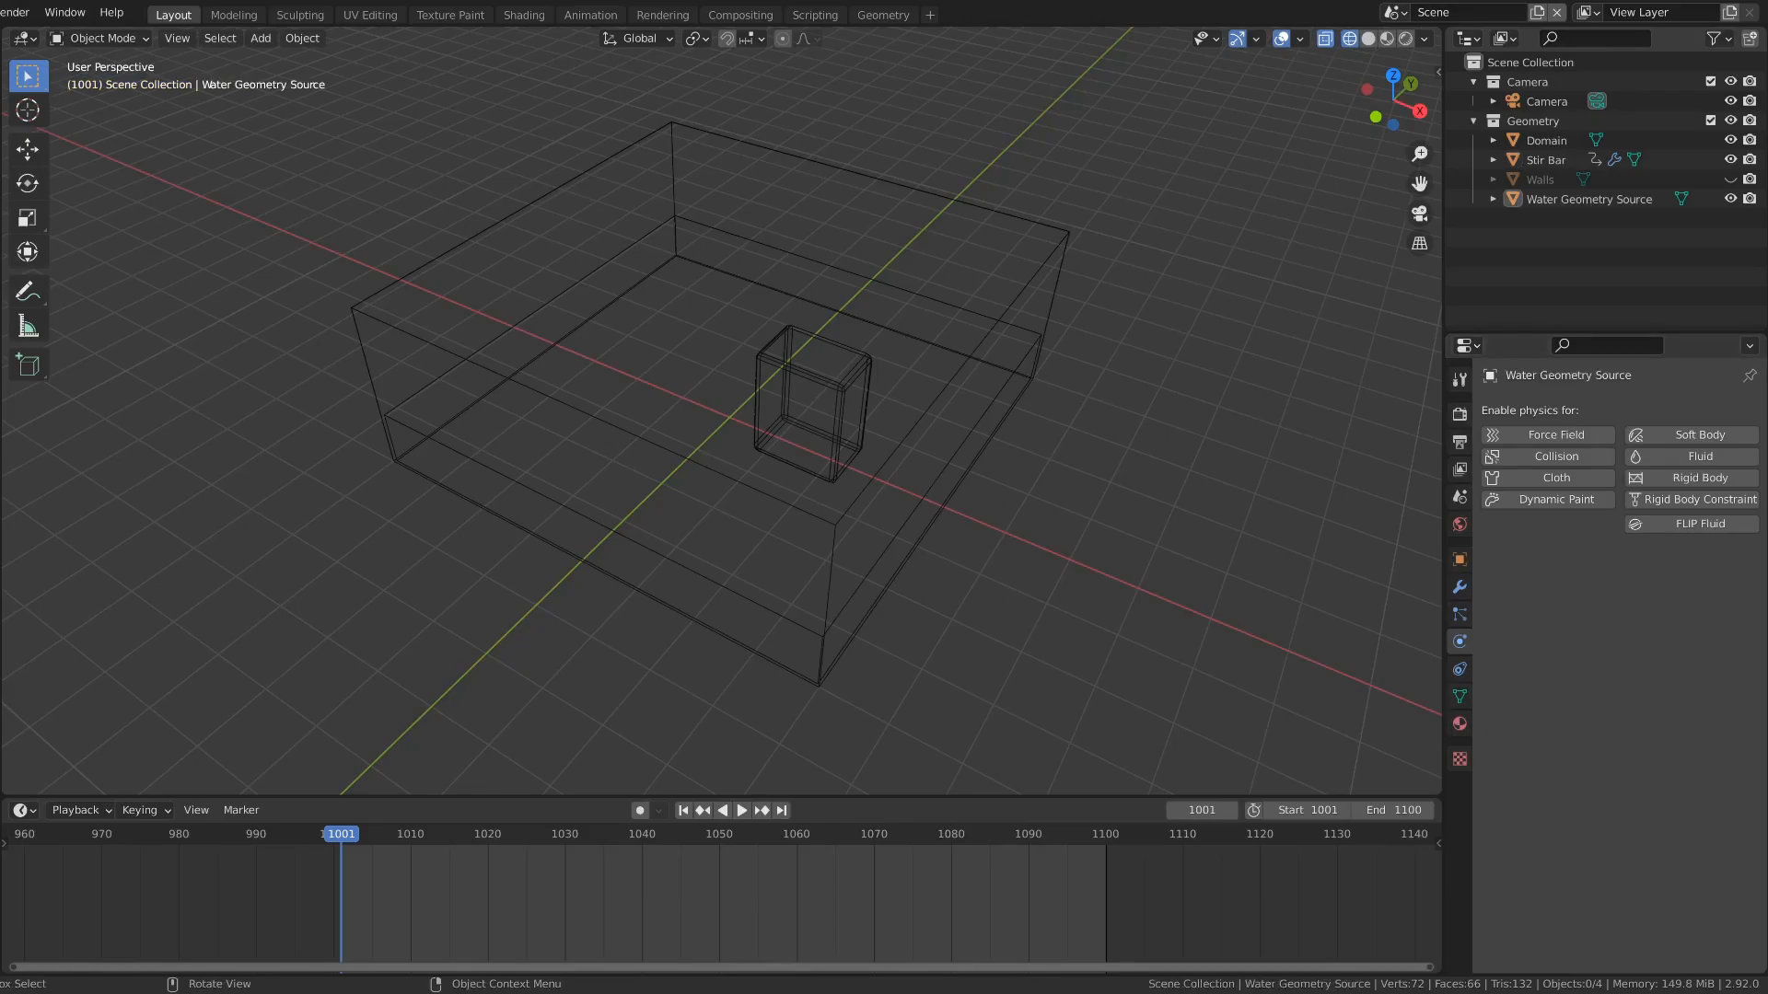
left_click(1057, 235)
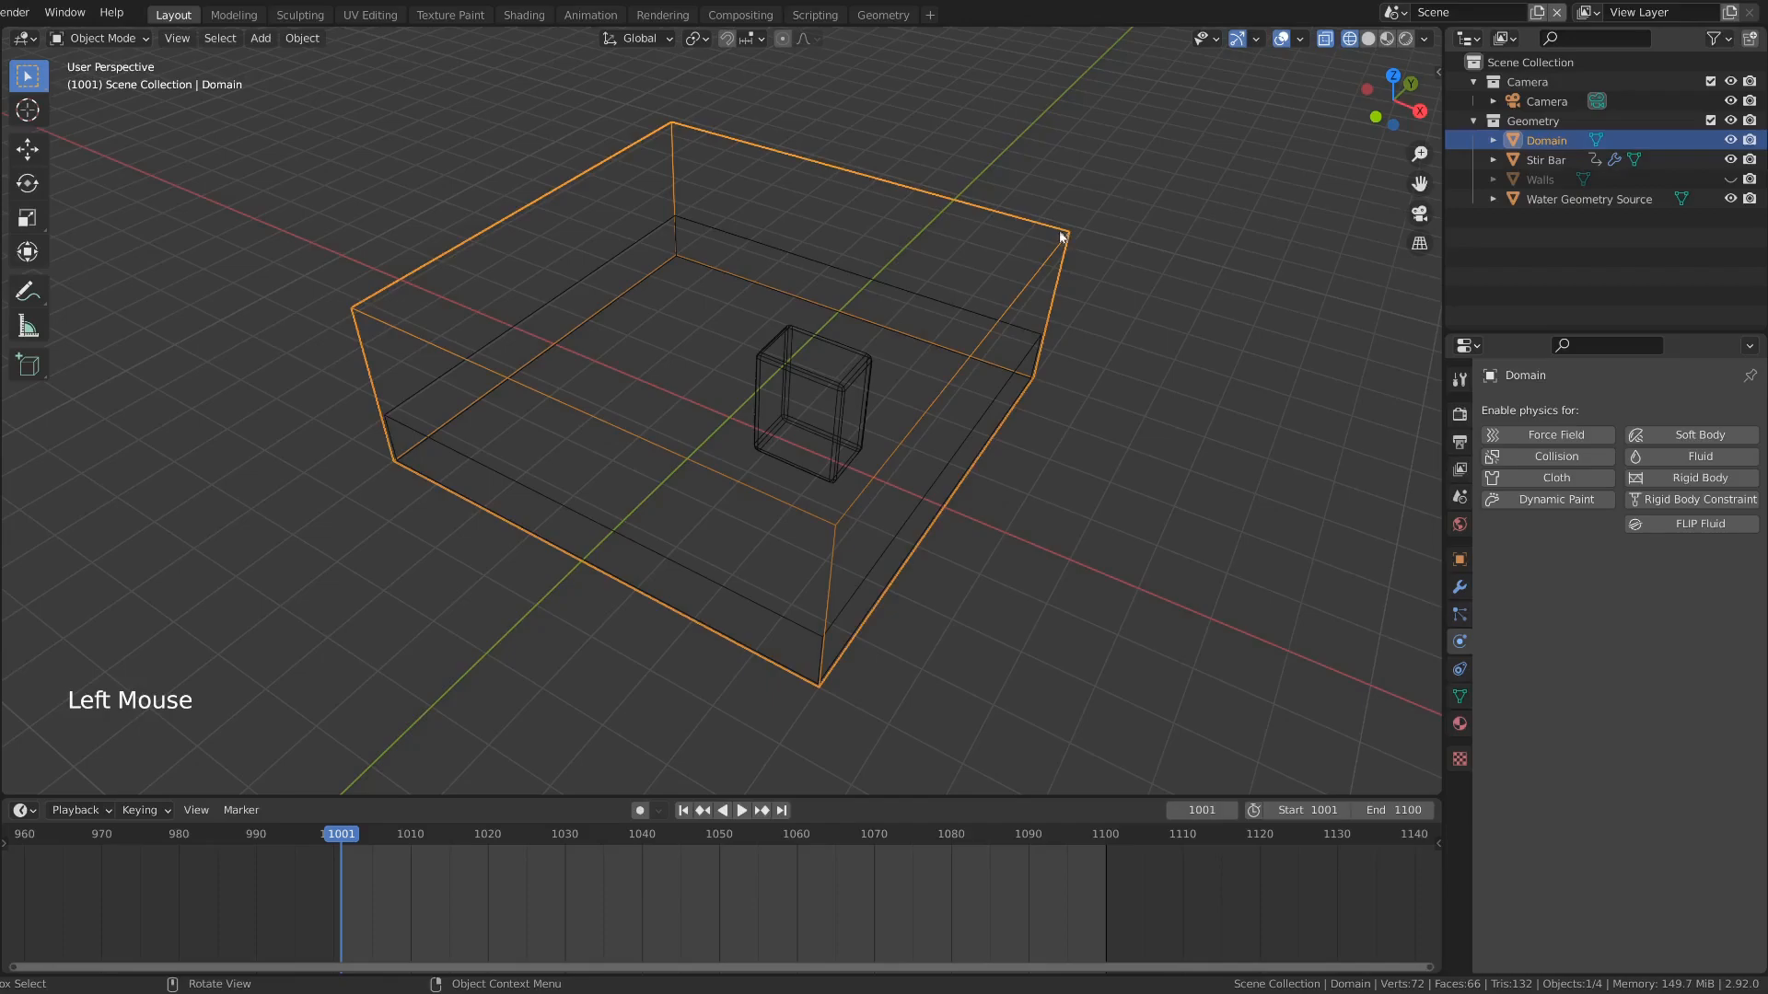
left_click(1590, 199)
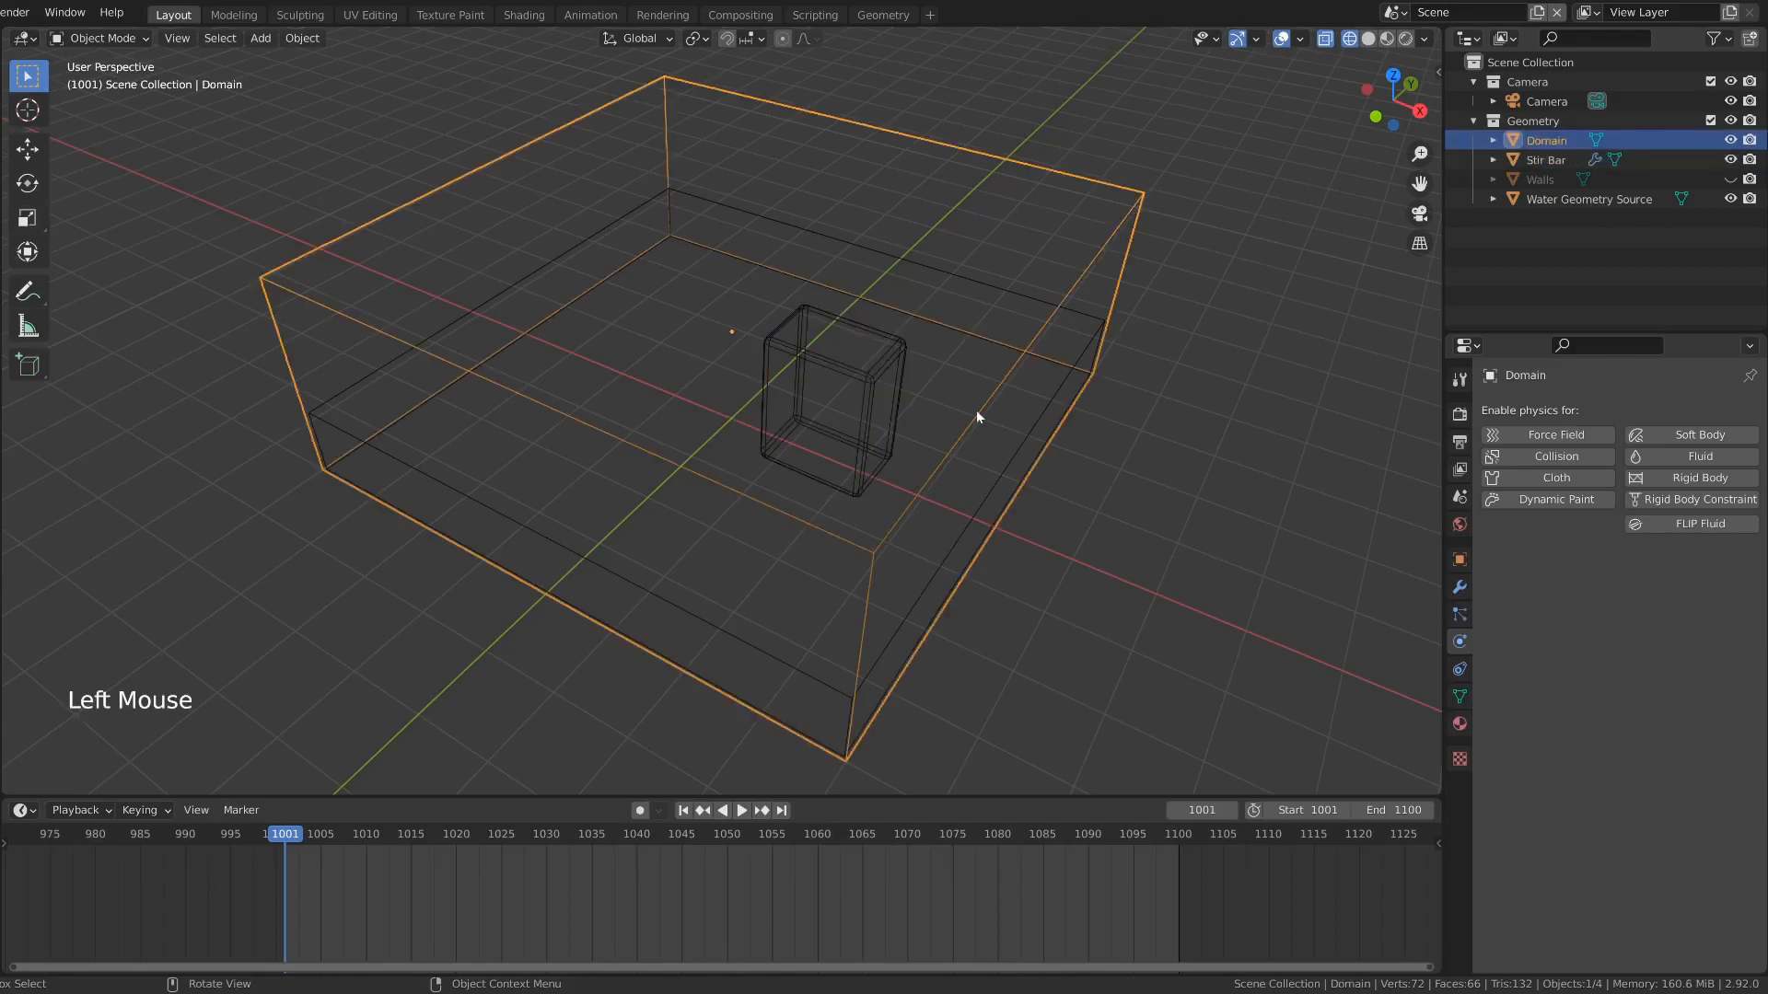
key("r")
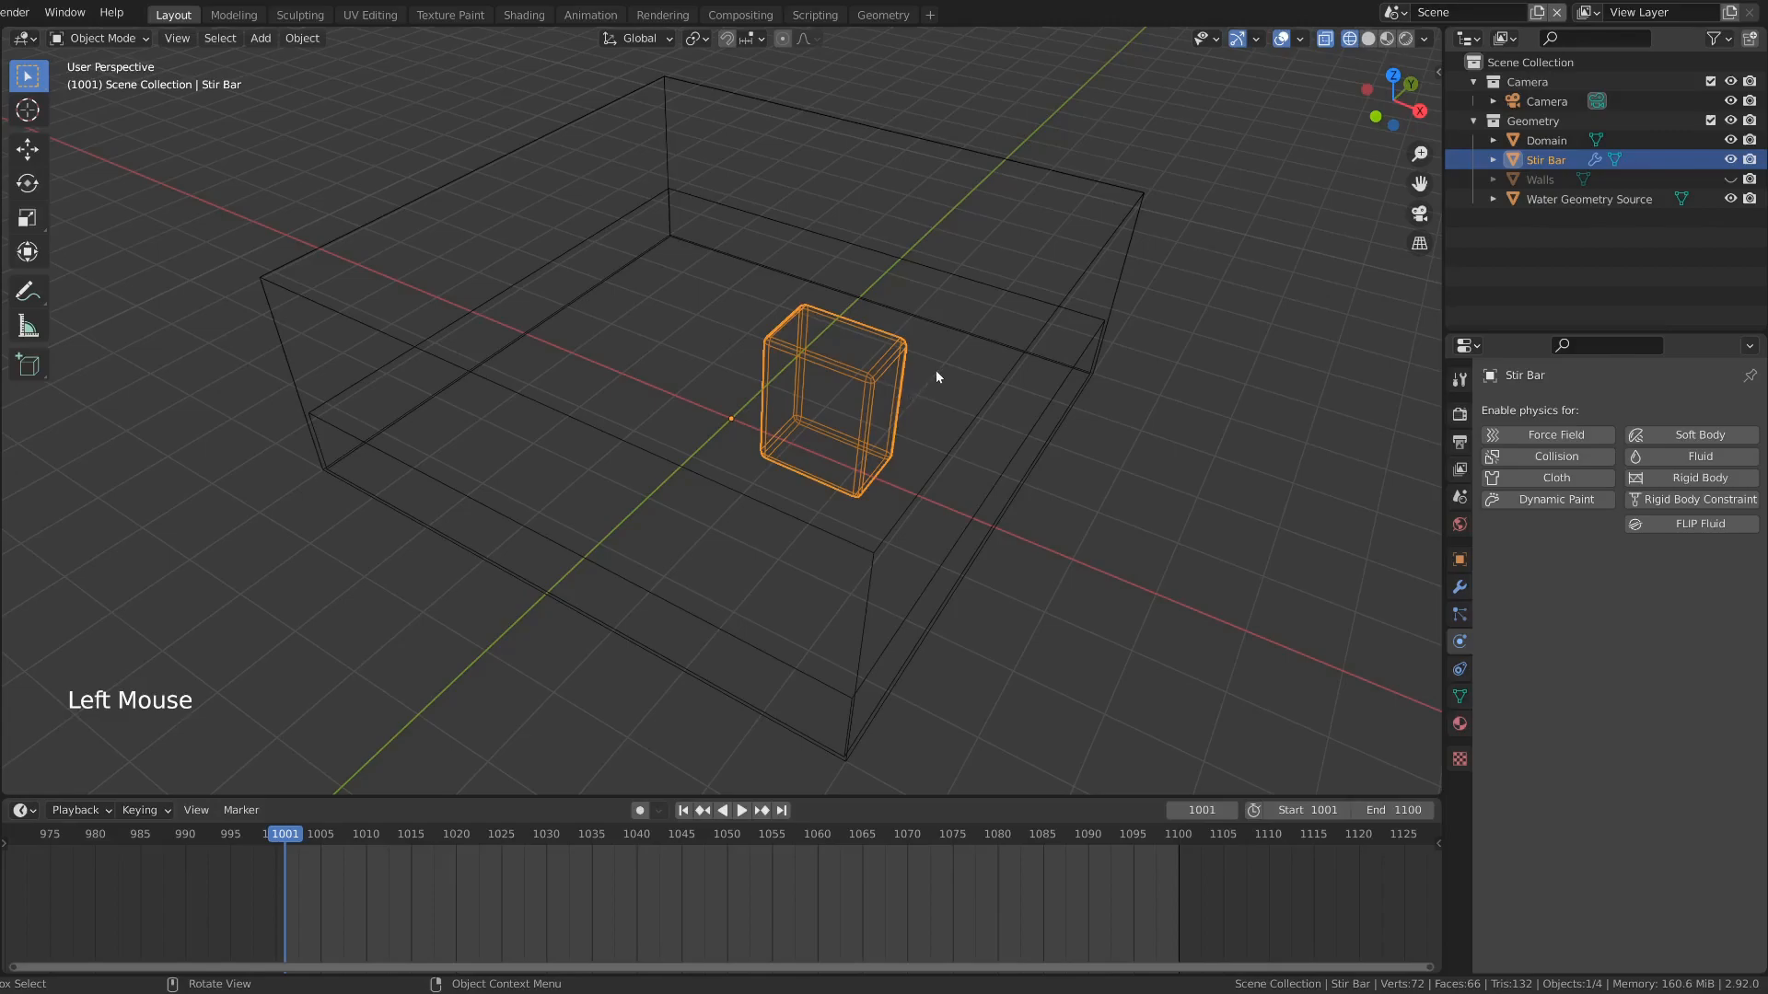
Step: Keyframe the stir bar's location and rotation, move it at frame 1100, and preview
key("I")
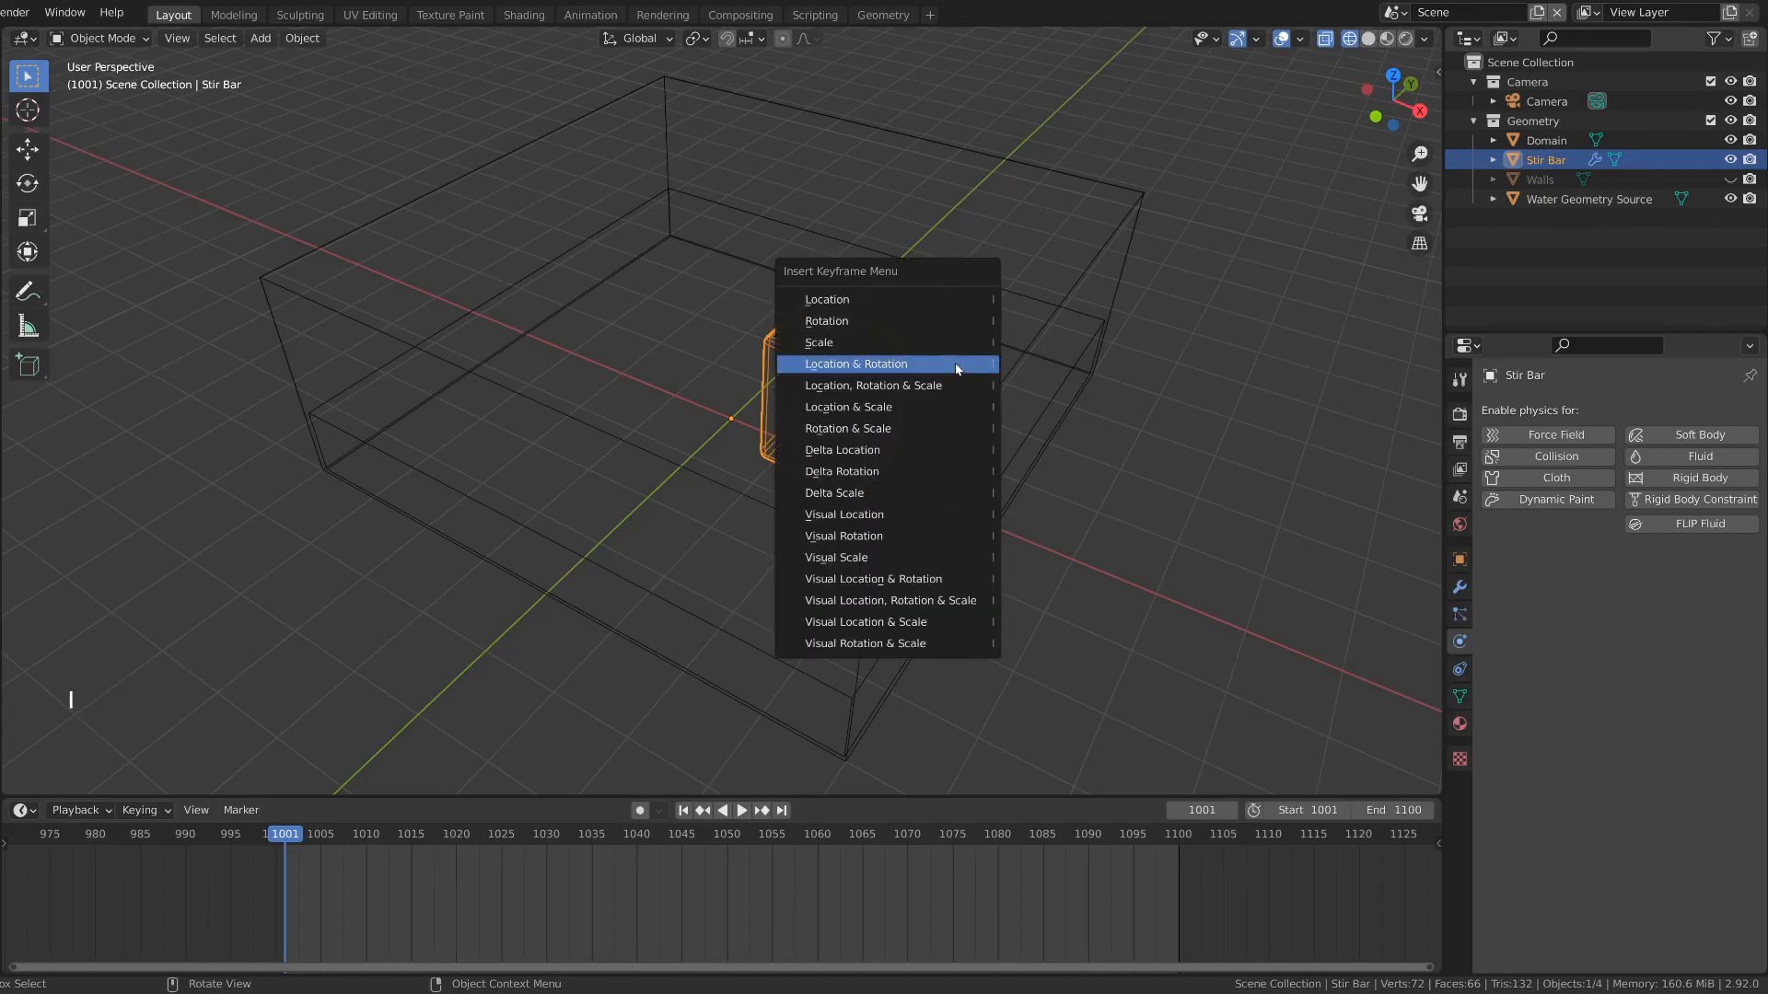
mouse_move(956, 365)
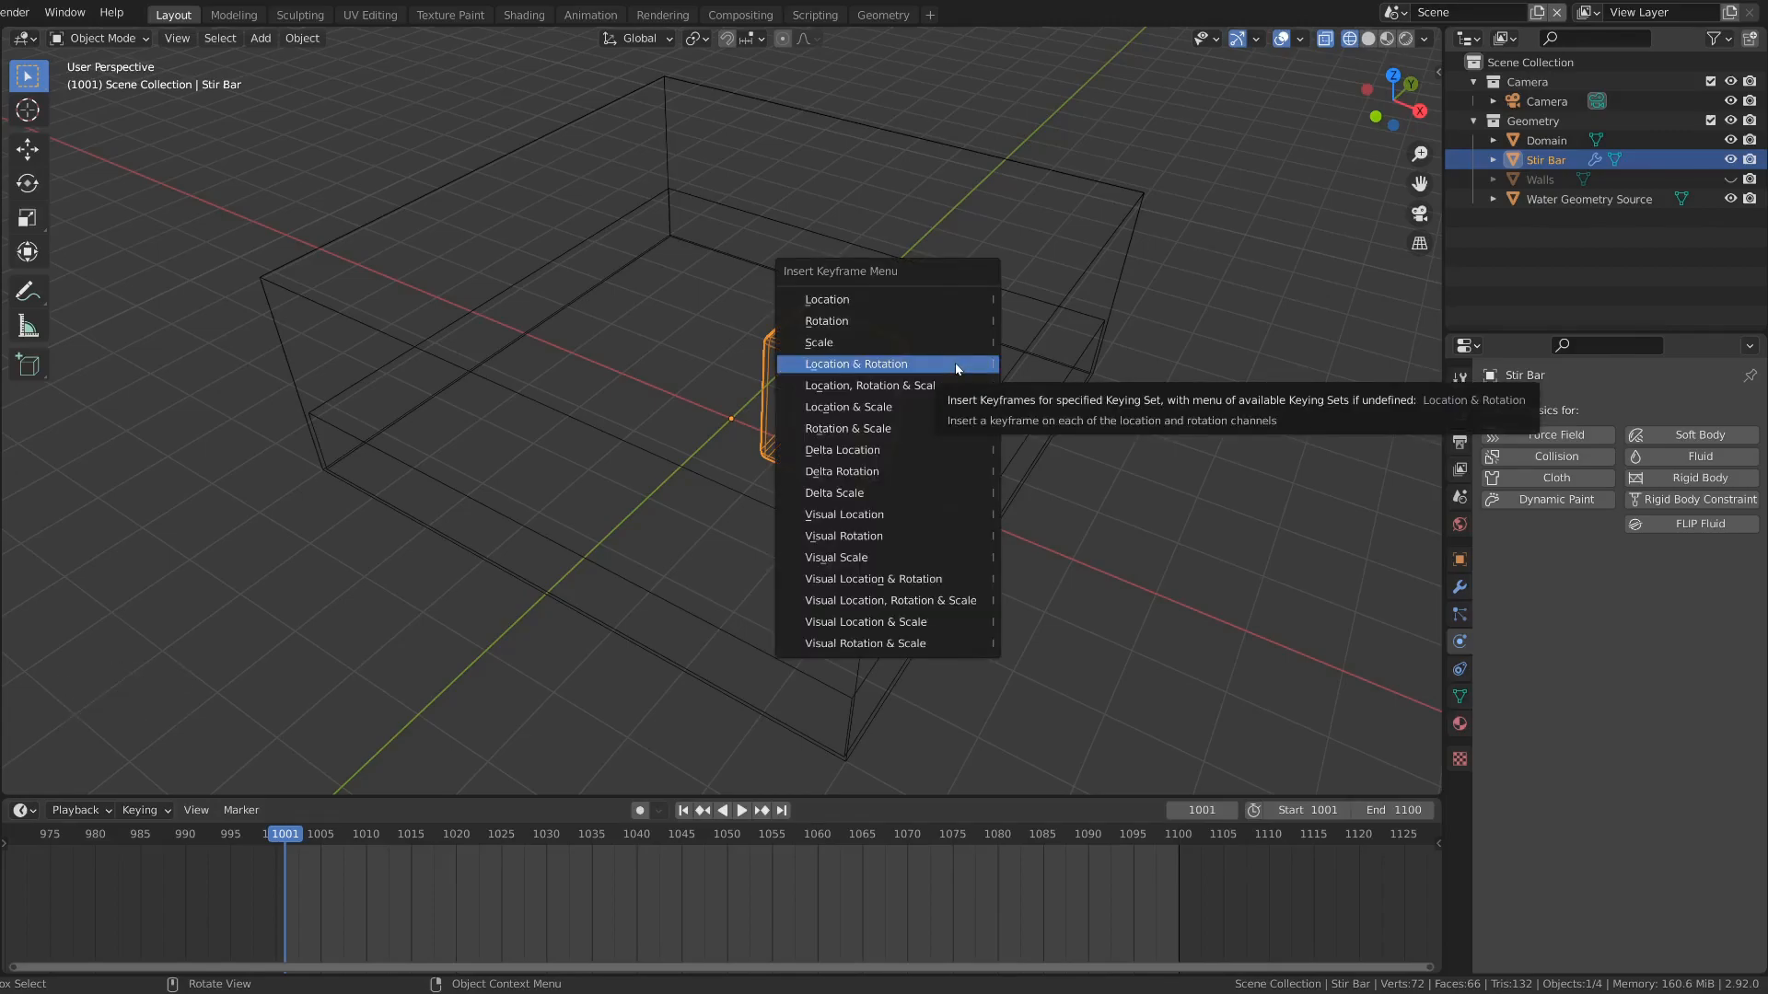
left_click(855, 363)
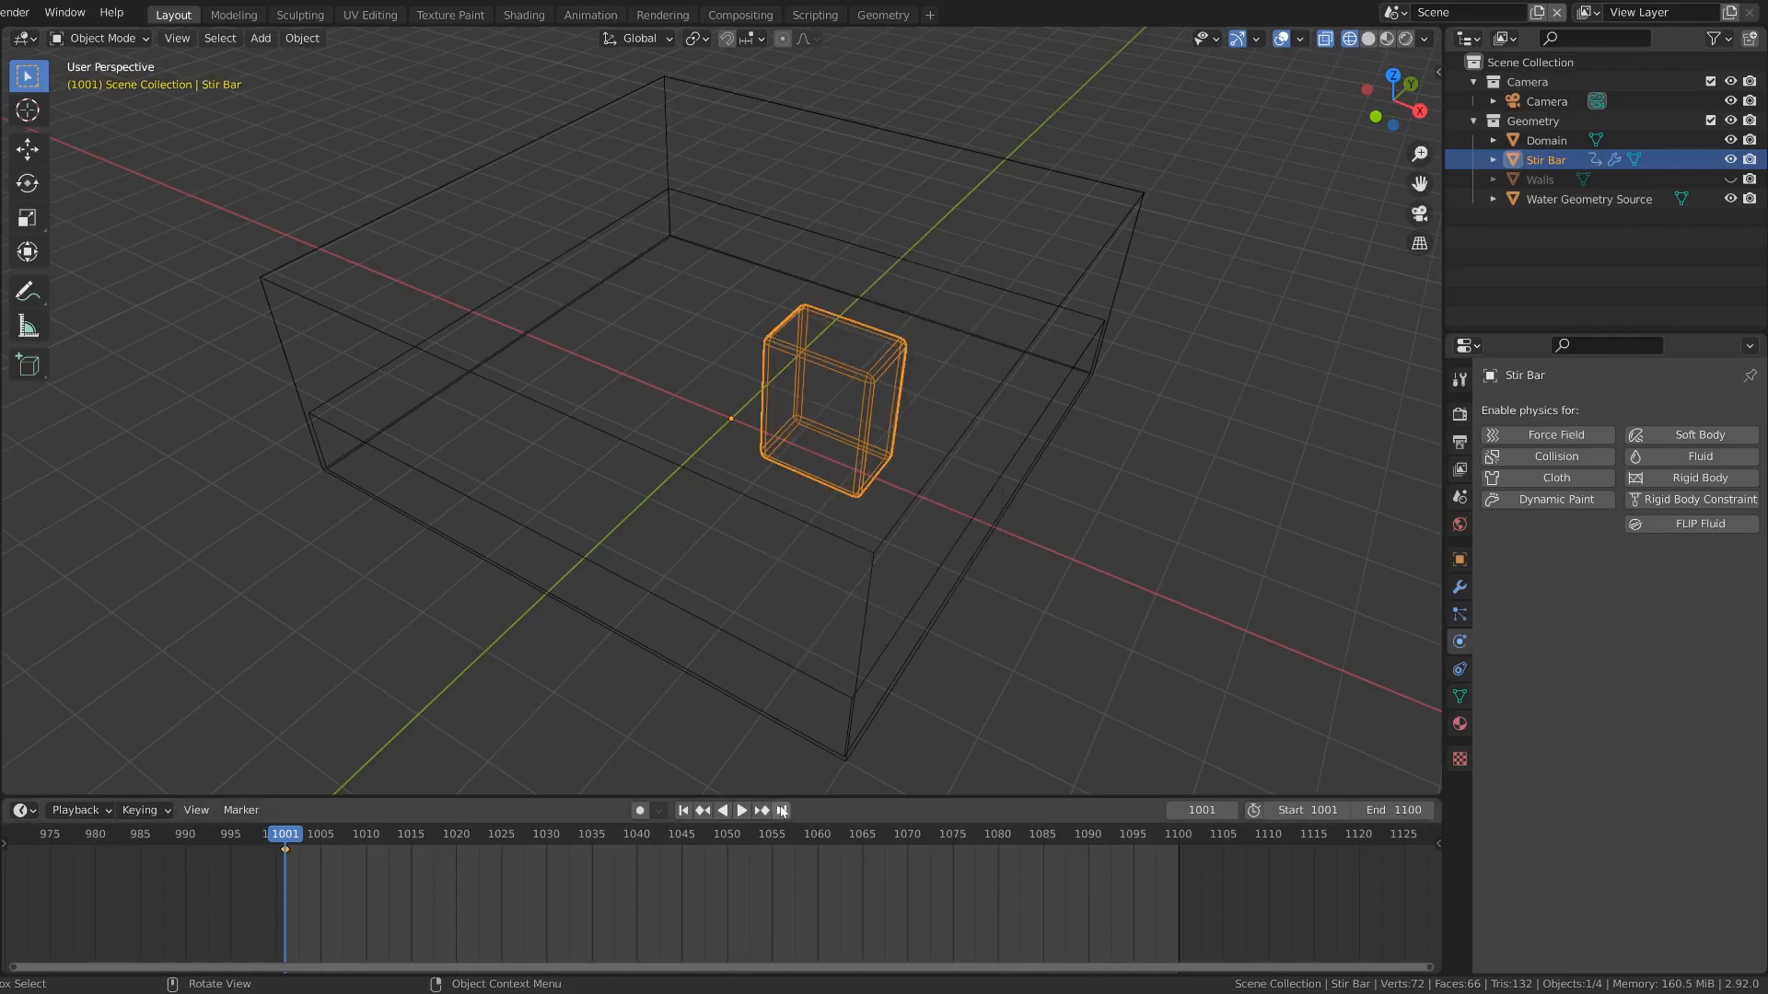
left_click(784, 811)
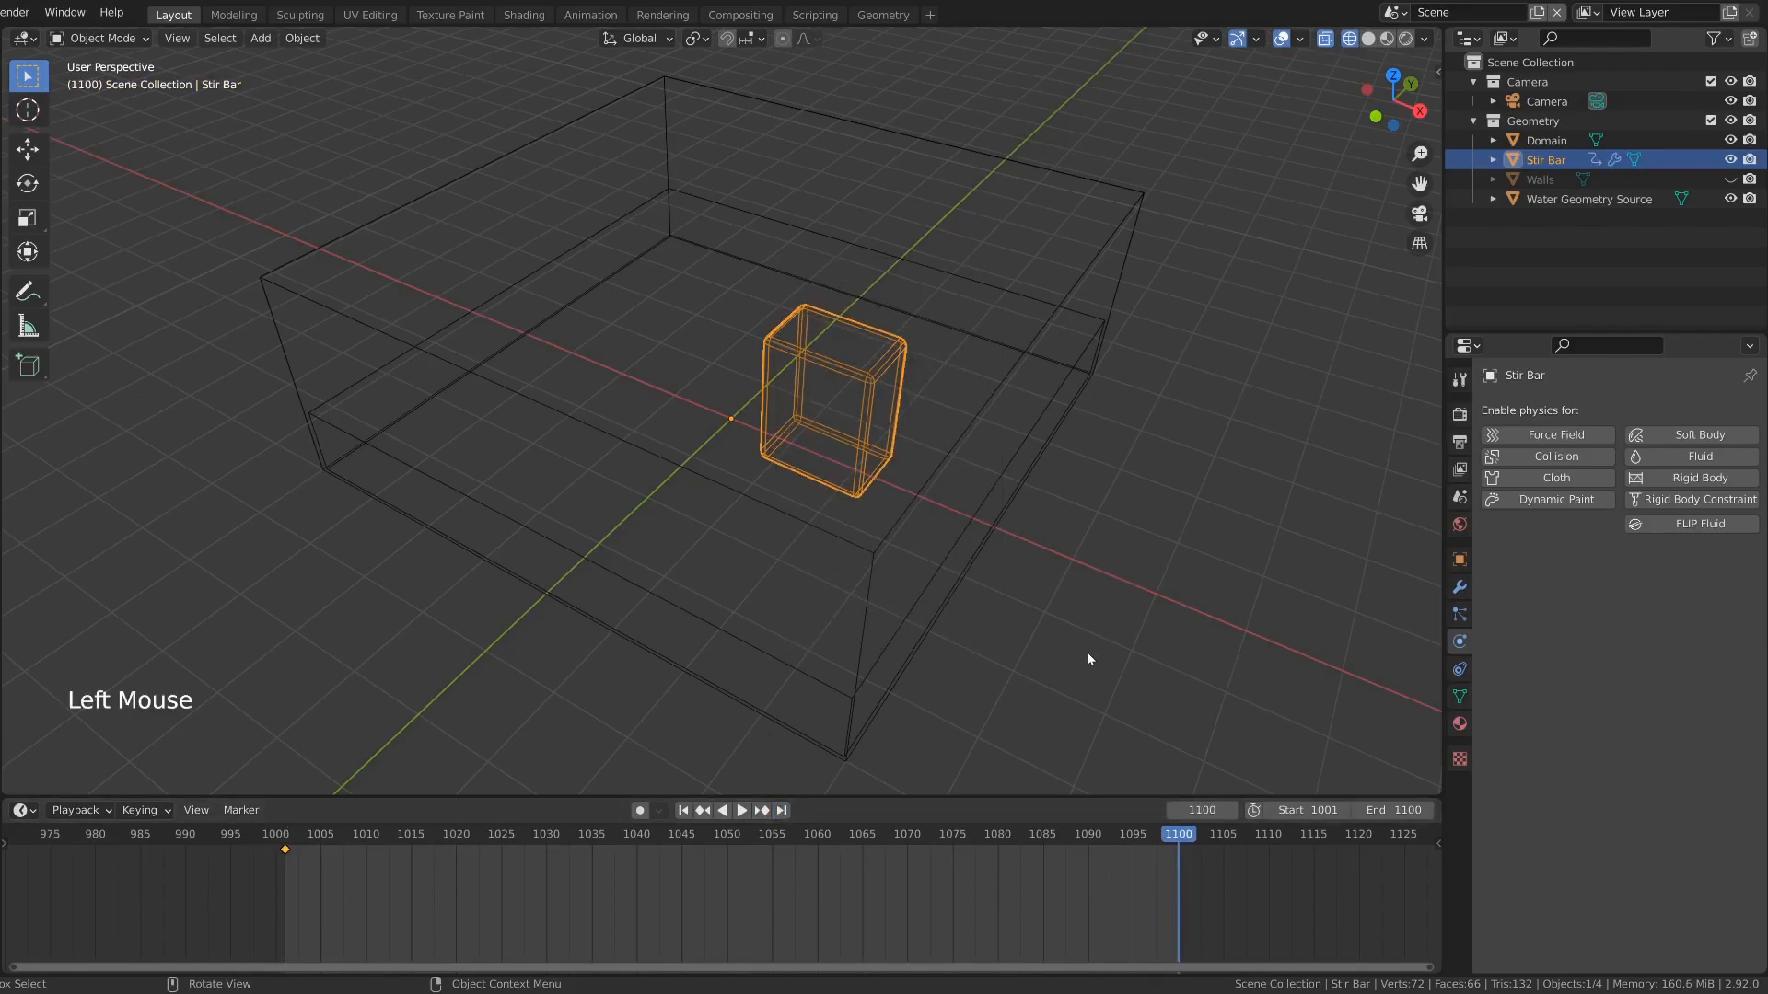
key("r")
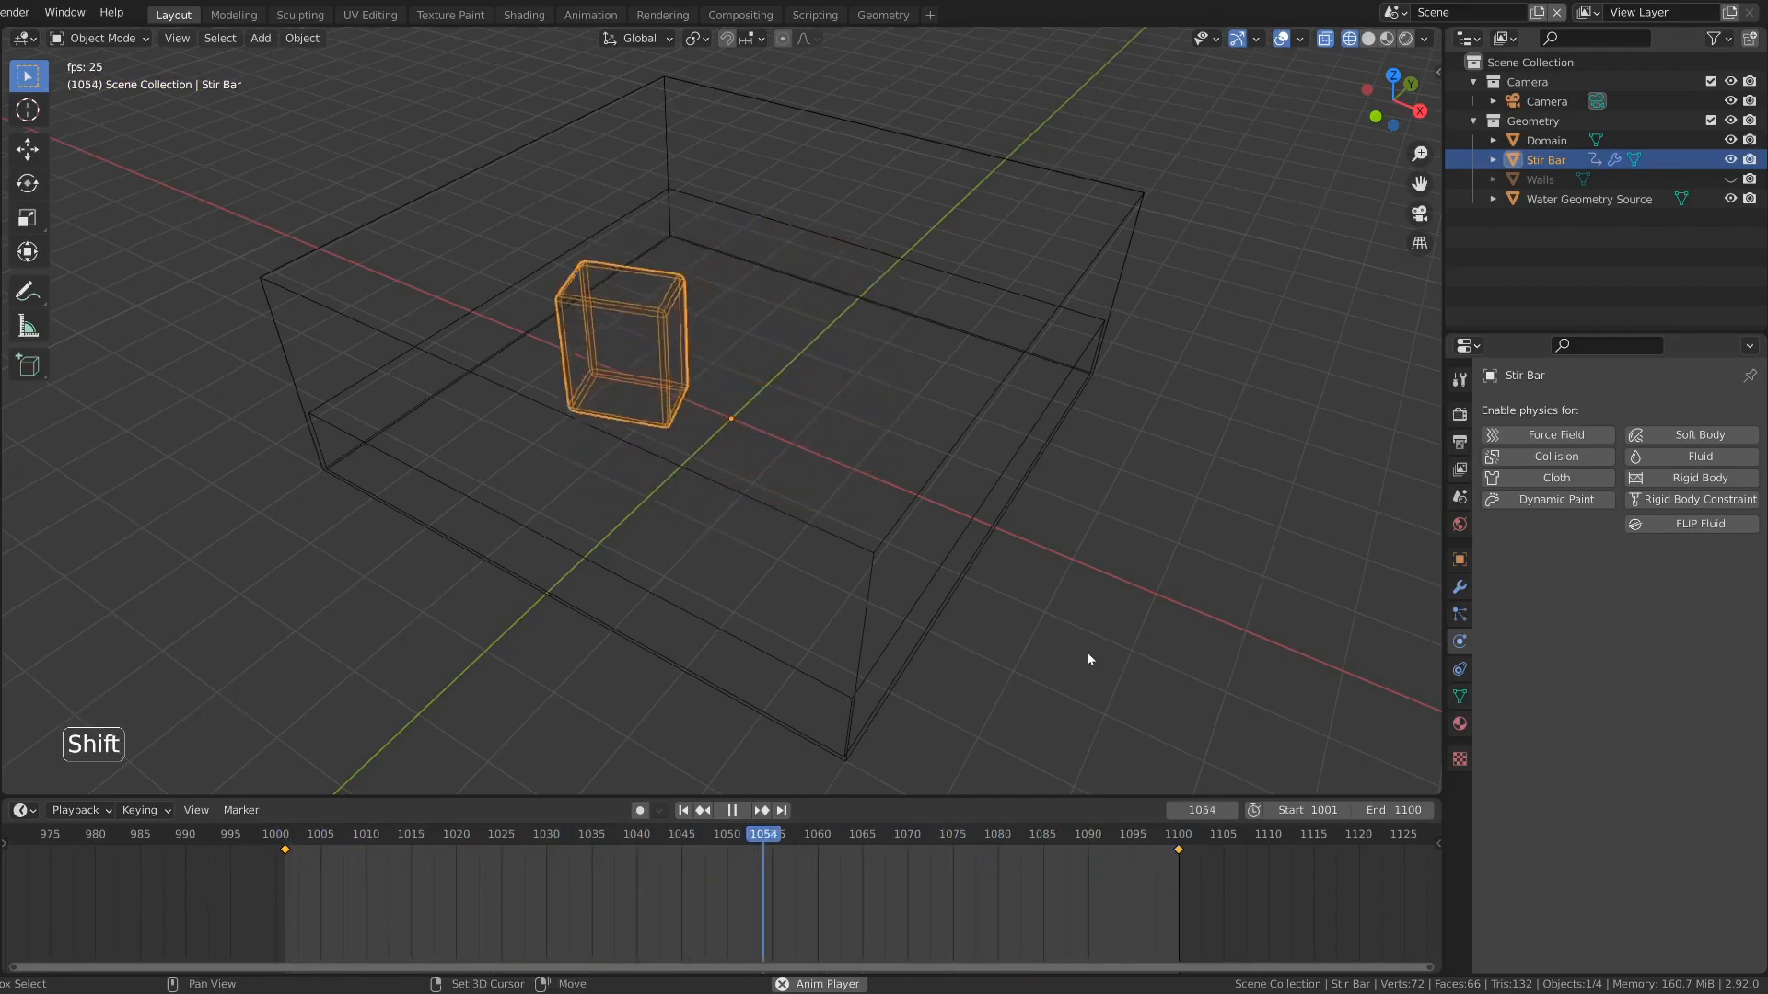
key("Shift+Space")
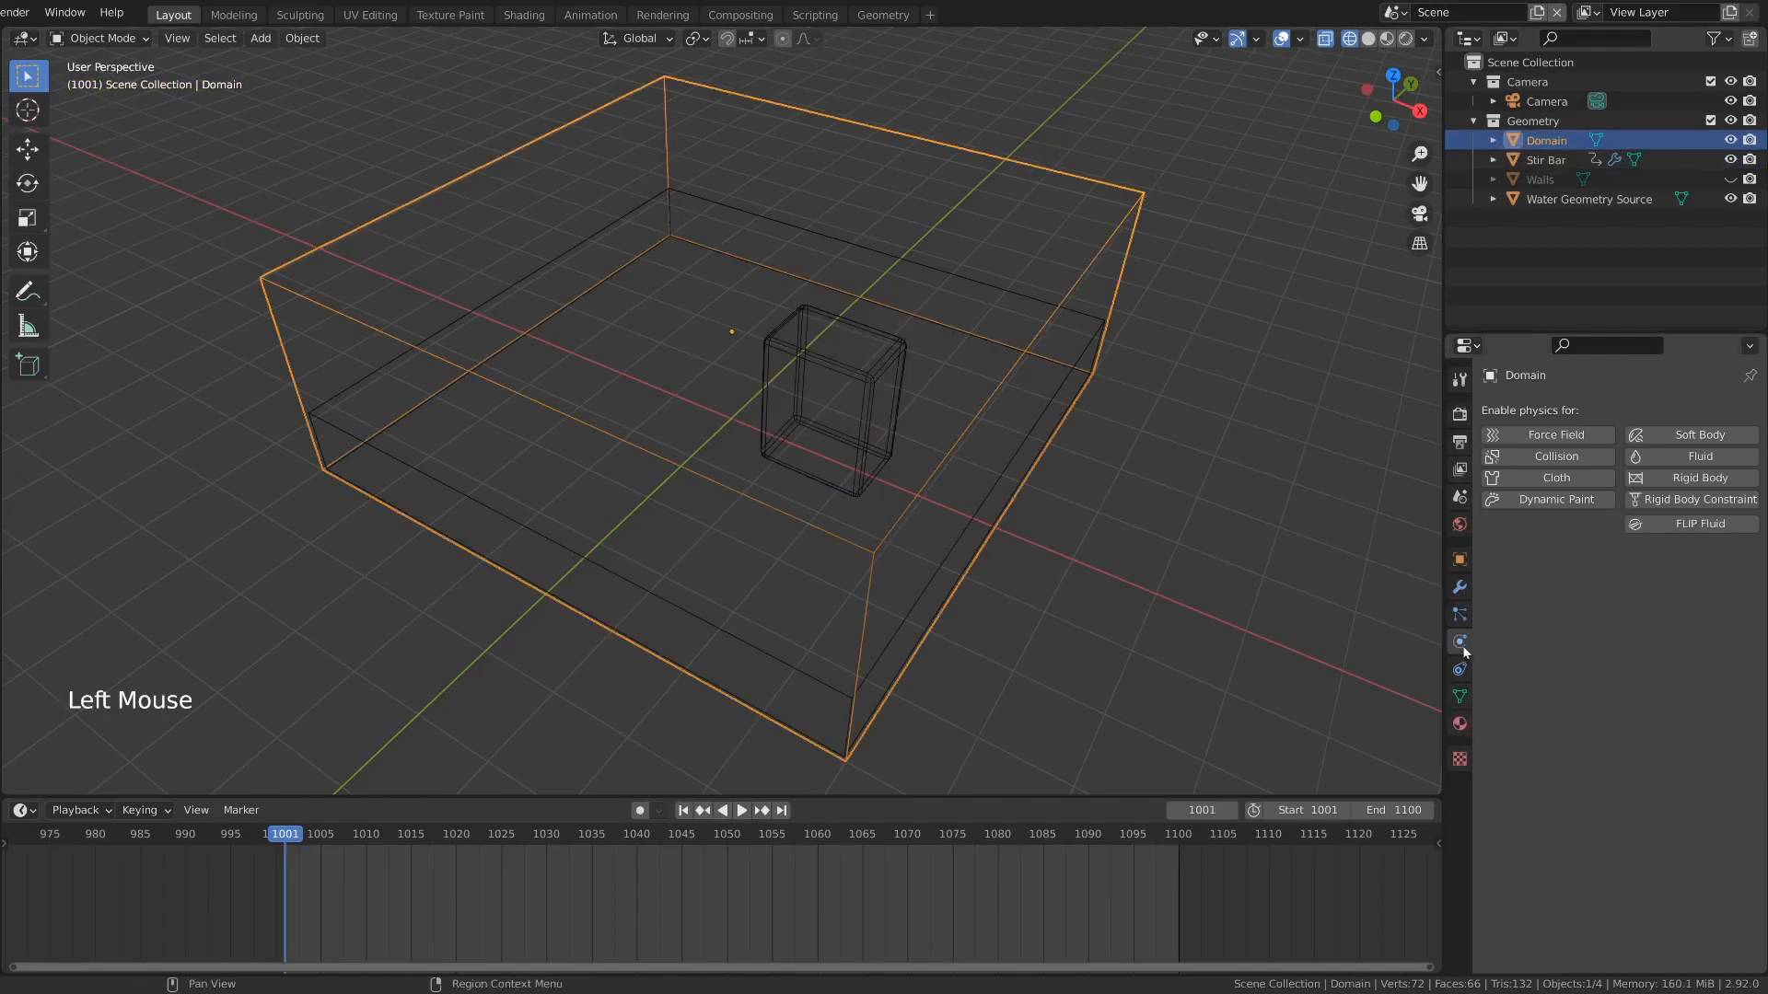
mouse_move(1700, 456)
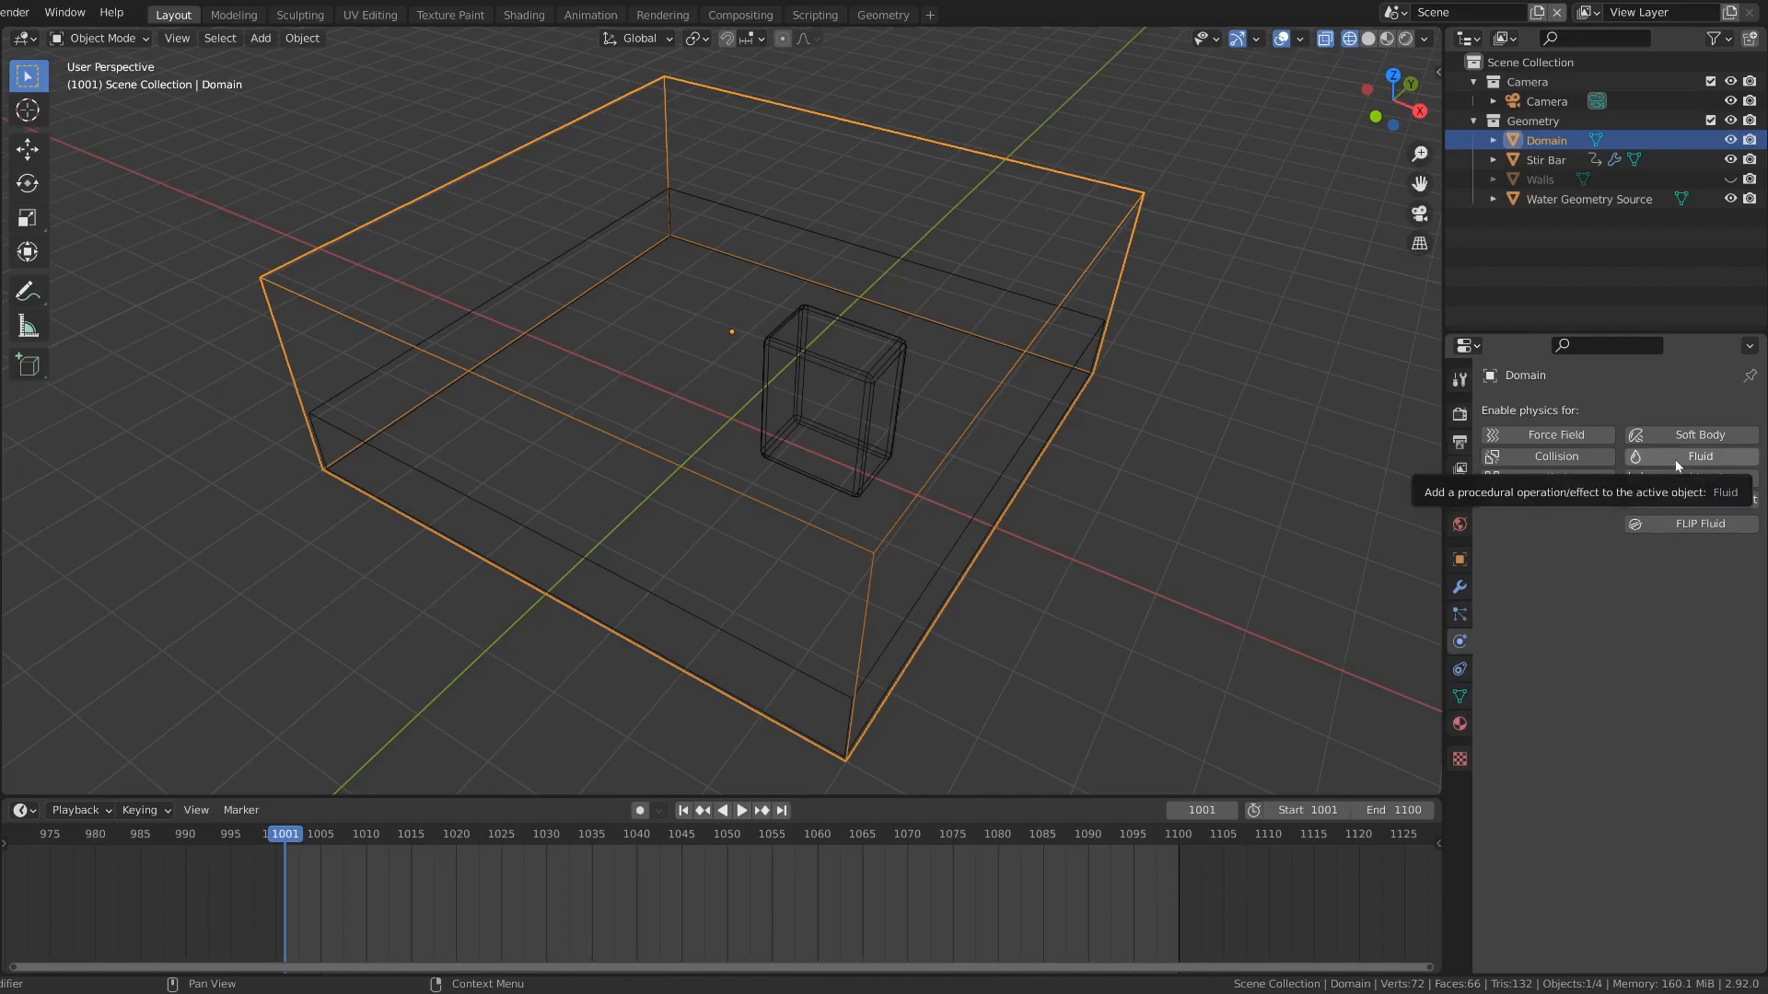
Step: Give the Domain fluid physics as a Liquid domain with cache type All
left_click(1680, 456)
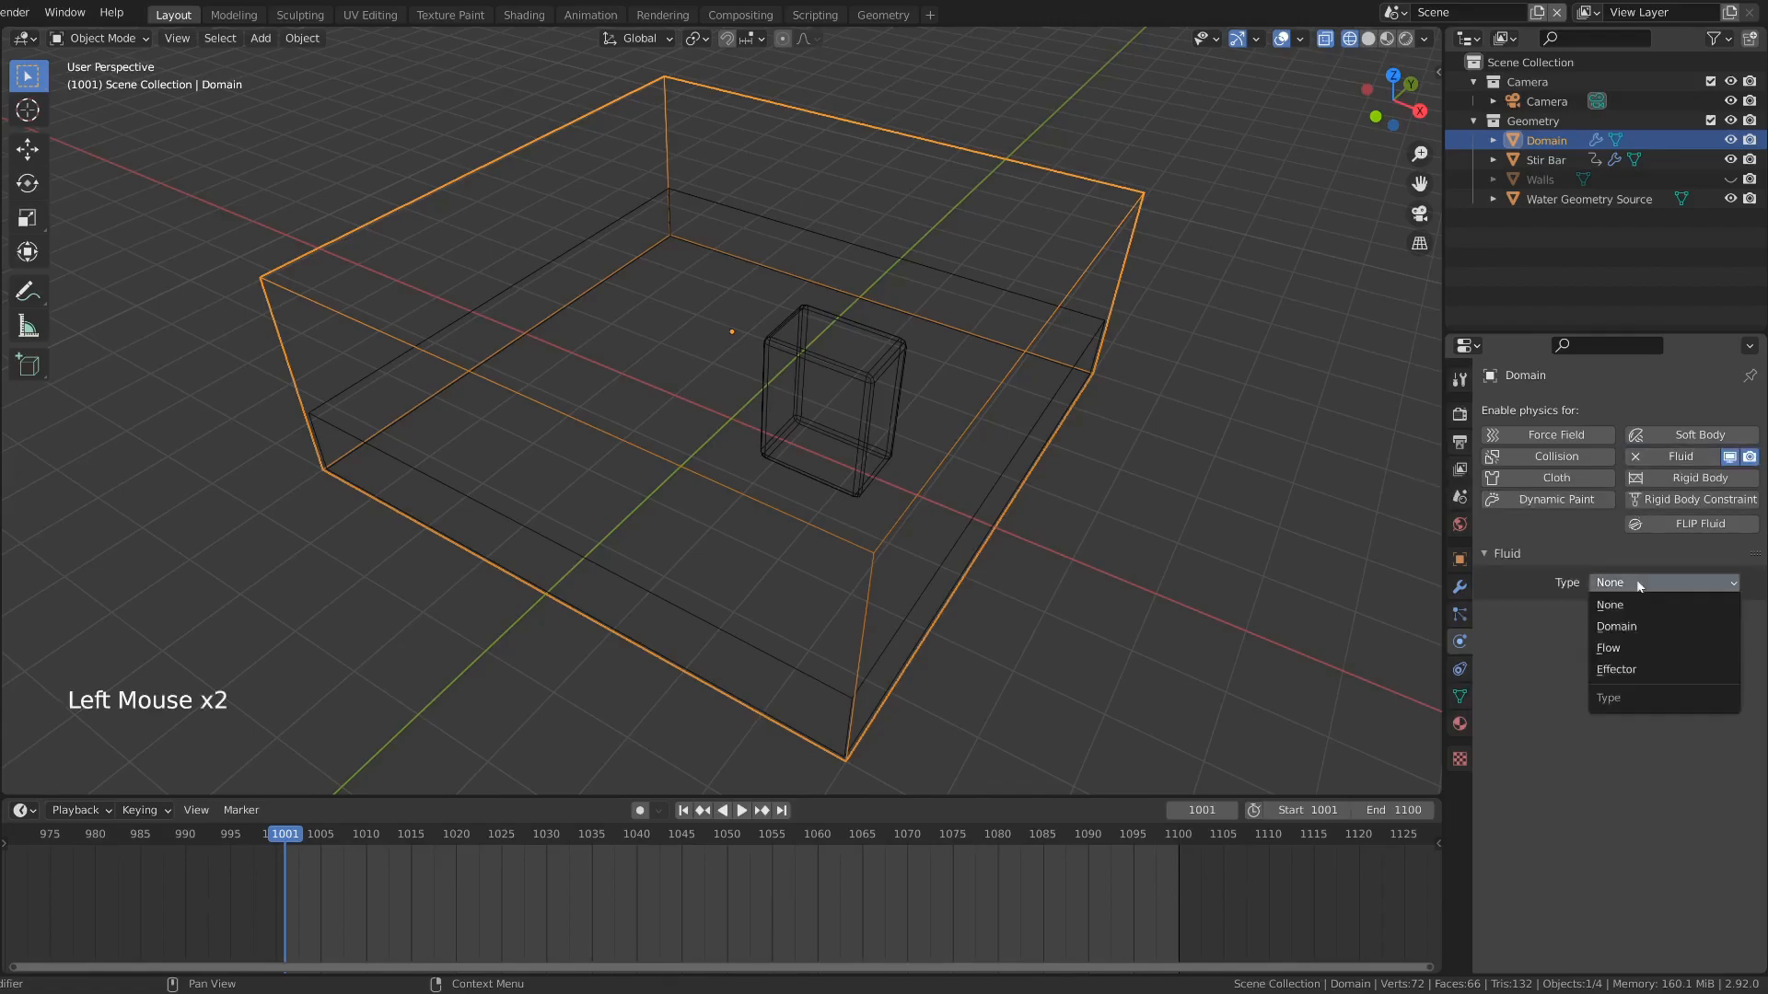
left_click(1616, 626)
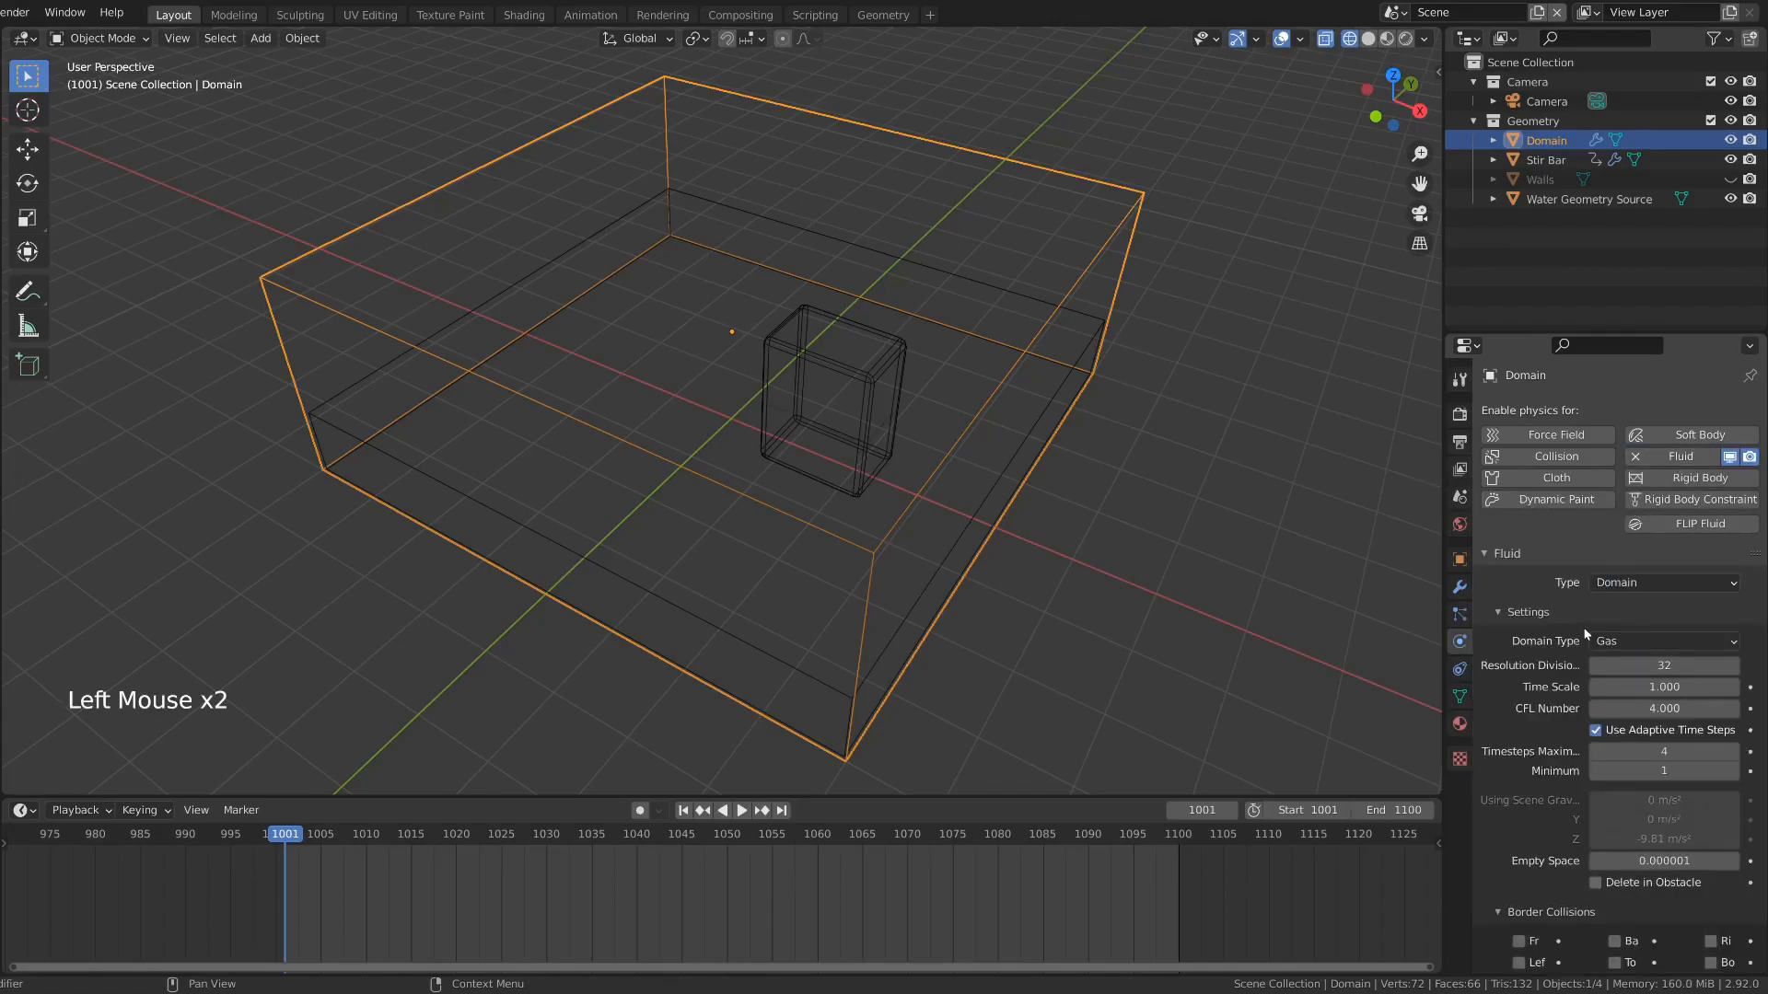
left_click(1664, 641)
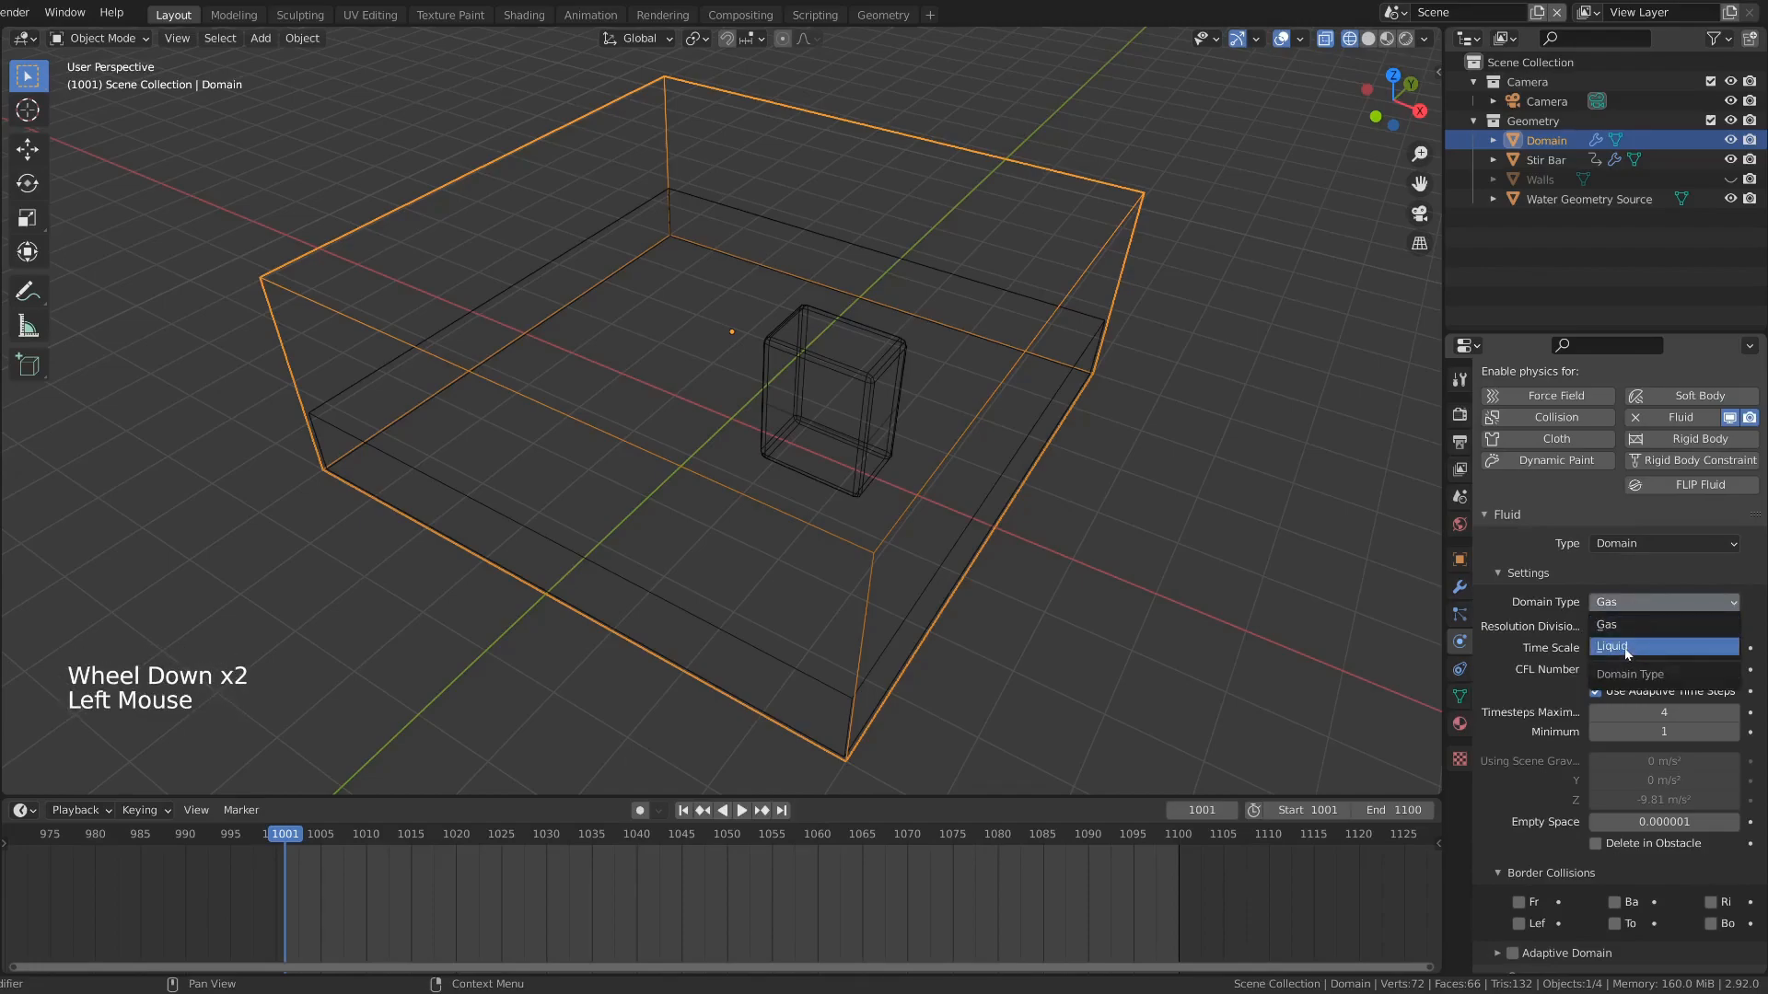
left_click(1612, 646)
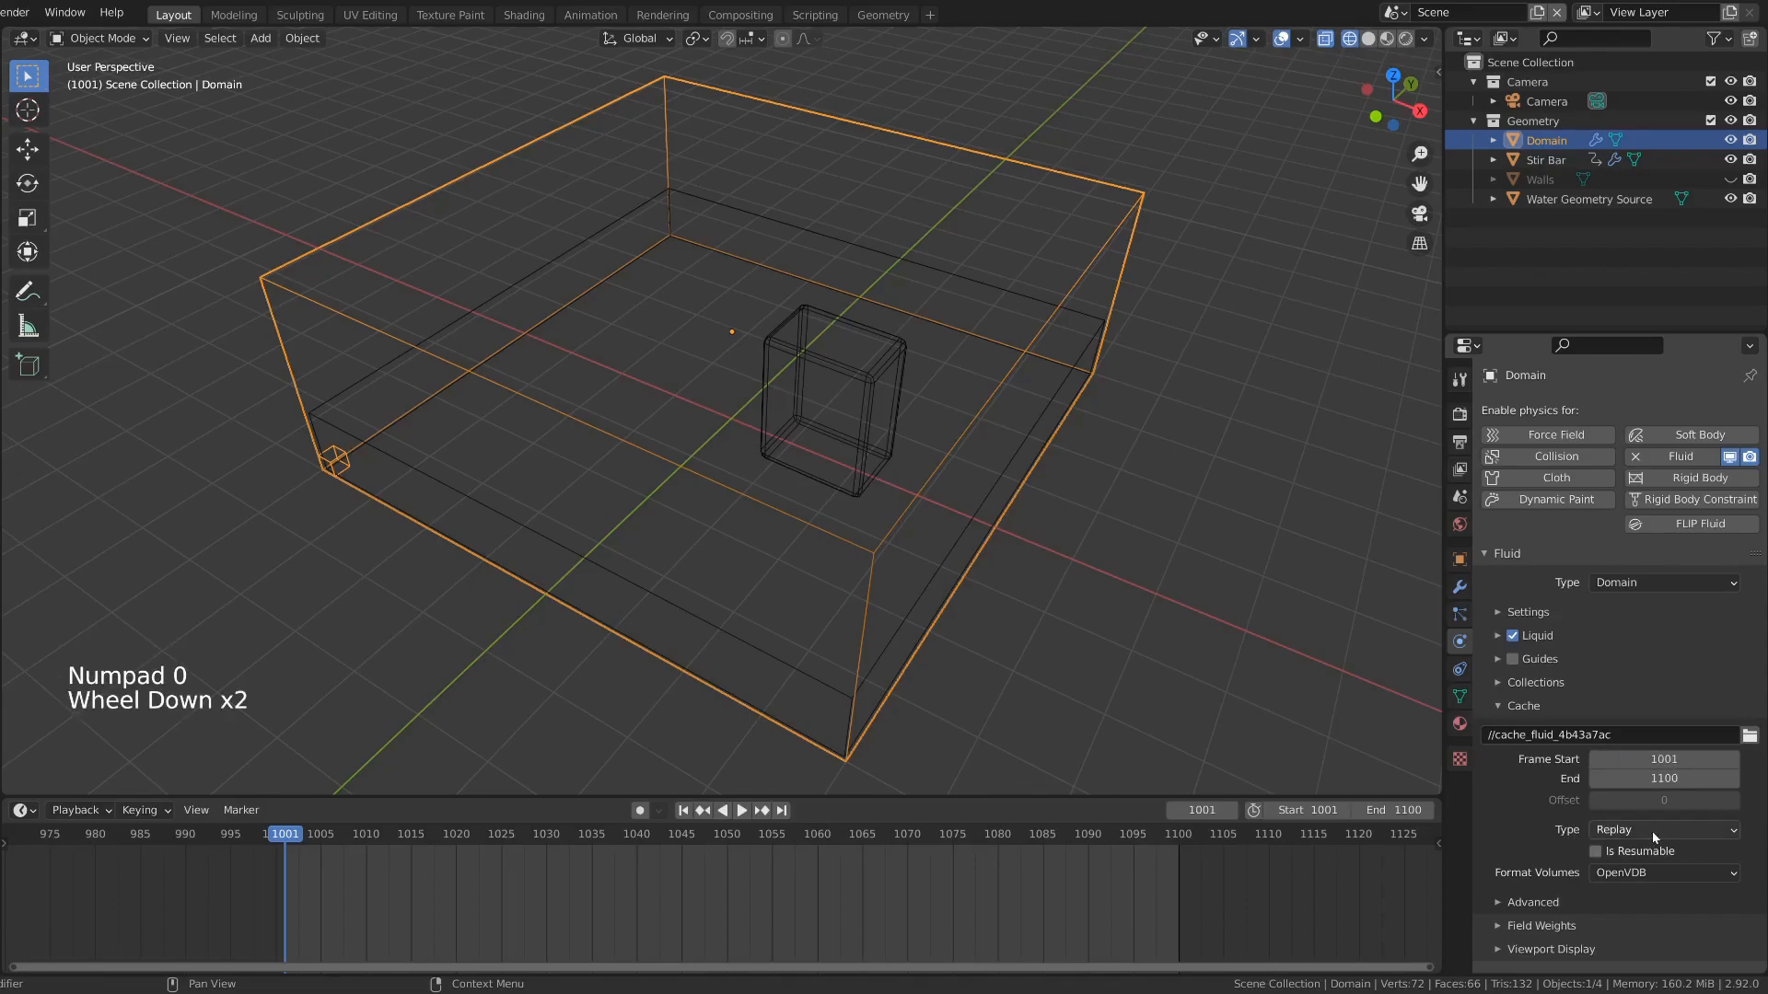
left_click(1664, 830)
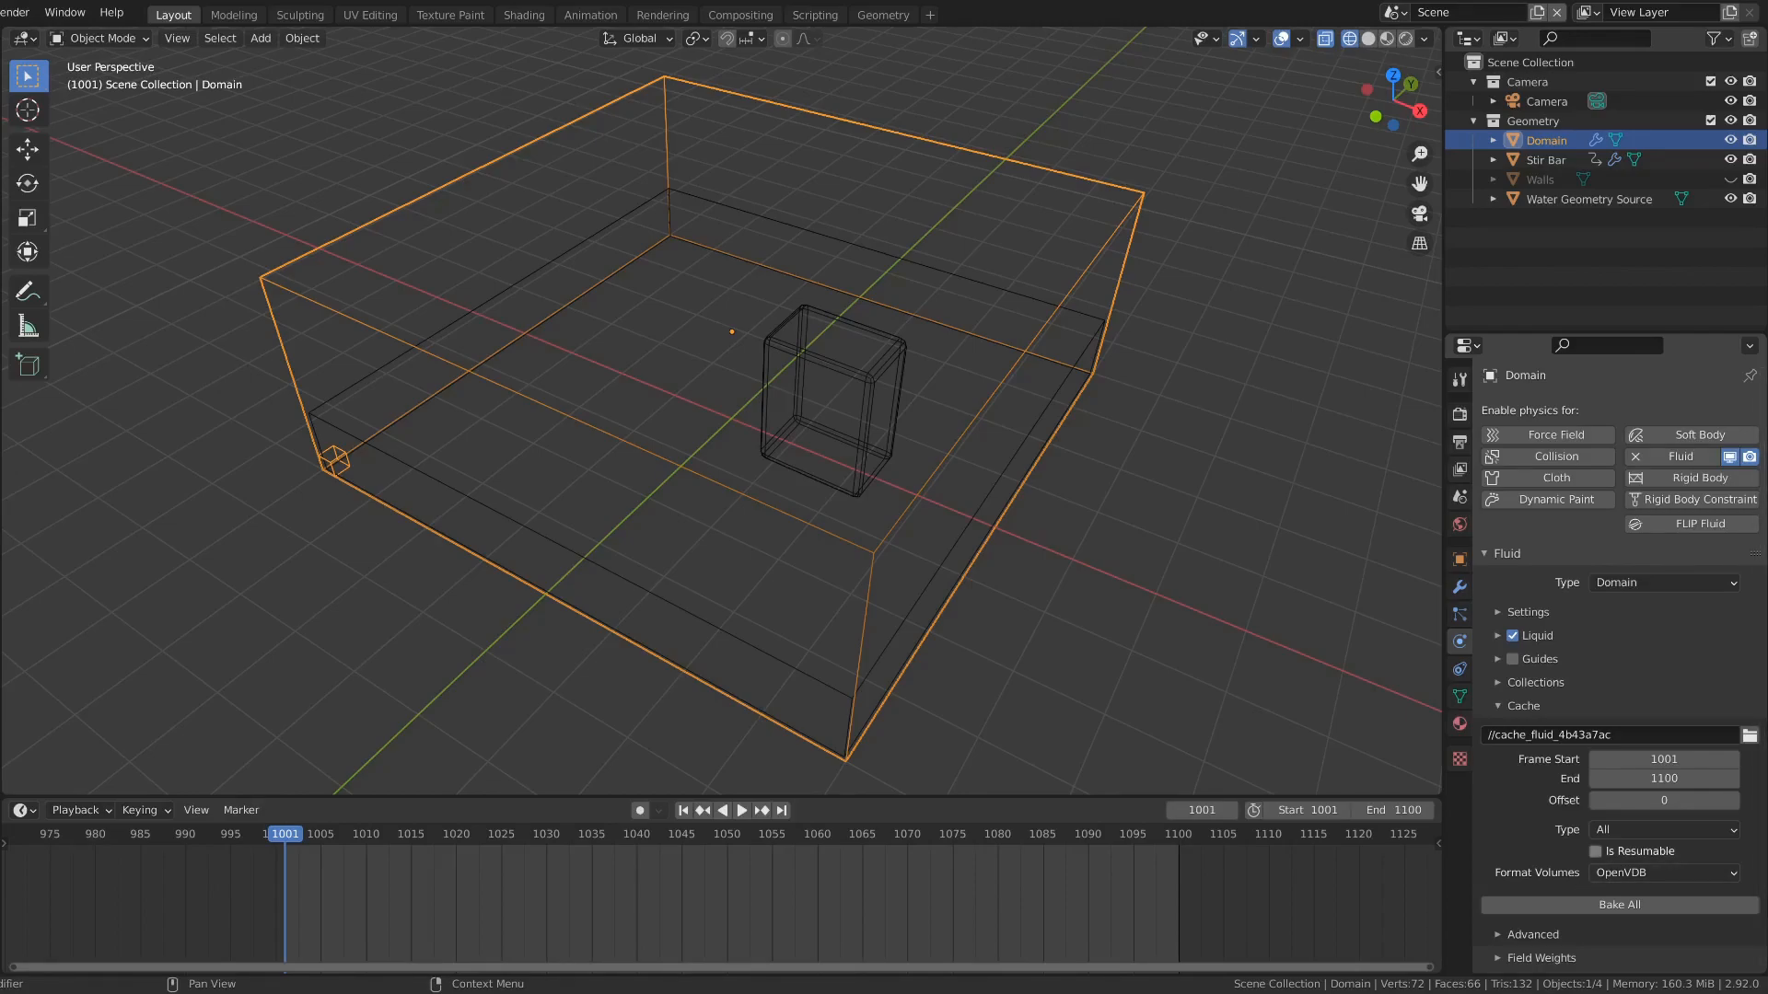
Step: Expand the domain's Liquid settings and tick Mesh generation
left_click(1526, 636)
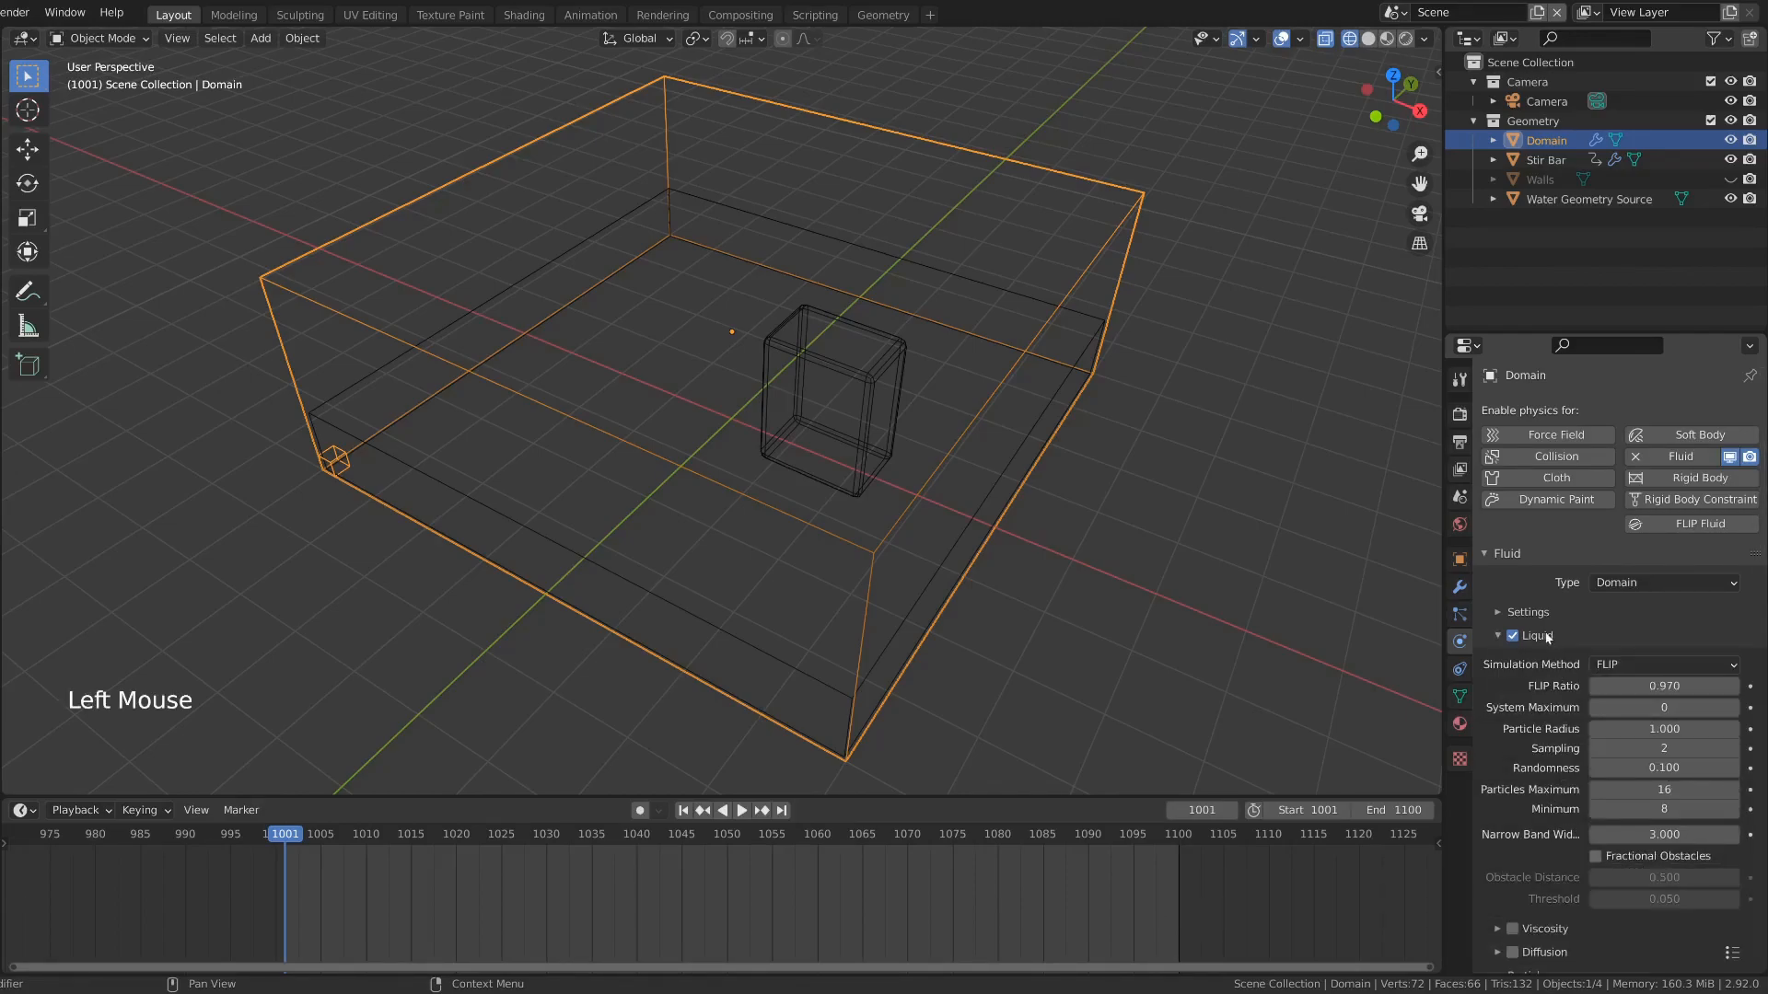
scroll("down", 3)
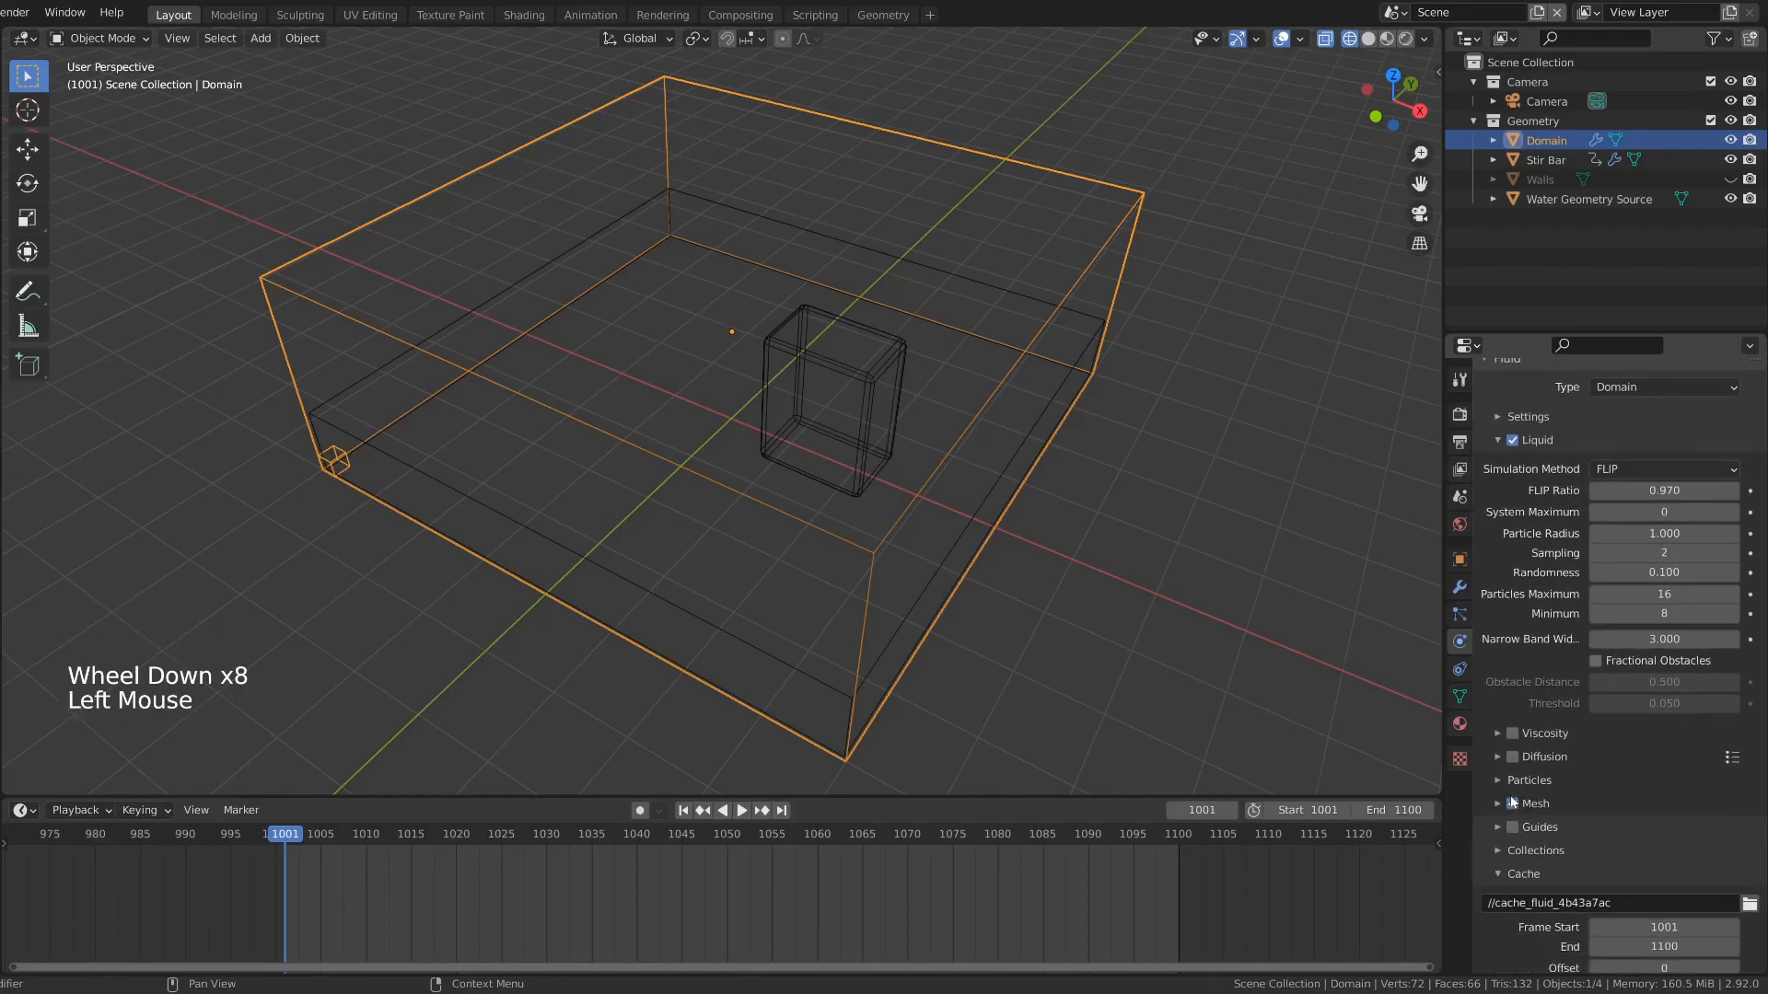
left_click(1512, 804)
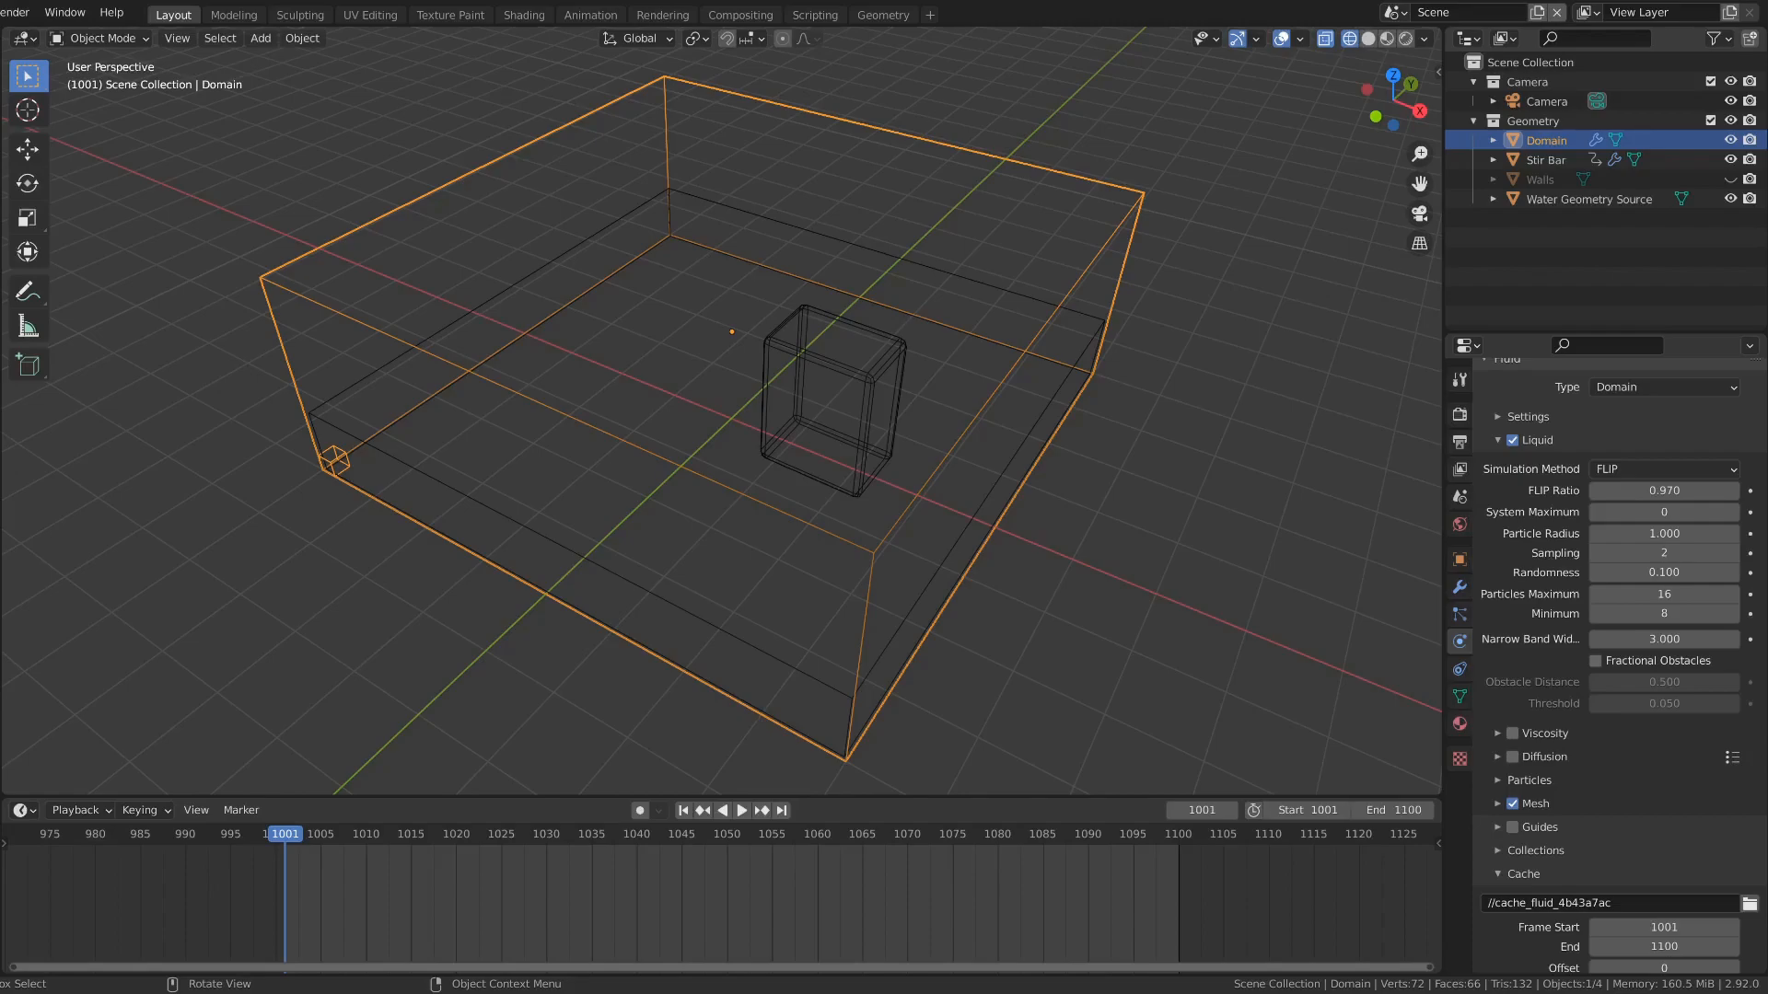
left_click(1589, 199)
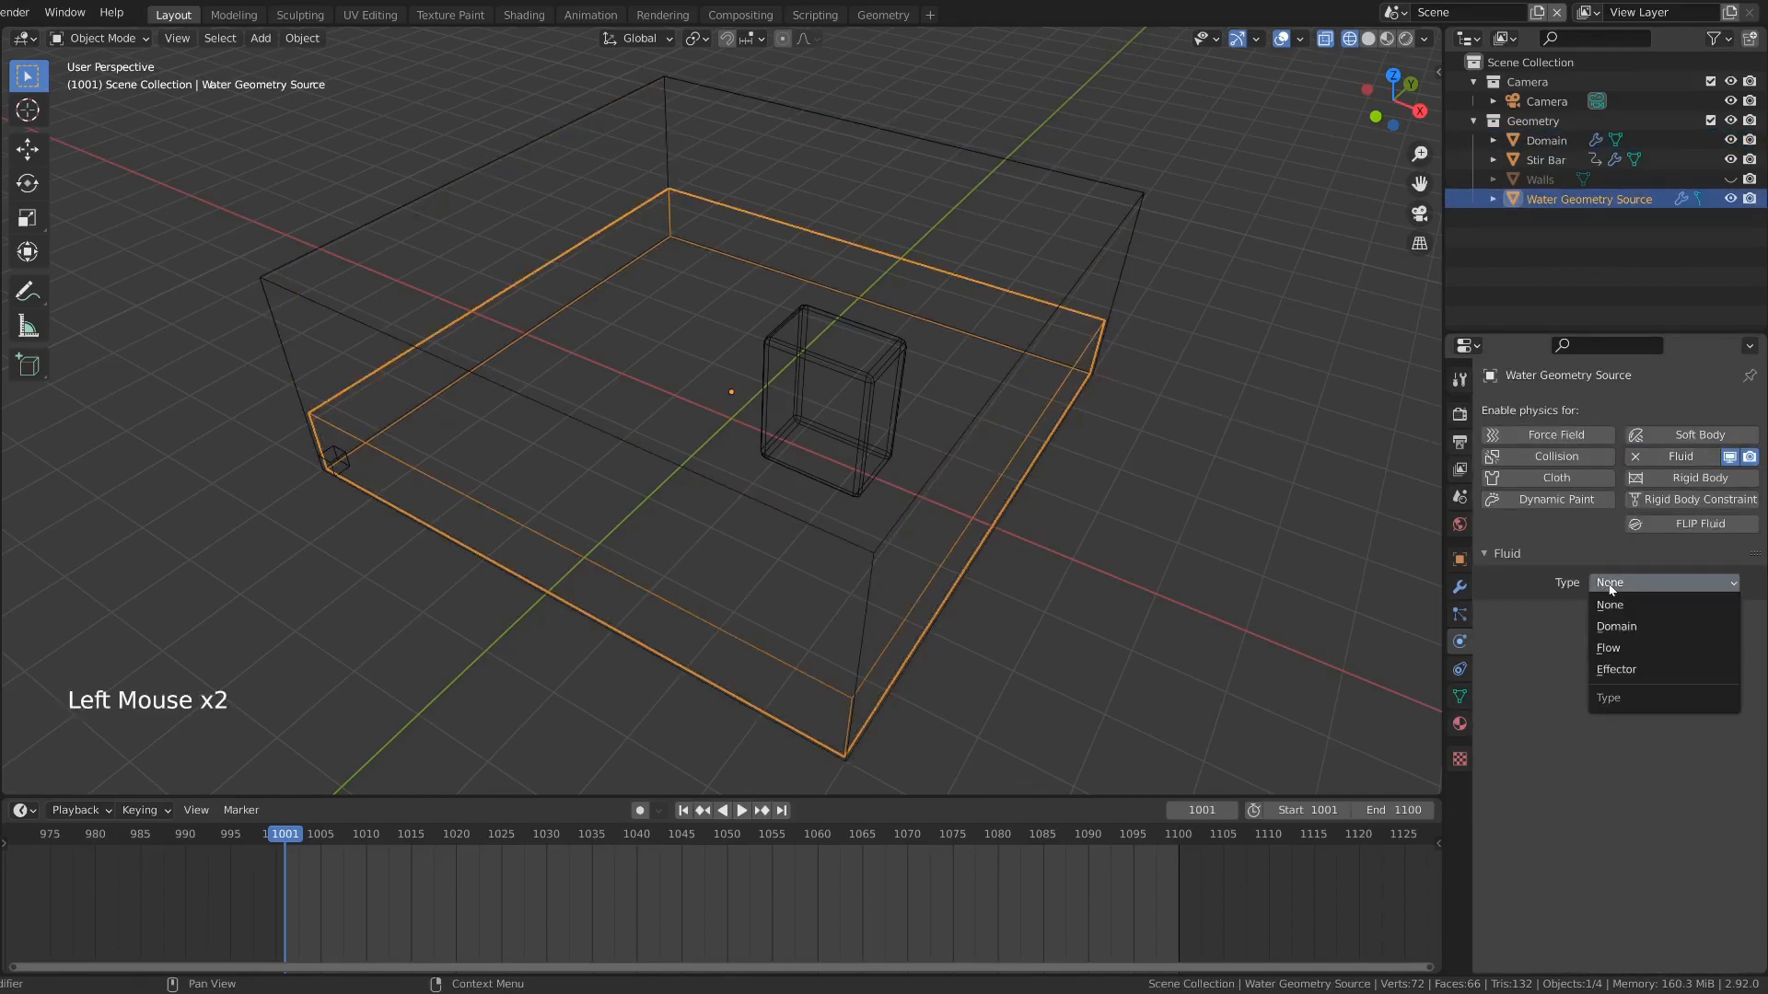
mouse_move(1607, 647)
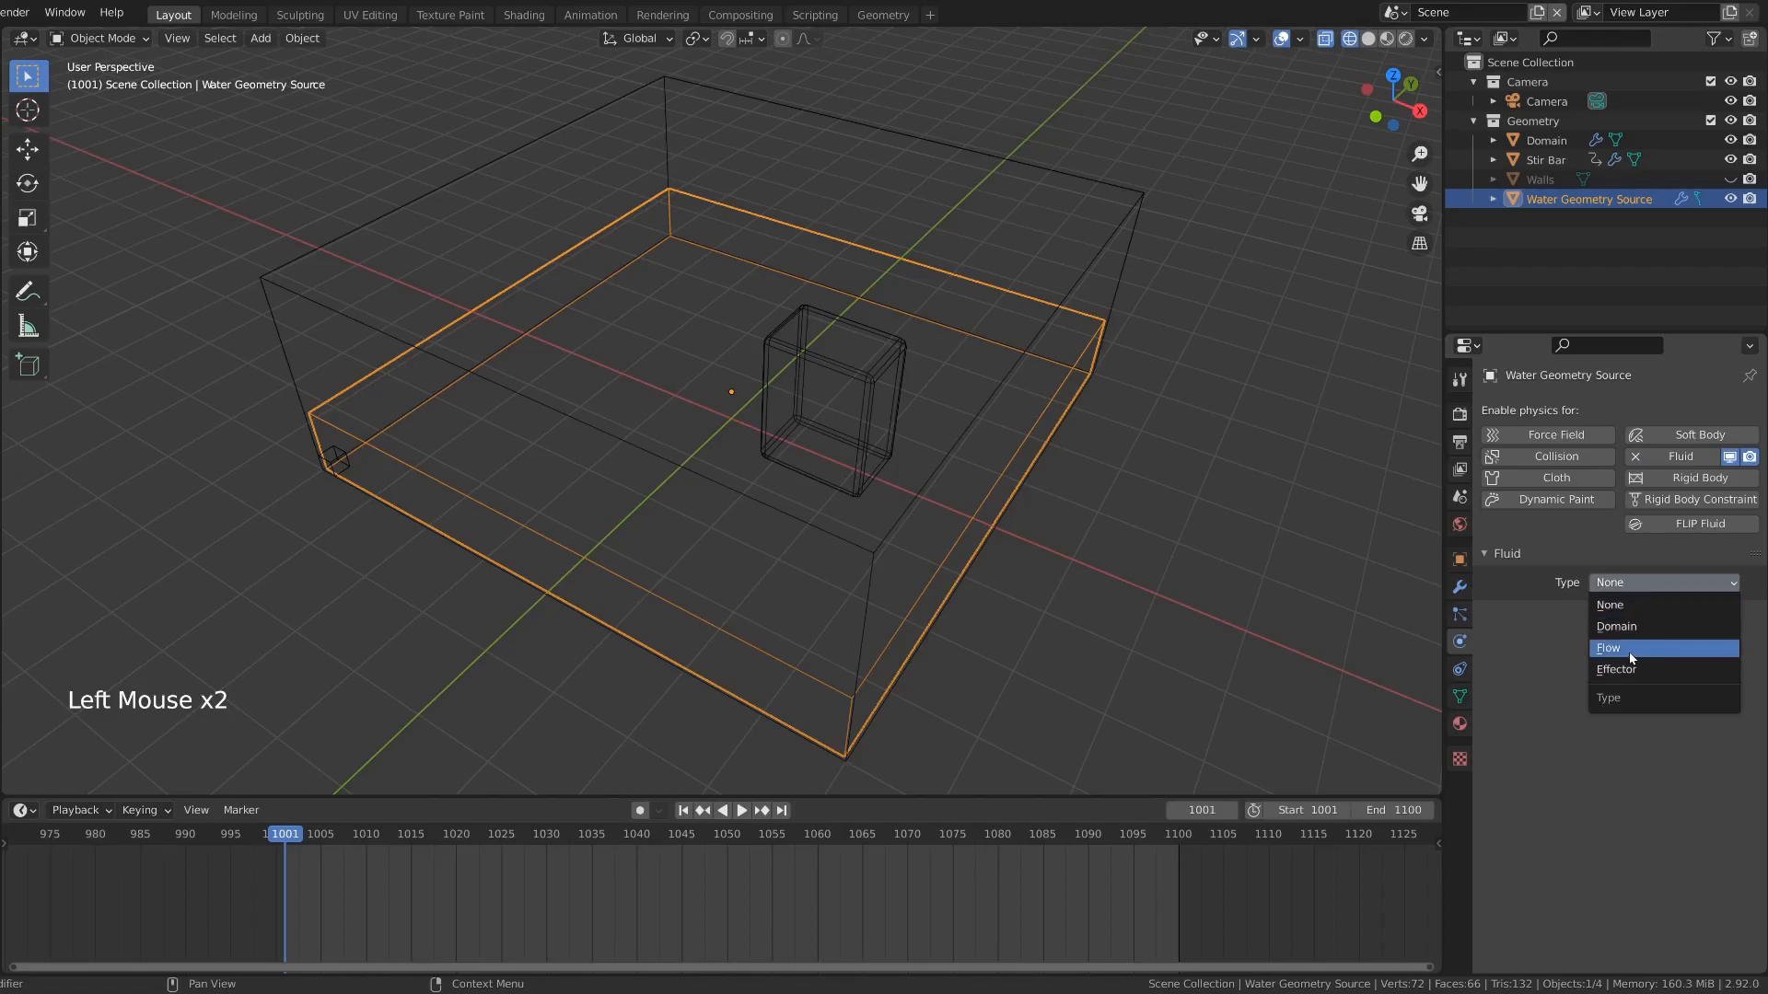
Step: Make the Water Geometry Source a fluid Flow object emitting Liquid
left_click(1607, 647)
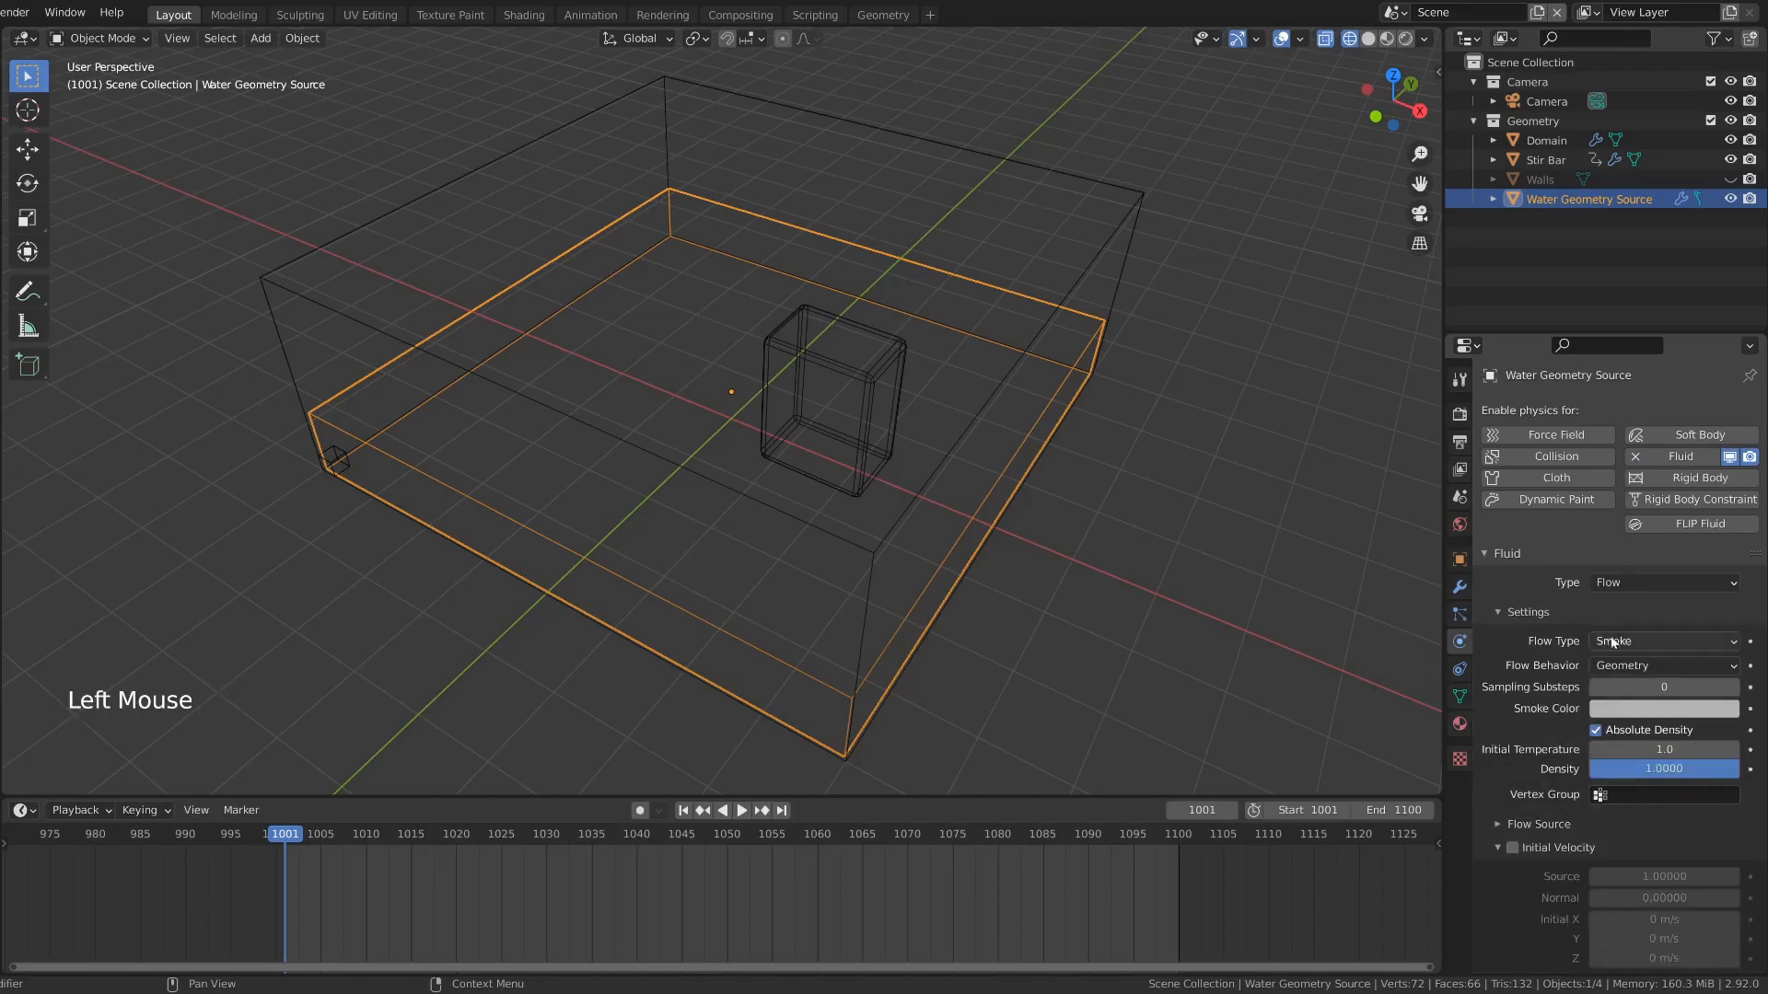
left_click(1663, 641)
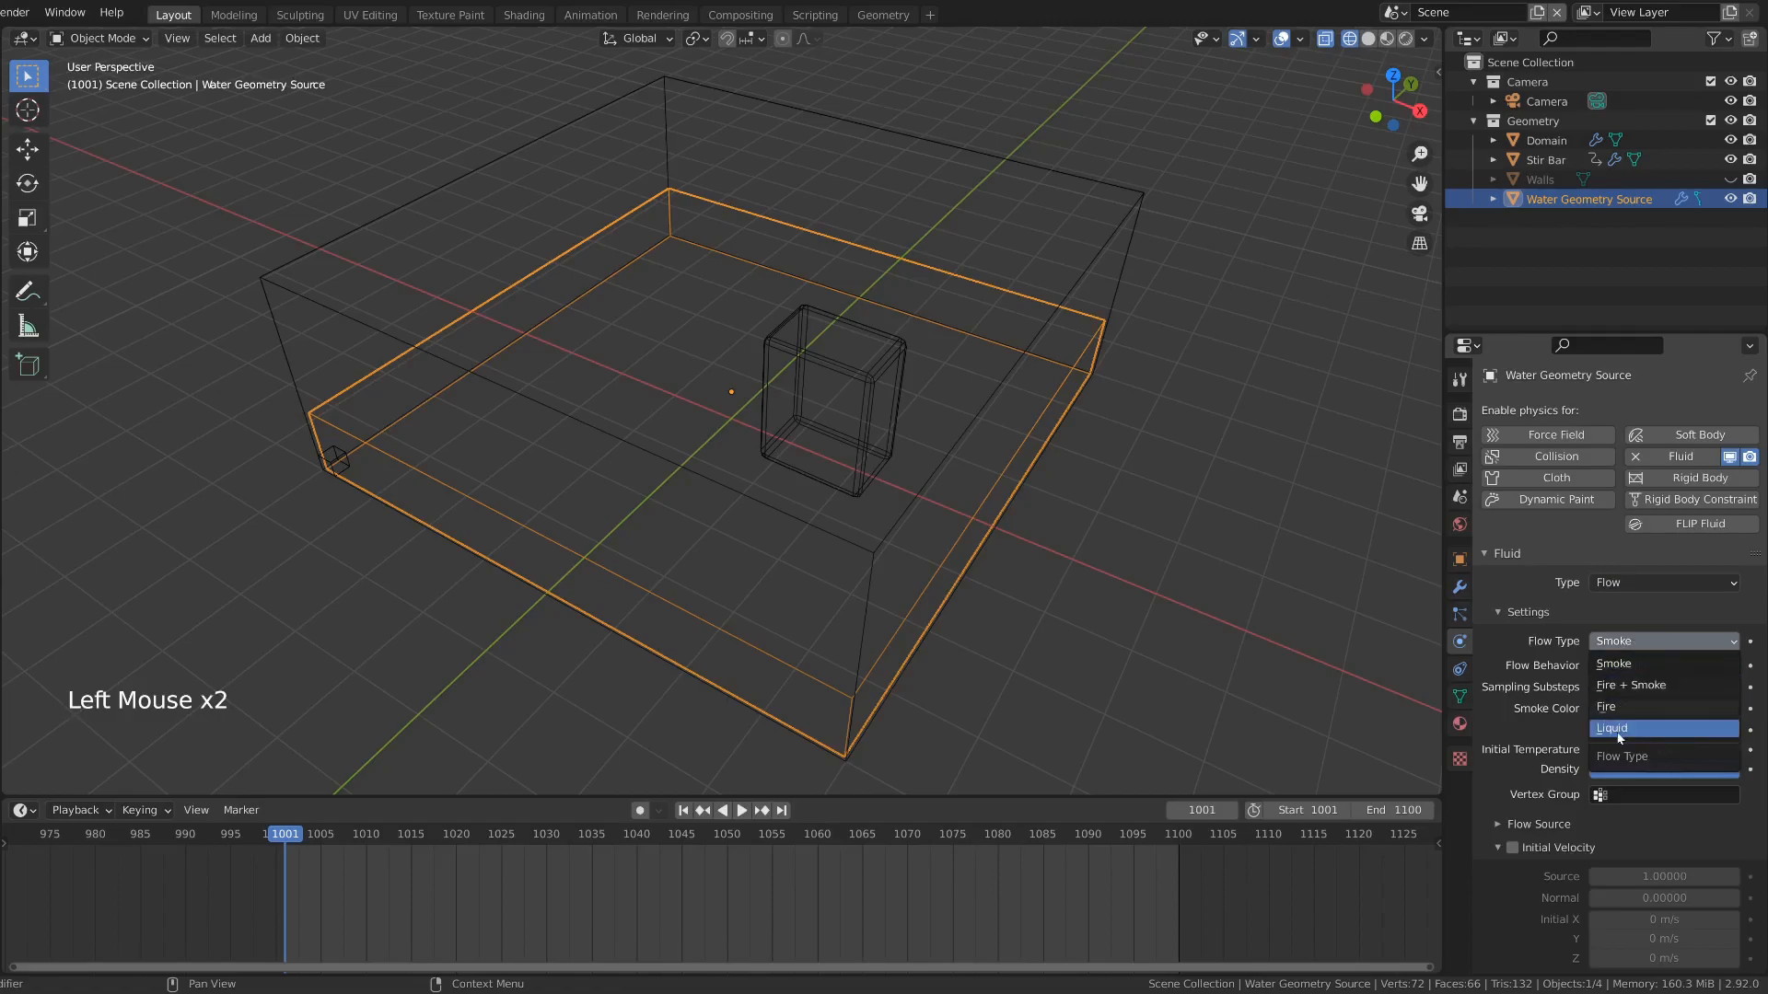
left_click(1612, 728)
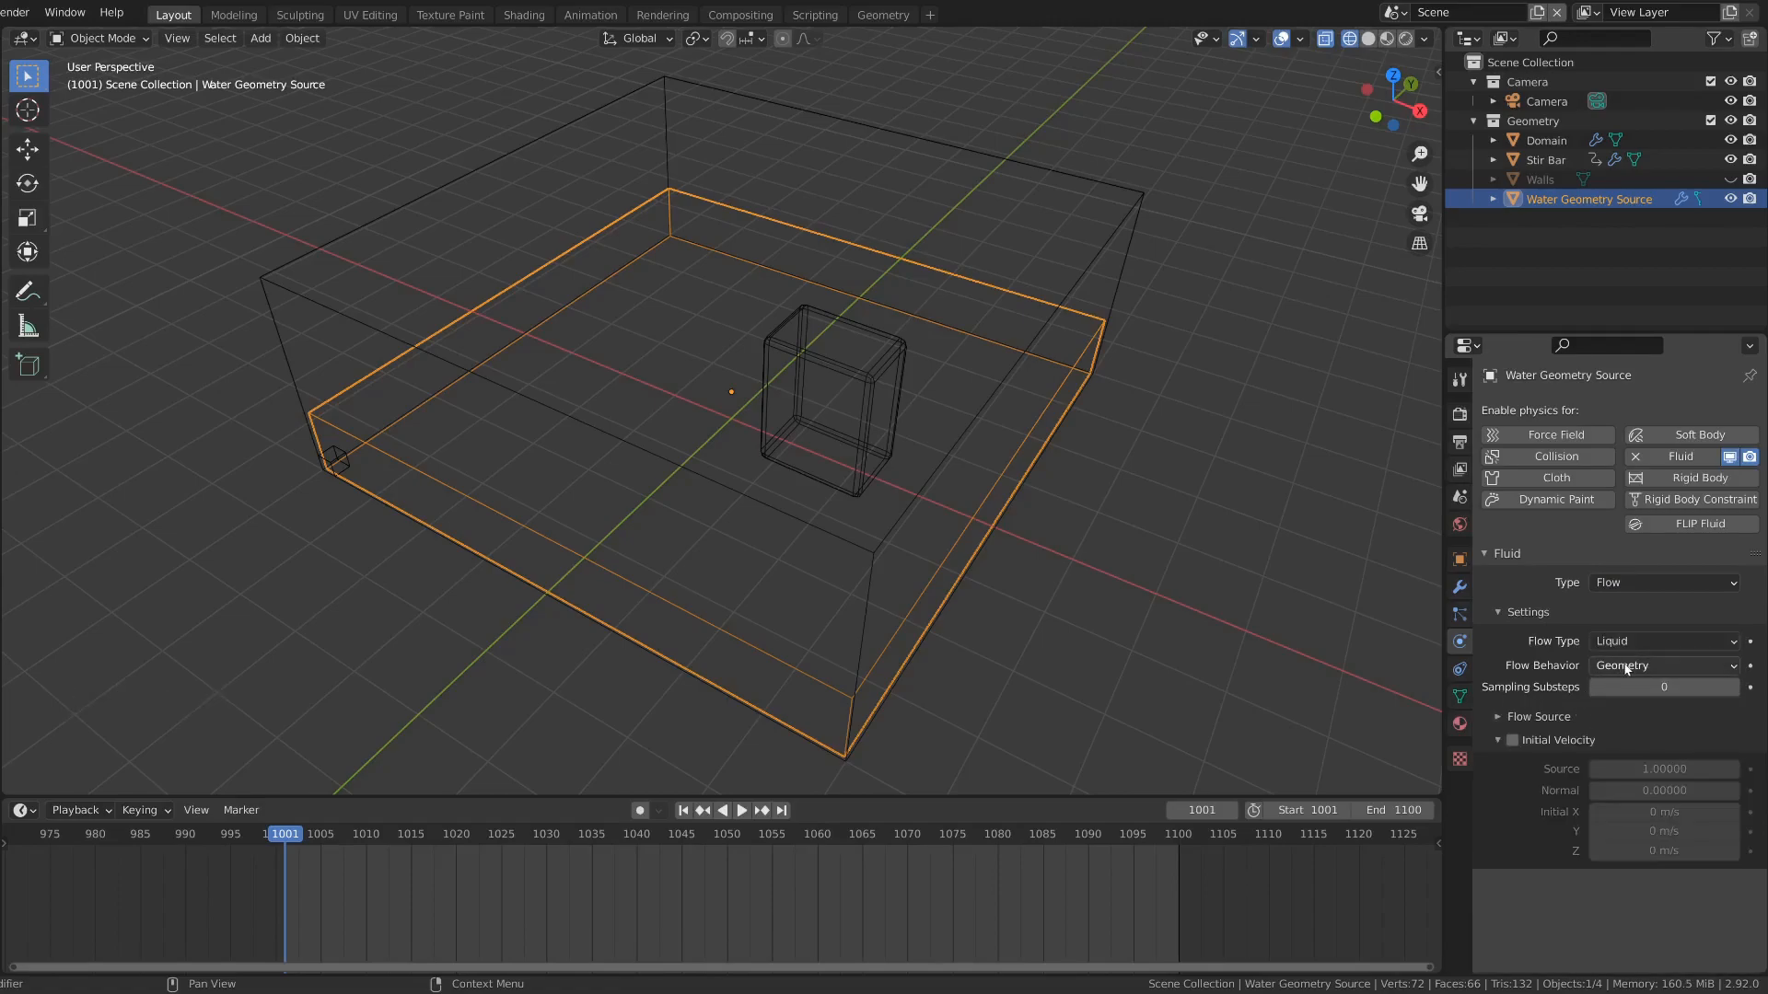
mouse_move(1655, 665)
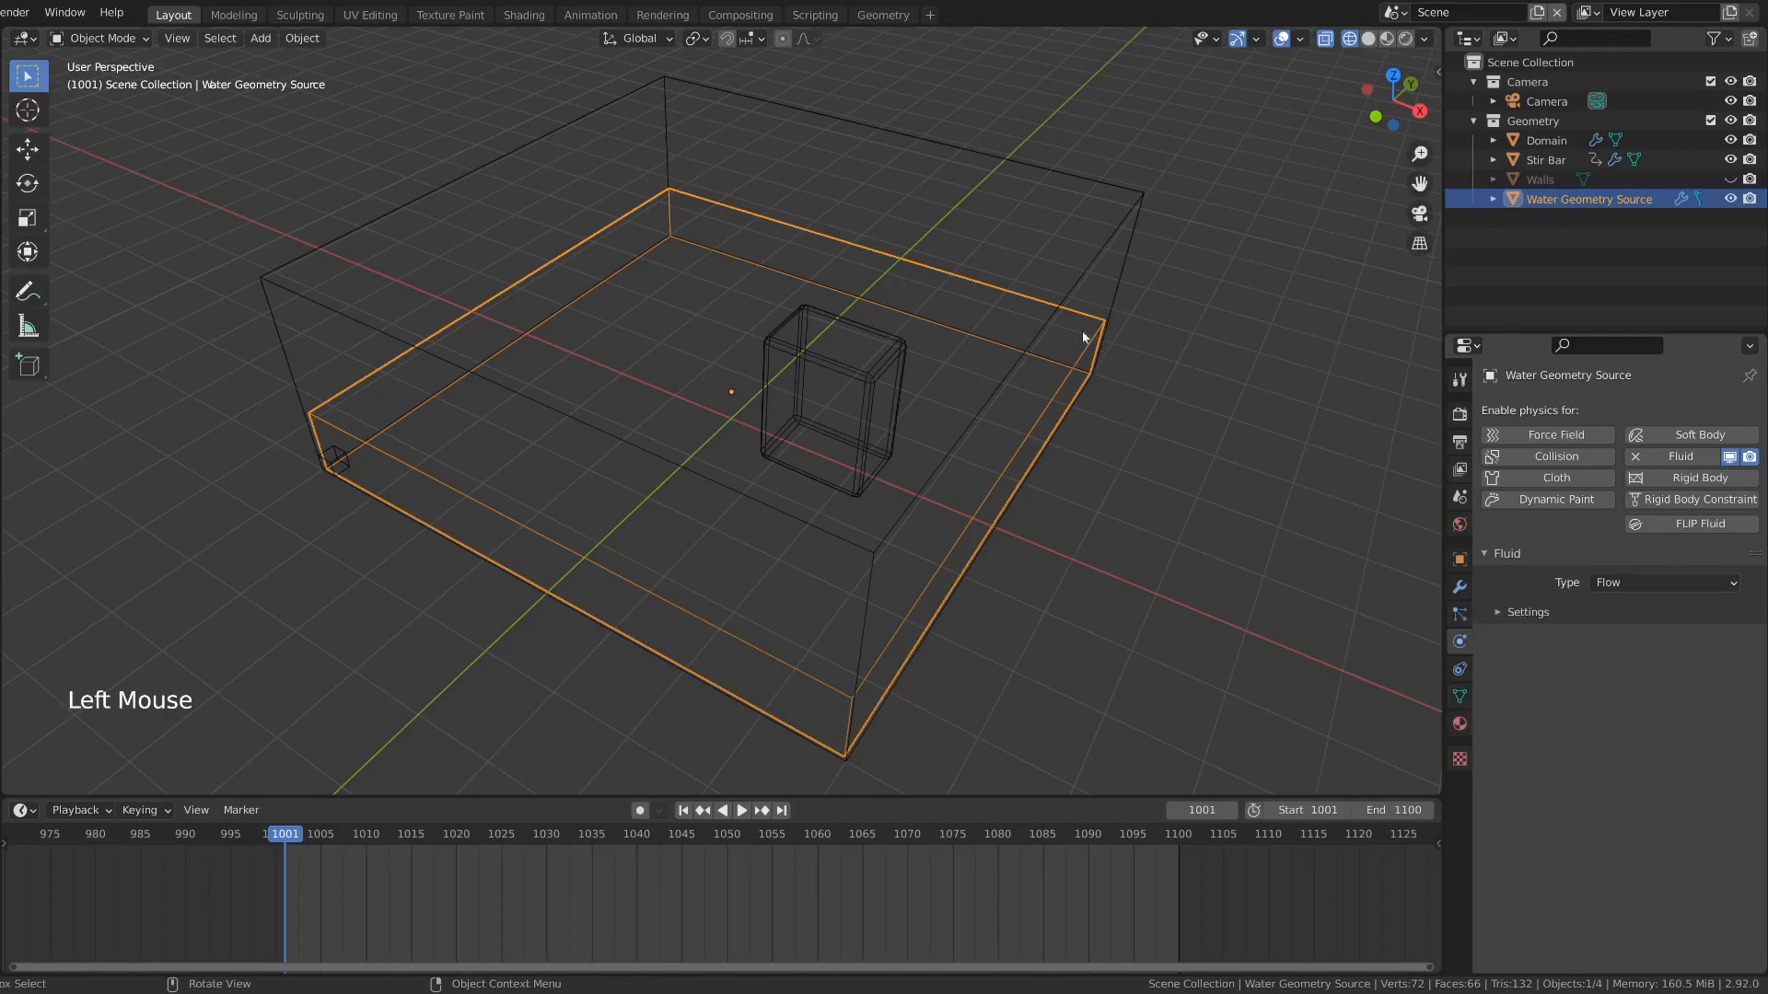
mouse_move(1120, 391)
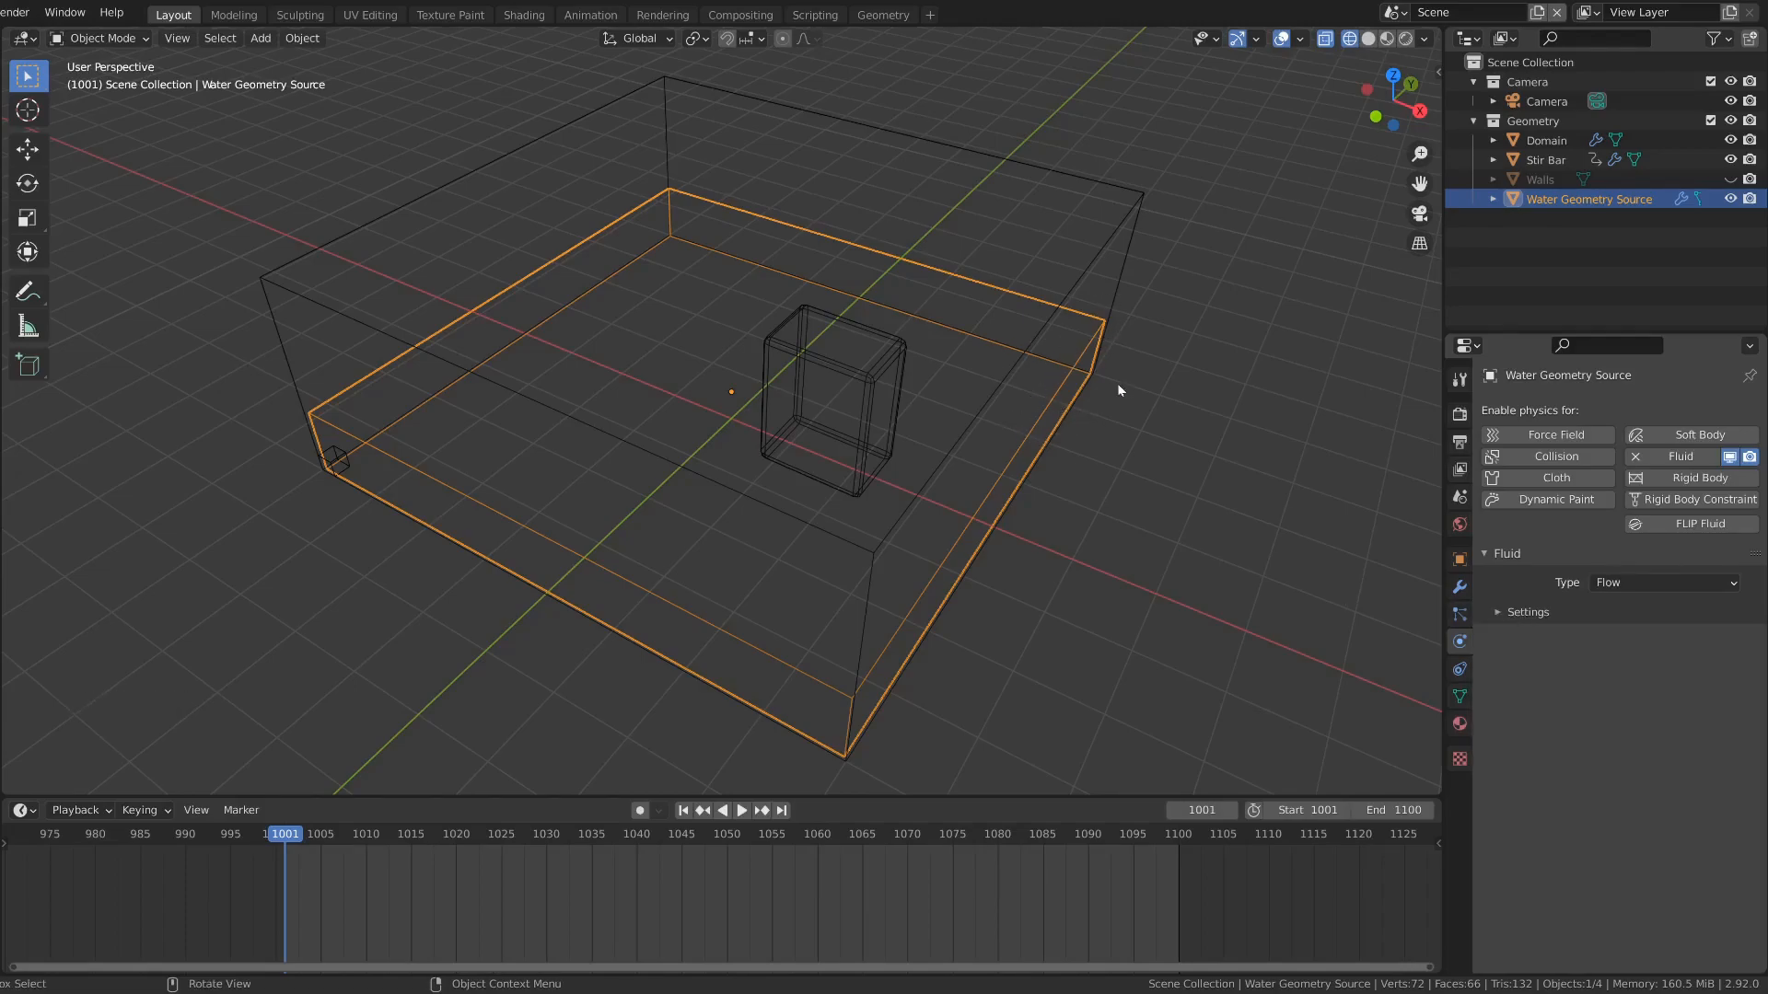
mouse_move(1115, 344)
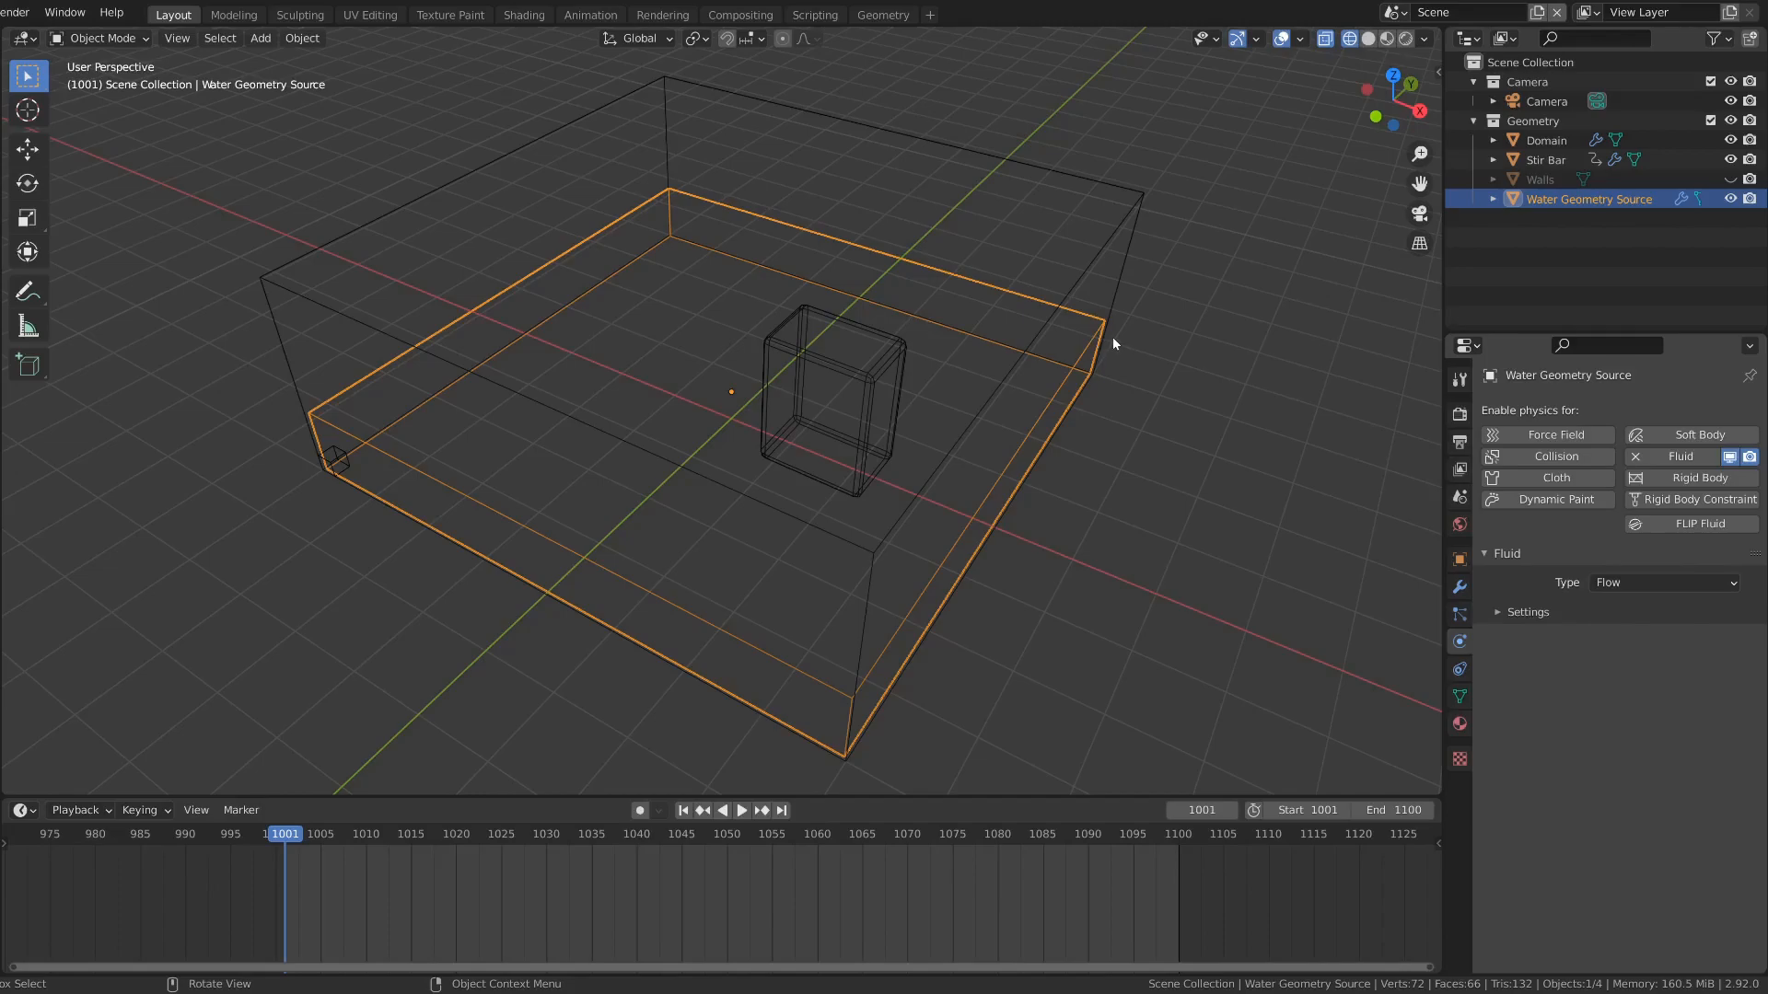
mouse_move(903, 356)
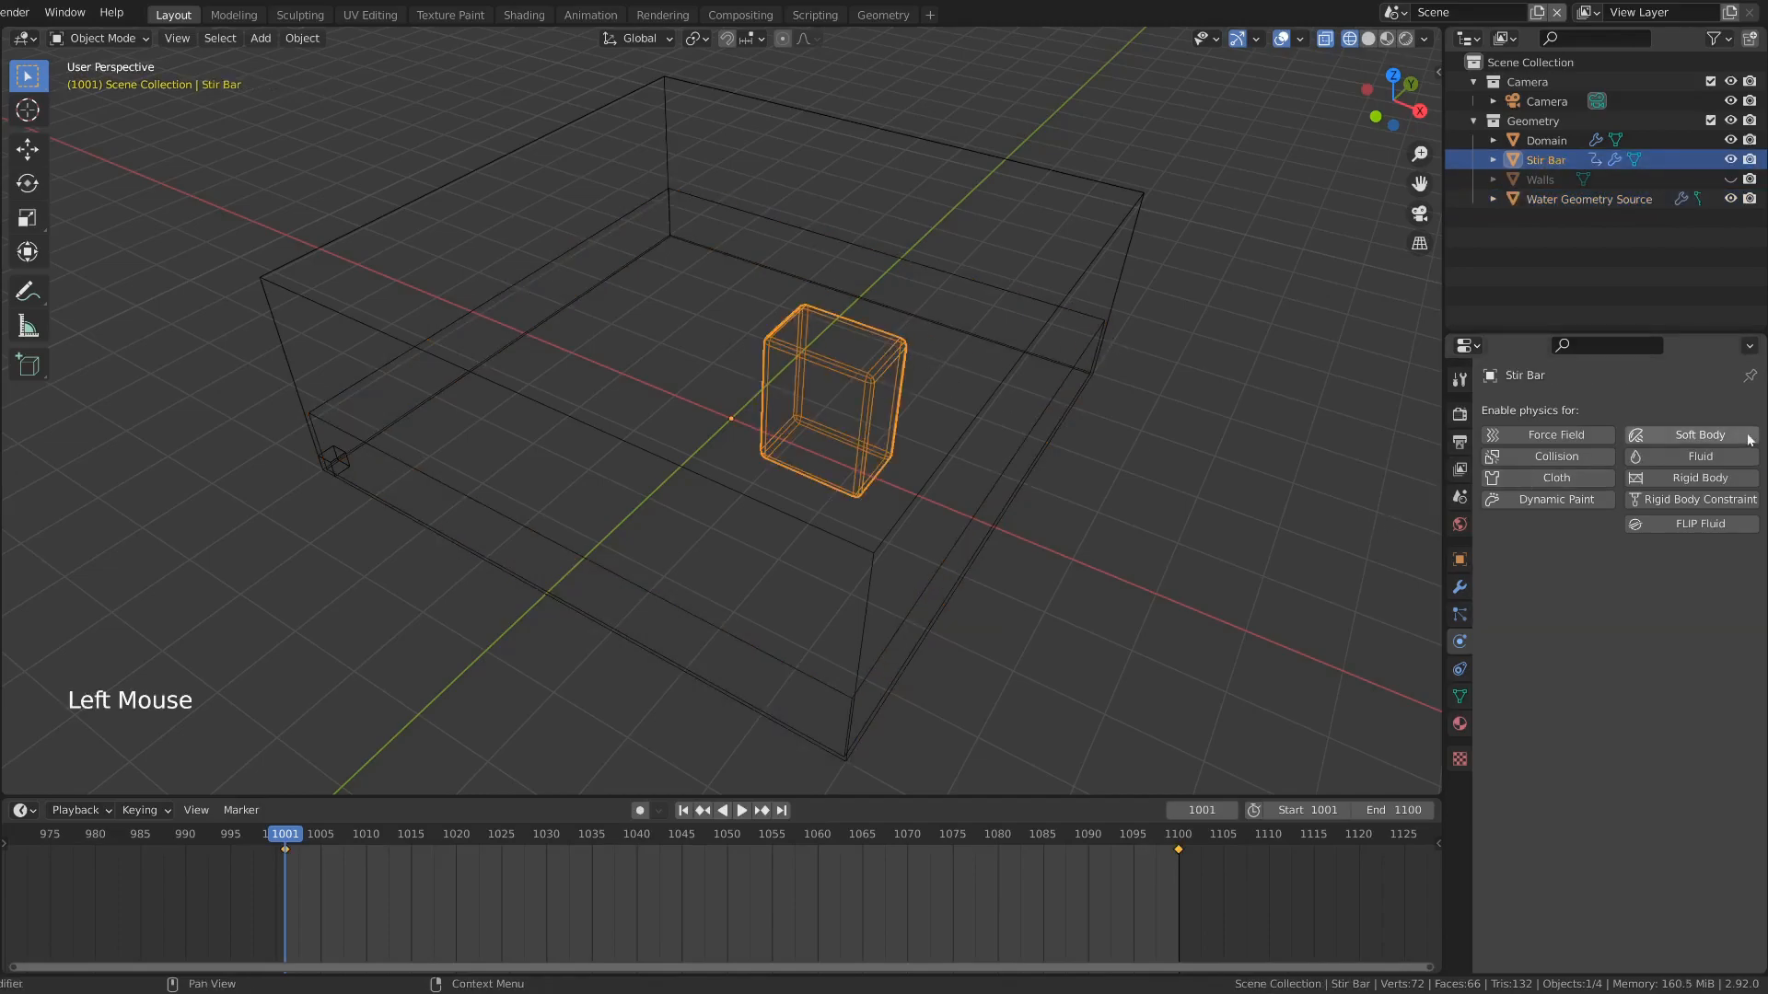
Step: Add fluid physics to the Stir Bar as an Effector and show its settings
left_click(1663, 582)
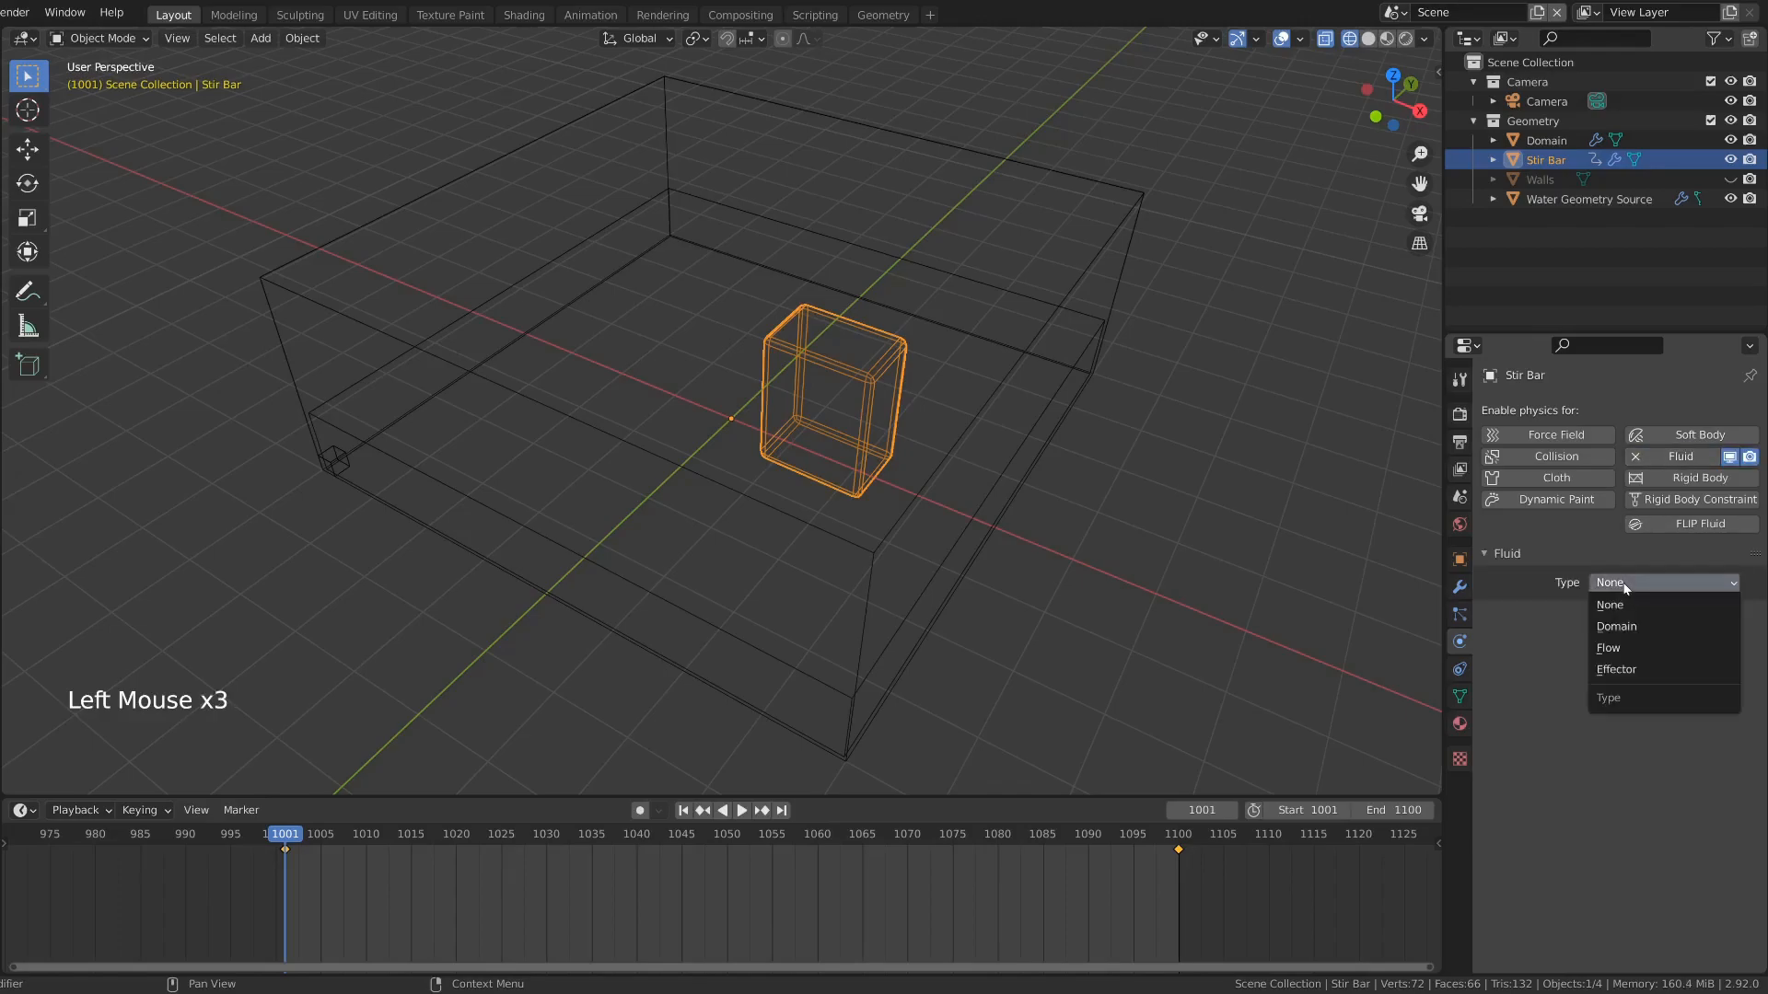
left_click(1616, 670)
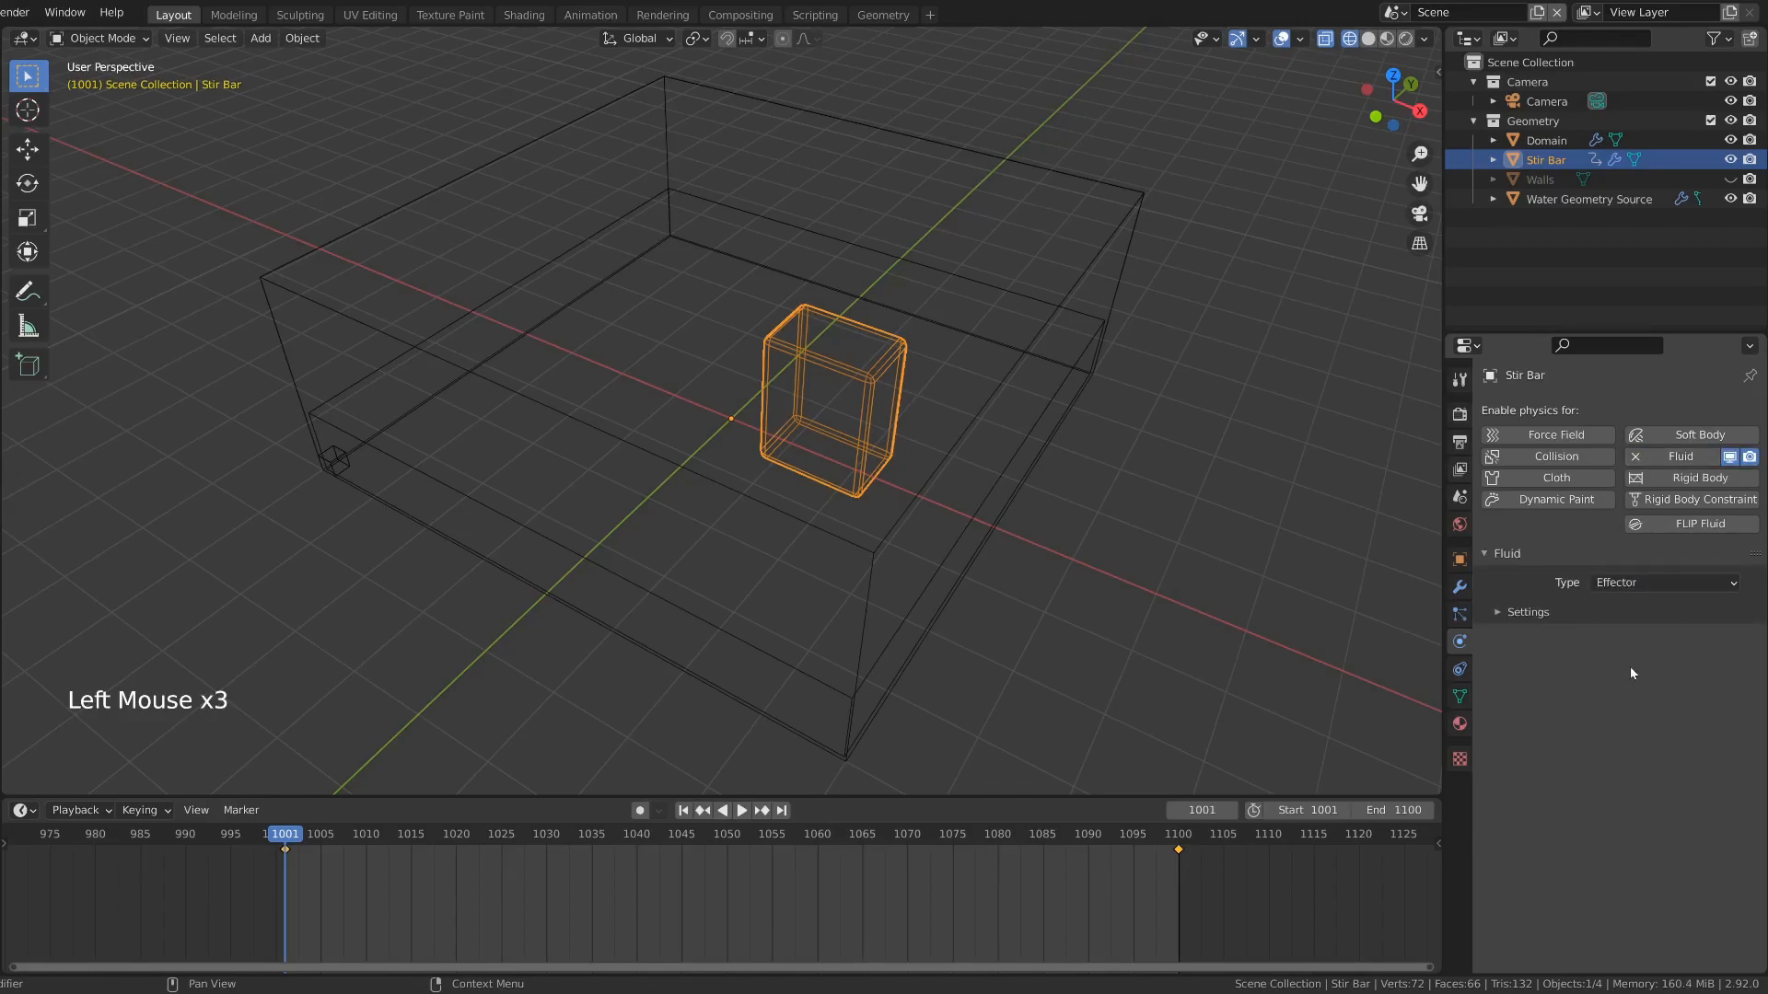
left_click(1514, 612)
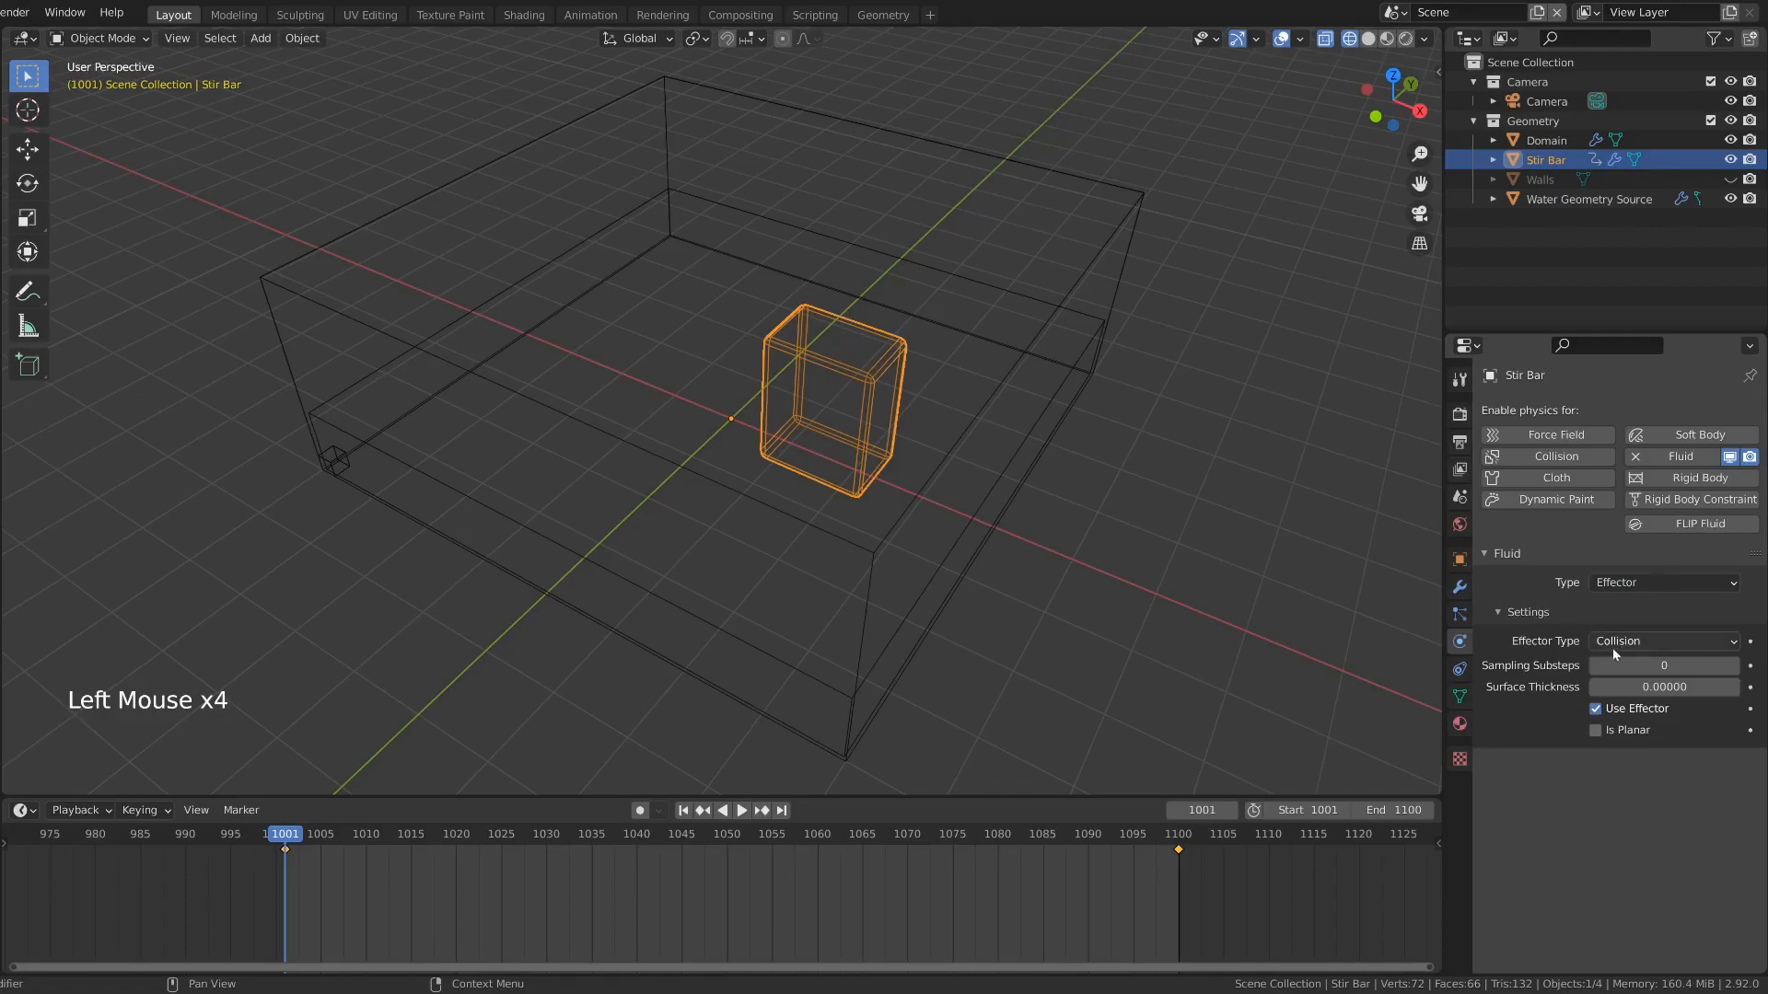
mouse_move(1375, 608)
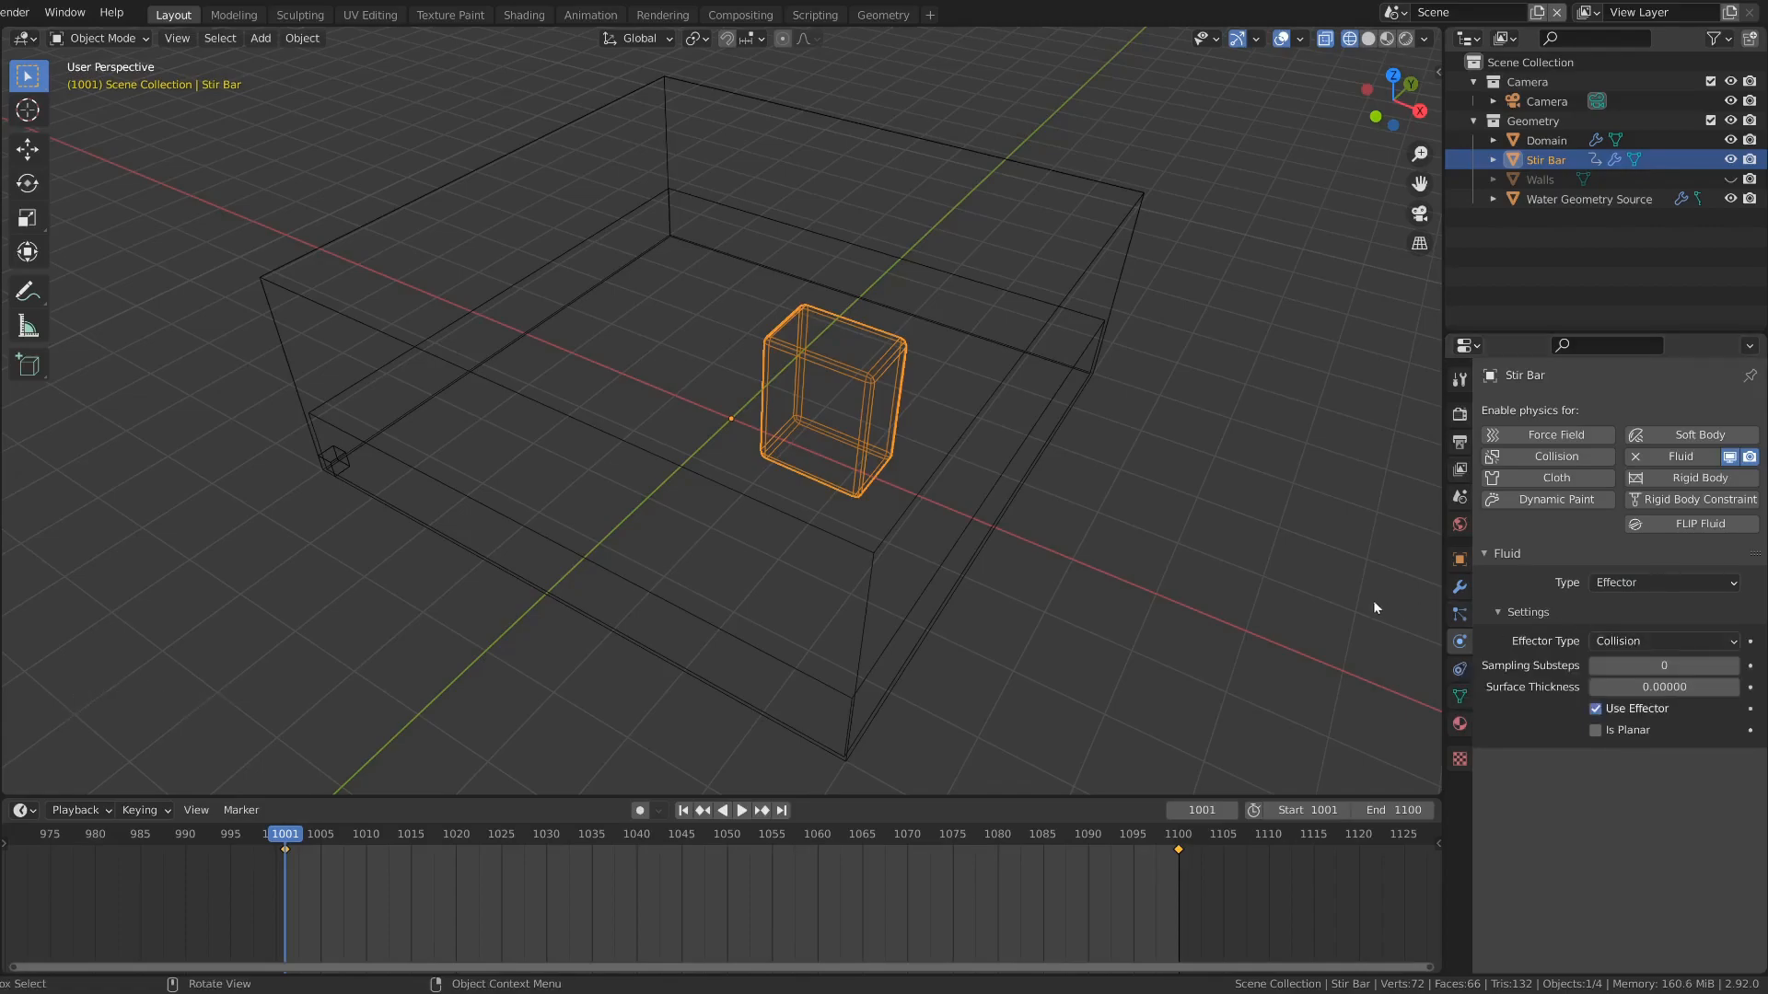
left_click(1546, 140)
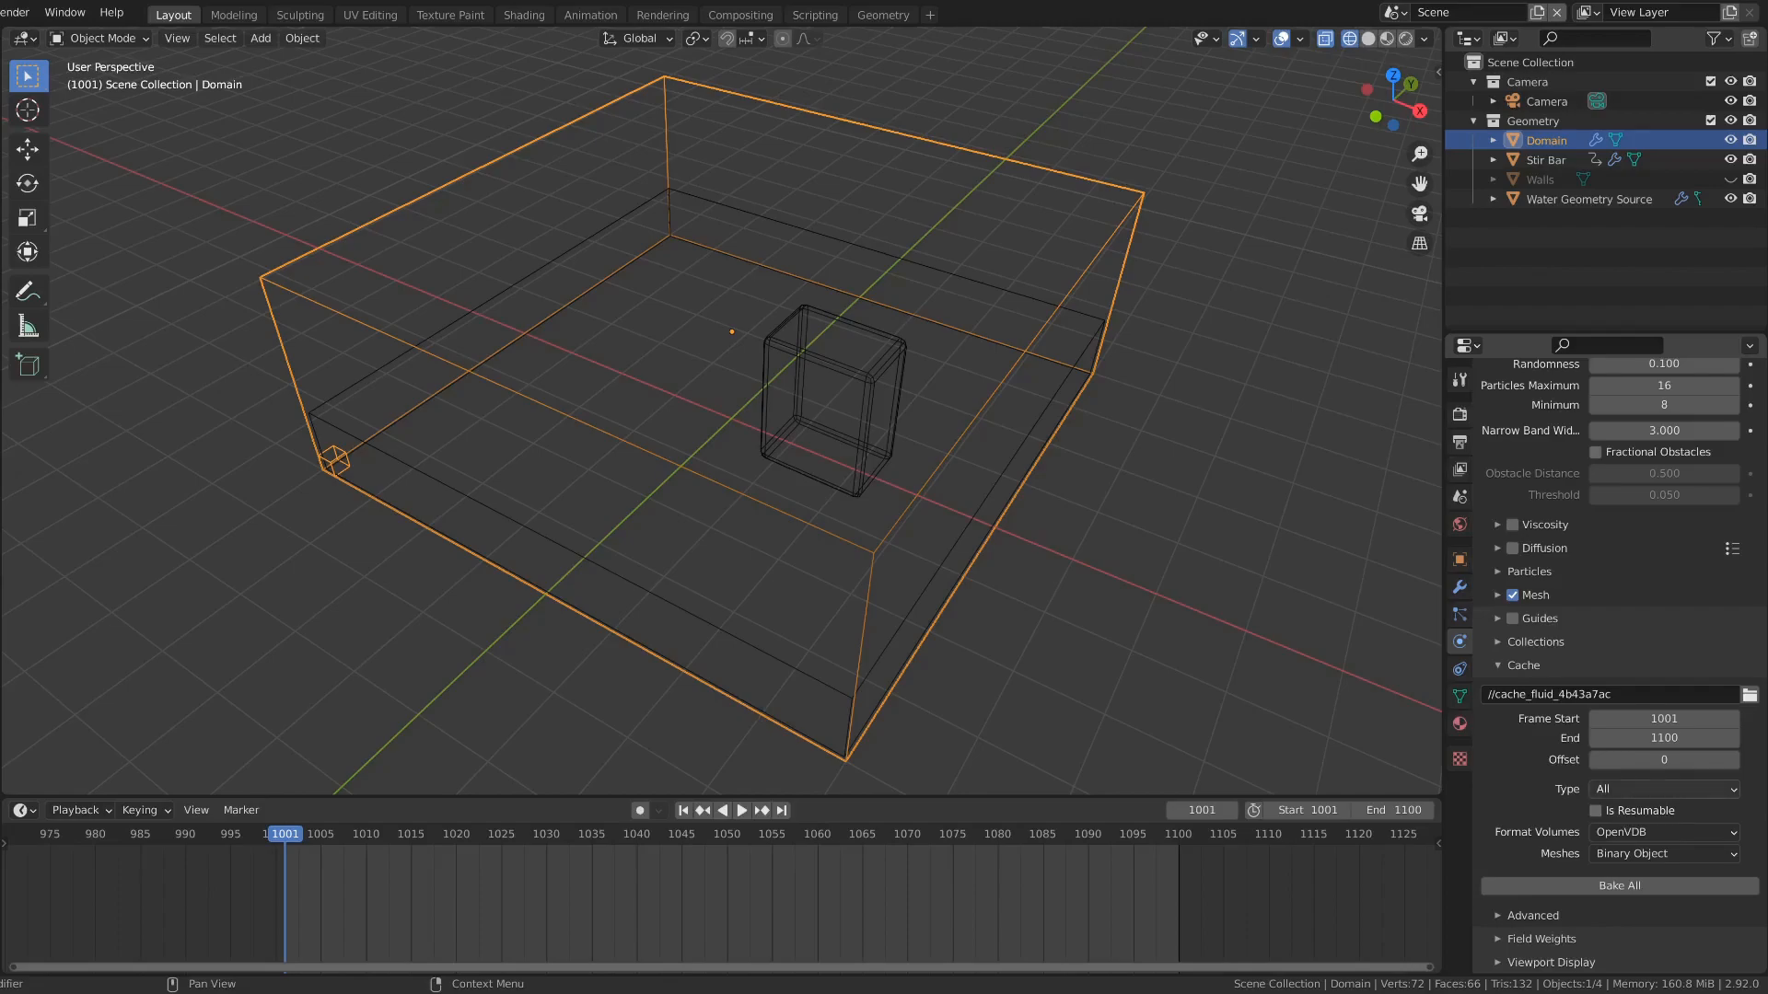
Step: Bake All for the liquid simulation across frames 1001–1100
left_click(1620, 886)
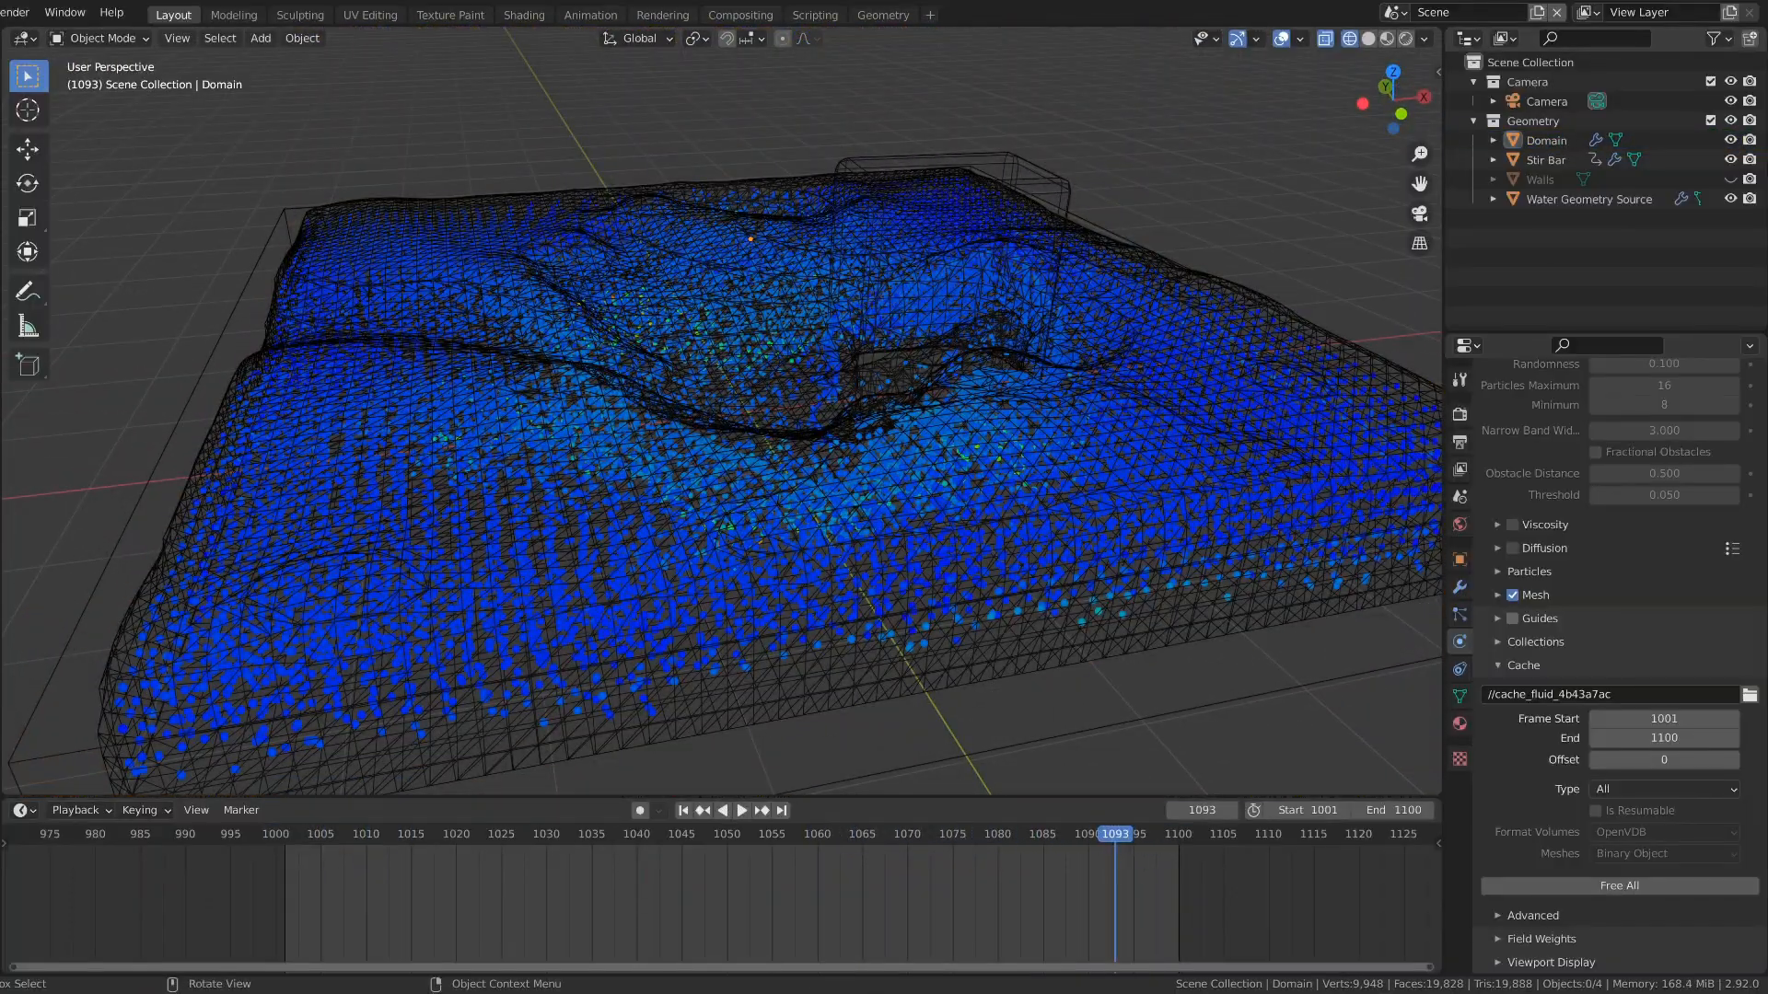
left_click(523, 15)
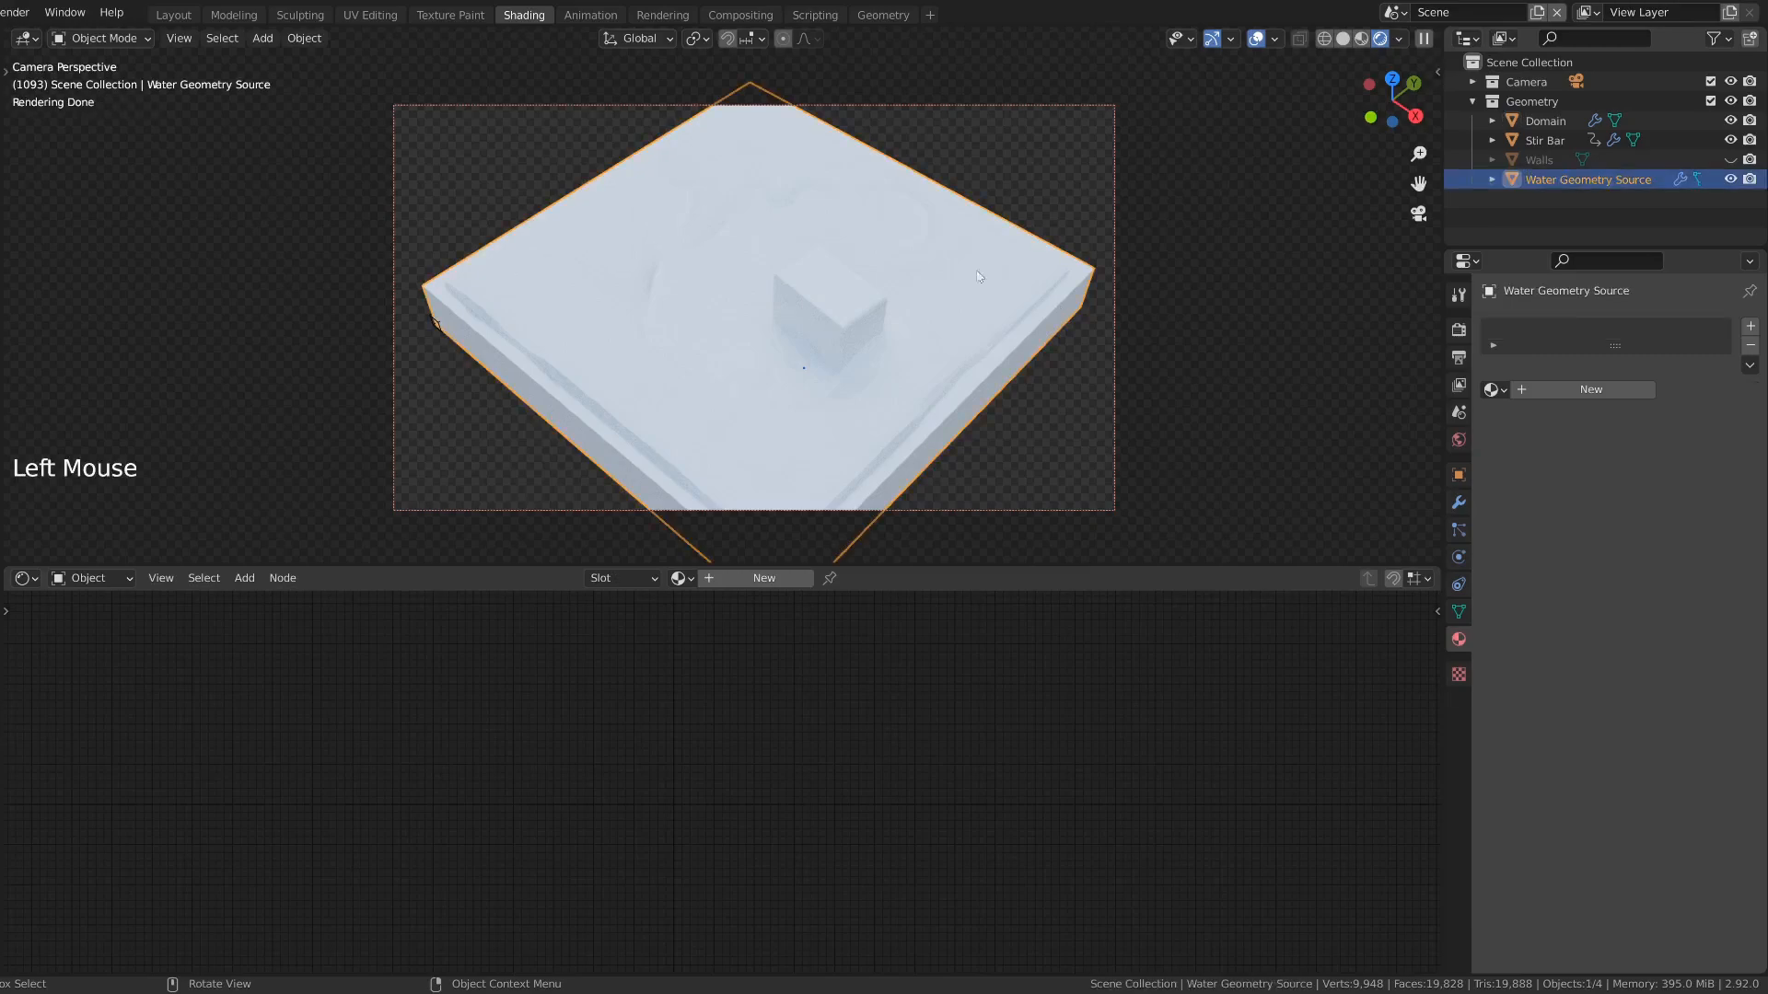
Step: Hide the Water Geometry Source in the outliner
left_click(1545, 121)
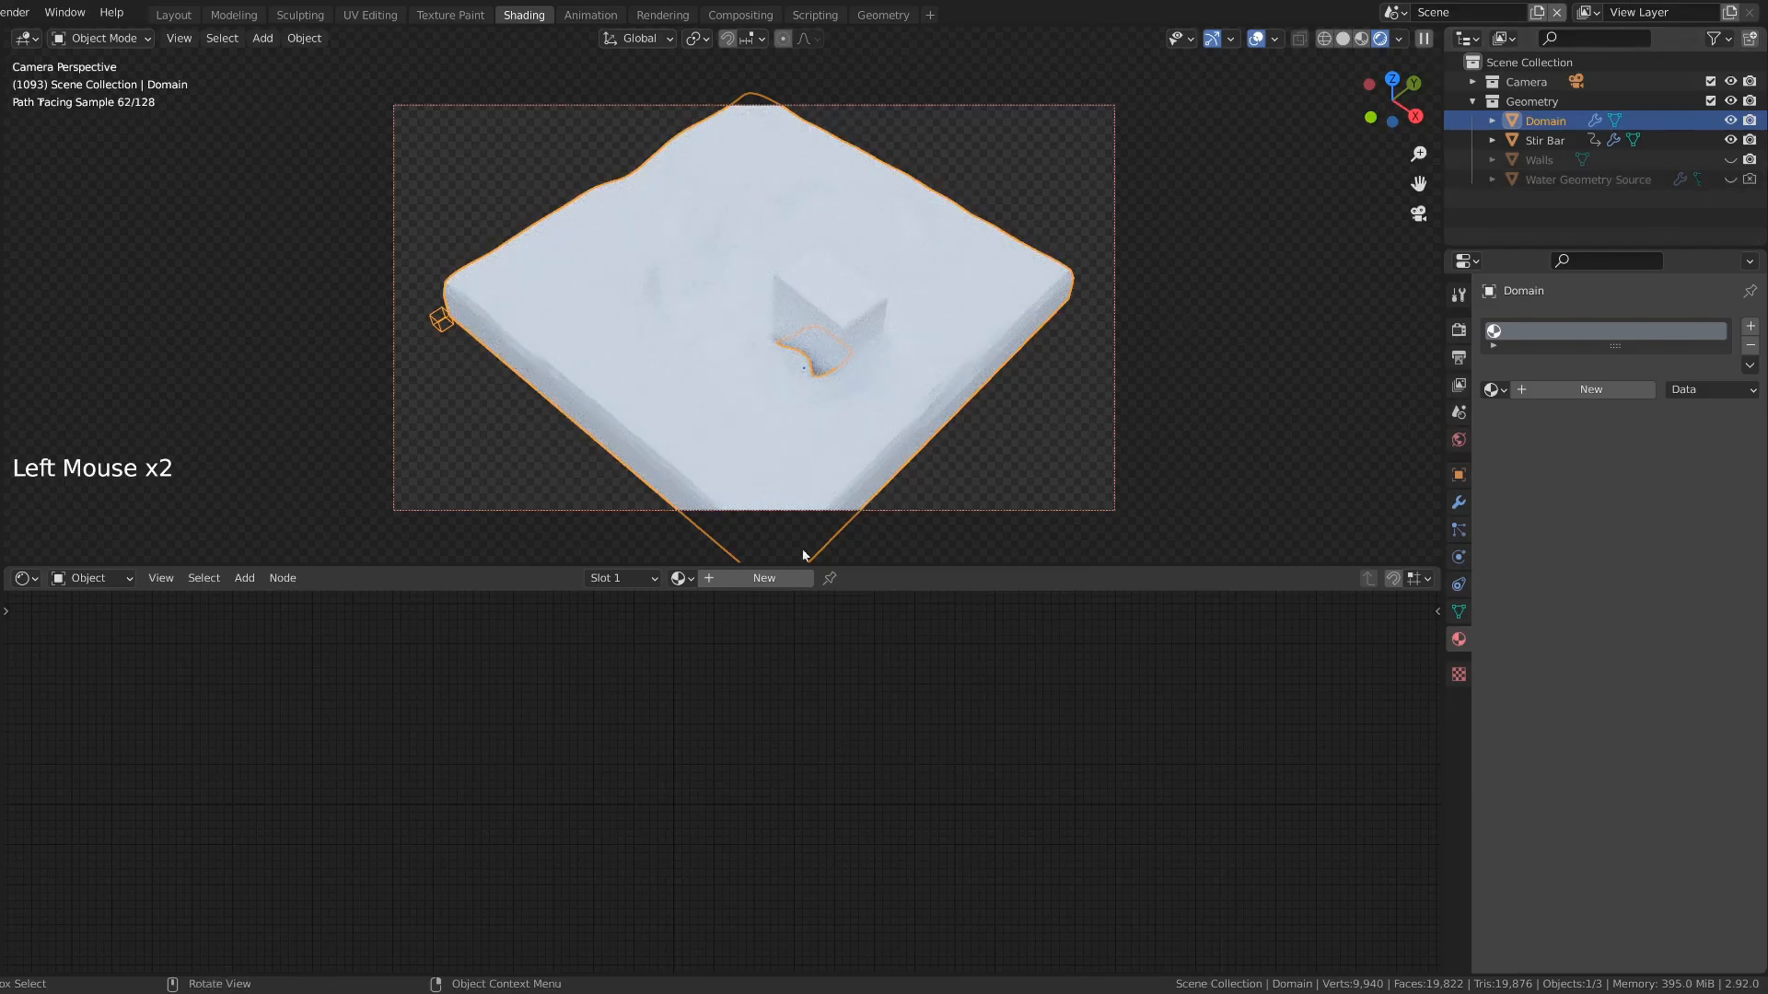
Step: Create a new Water.001 material on the Domain
left_click(763, 578)
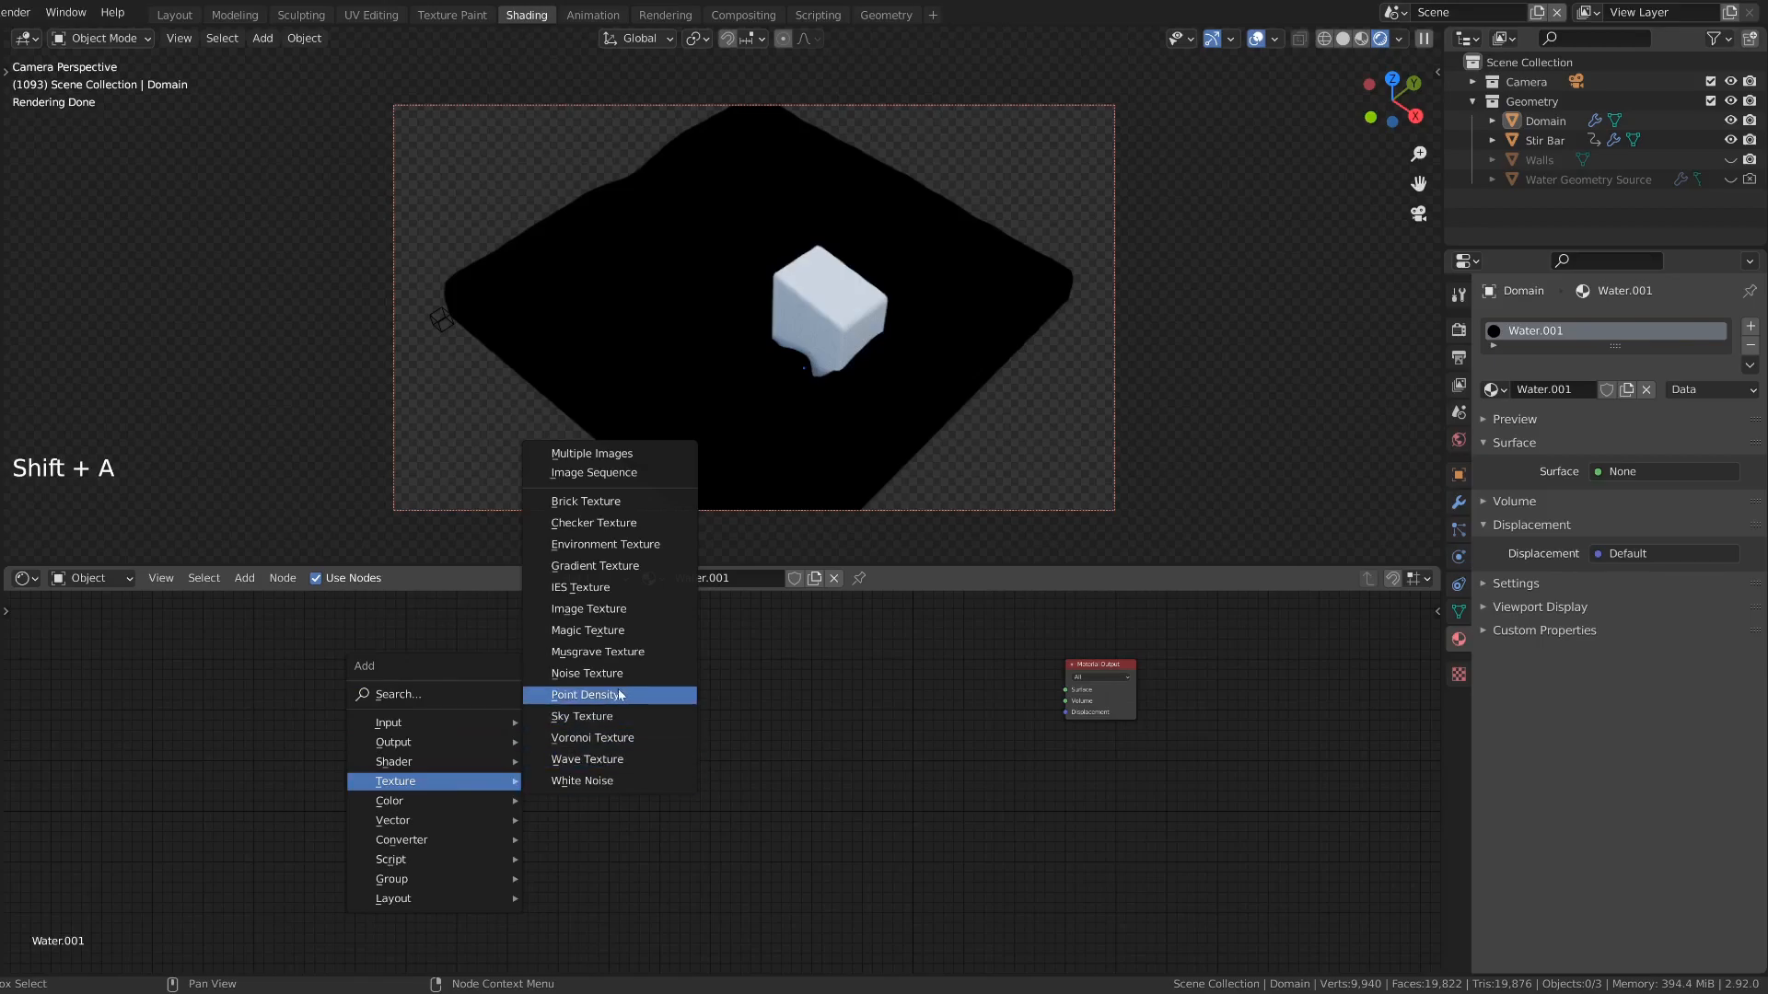
Step: Add a Point Density node sampling the Domain's Liquid particle system and preview it
left_click(586, 694)
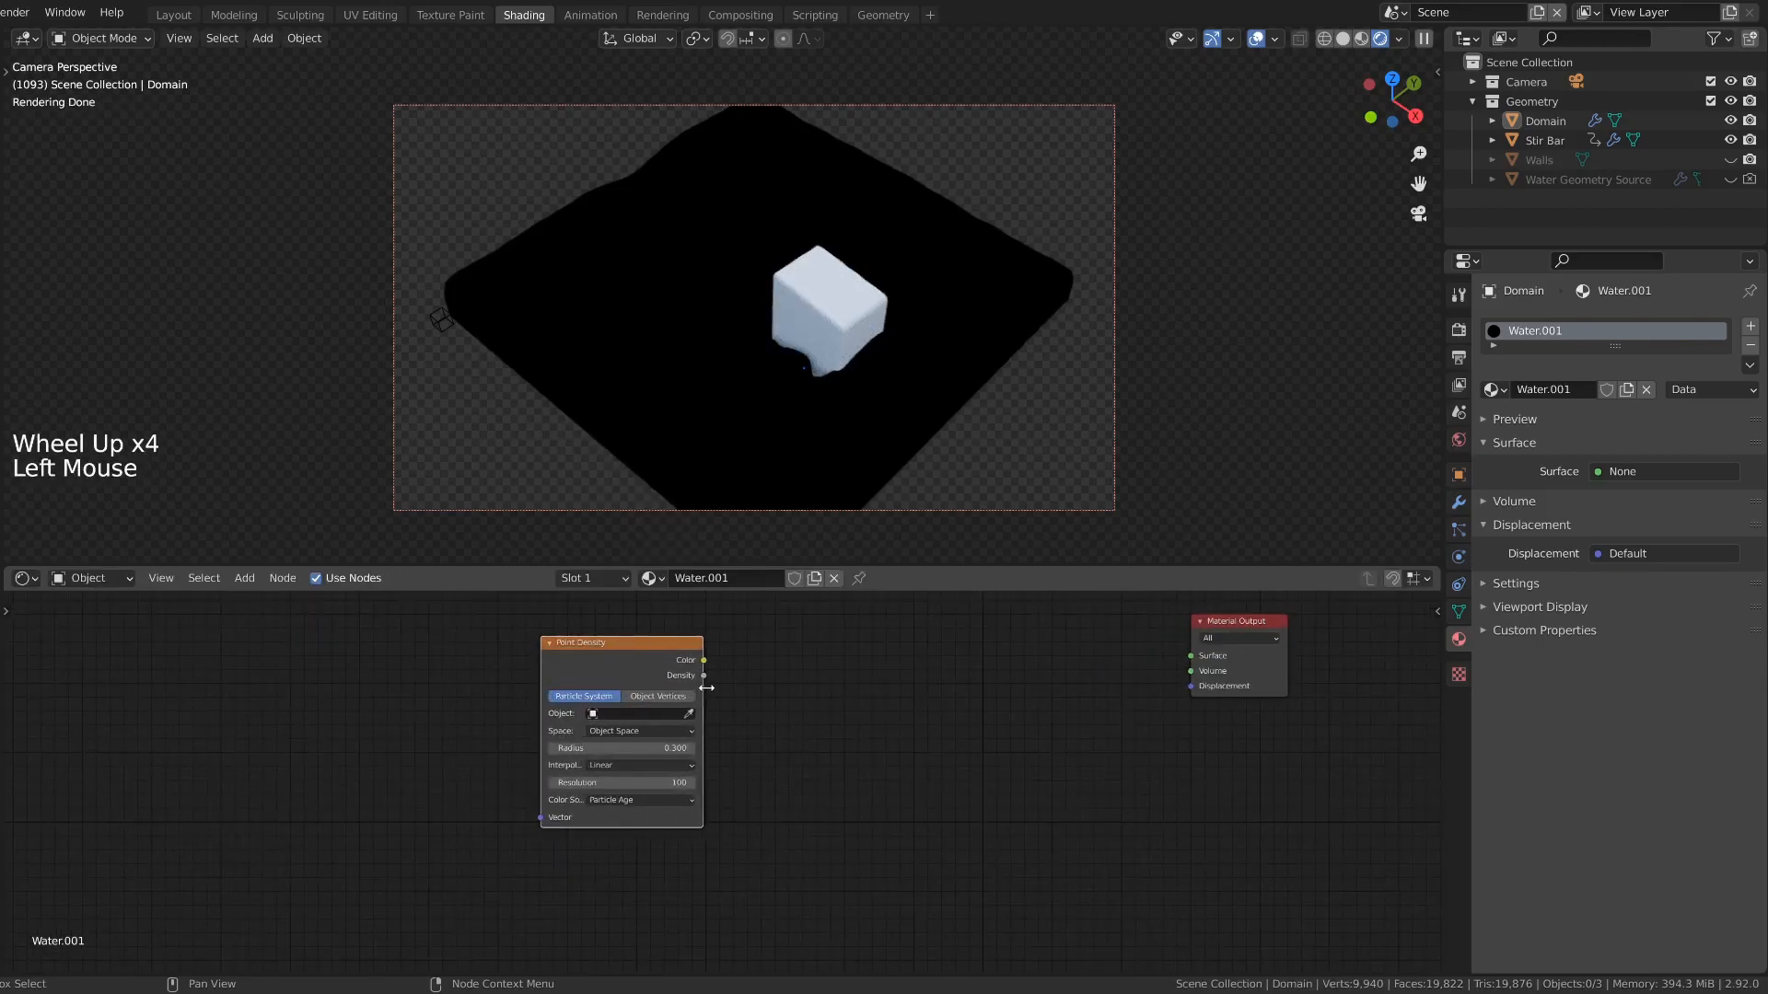
left_click(636, 713)
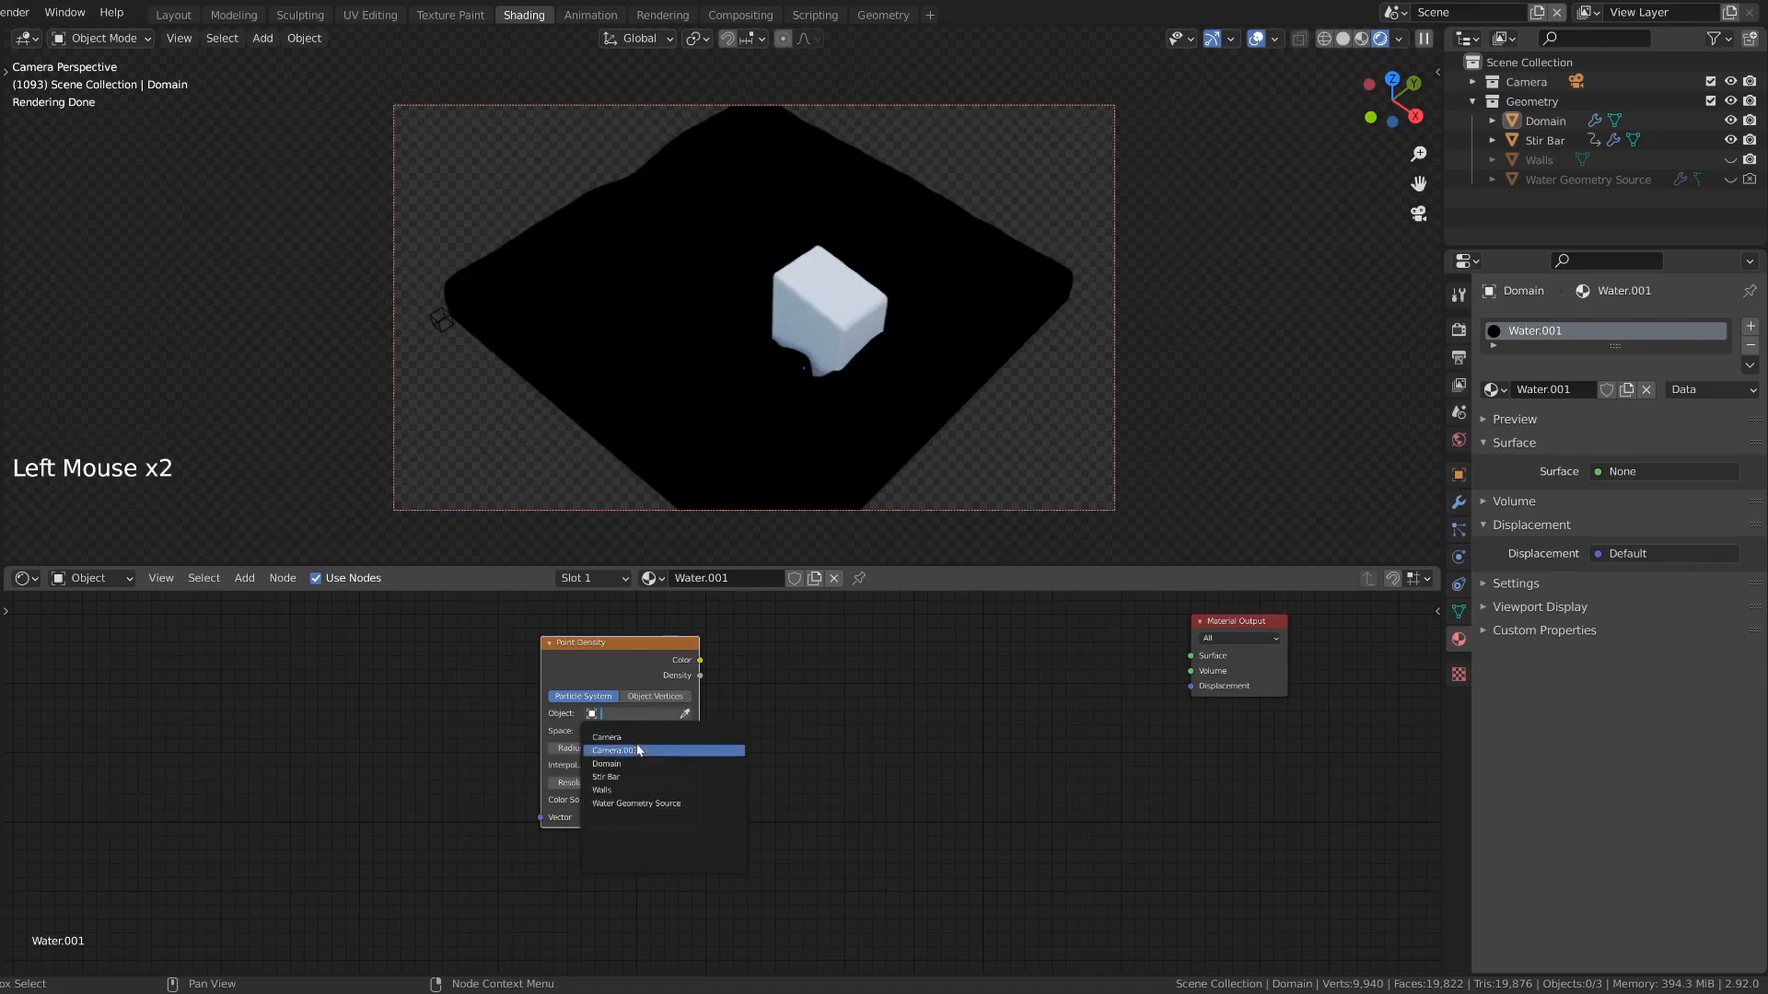
left_click(607, 763)
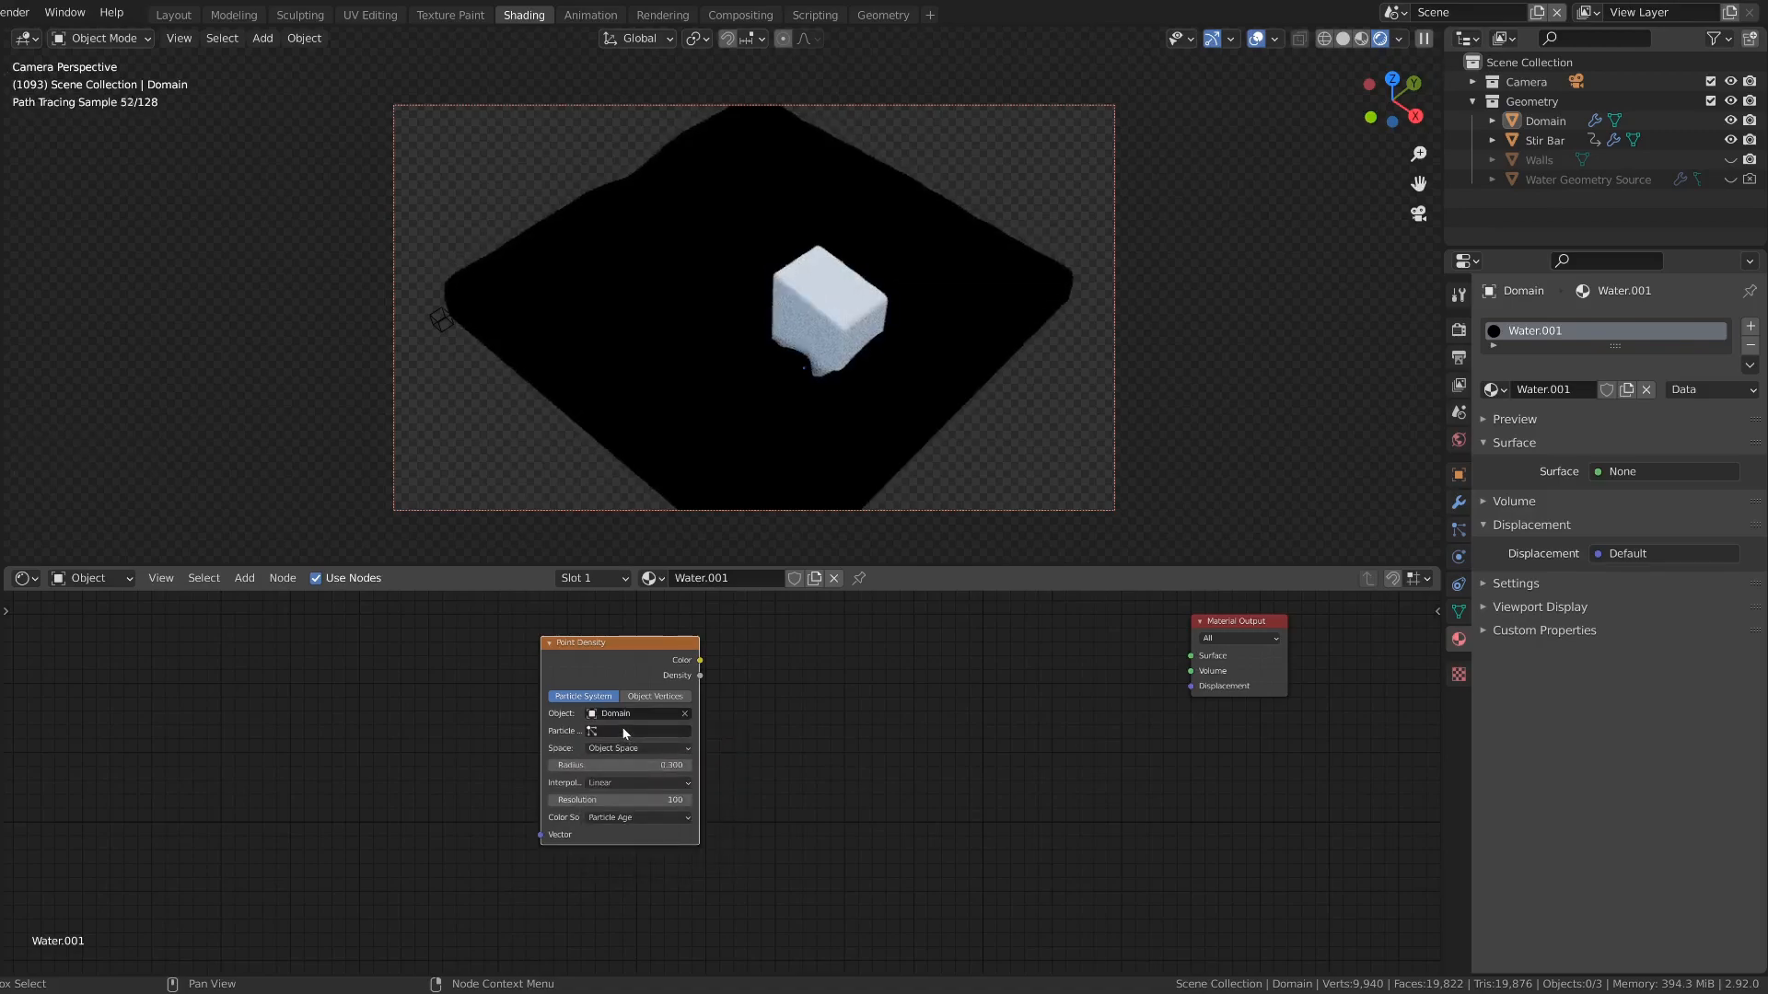
left_click(639, 731)
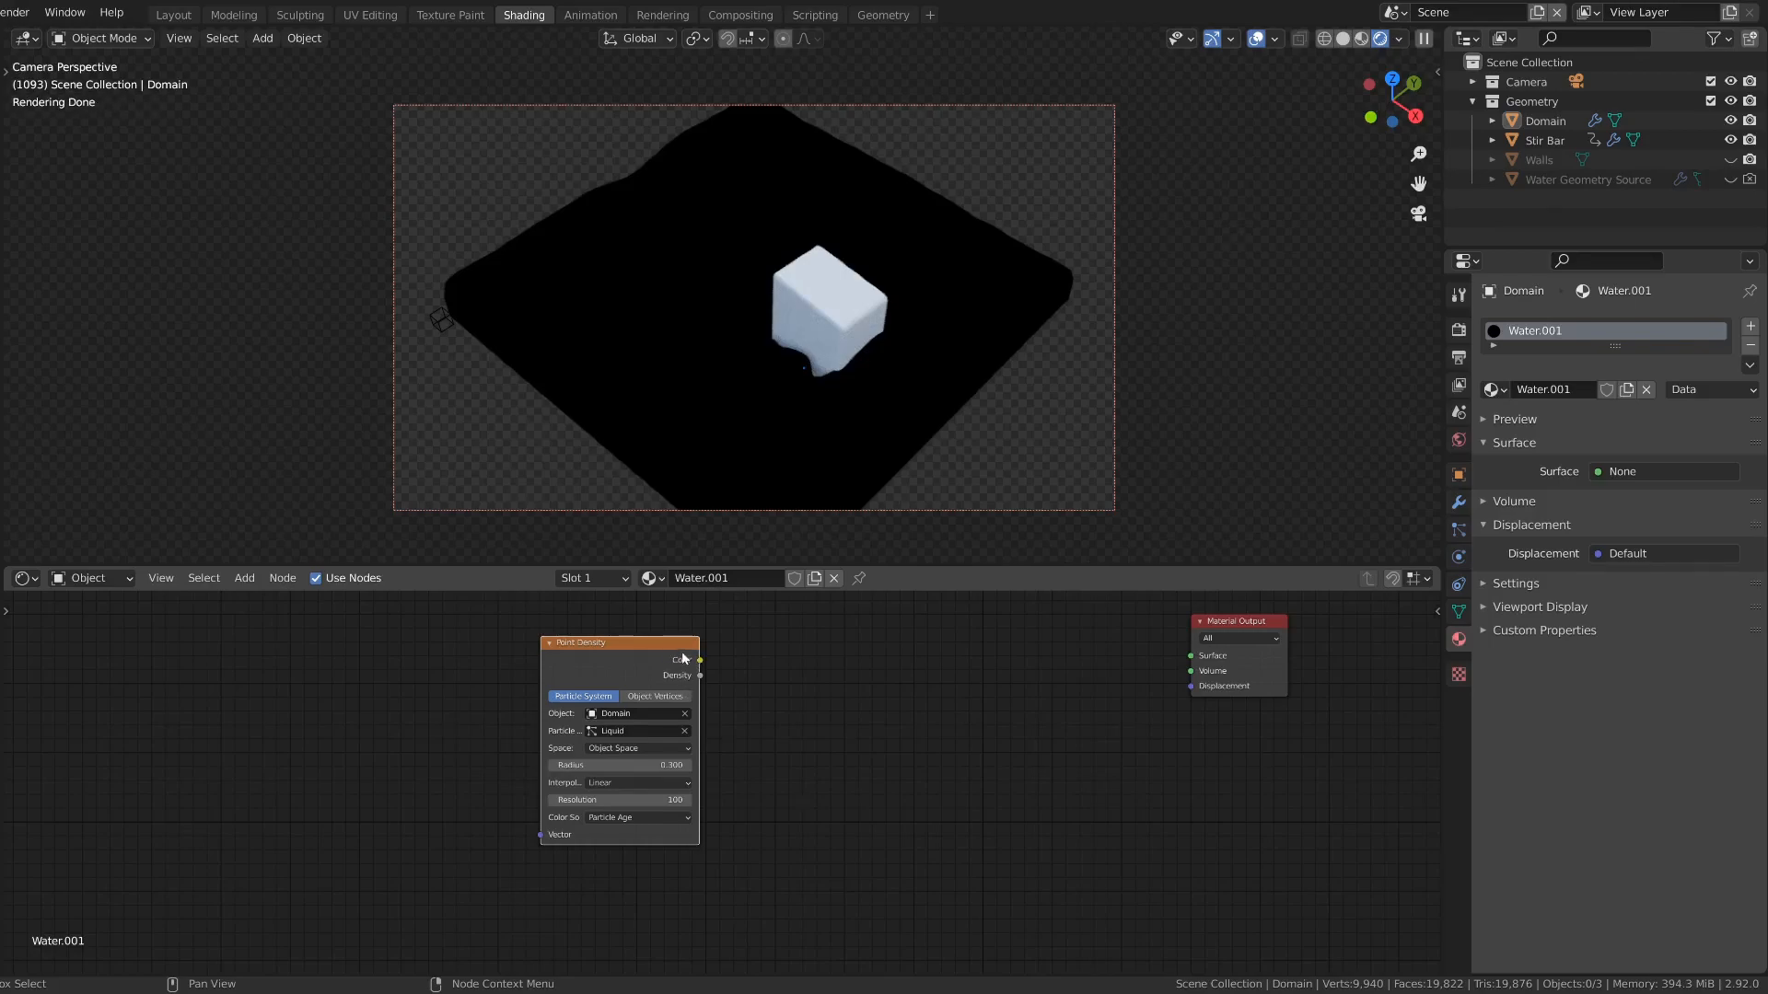
key("Shift+Ctrl")
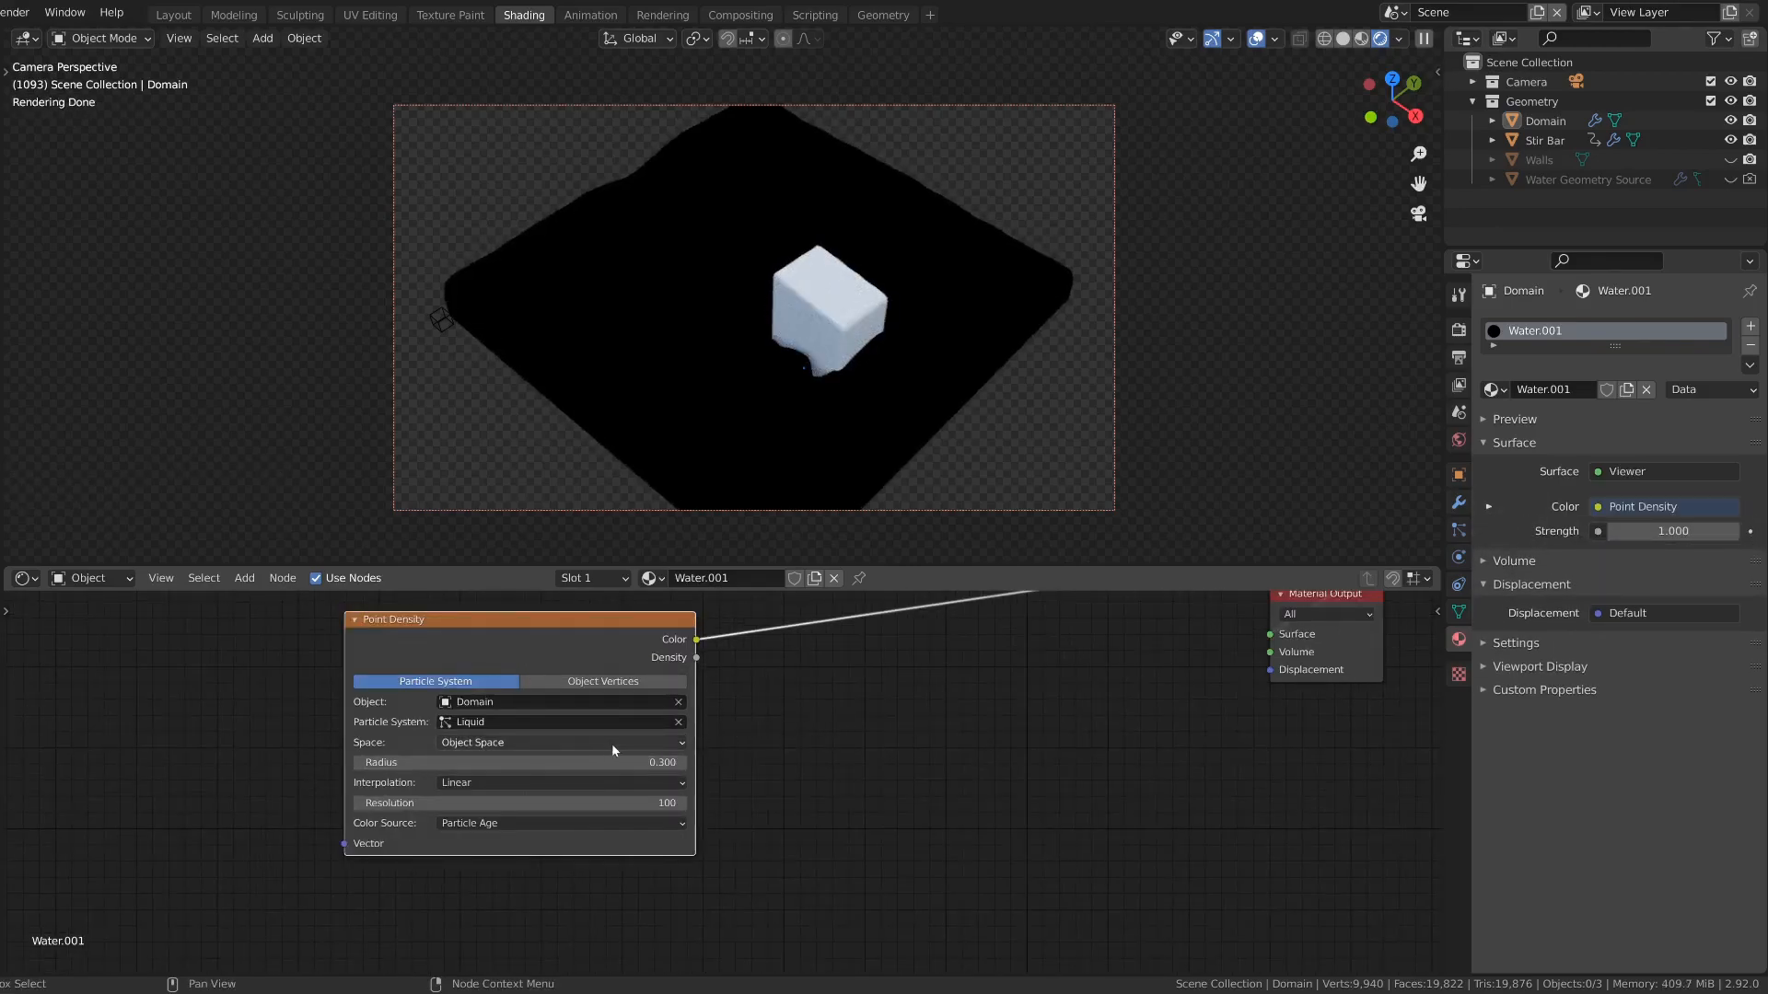
Step: Set Point Density to World Space, Particle Velocity colour, Cubic interpolation and radius 0.1
left_click(559, 742)
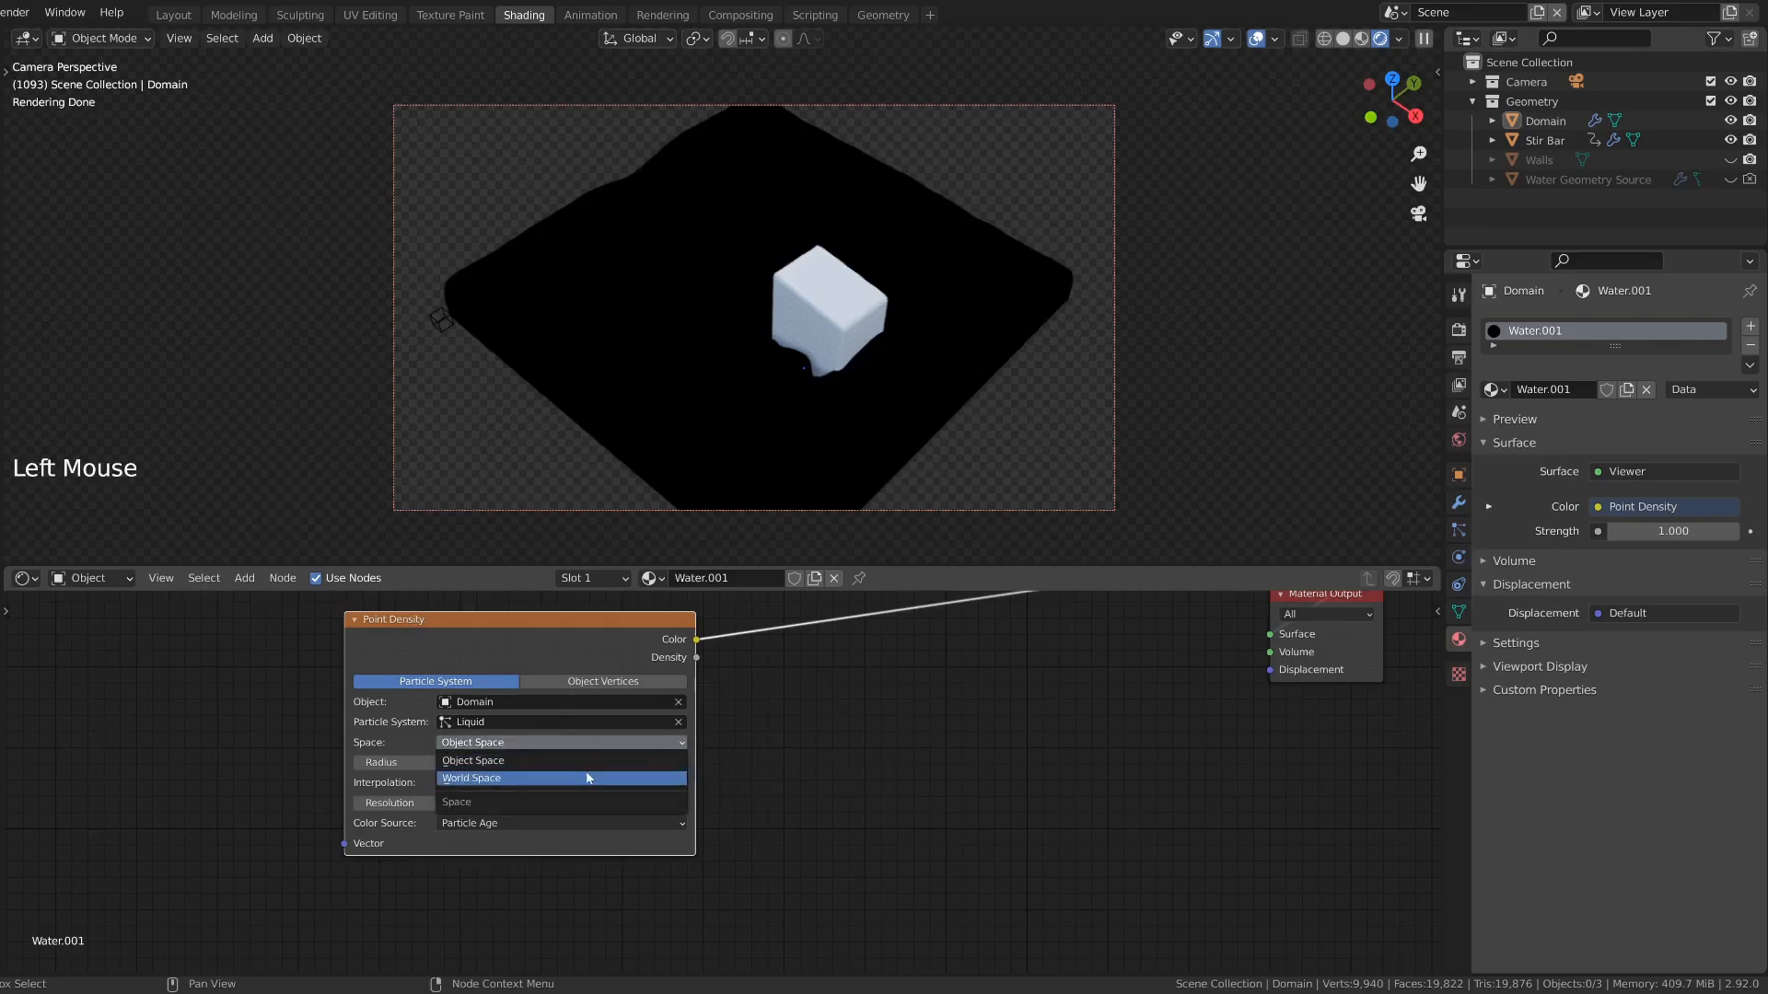
mouse_move(555, 784)
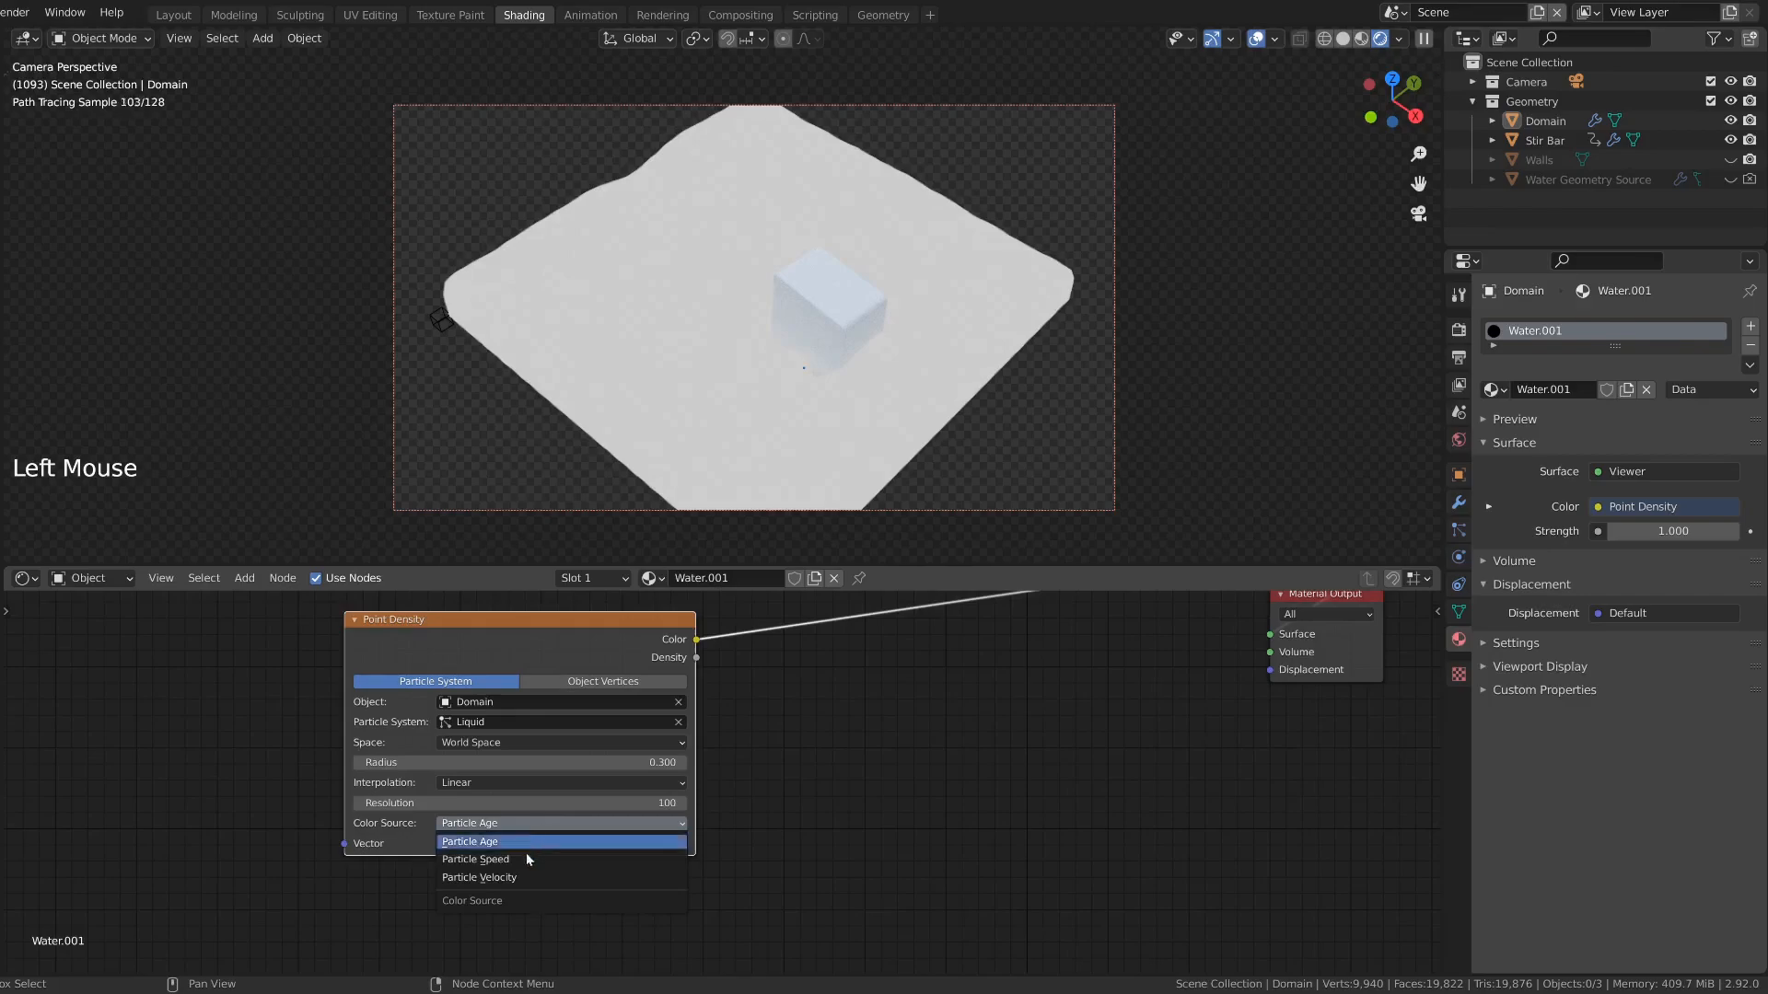
mouse_move(518, 878)
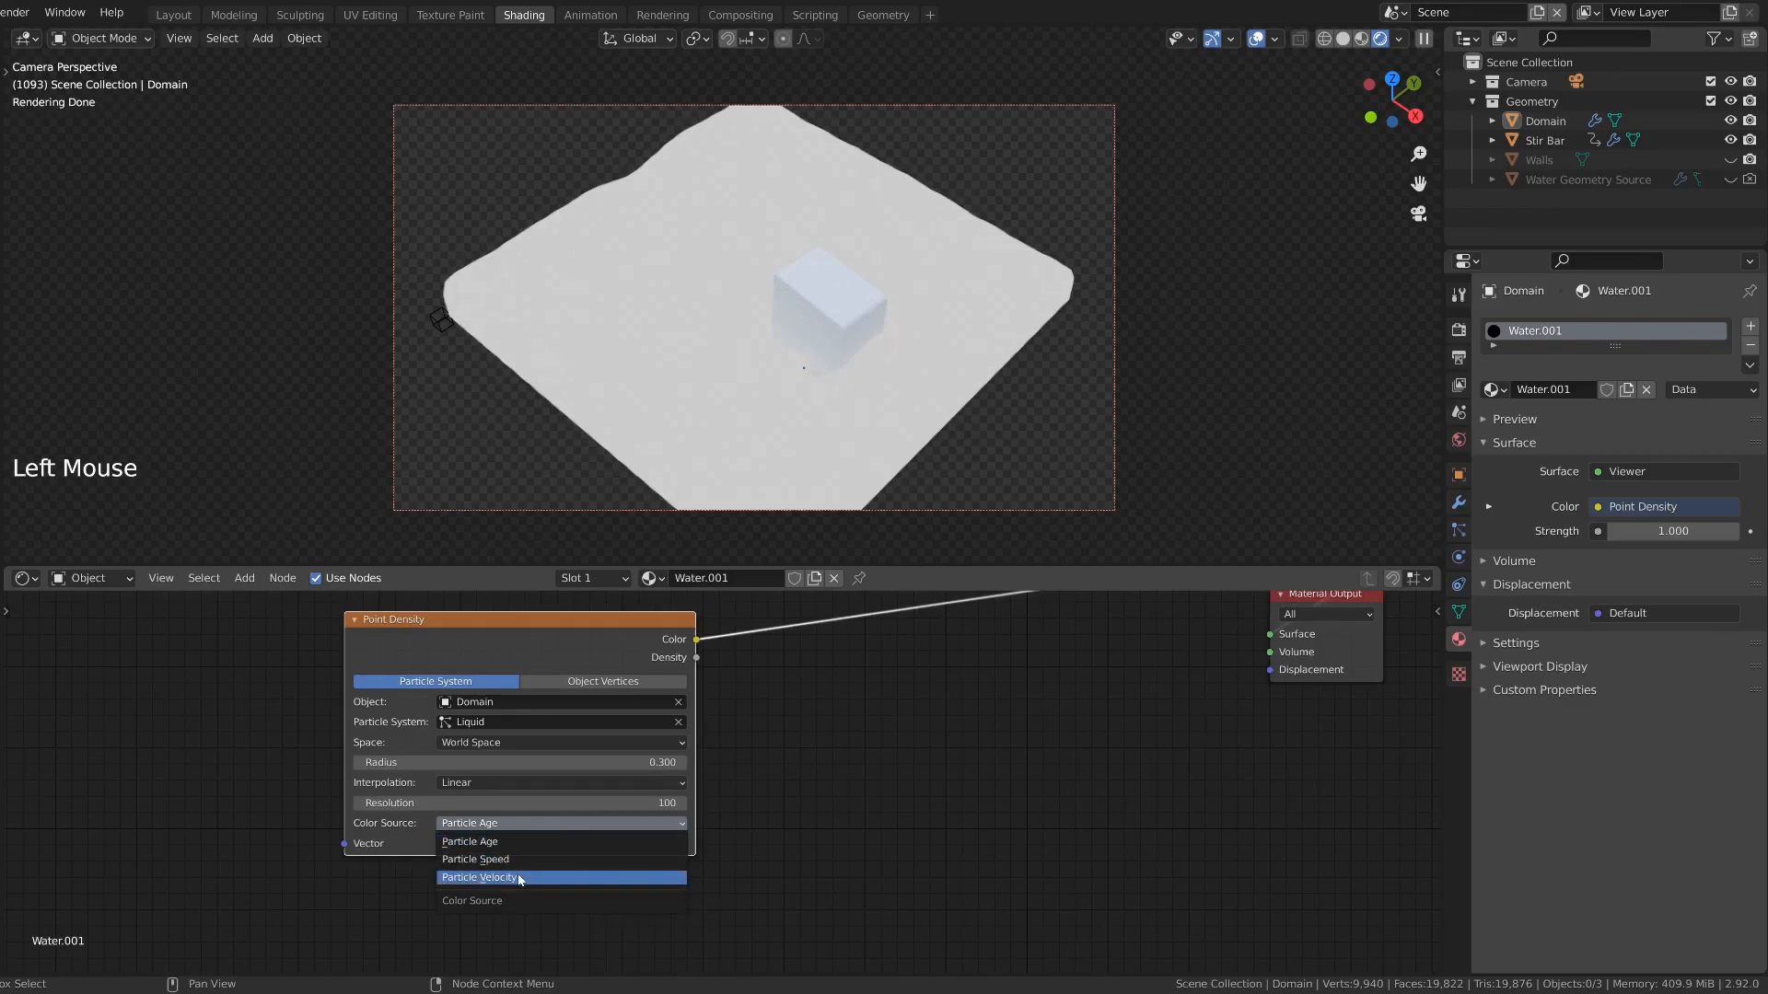
left_click(478, 878)
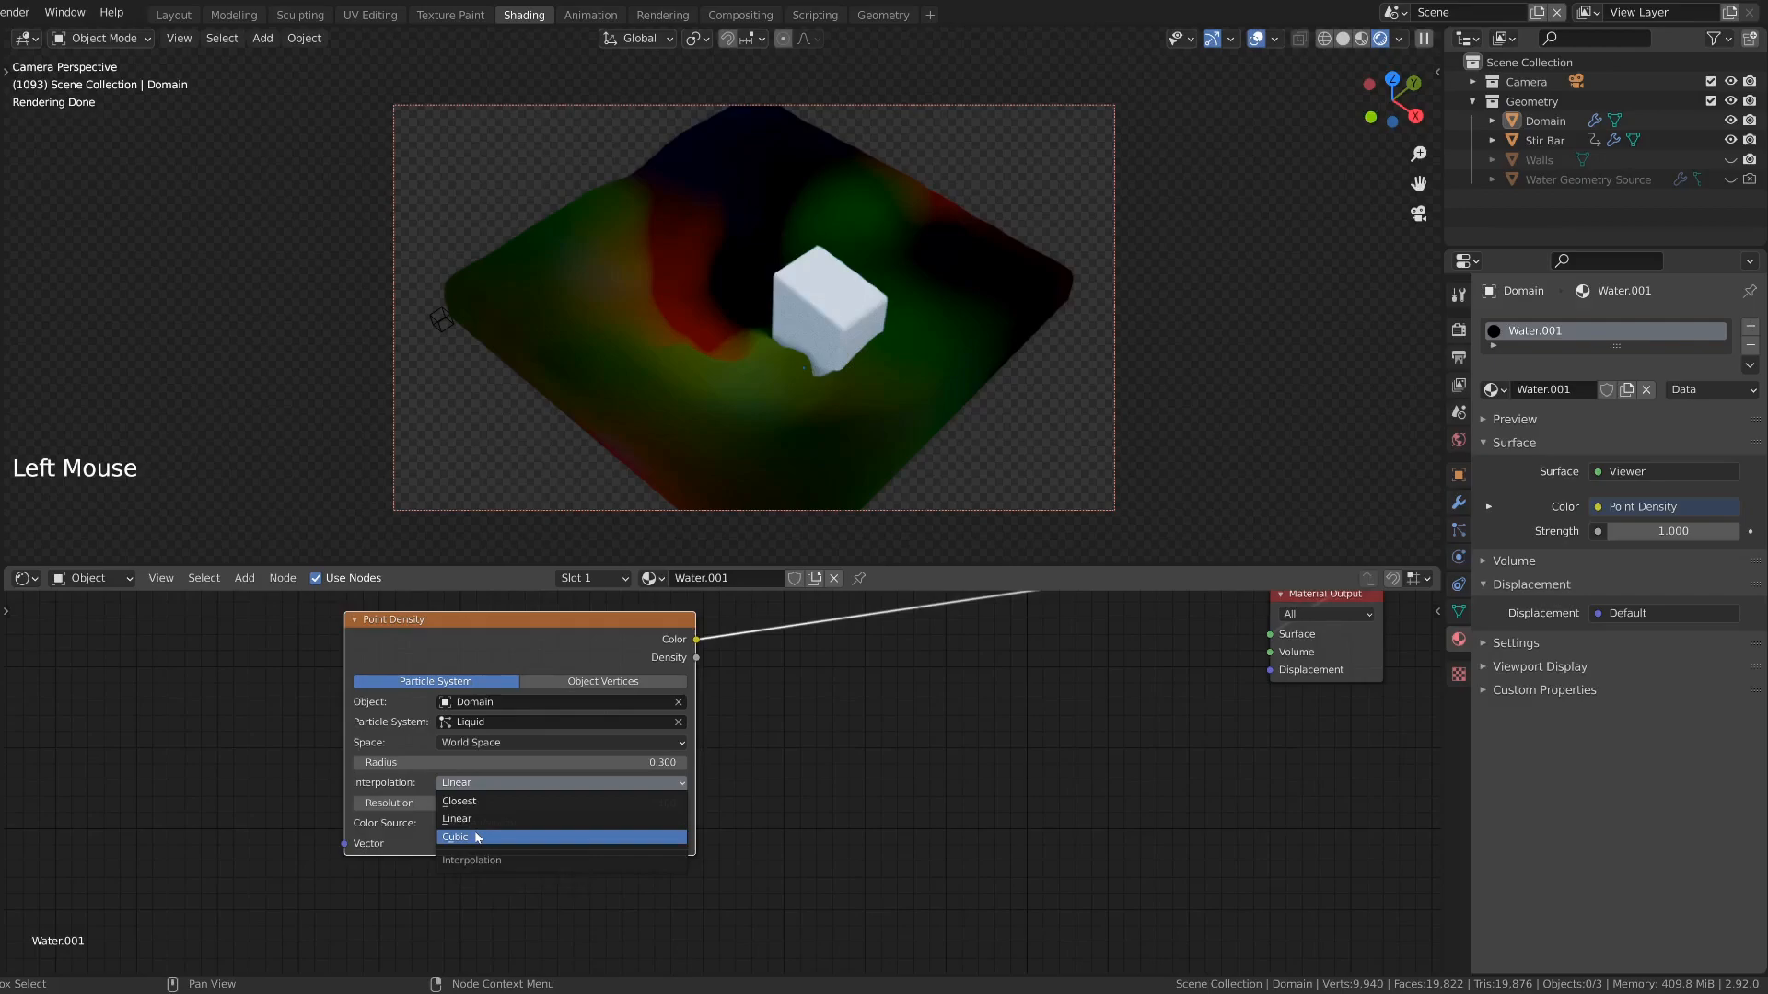
left_click(478, 837)
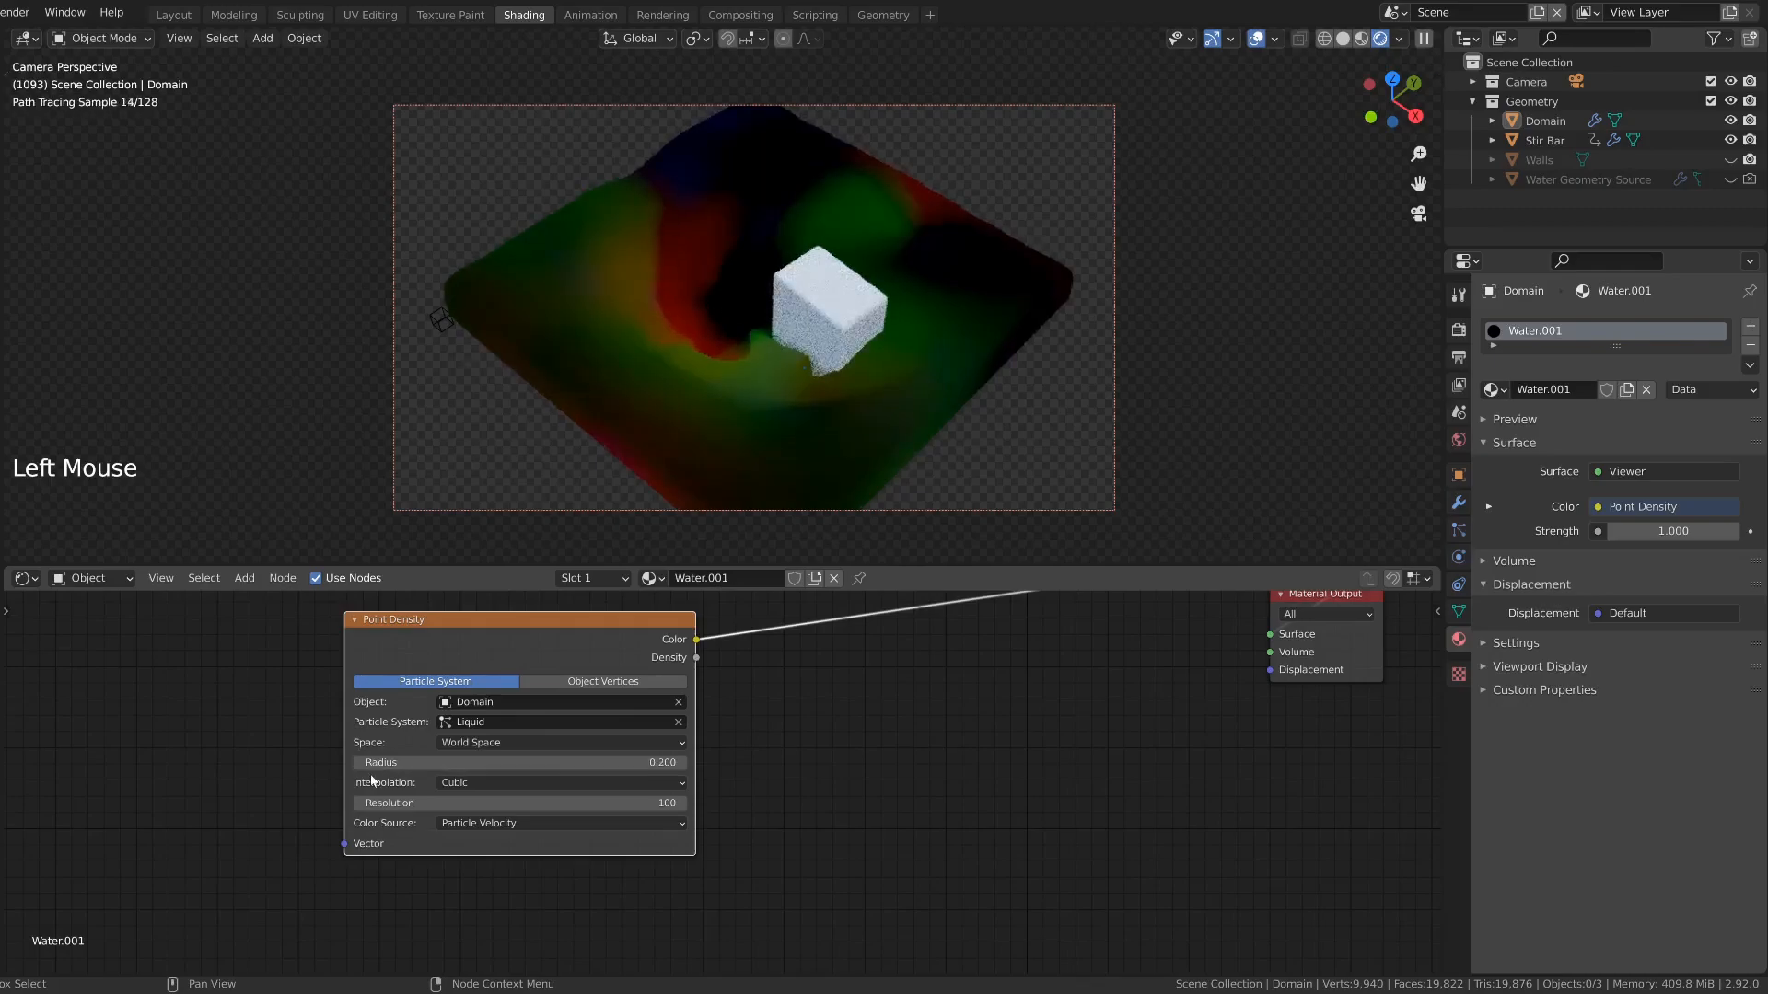
left_click(357, 762)
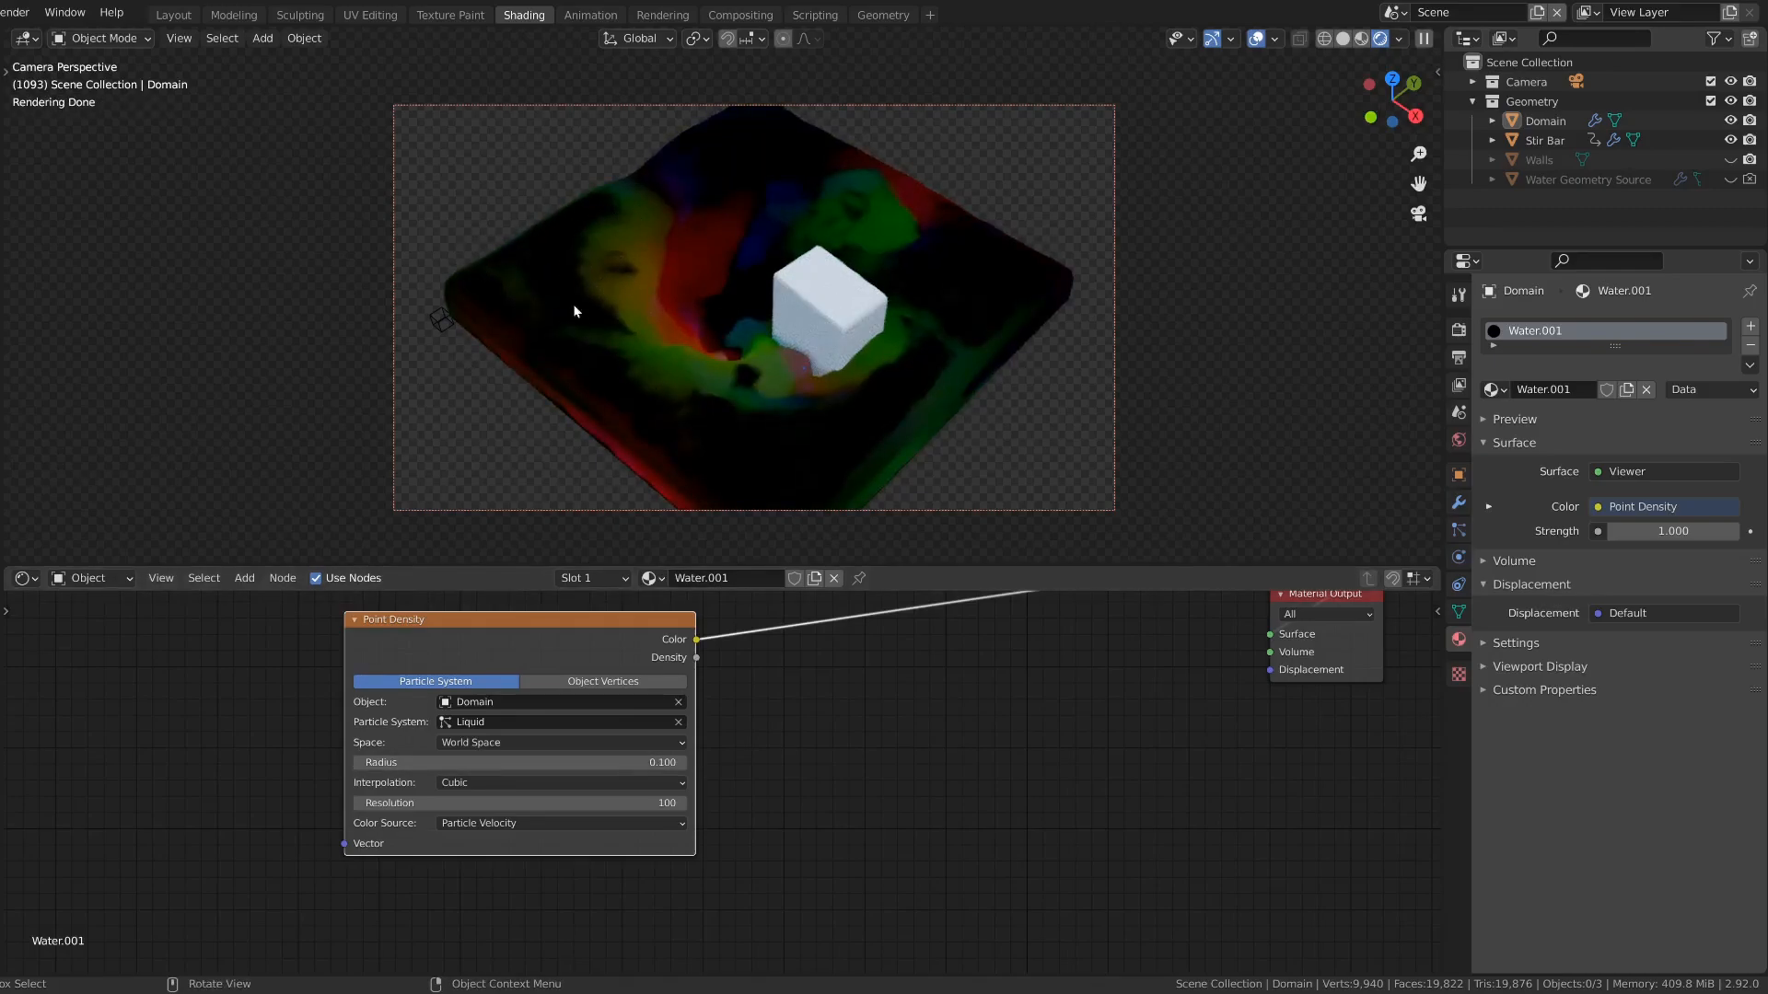
mouse_move(518, 763)
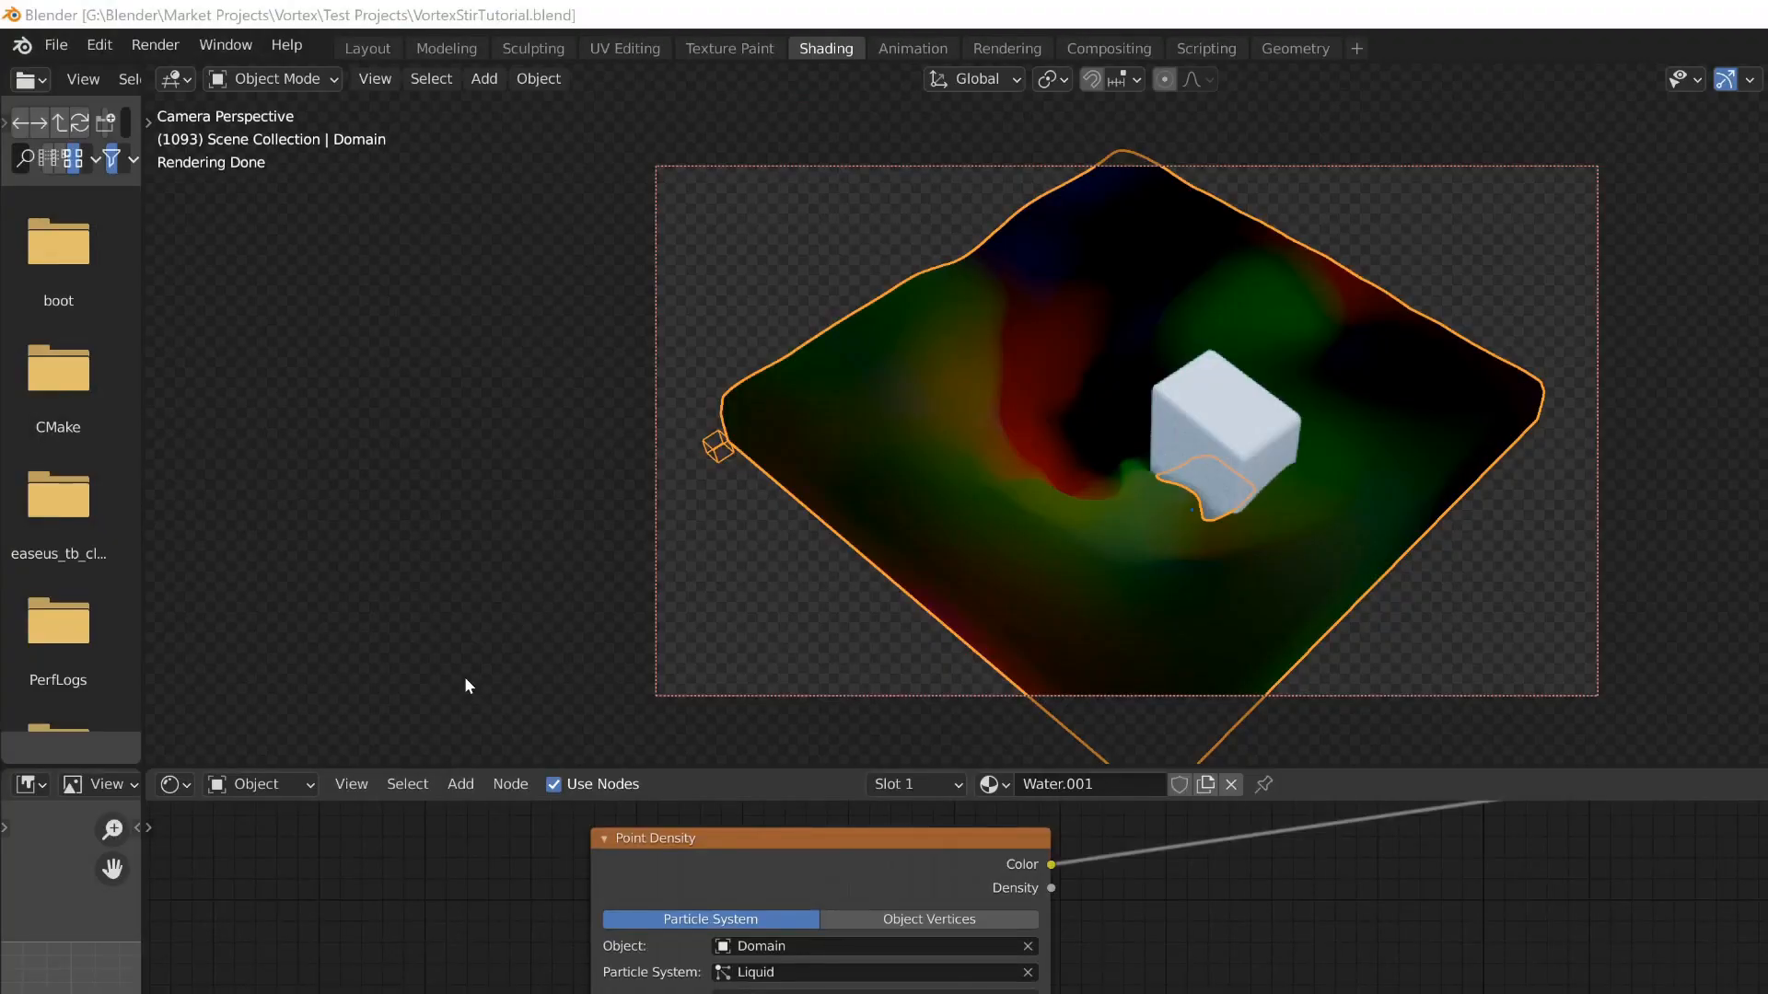
Step: Append Vortex Flow, Vortex Foam and Vortex Water node groups from Vortex - Fluid Enhancements.blend
left_click(56, 44)
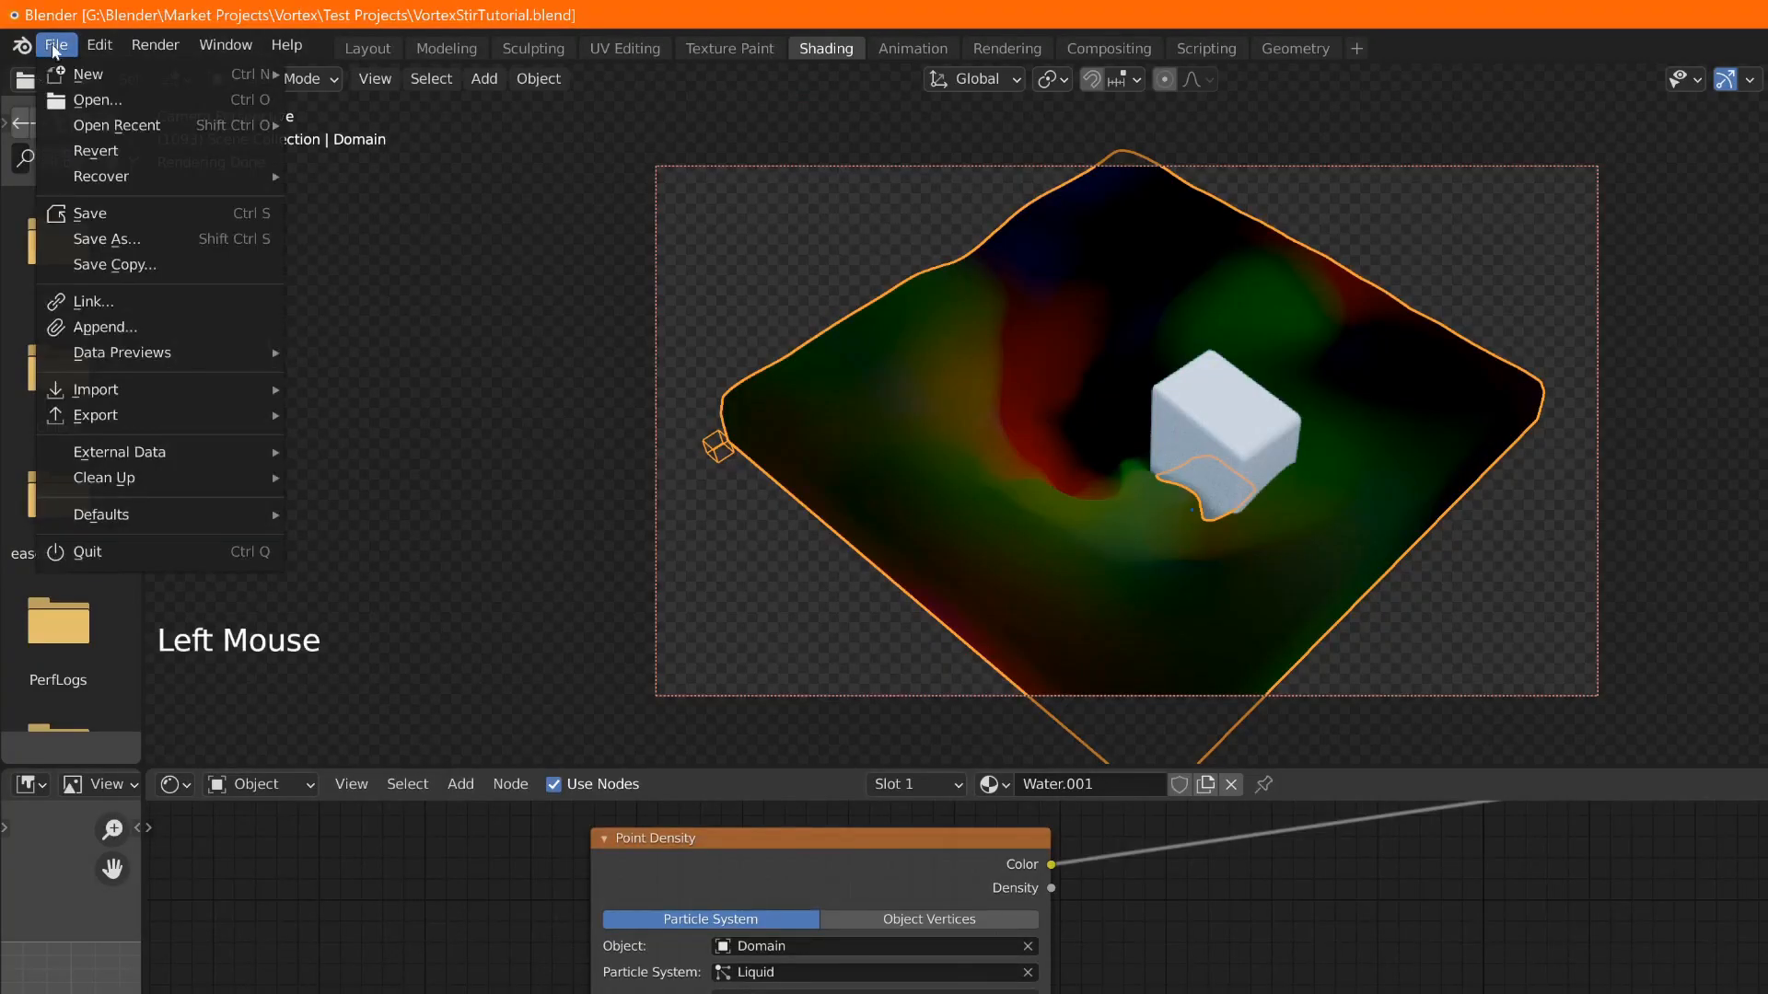
left_click(105, 327)
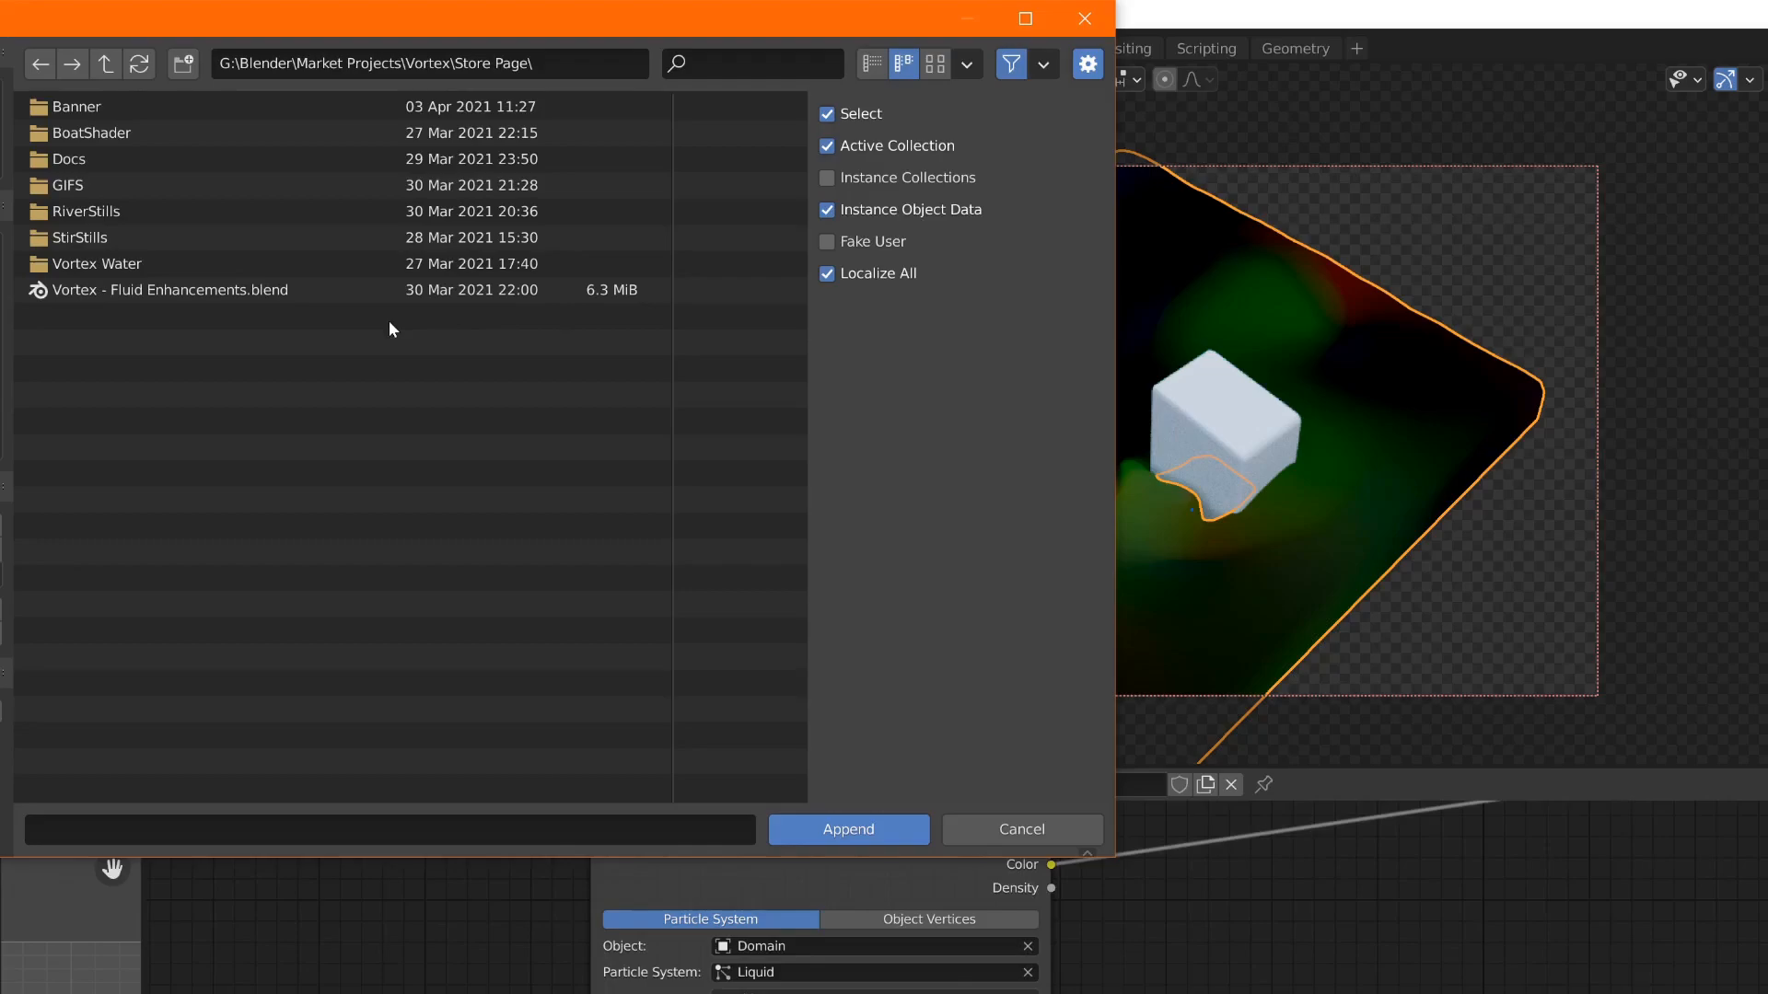
left_click(170, 289)
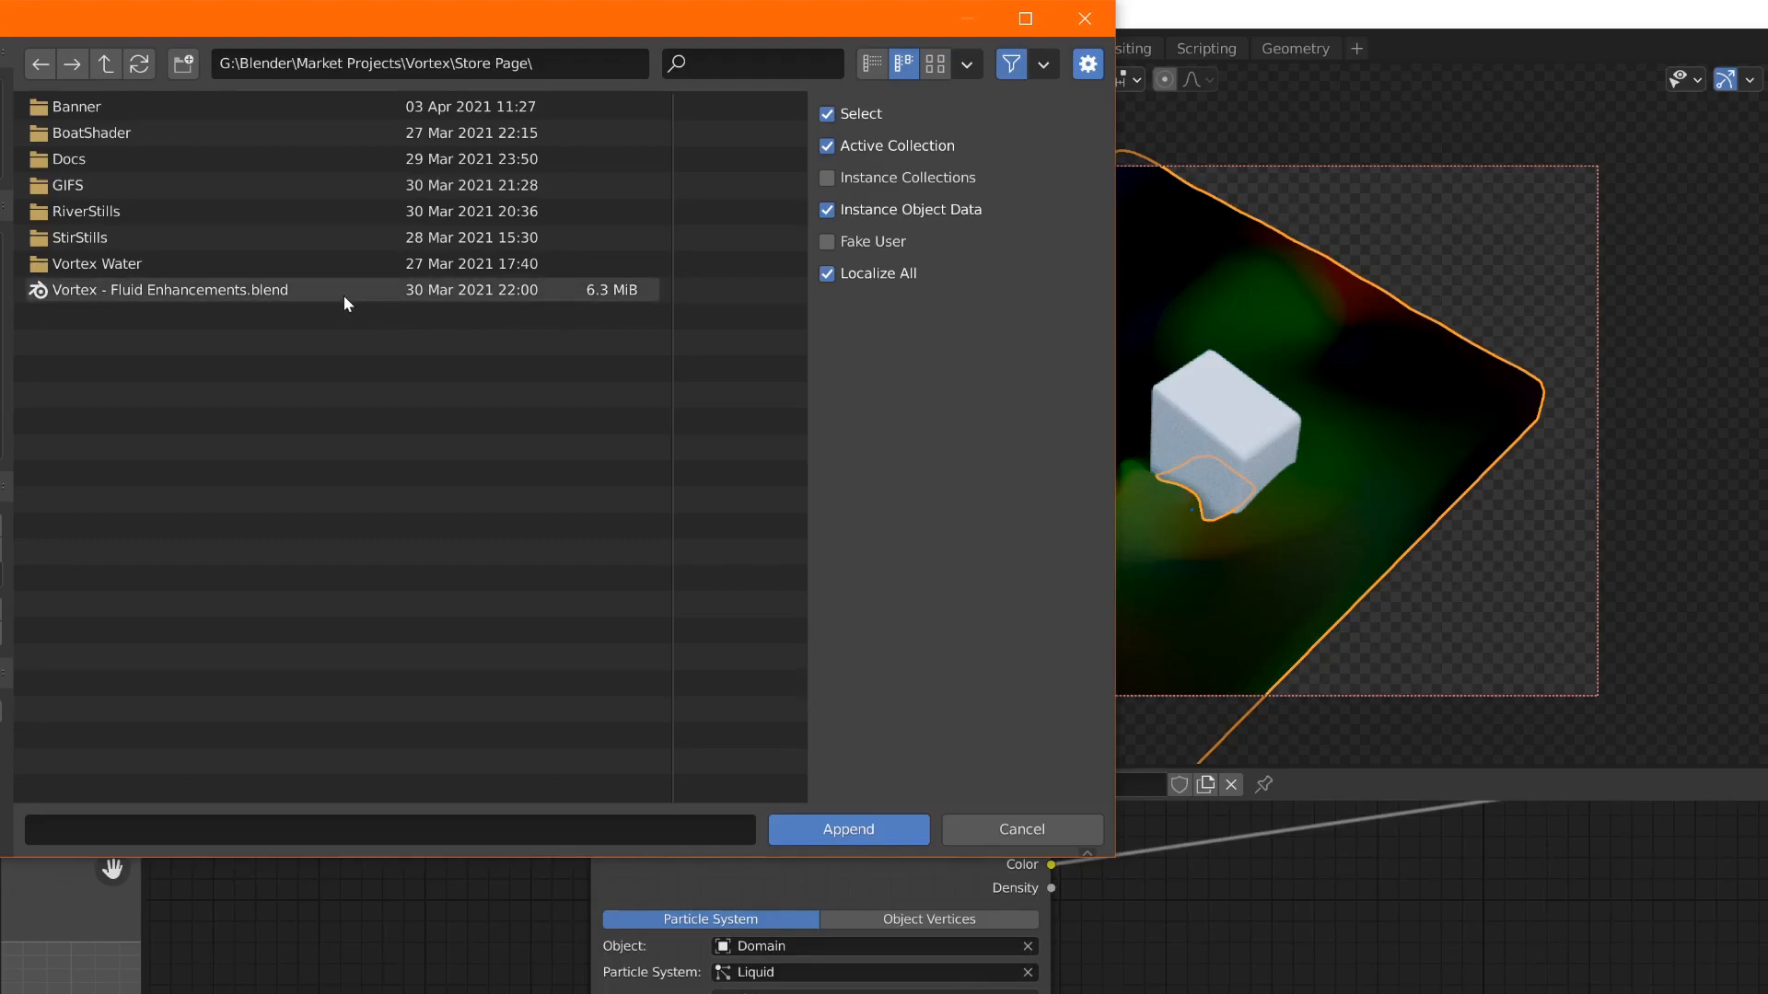
double_click(166, 289)
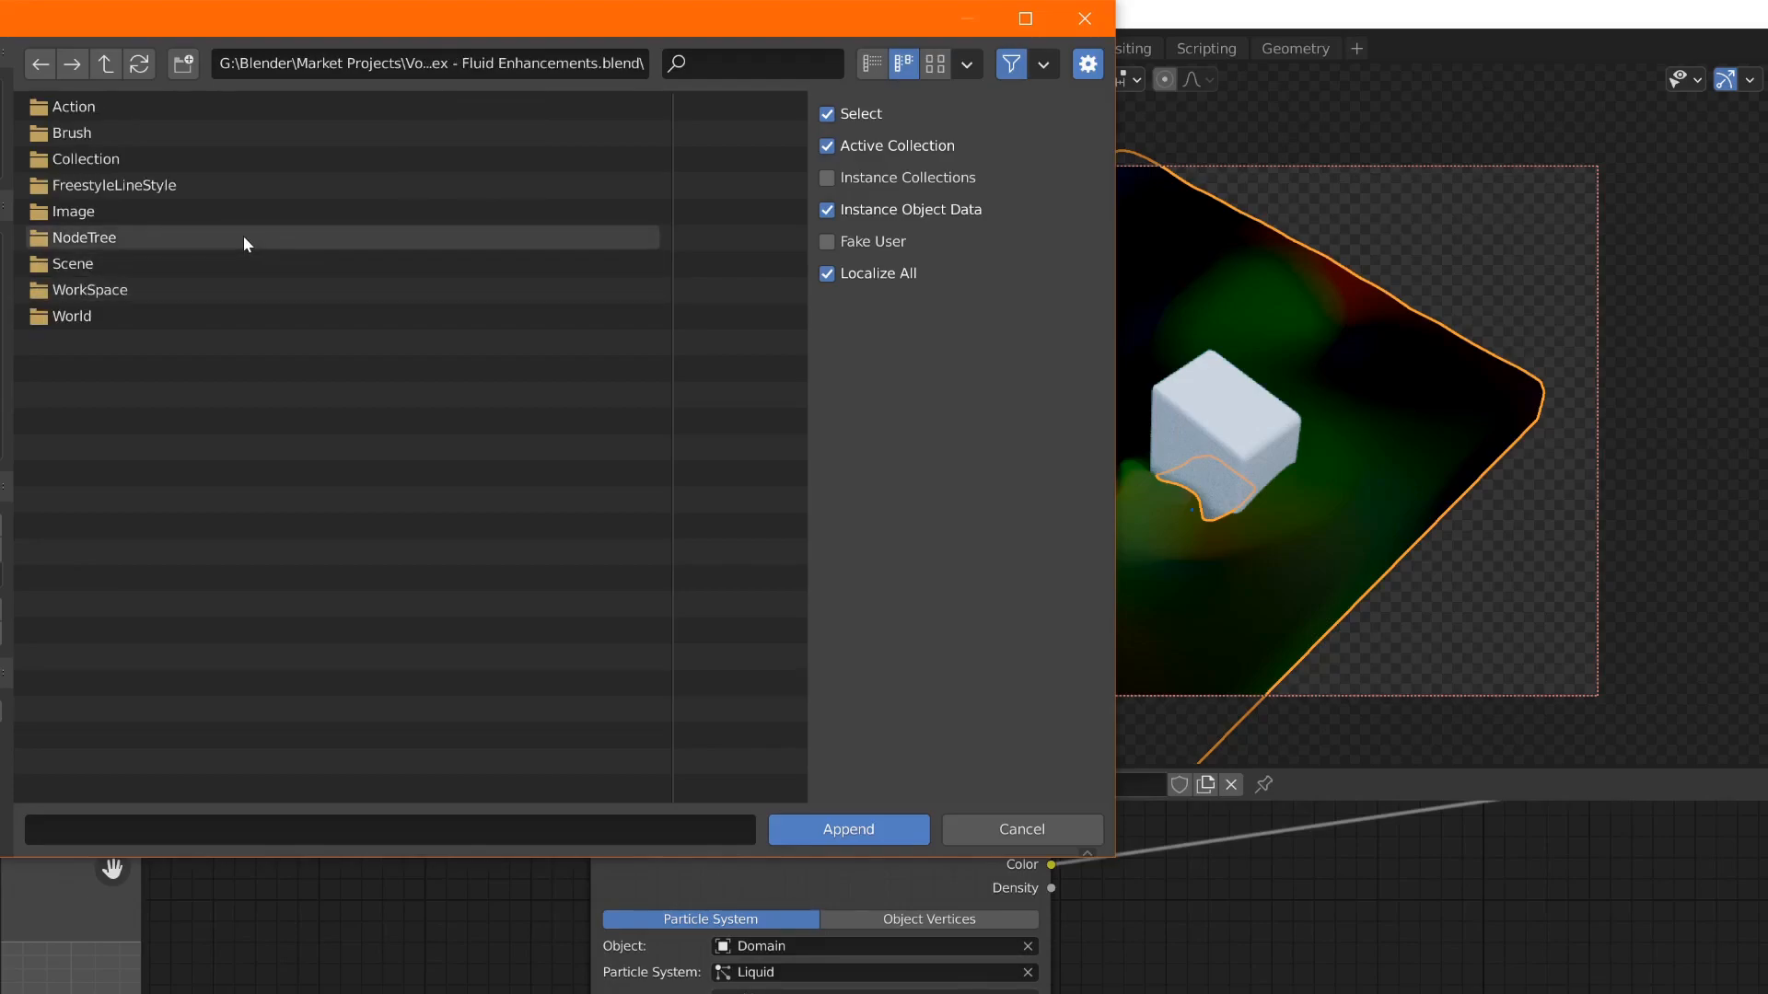
double_click(83, 236)
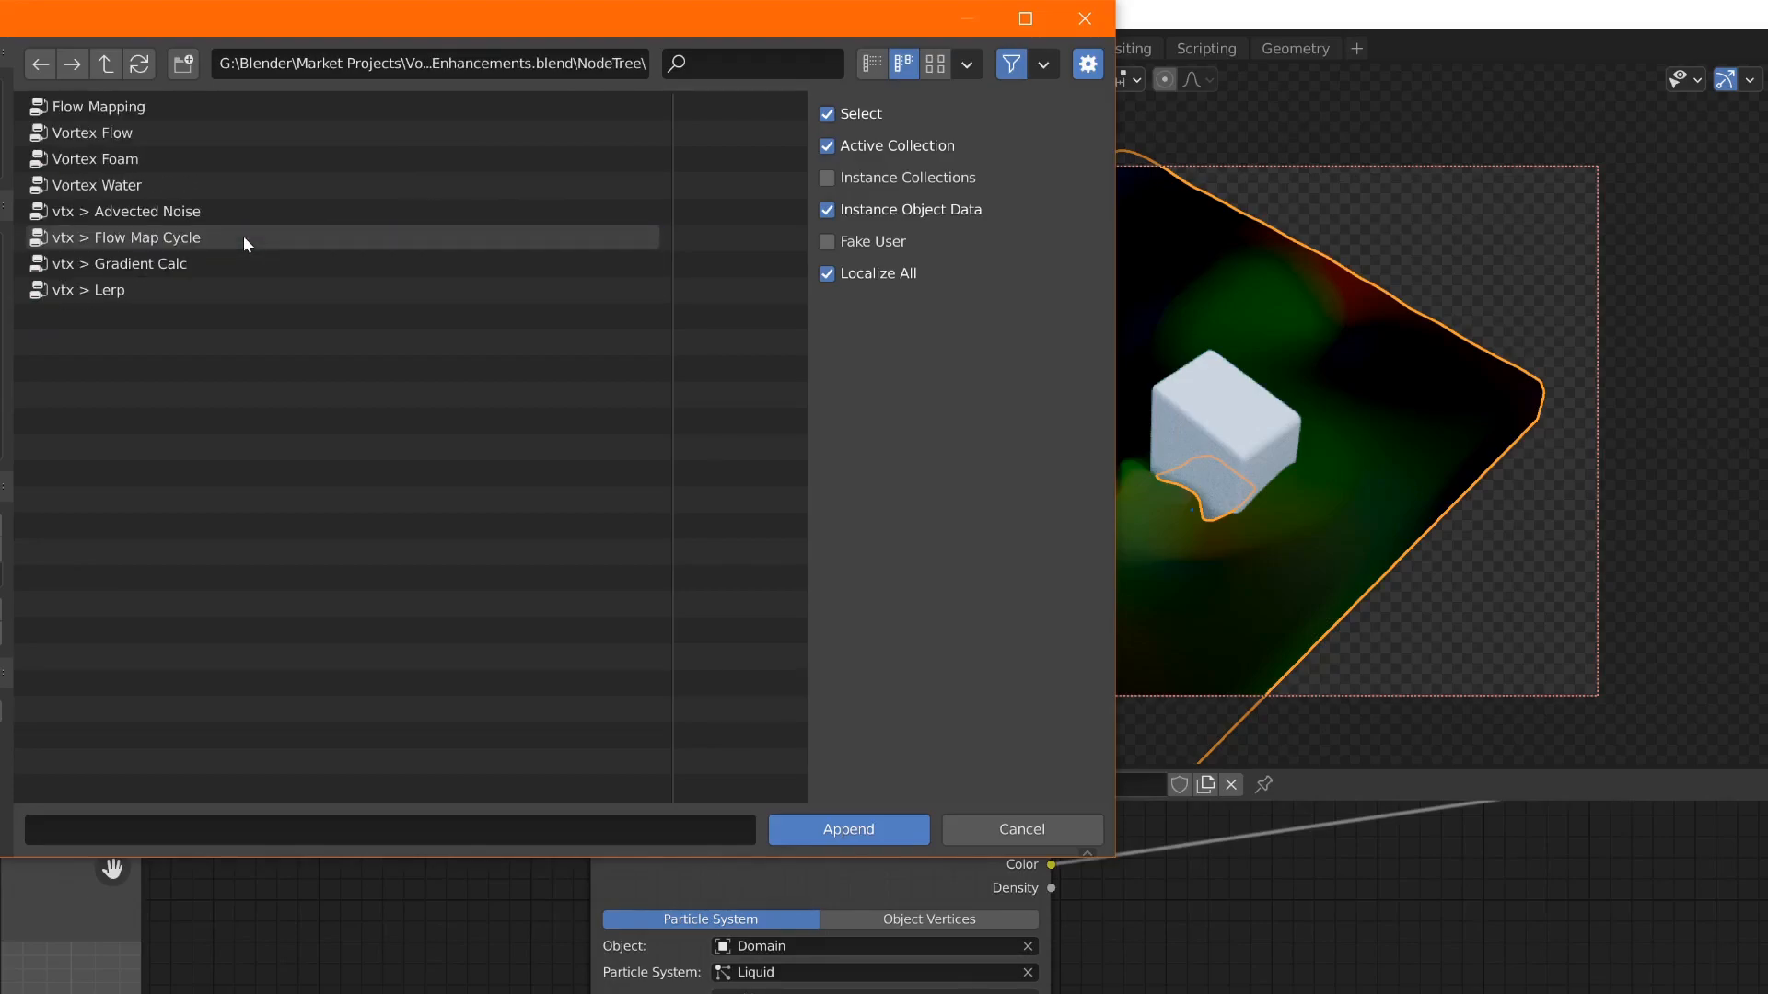
left_click(76, 132)
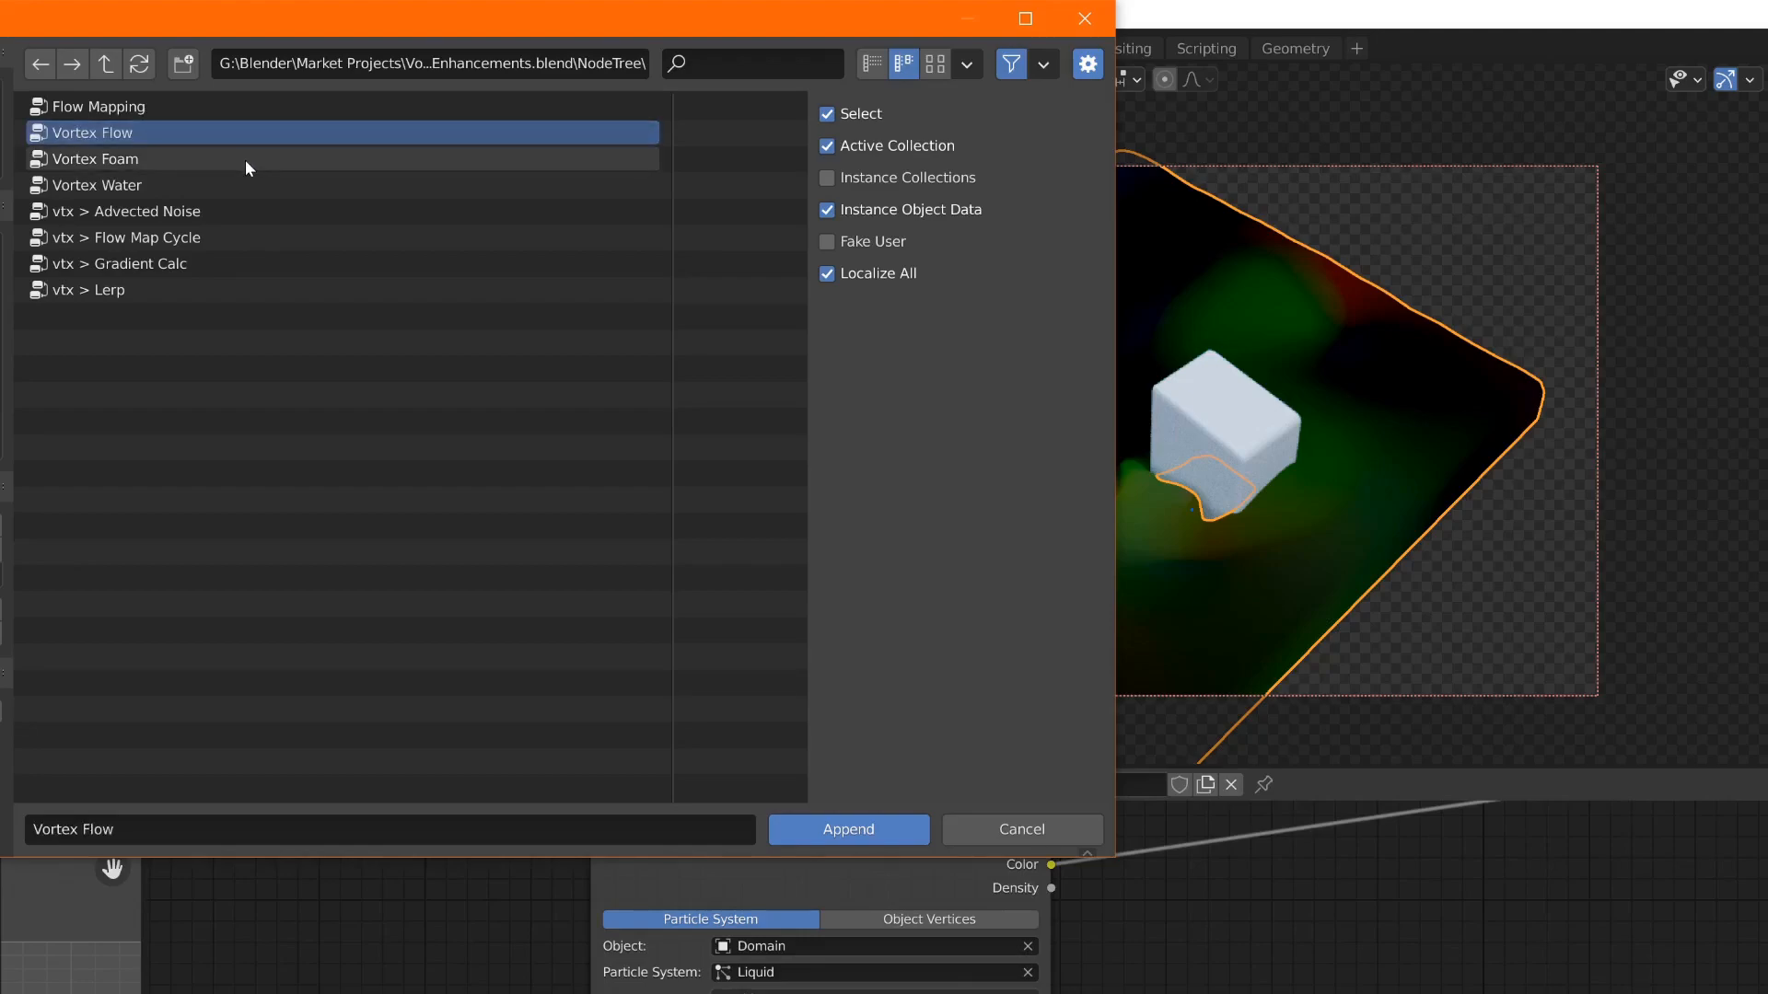
left_click(97, 185)
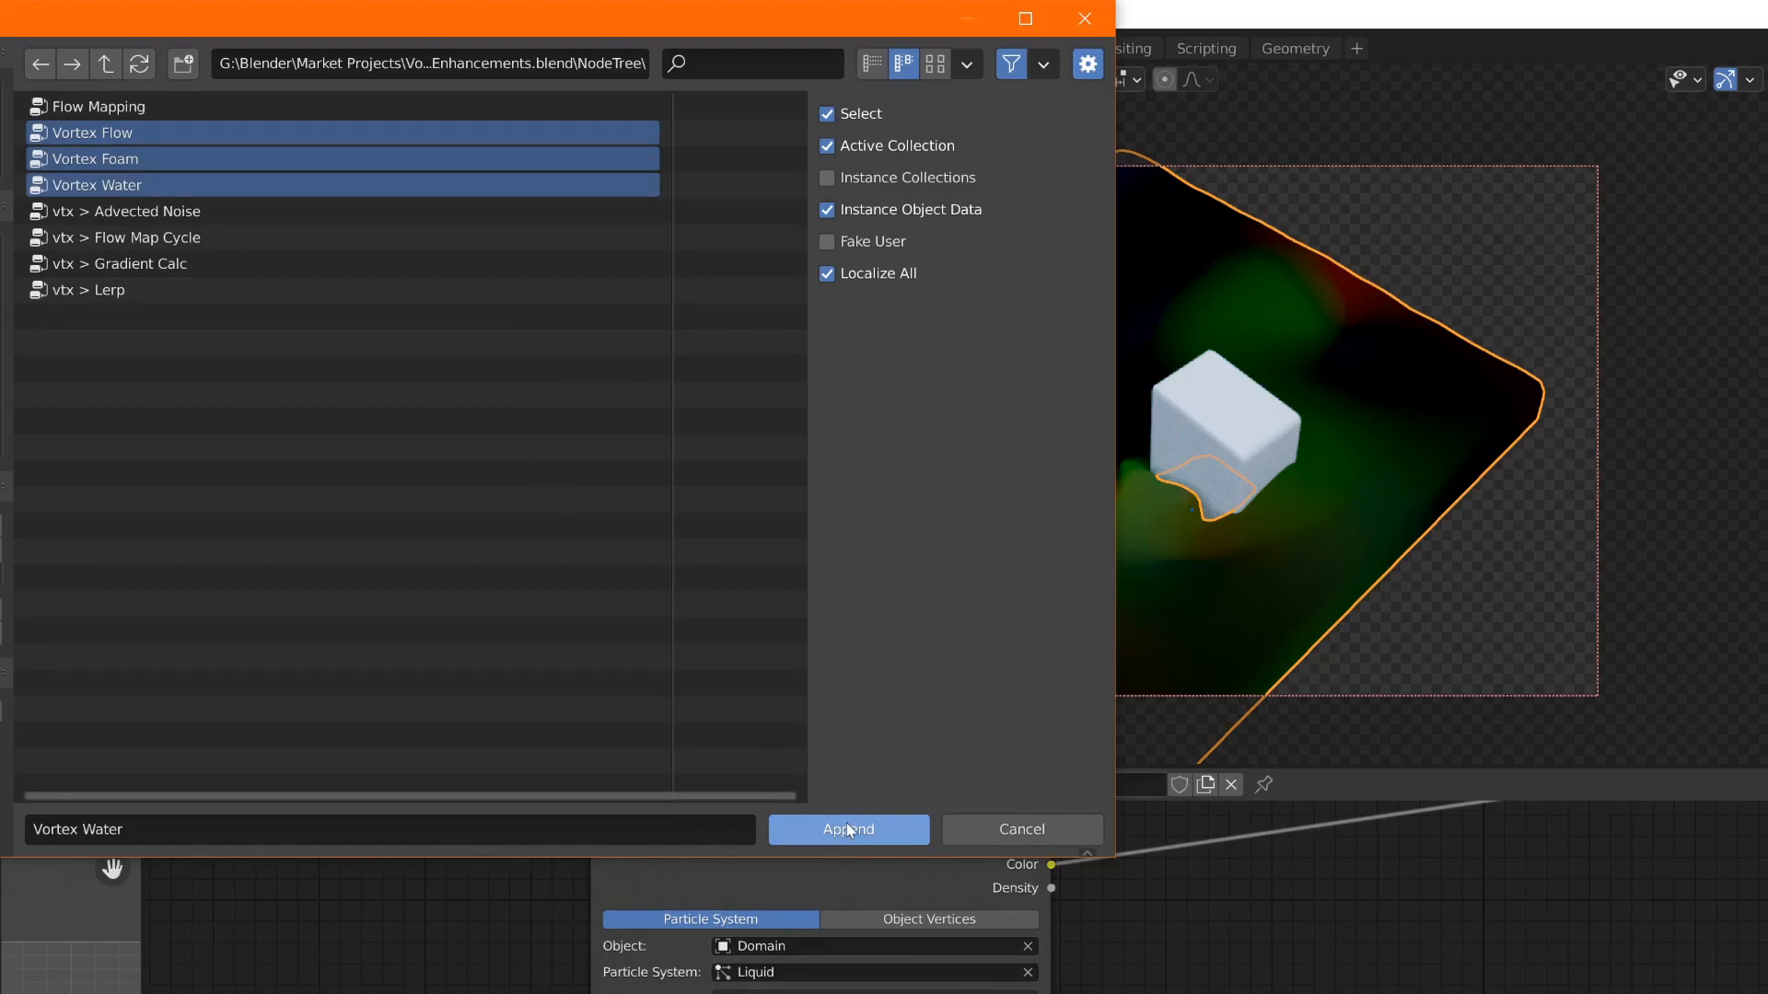
left_click(848, 830)
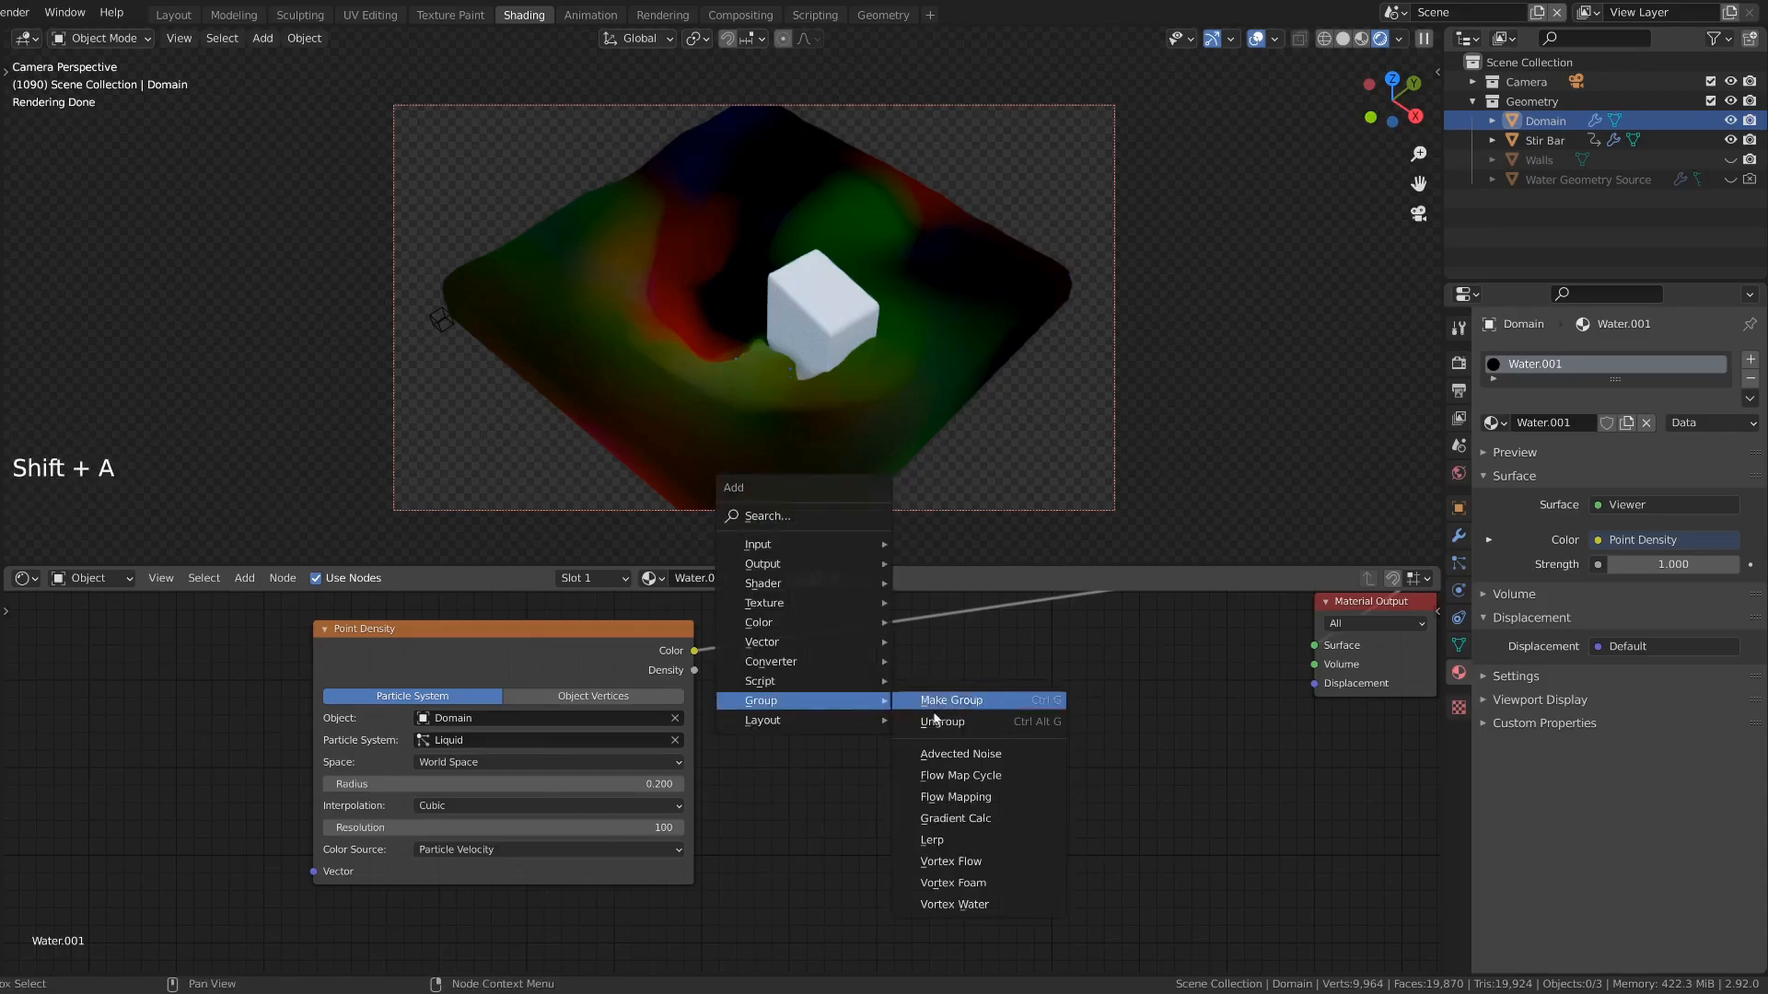
mouse_move(977, 862)
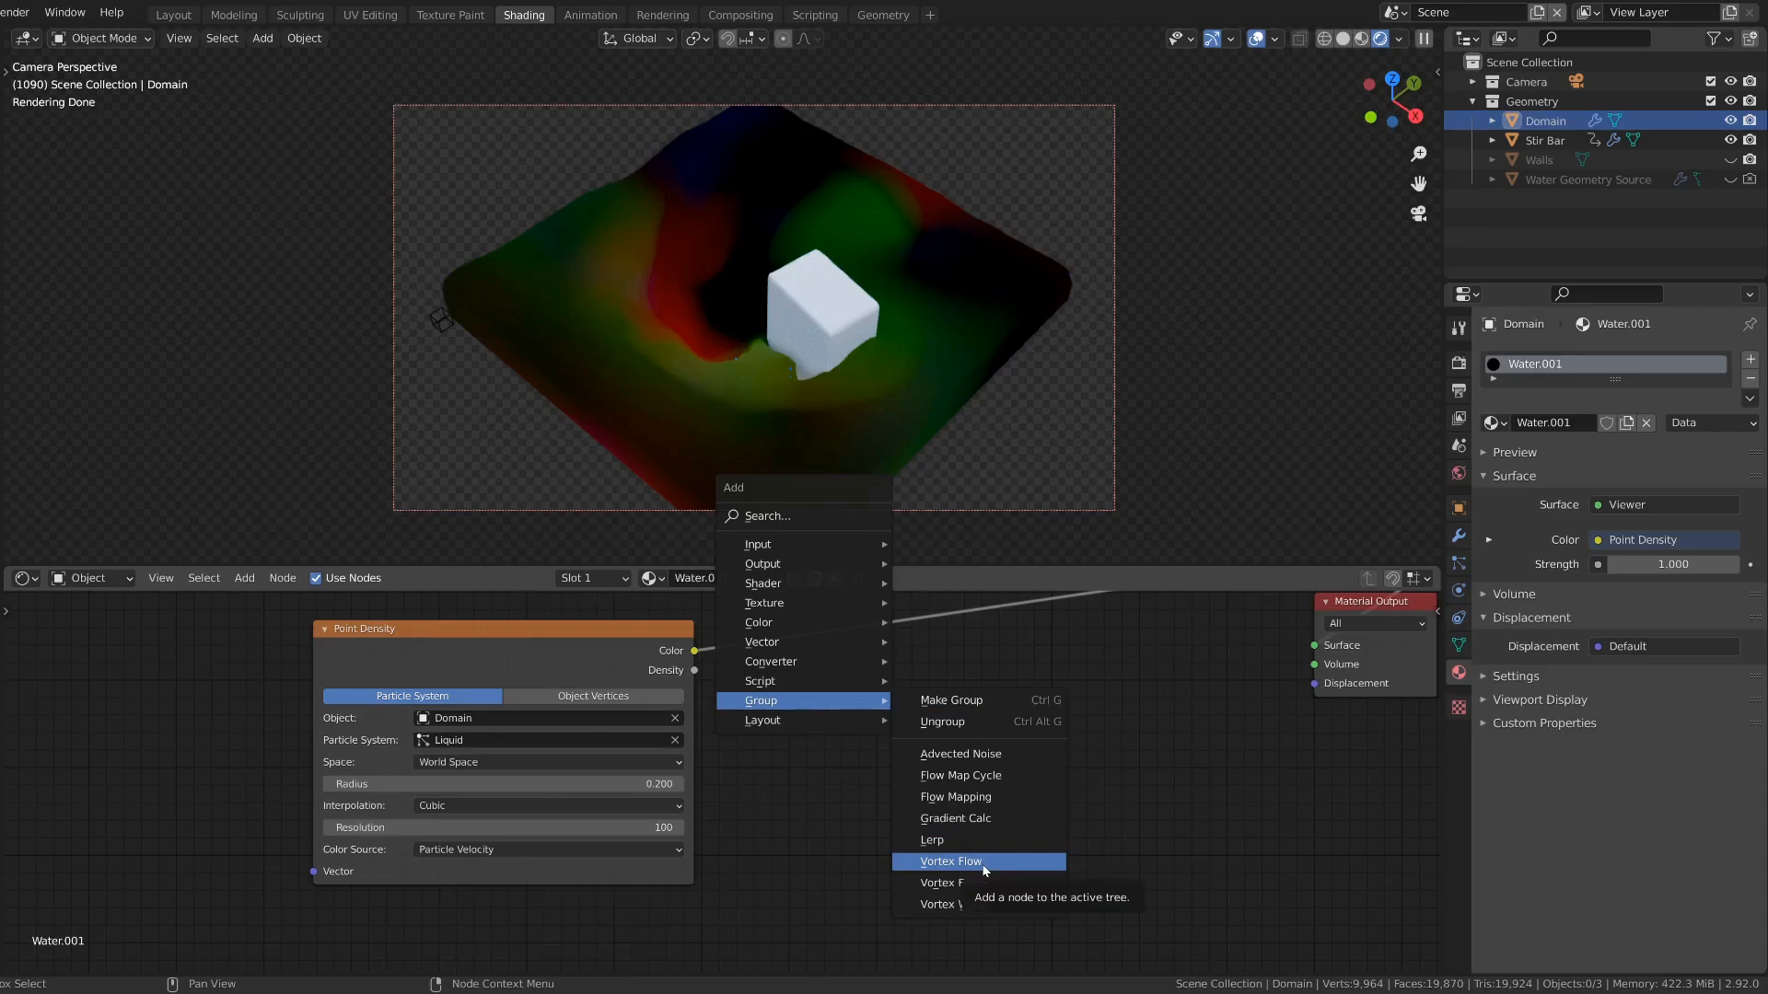
Step: Add a Vortex Flow group node and connect Point Density's Density to Particle Density
left_click(950, 861)
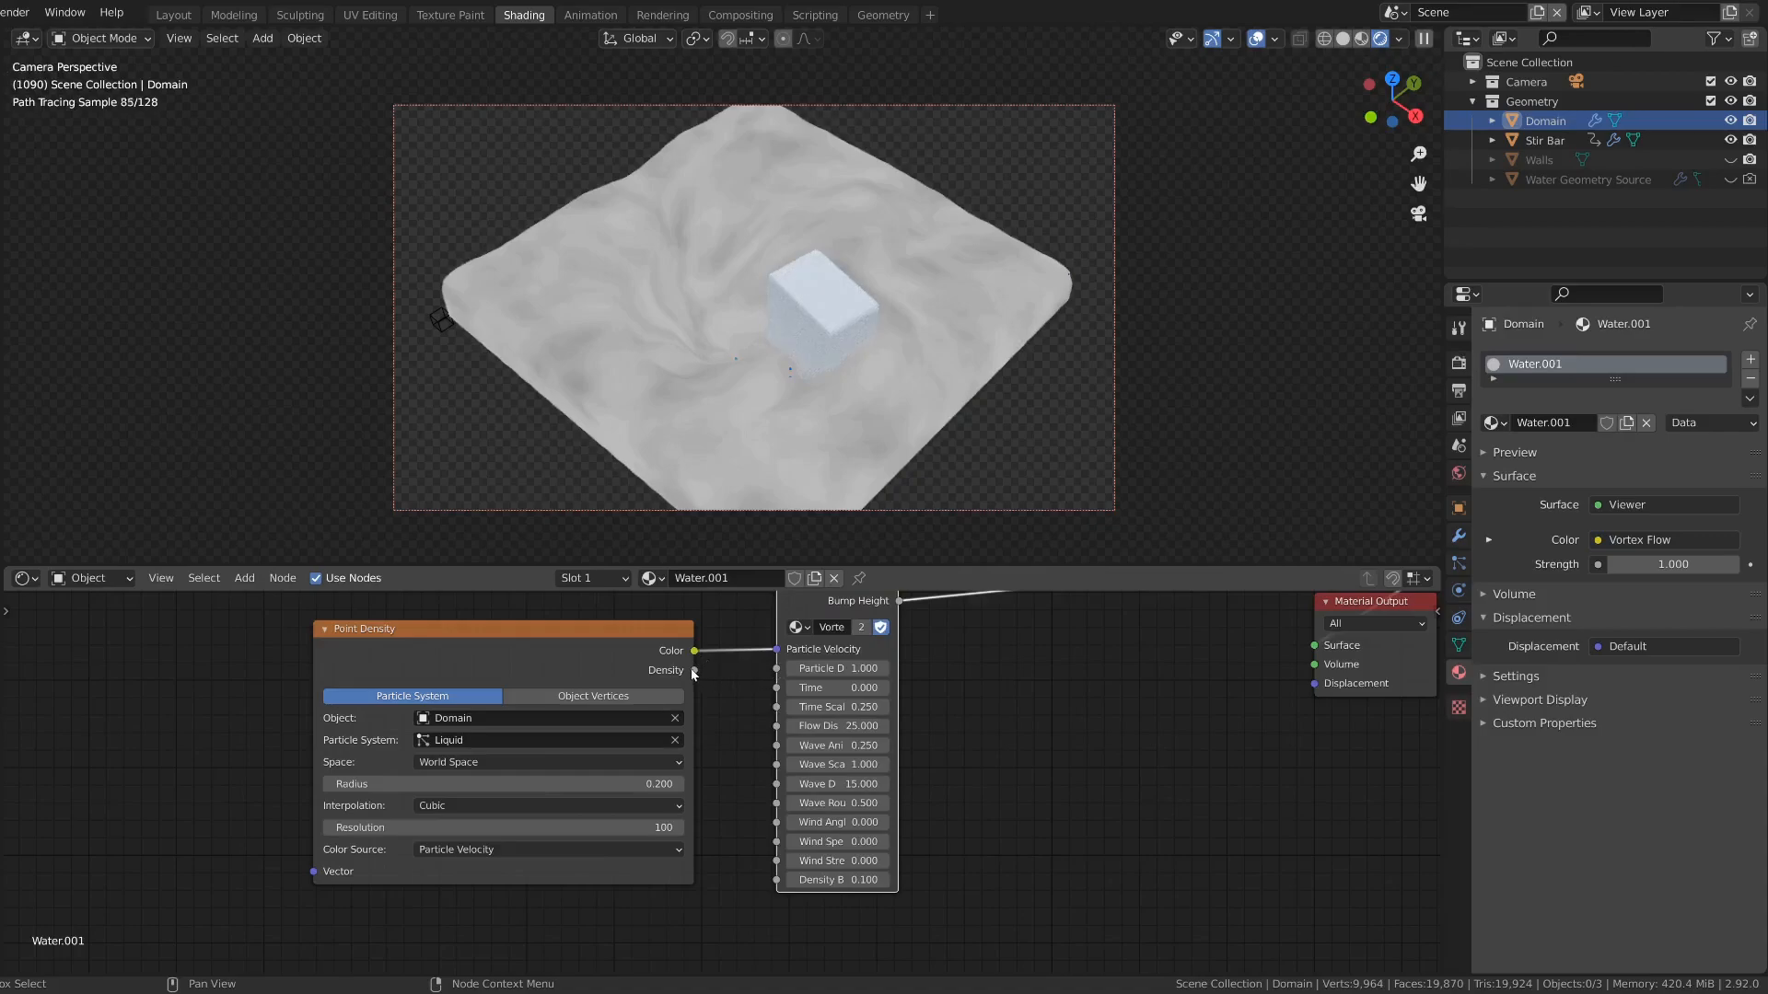
left_click_drag(693, 670, 778, 667)
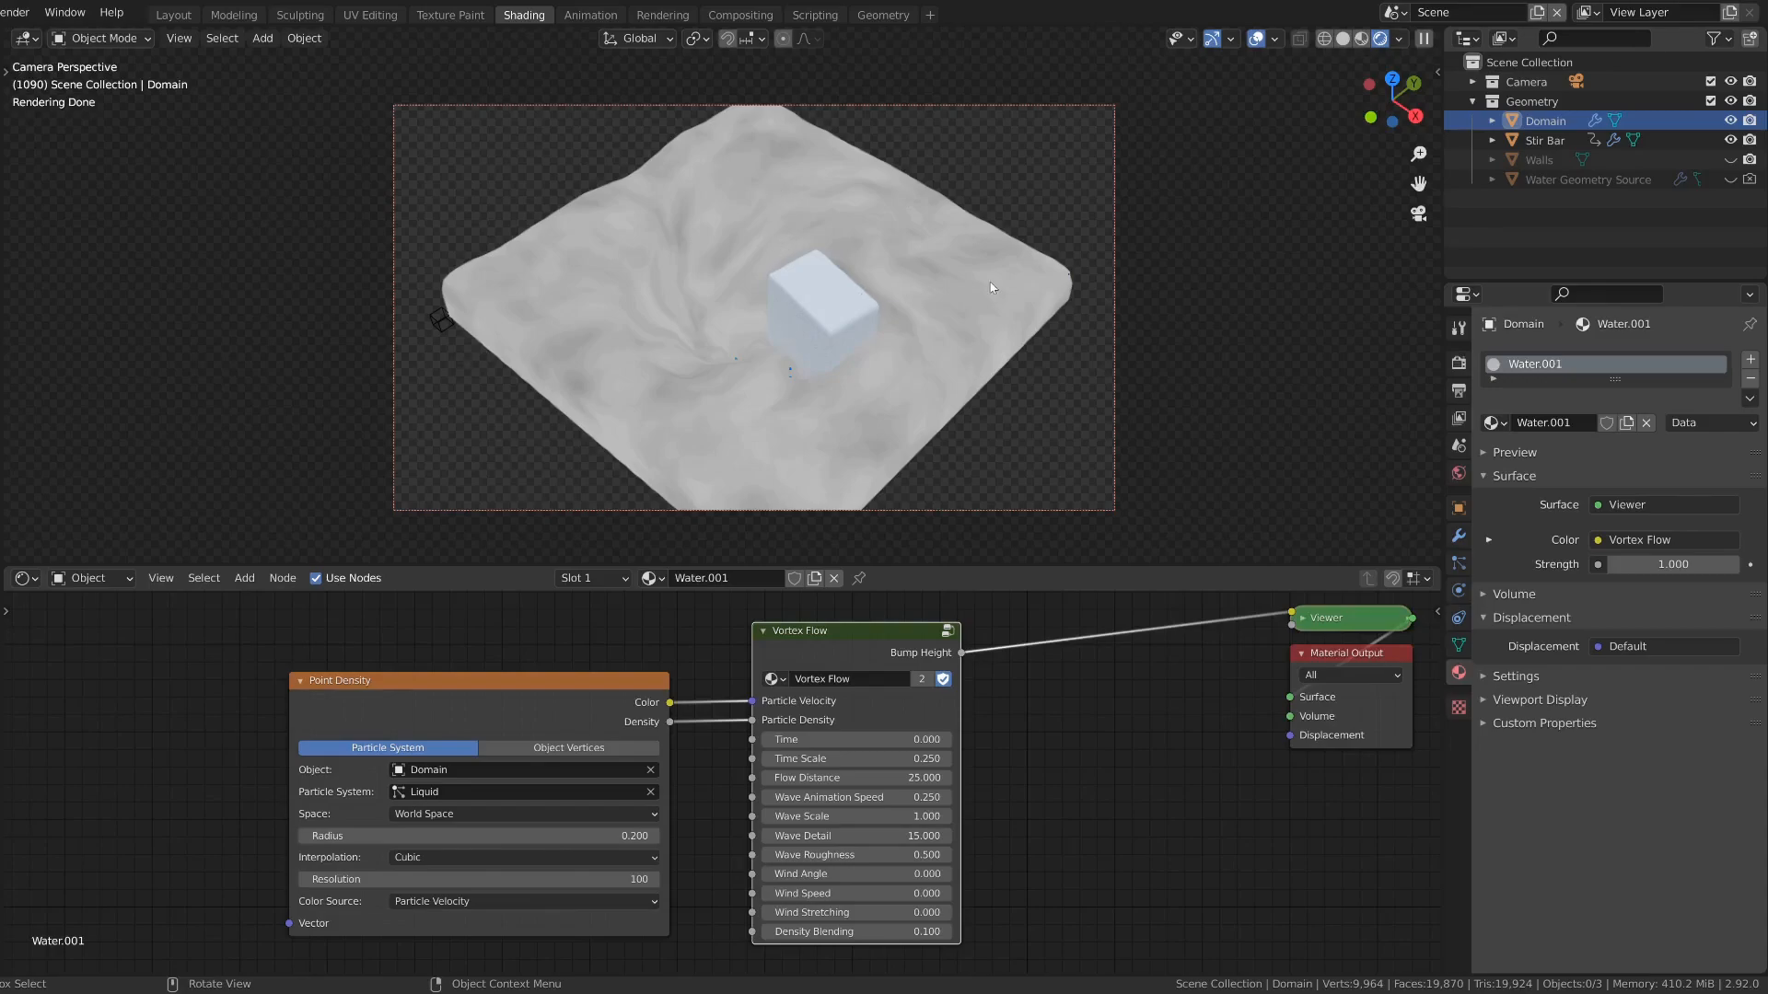
mouse_move(856, 778)
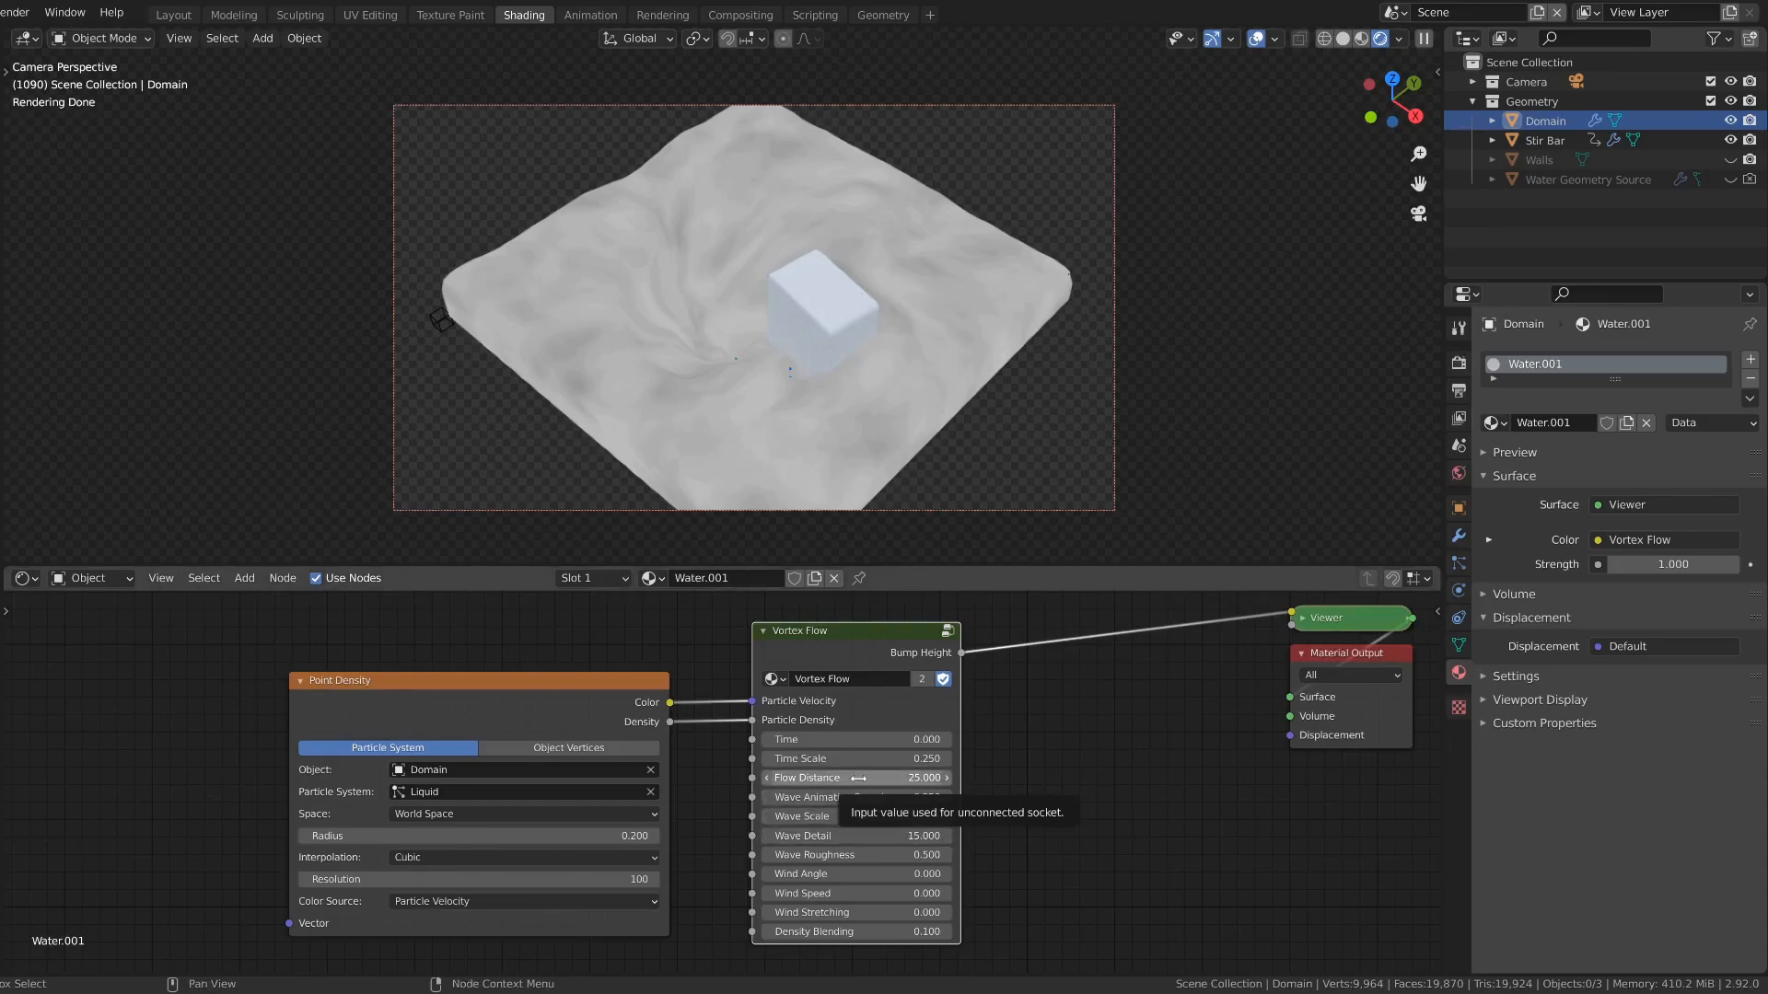
left_click(856, 778)
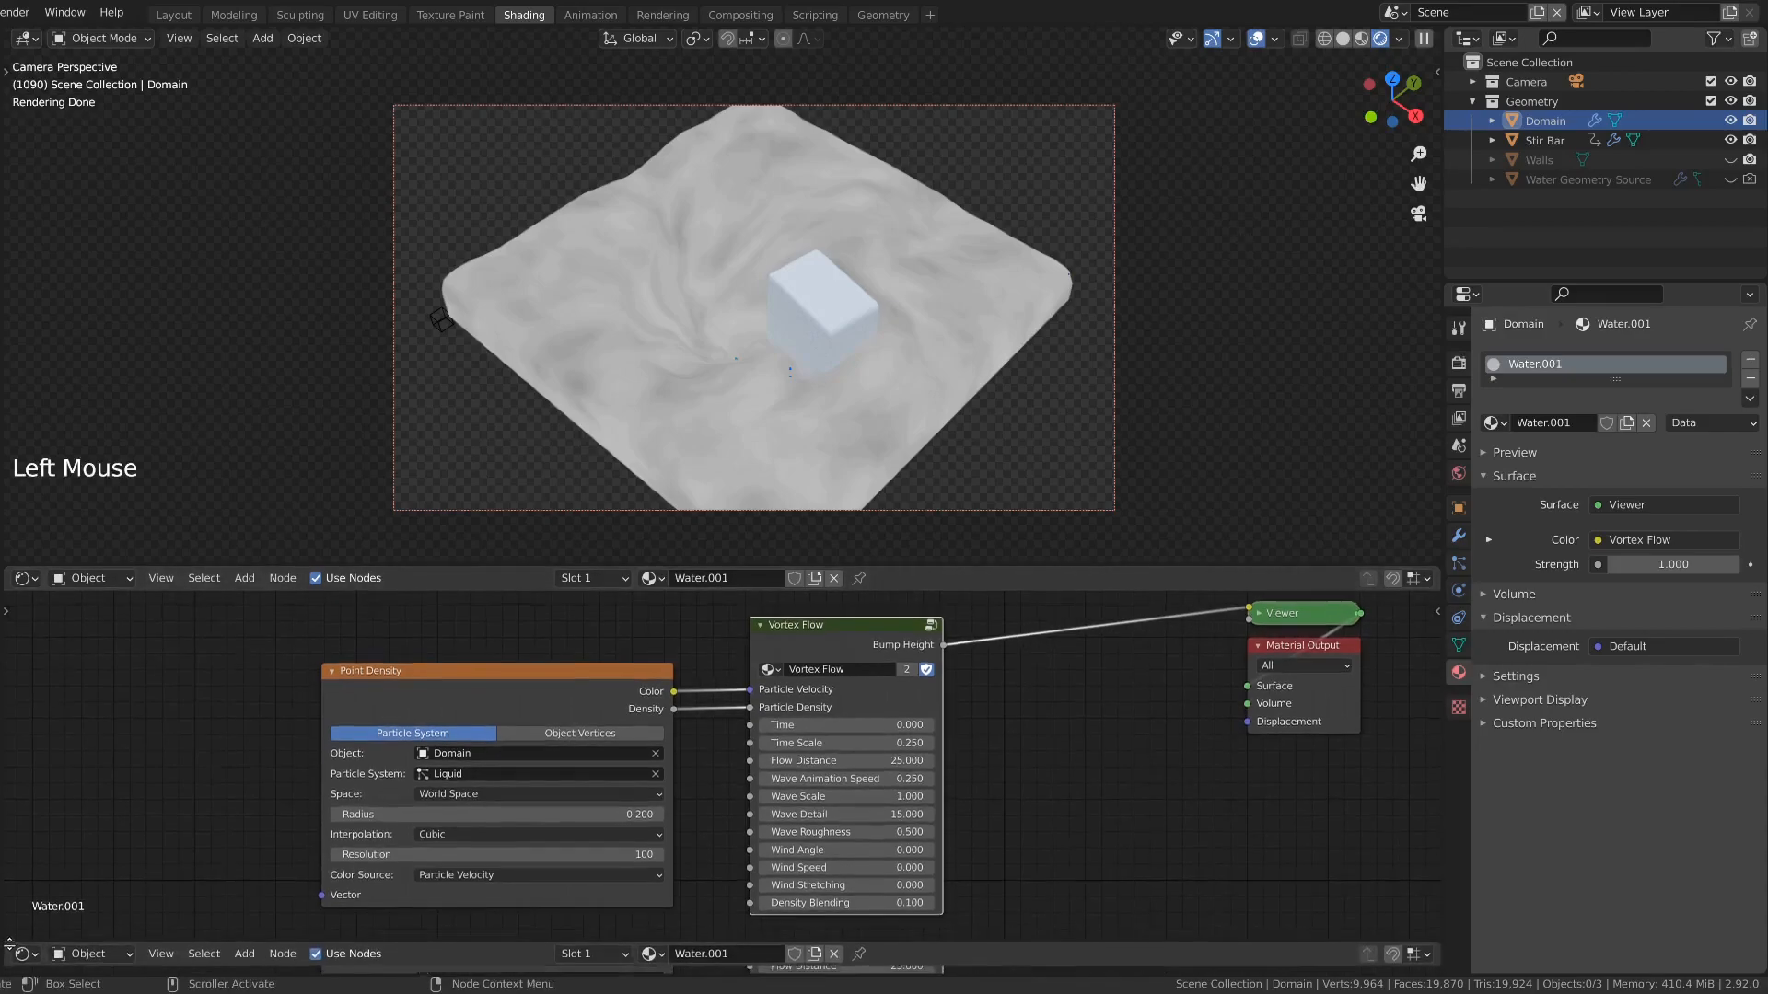
Step: Show the 1001–1100 timeline, keyframe Vortex Flow Time at frame 1001, and jump to the end frame
left_click(21, 953)
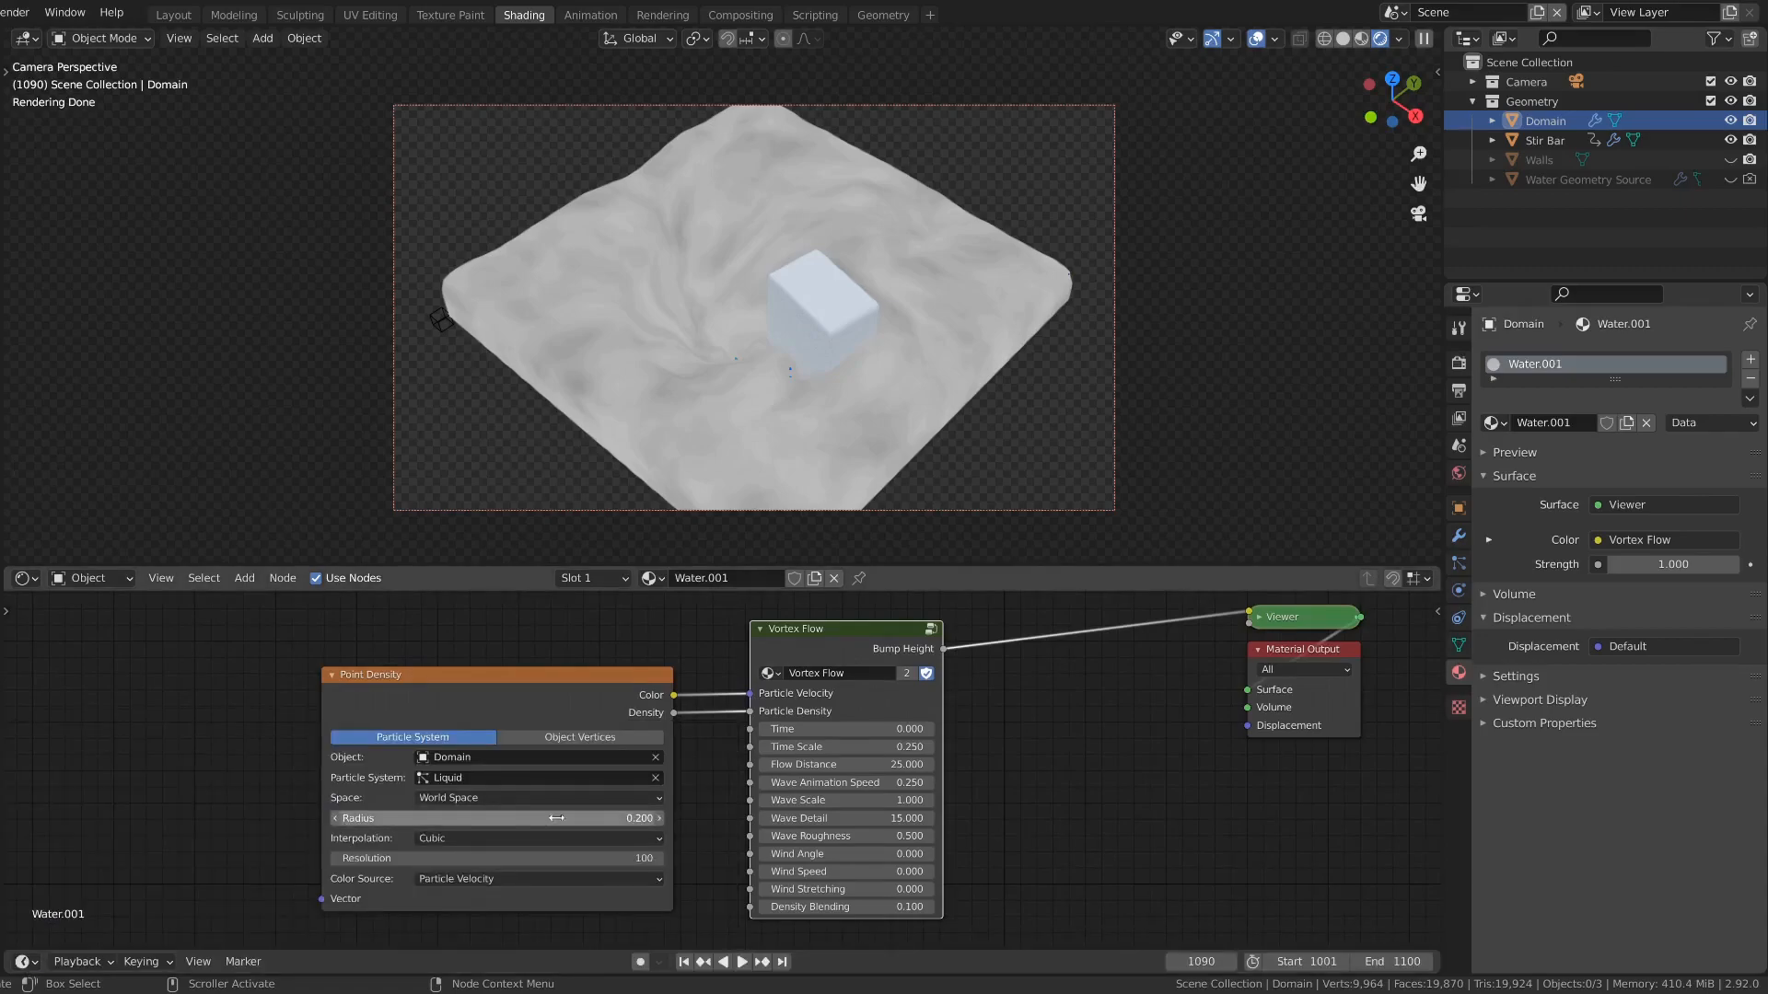
left_click(684, 989)
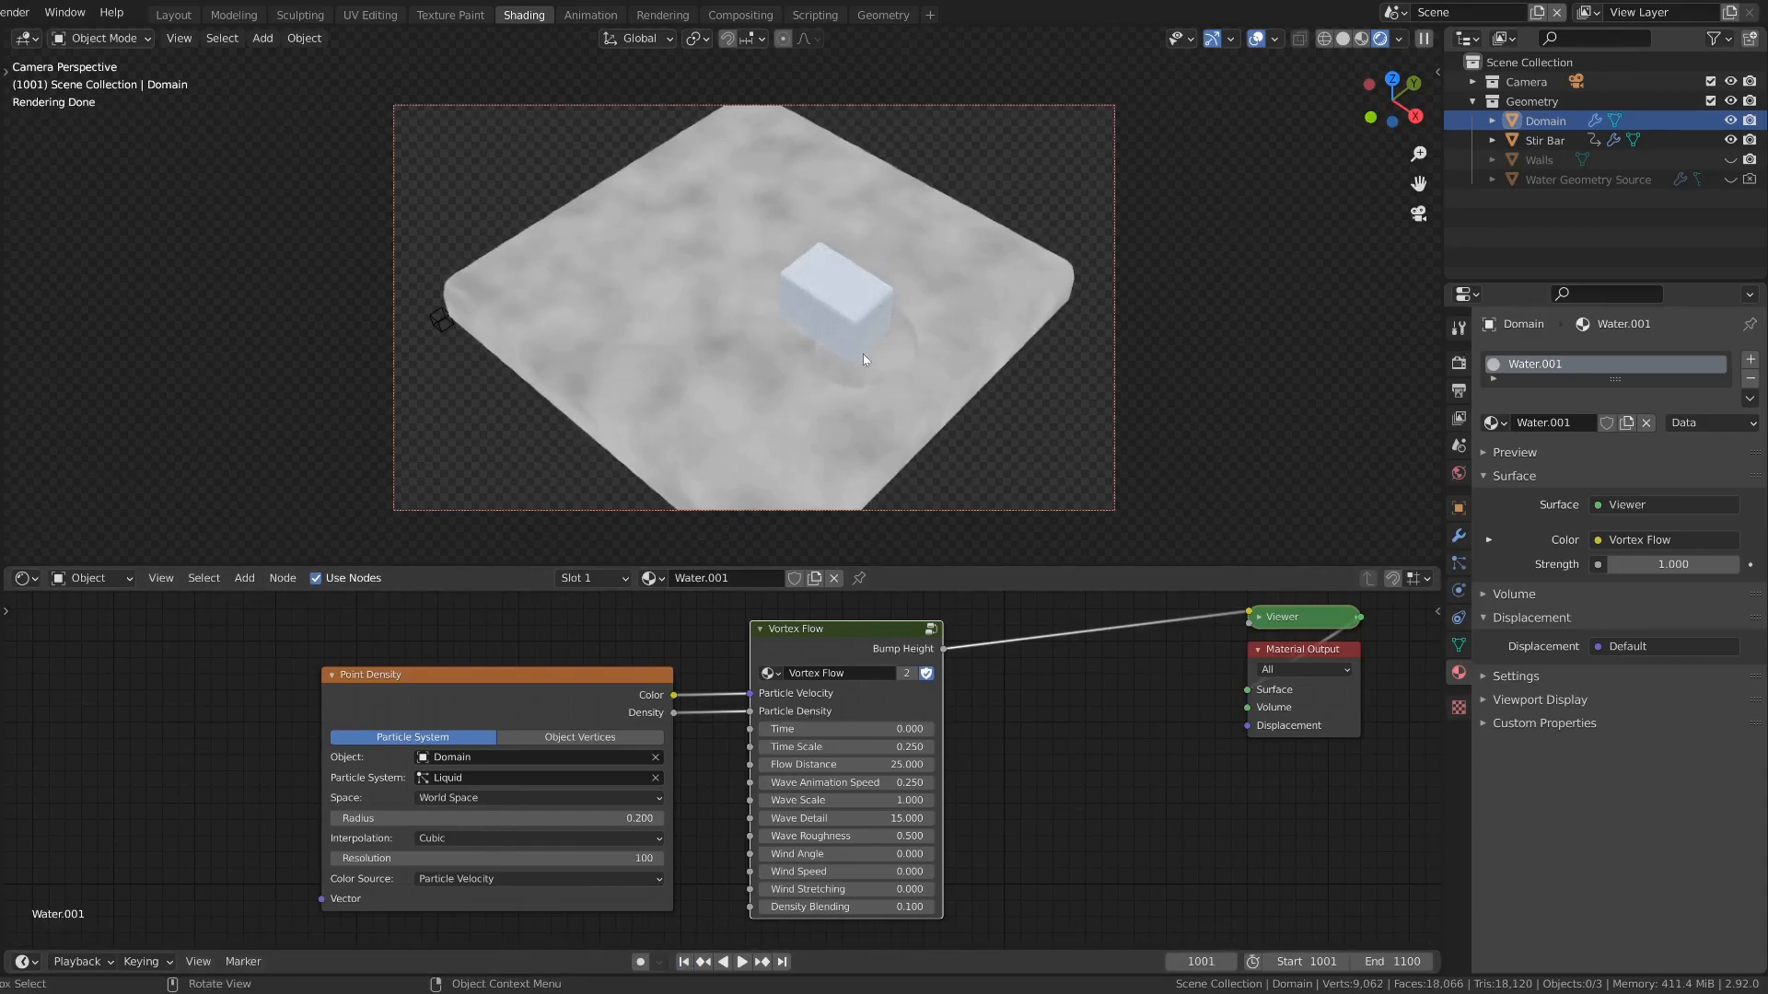
mouse_move(895, 334)
type("1001.000")
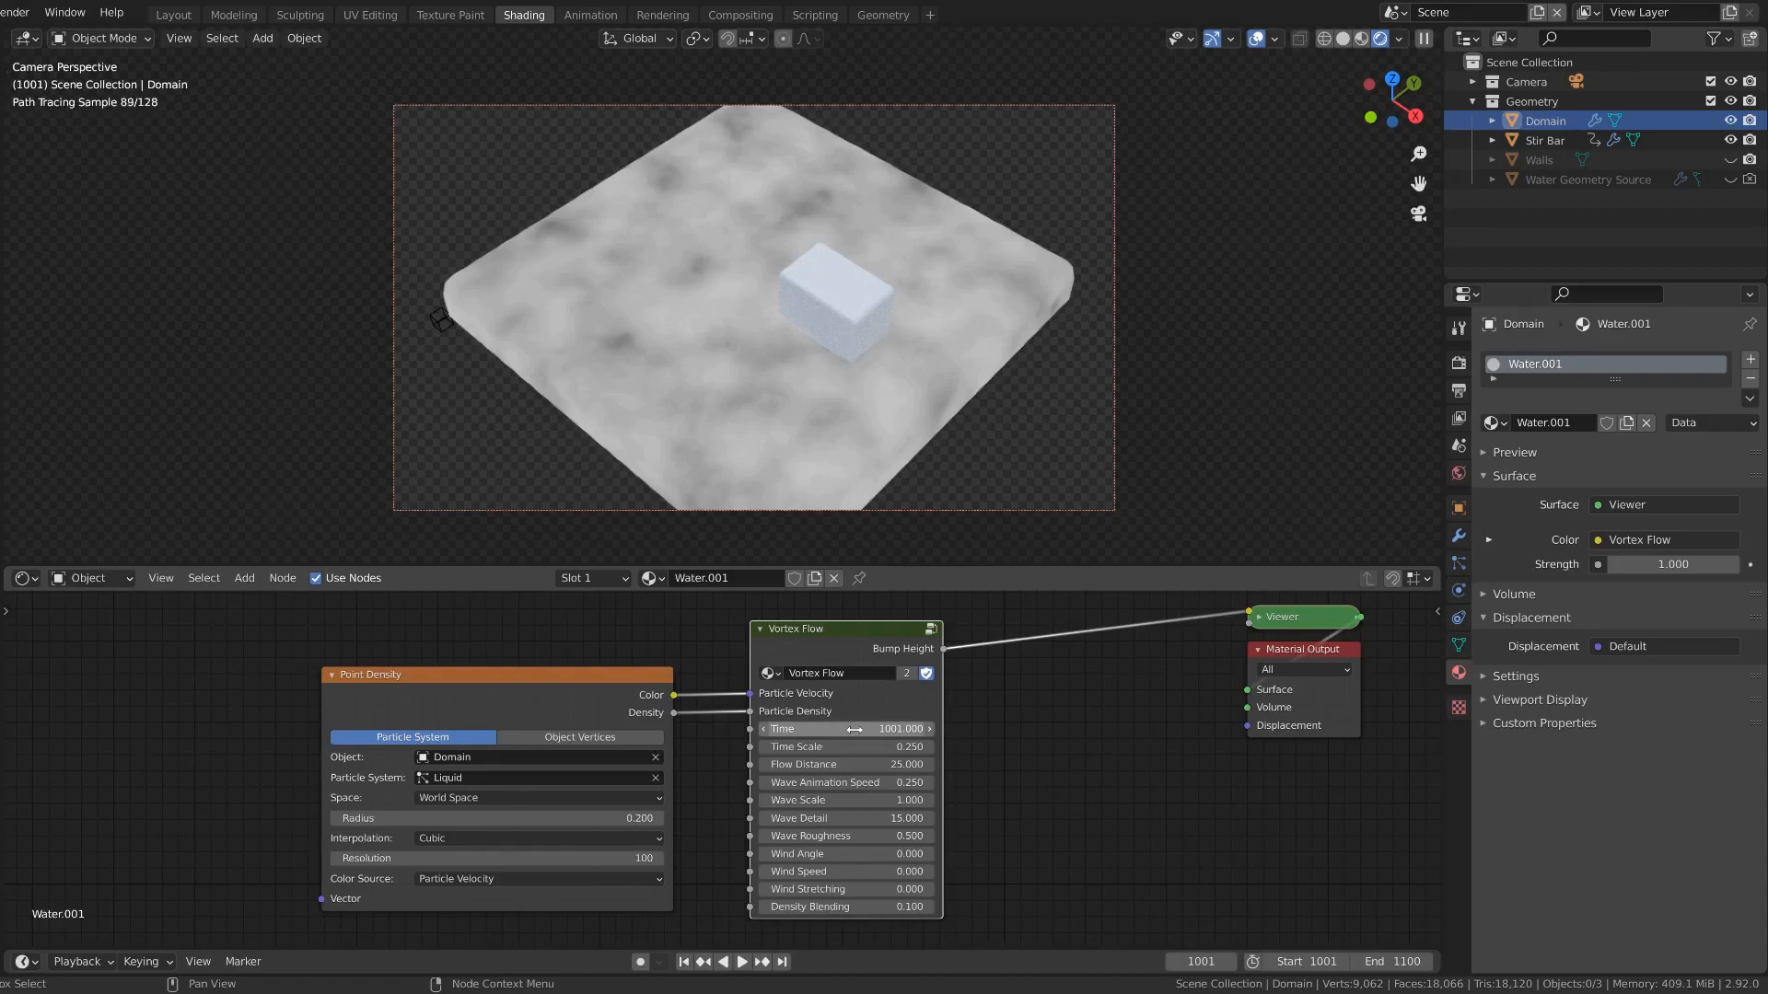
mouse_move(828, 747)
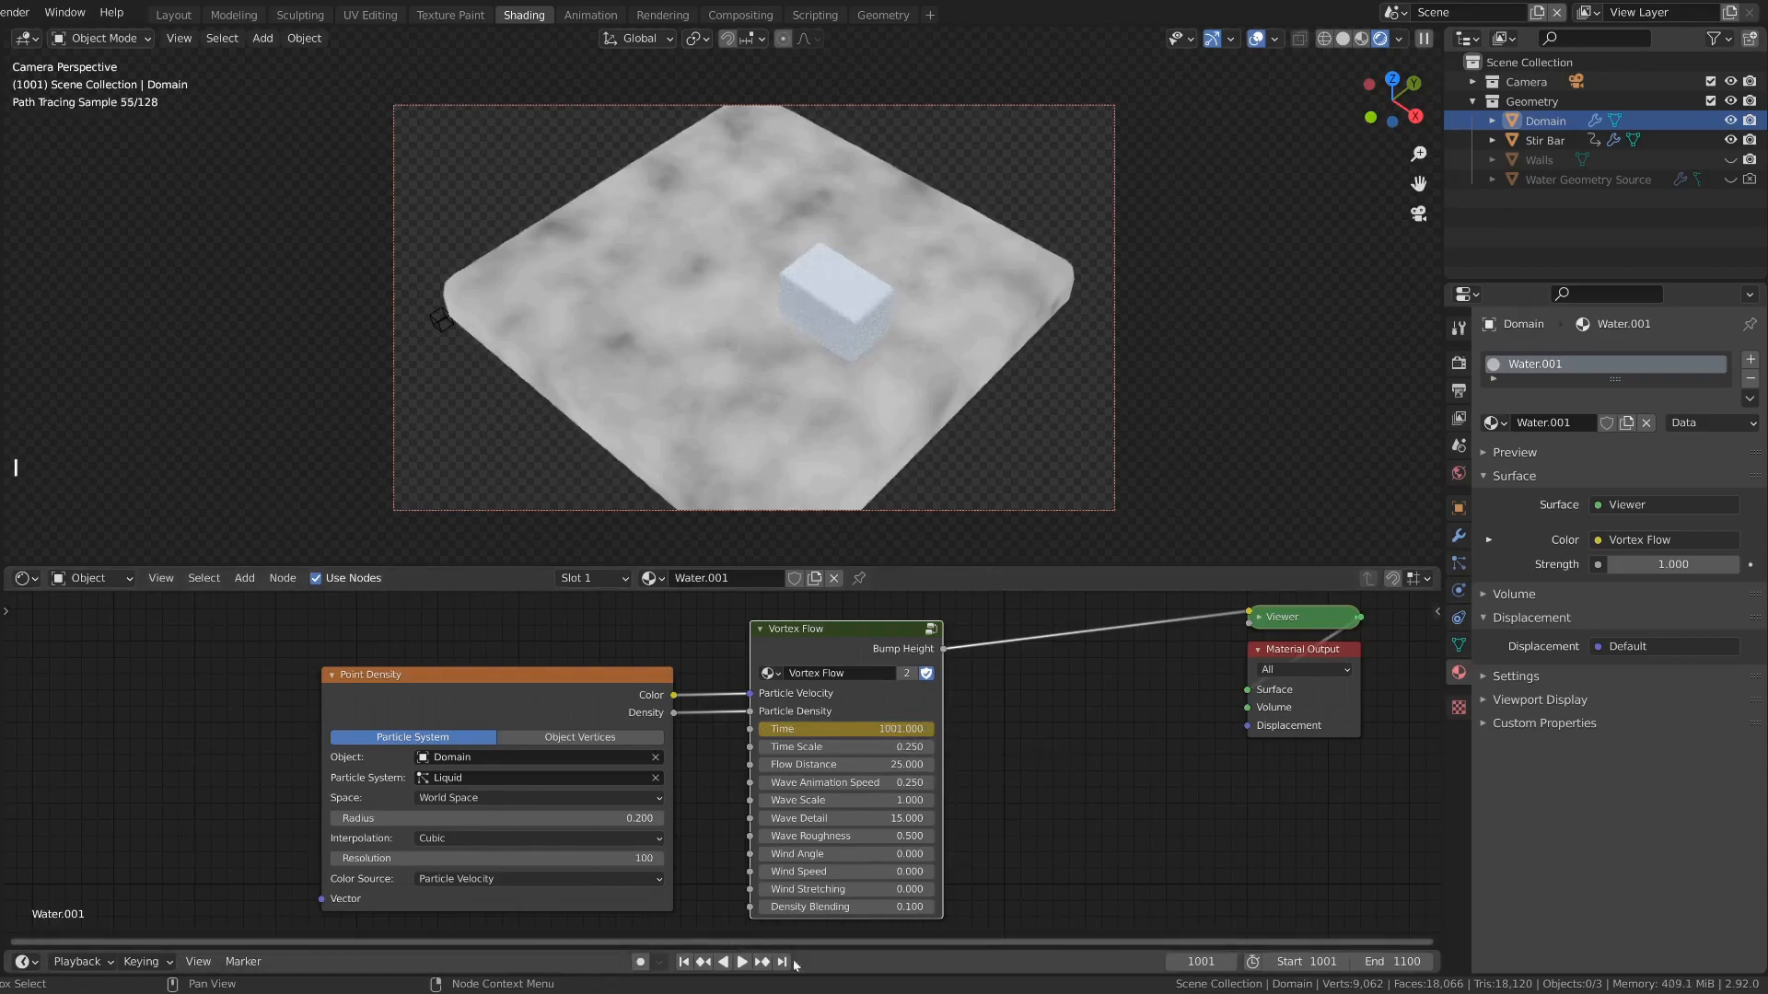
left_click(781, 987)
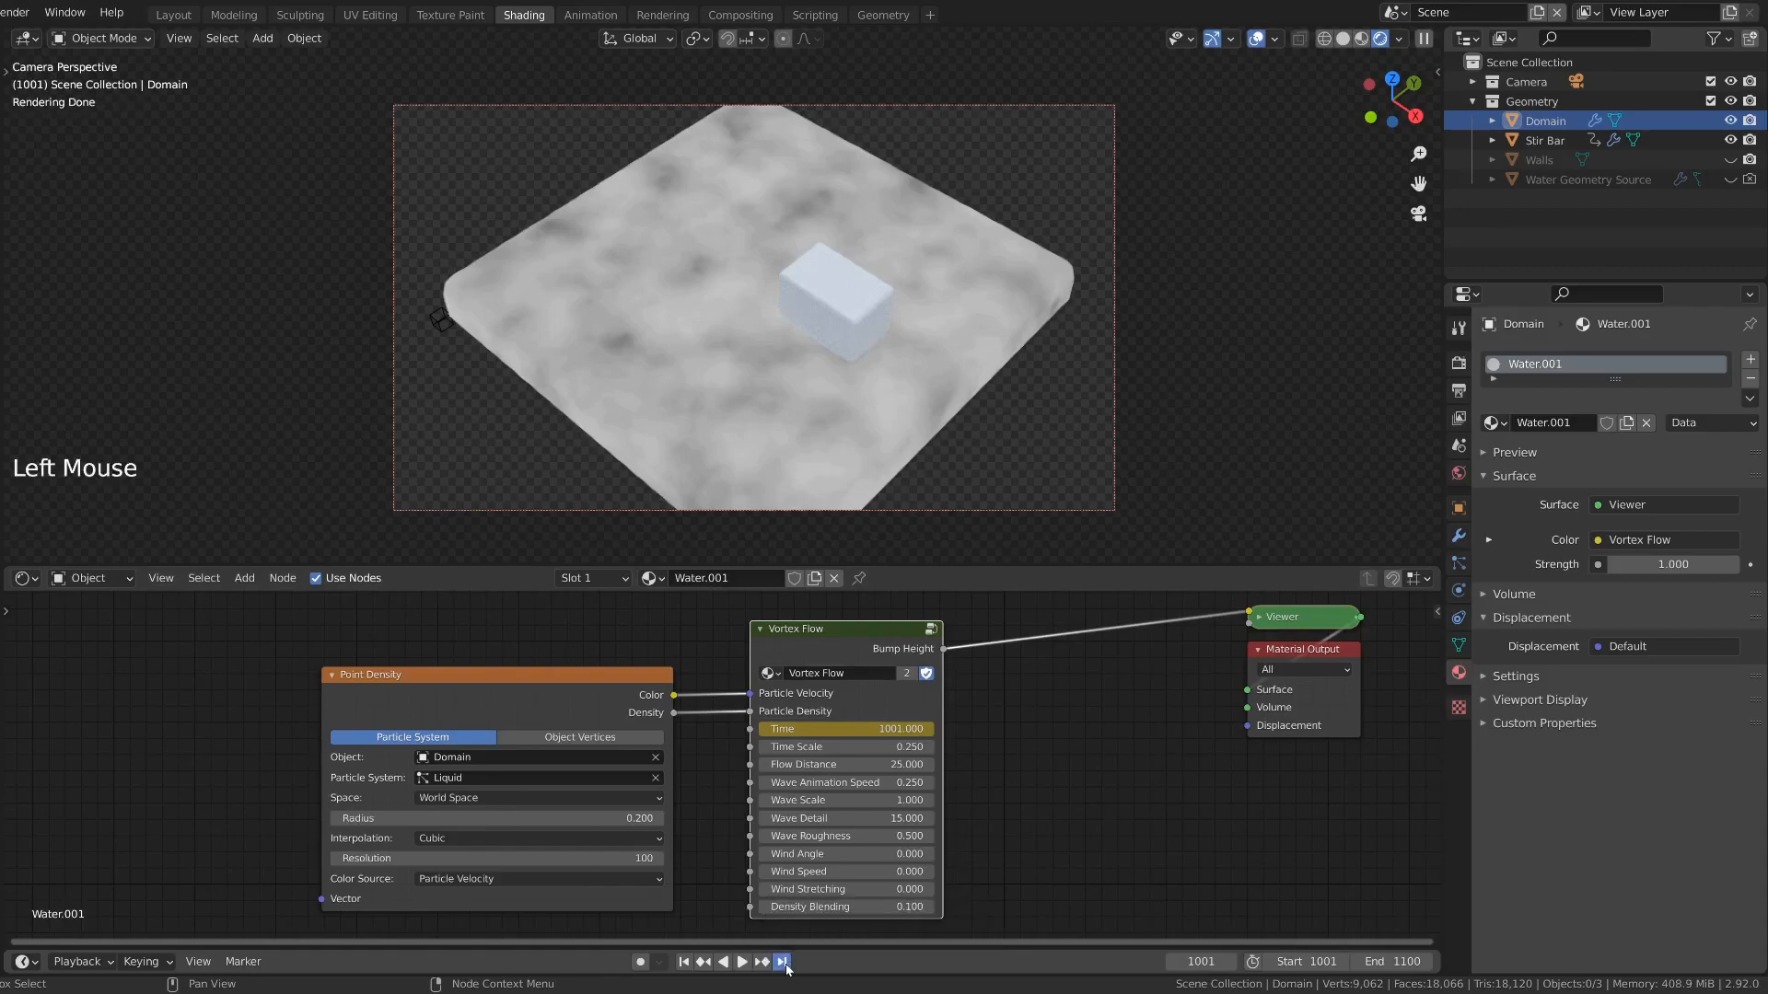
double_click(845, 729)
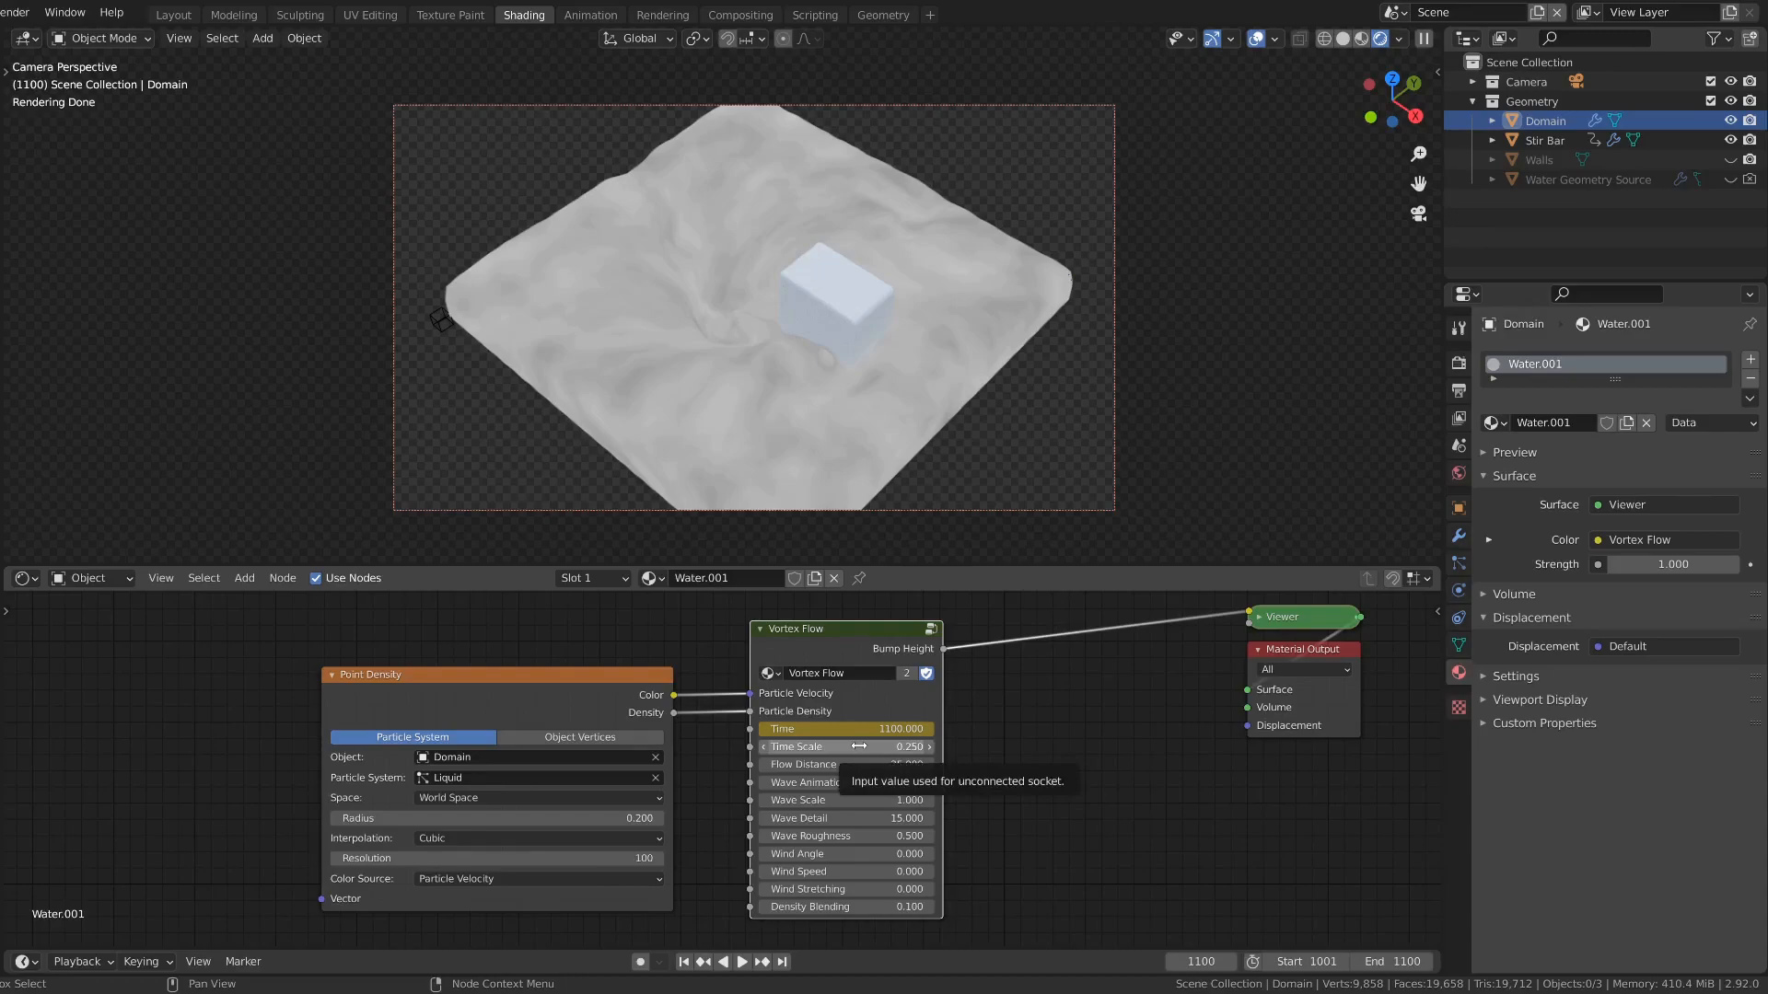
Step: Set Vortex Flow Time Scale to 0.05 and Wave Animation Speed to 2
left_click(845, 747)
type("0.050")
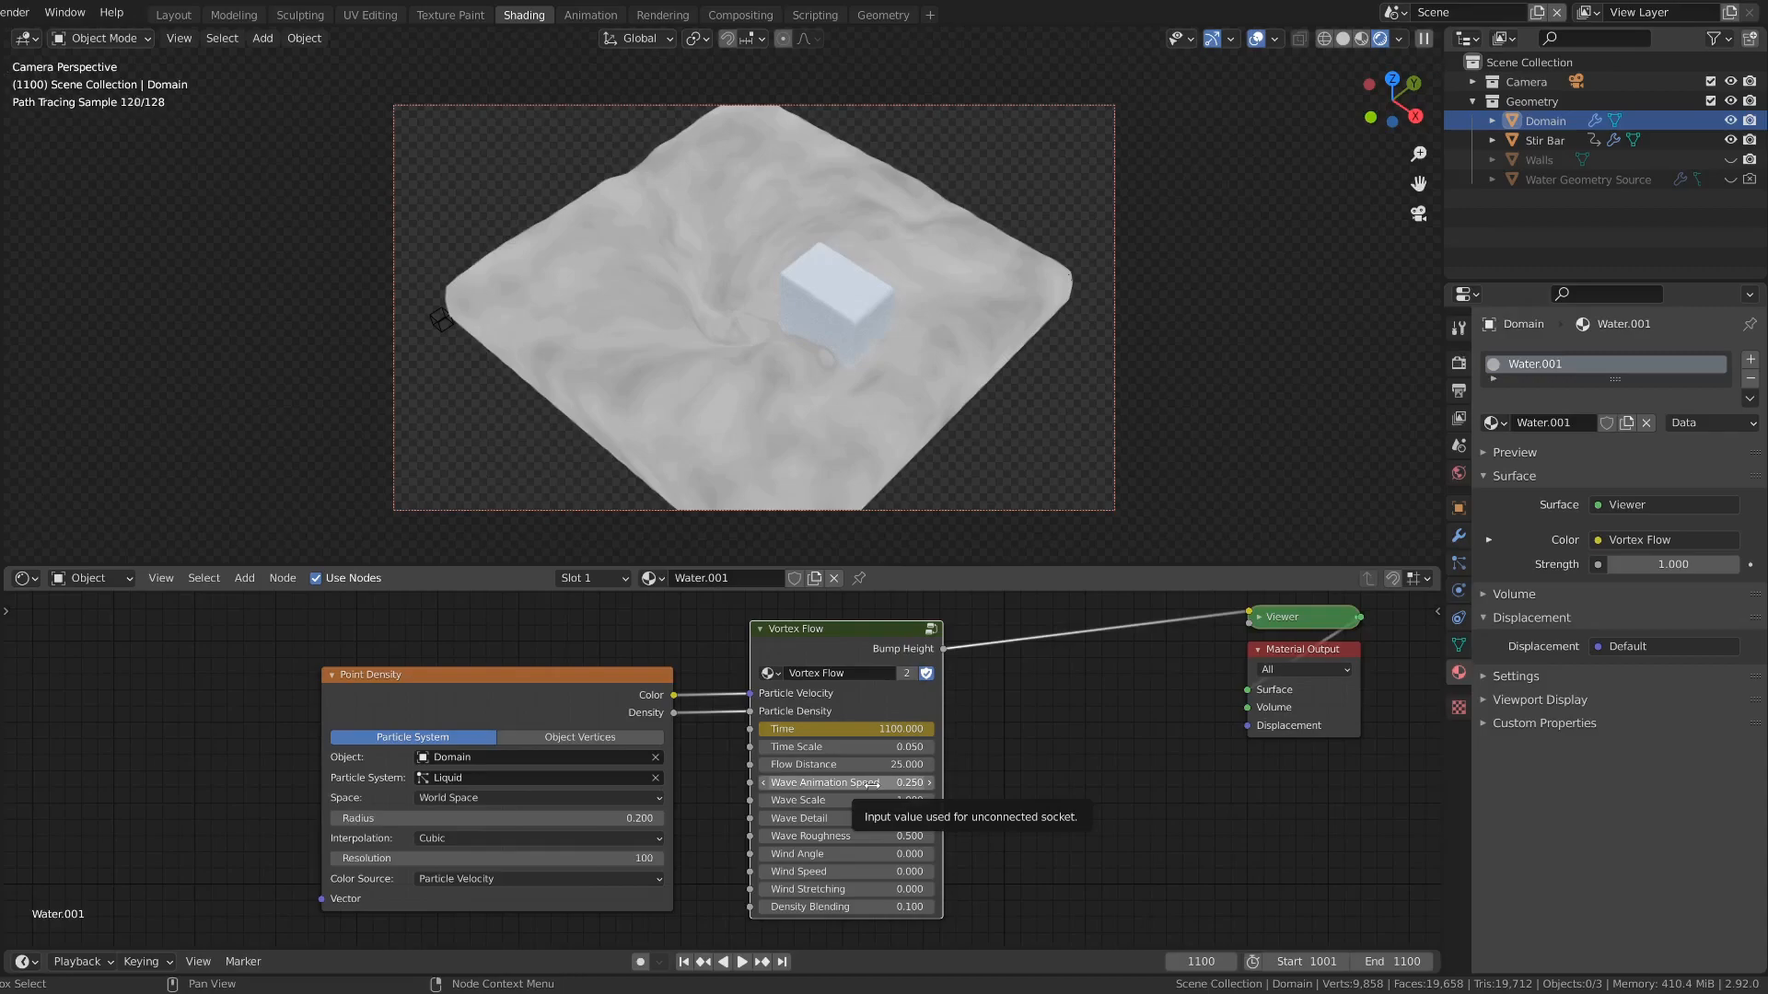
left_click(845, 783)
type("2.000")
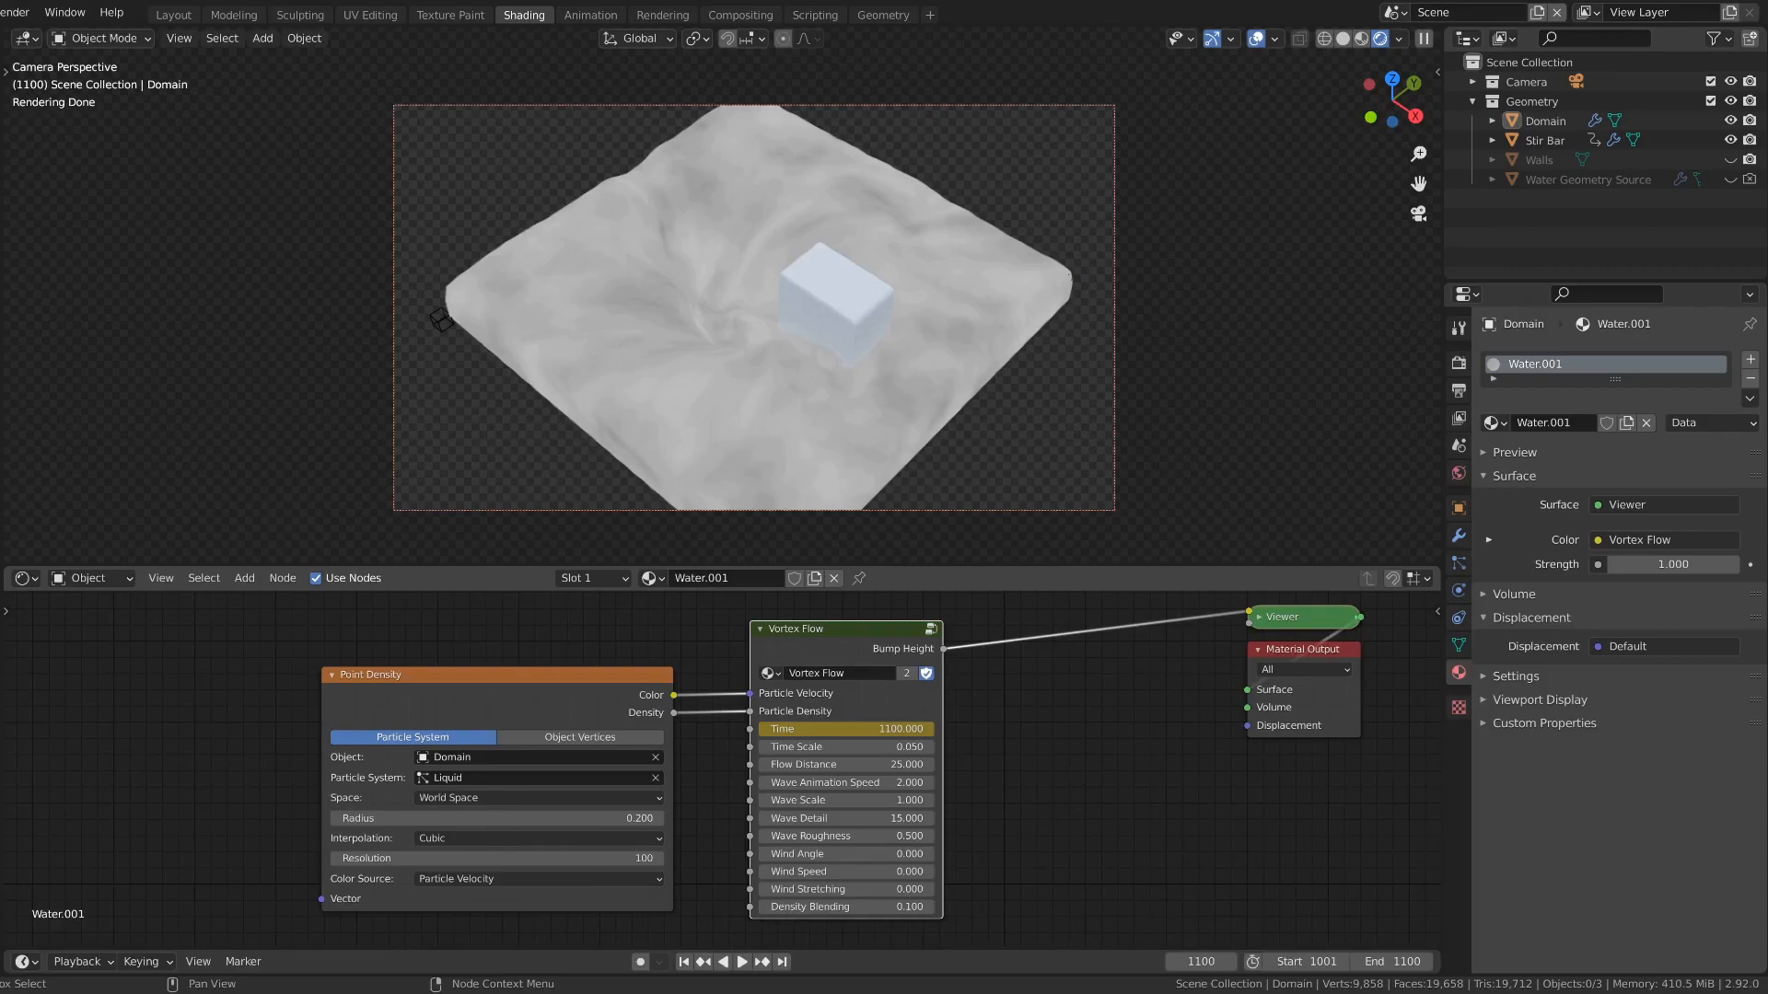
left_click(590, 14)
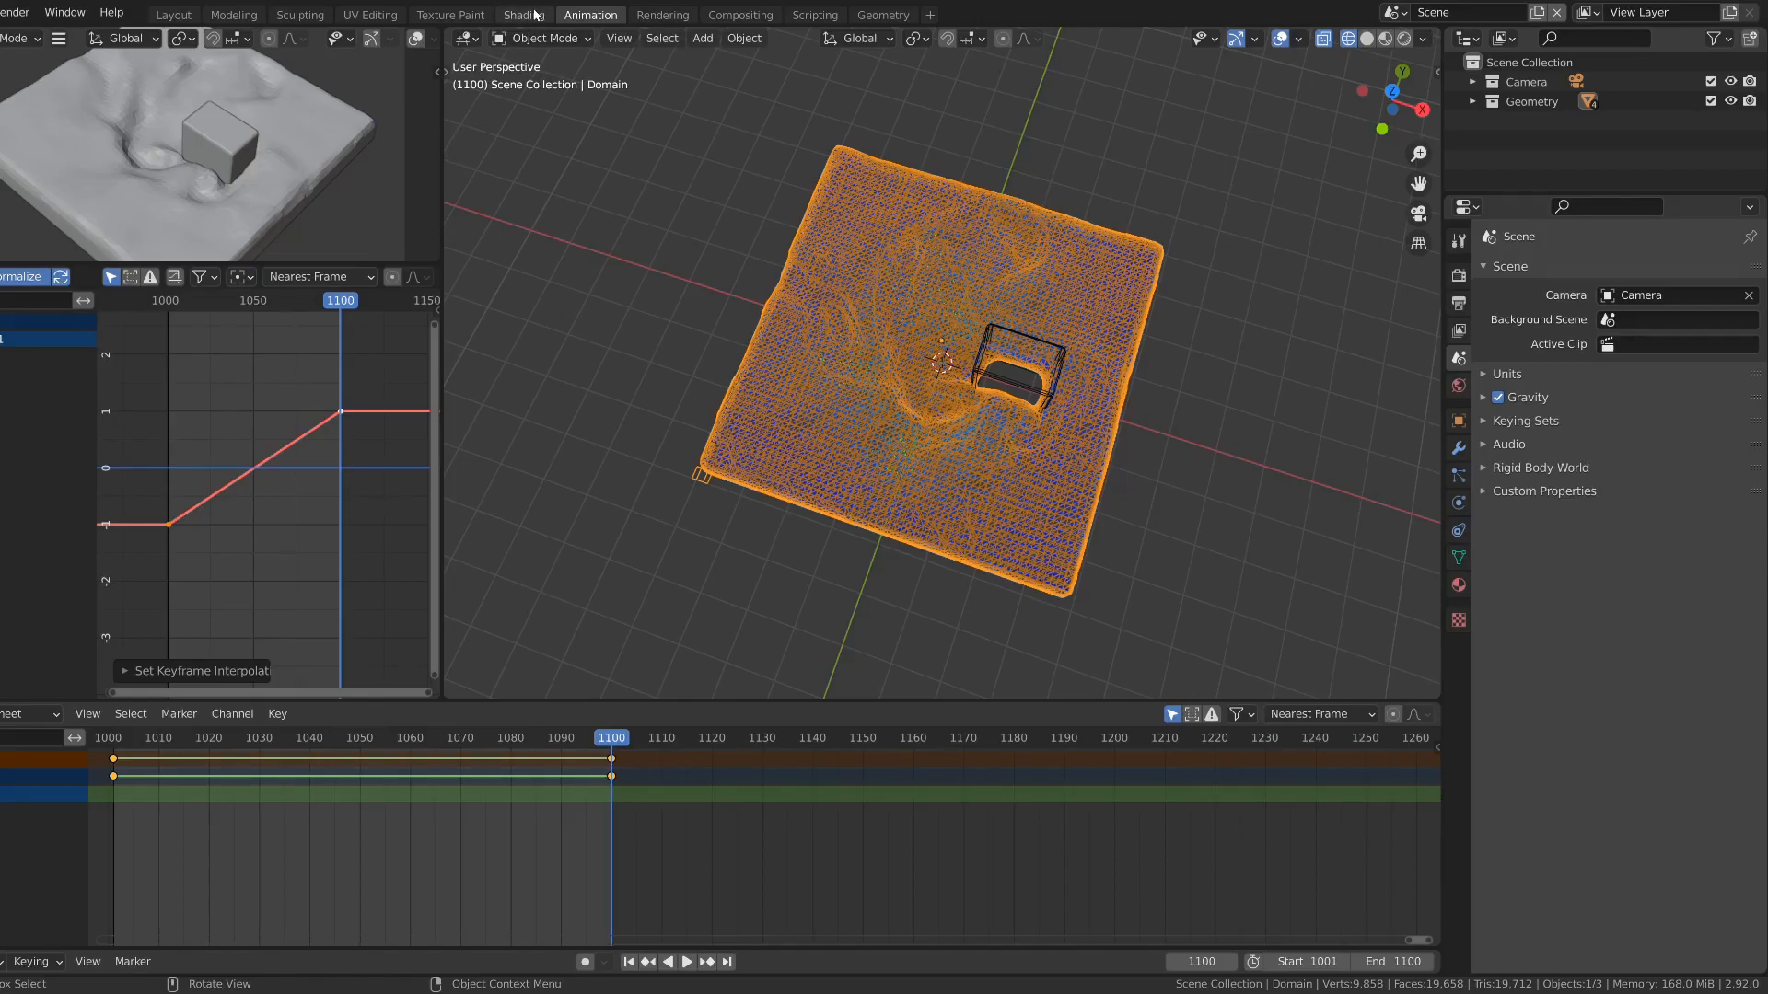
Step: Switch back to the Shading workspace after making the Time keyframes linear
left_click(520, 15)
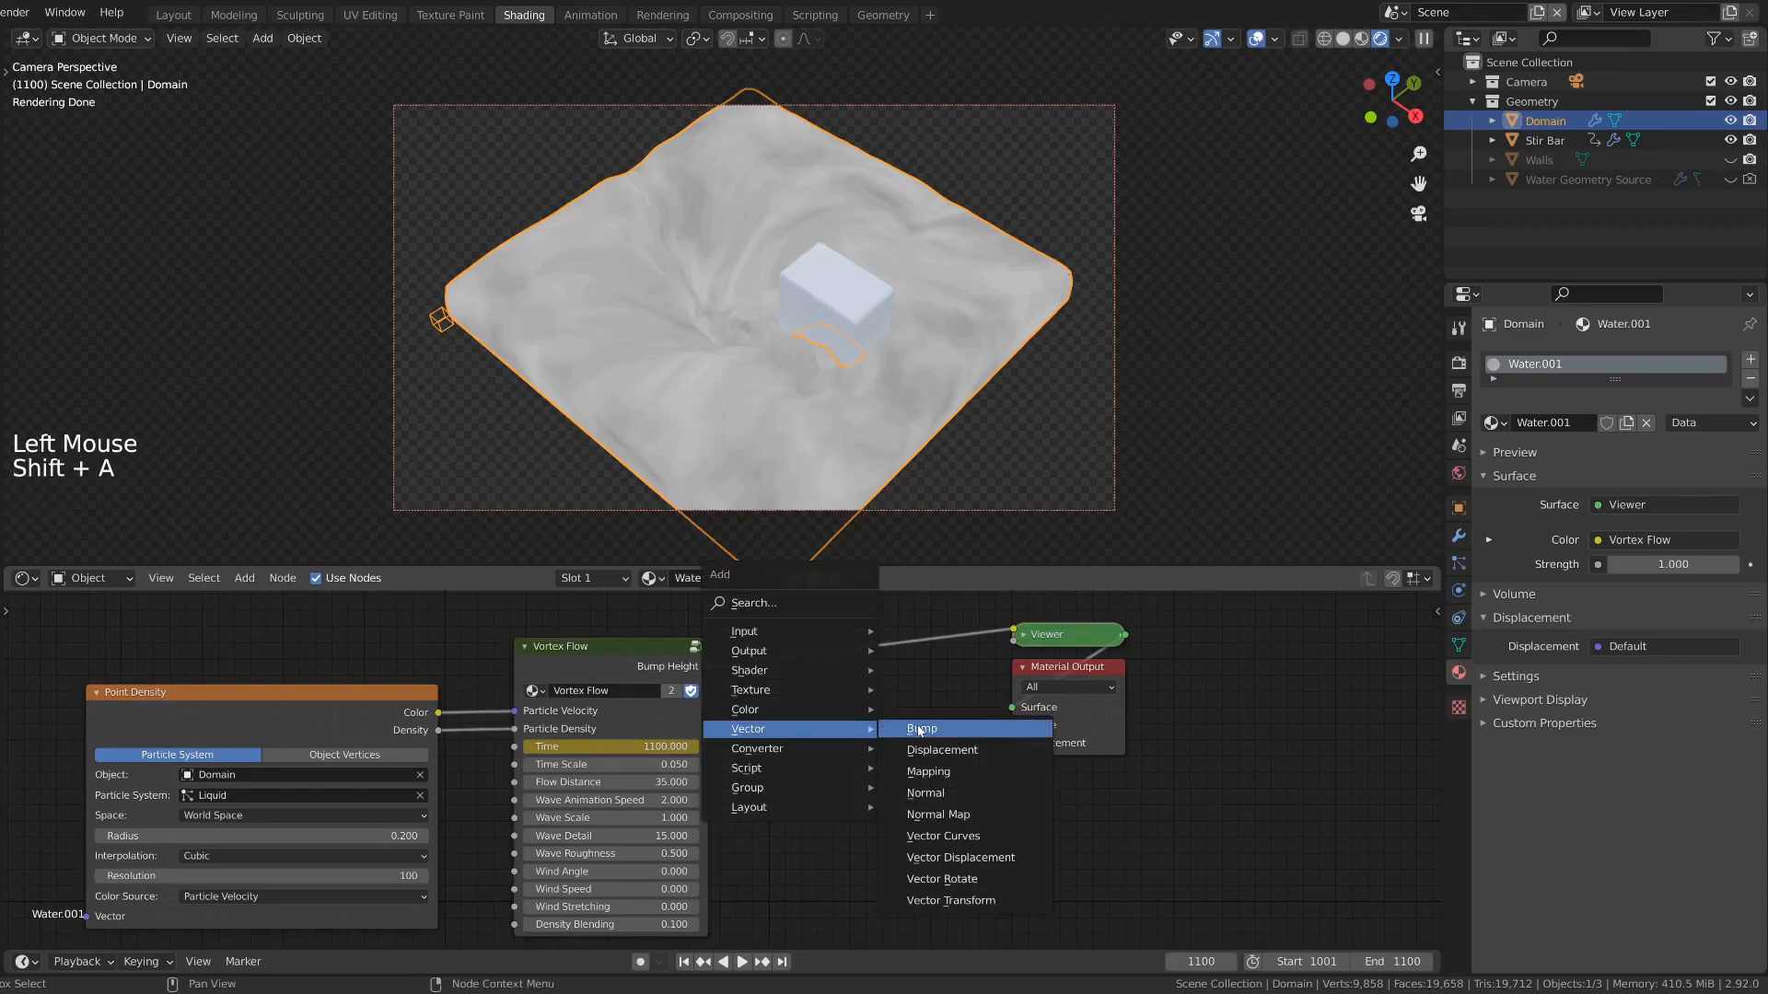
Step: Add a Bump node beside Vortex Flow, shift Material Output right, and add a Vortex Water group
left_click(922, 729)
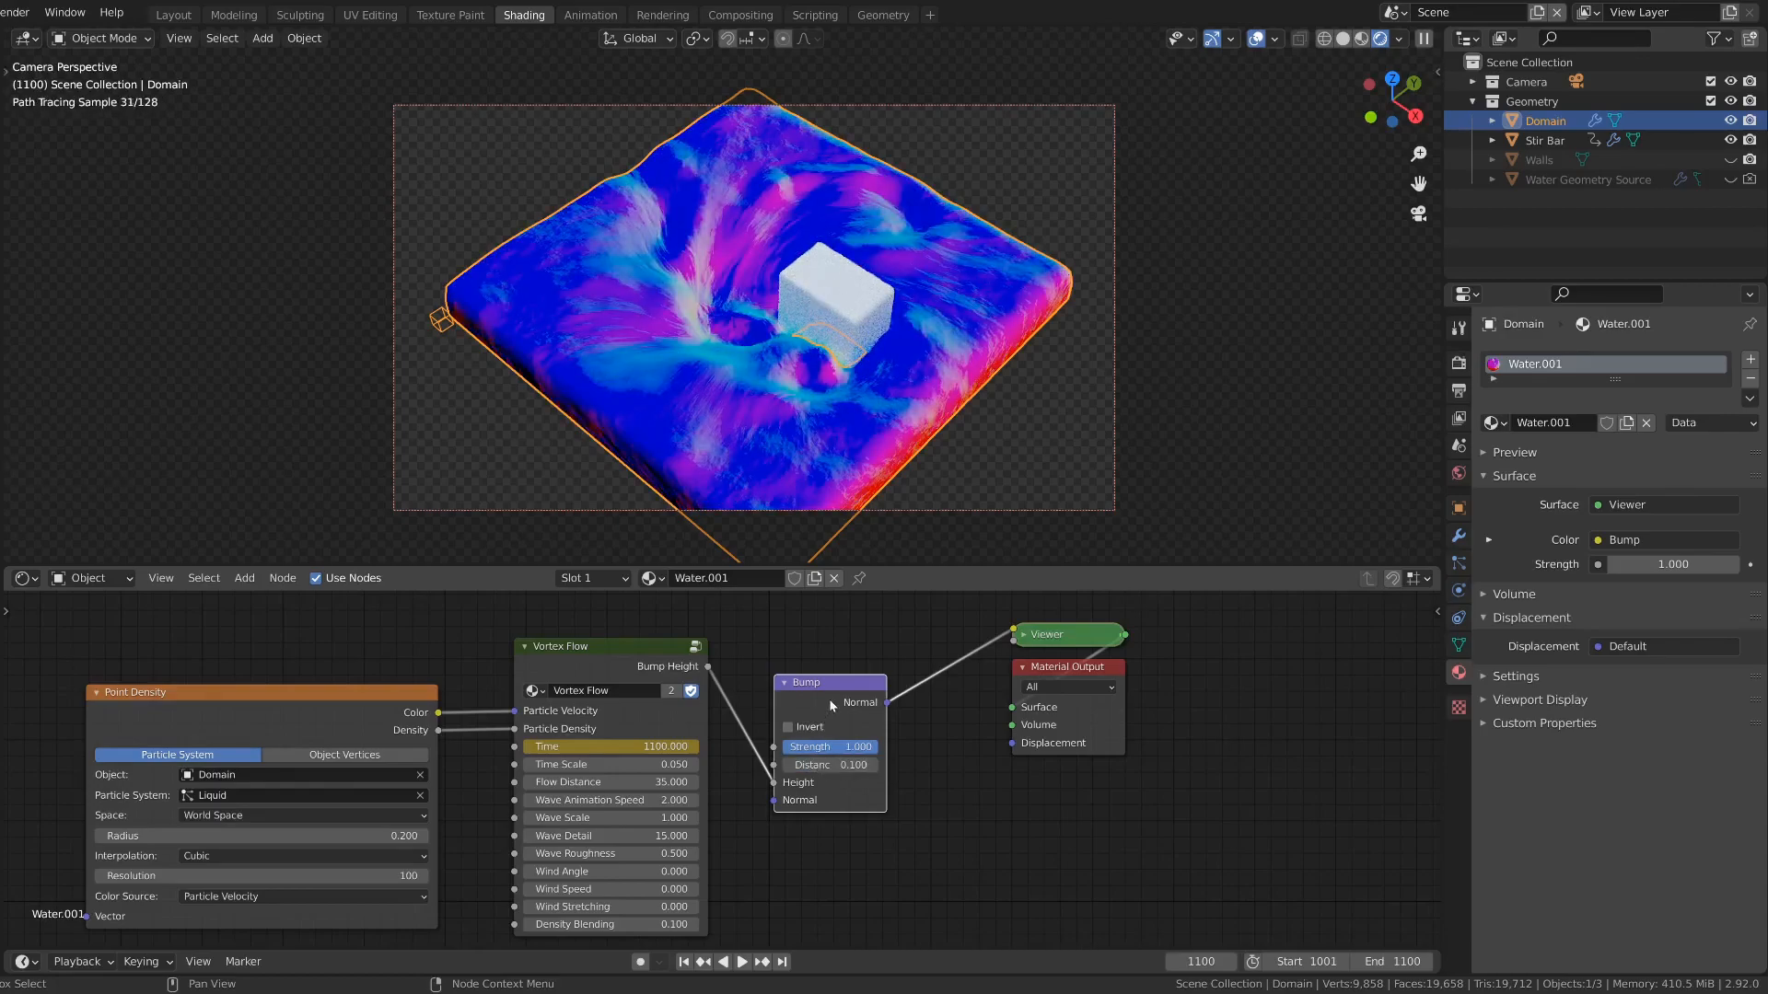
left_click_drag(828, 682, 792, 654)
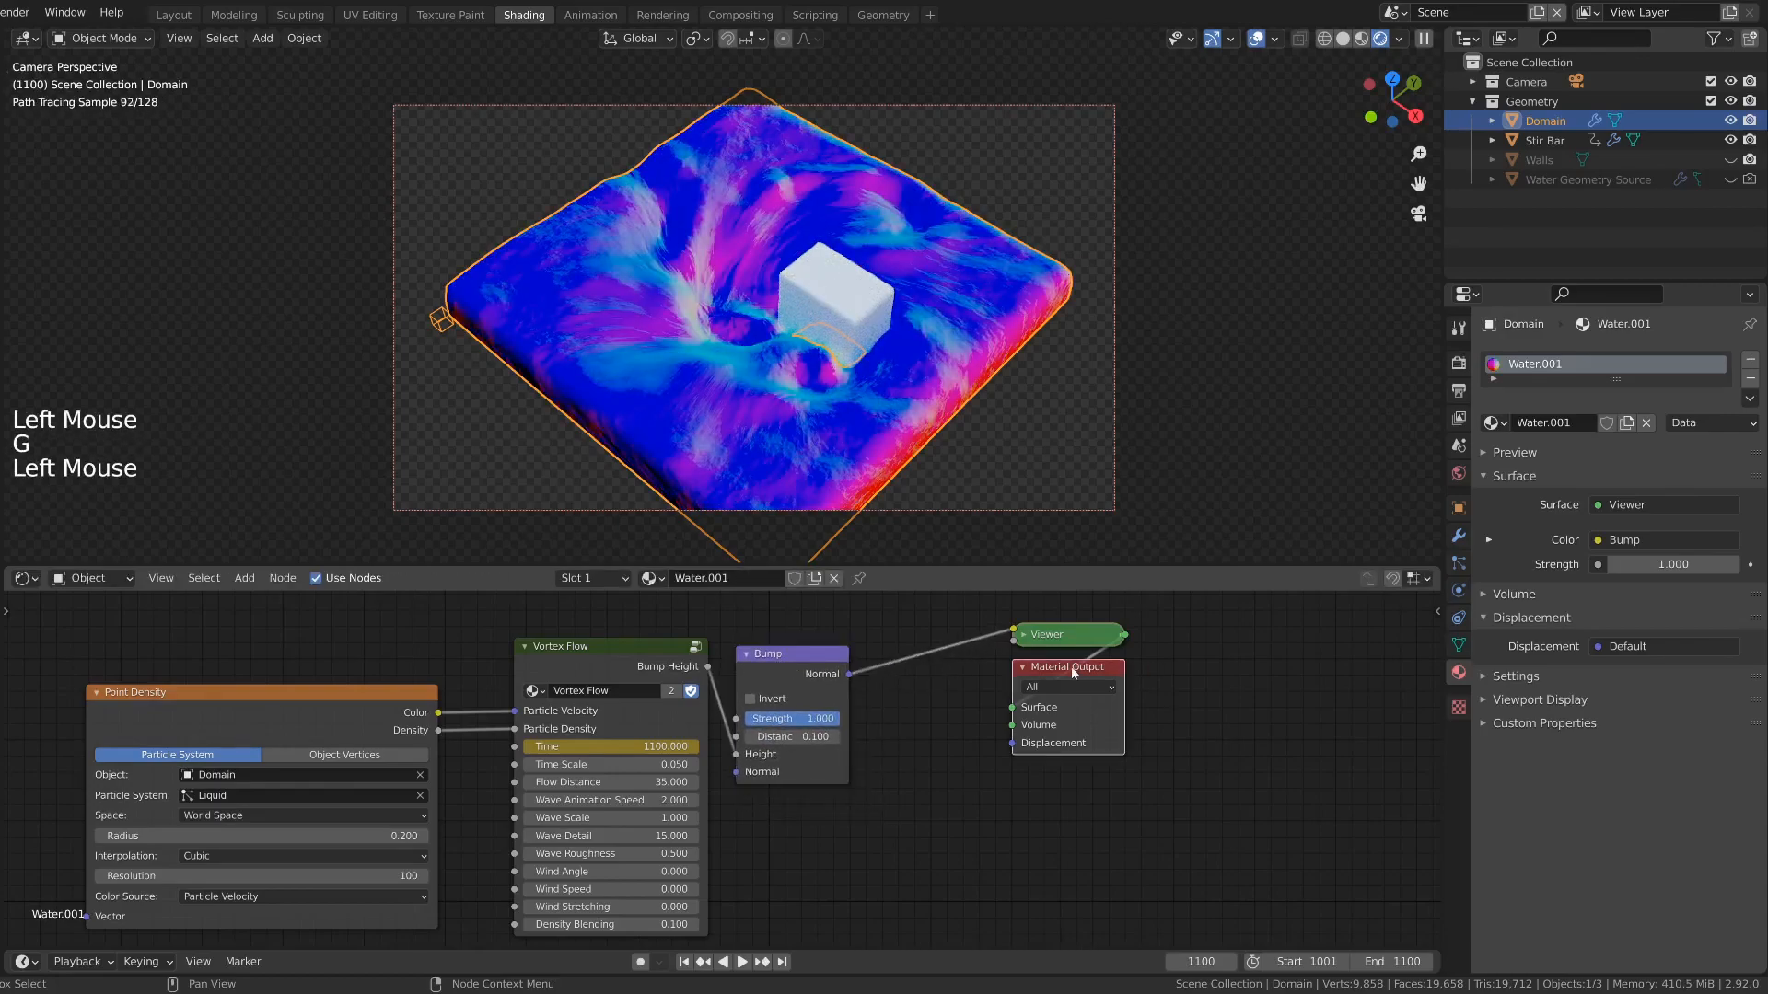
left_click_drag(1065, 666, 1212, 648)
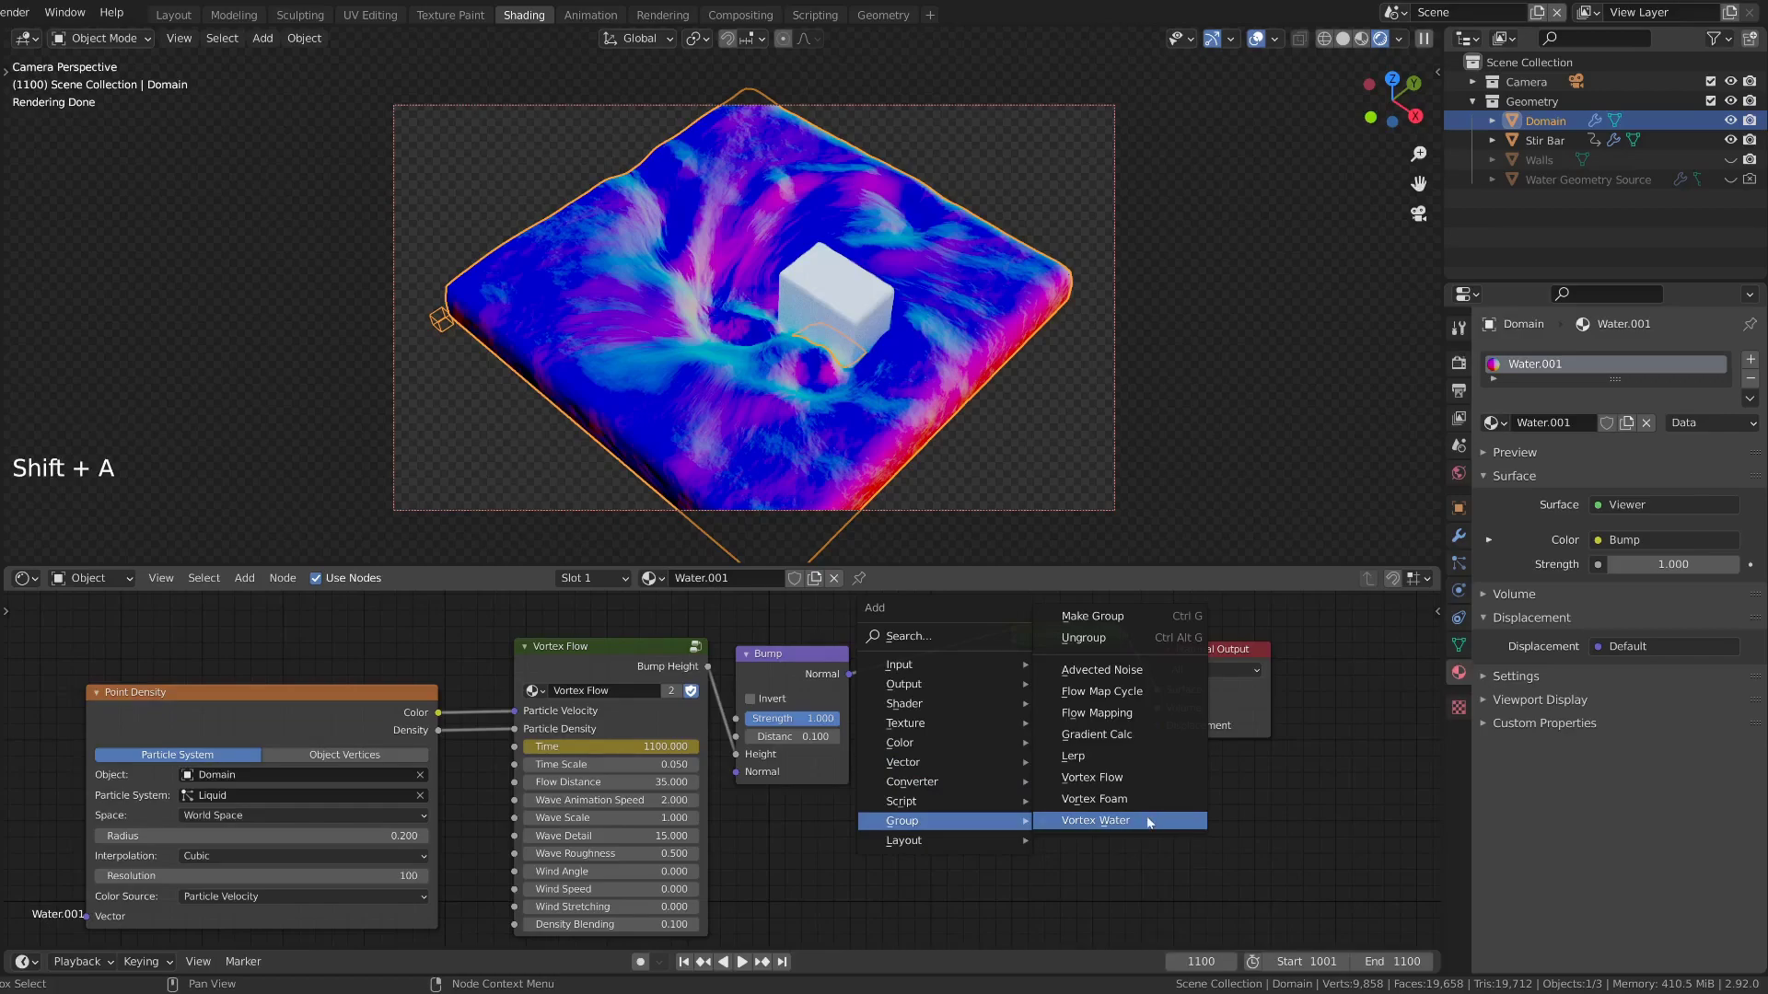
left_click(1095, 820)
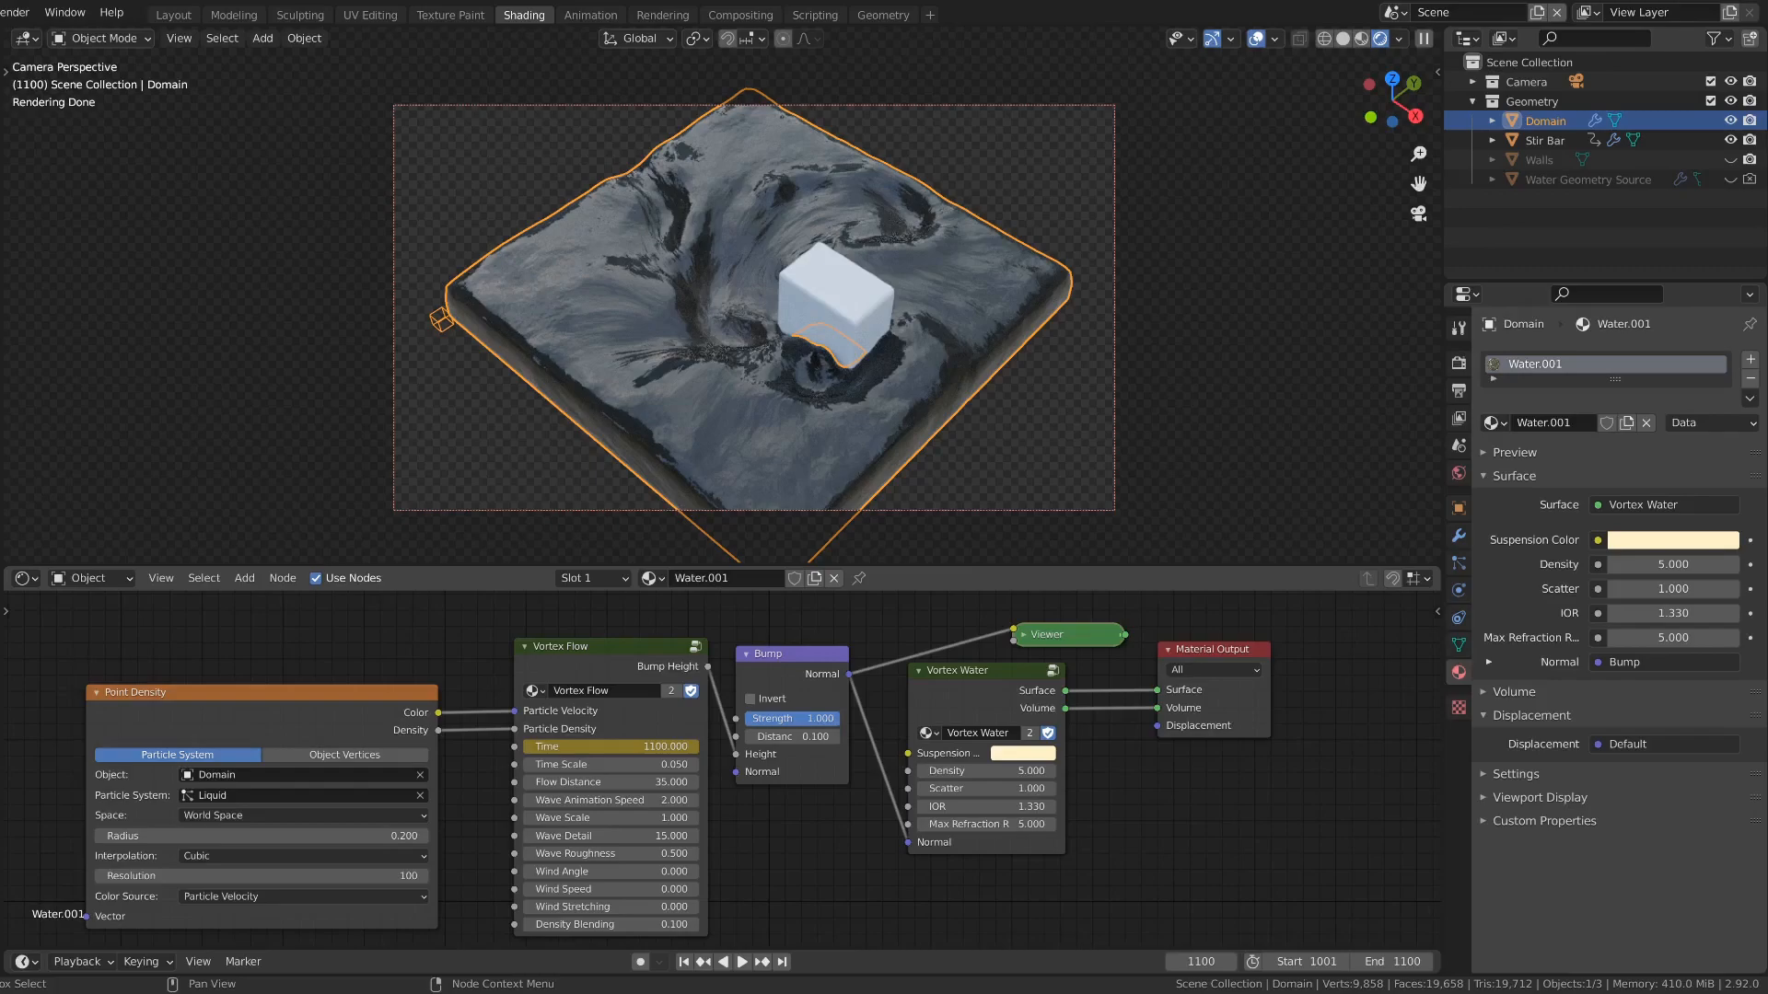
Step: Add a Vortex Foam group node fed by Point Density outputs and return to the first frame
scroll("down", 3)
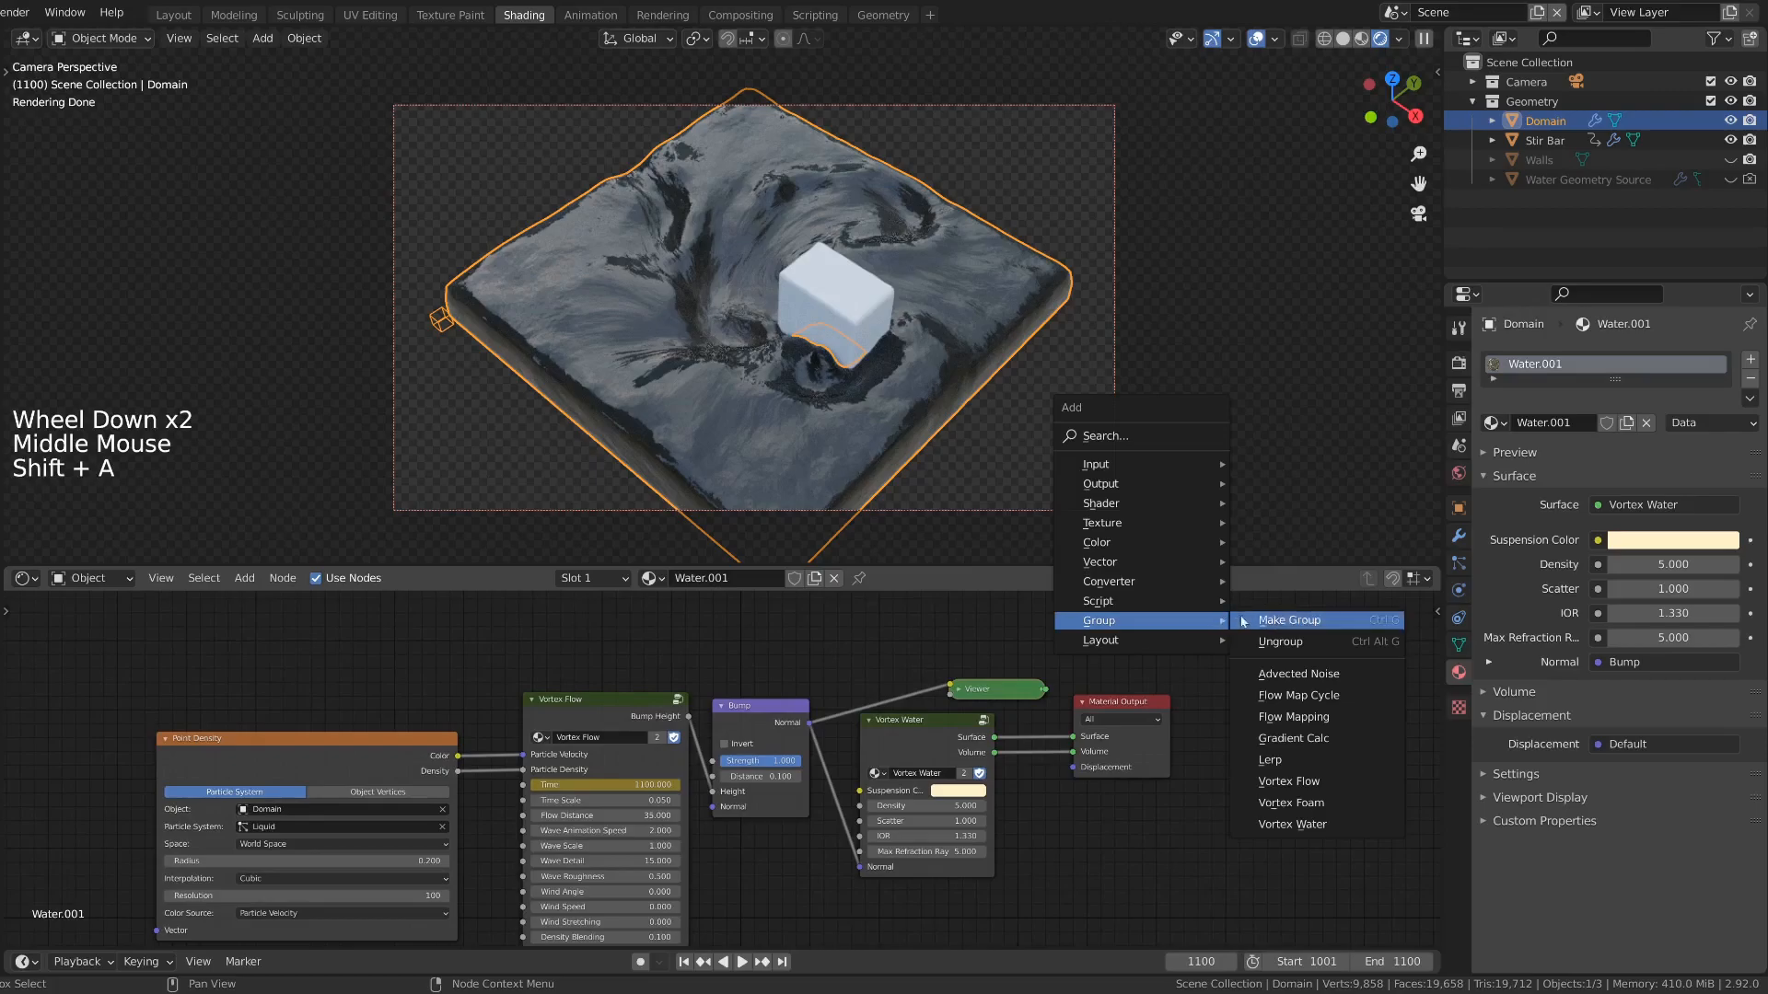
mouse_move(1290, 802)
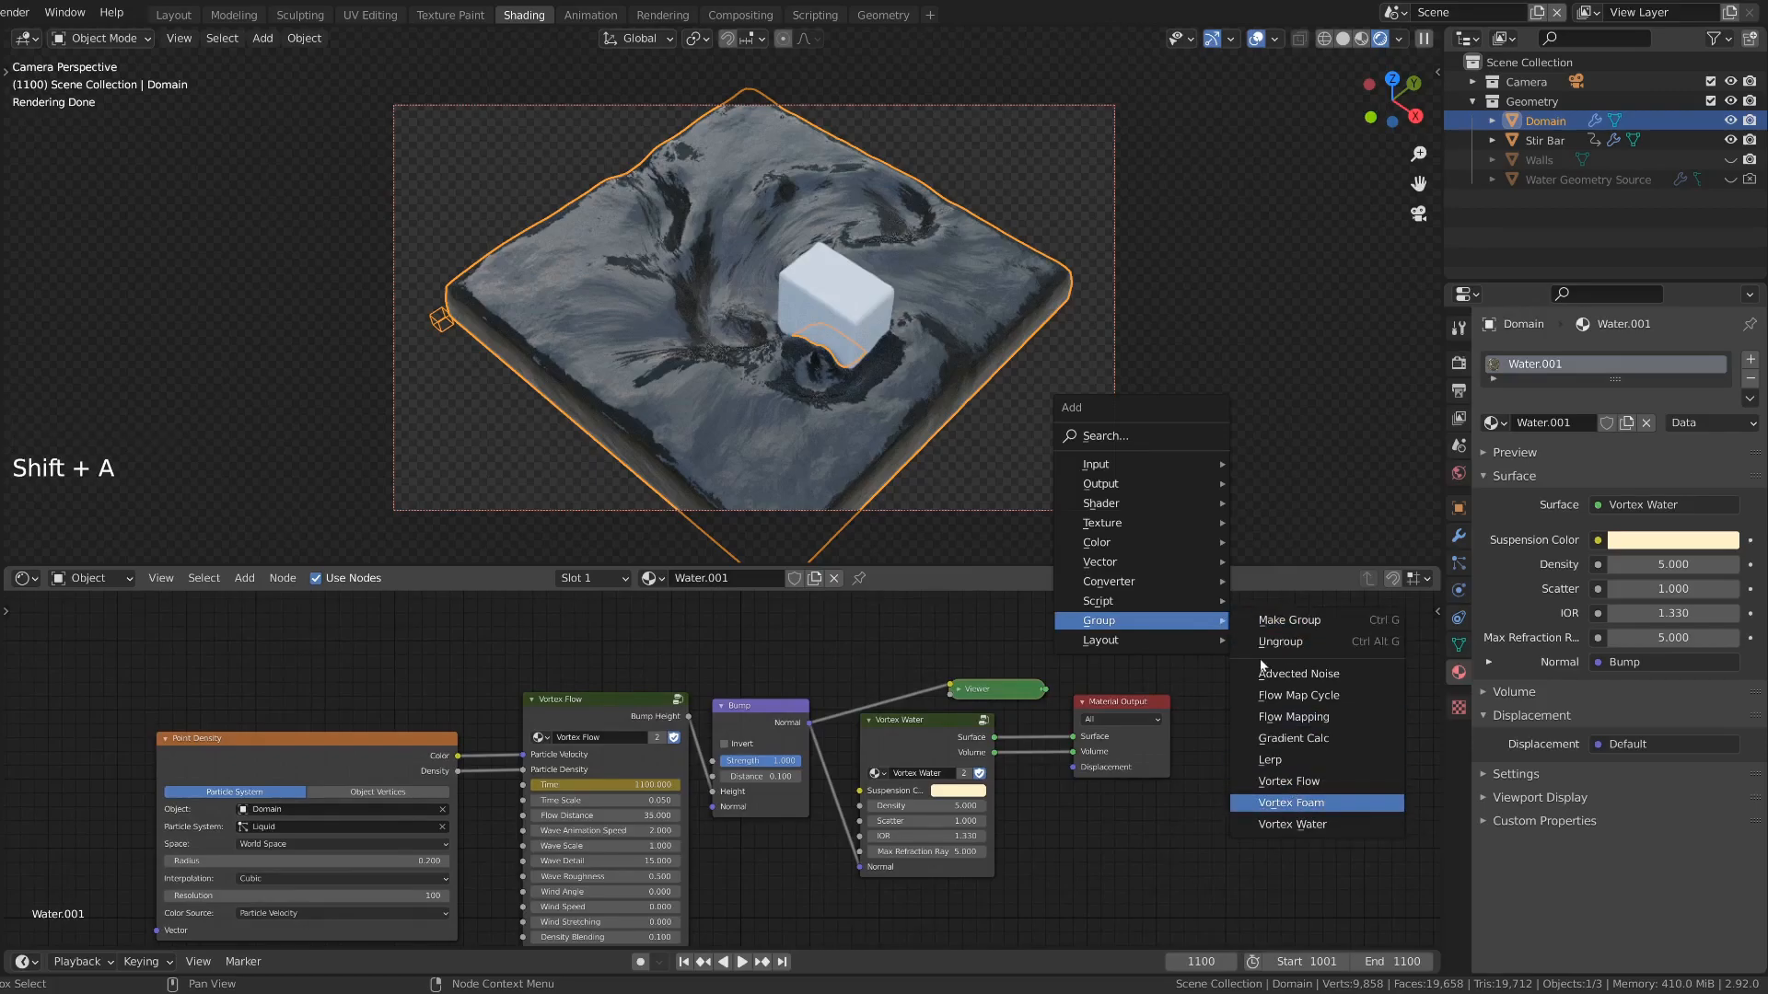
left_click(1290, 802)
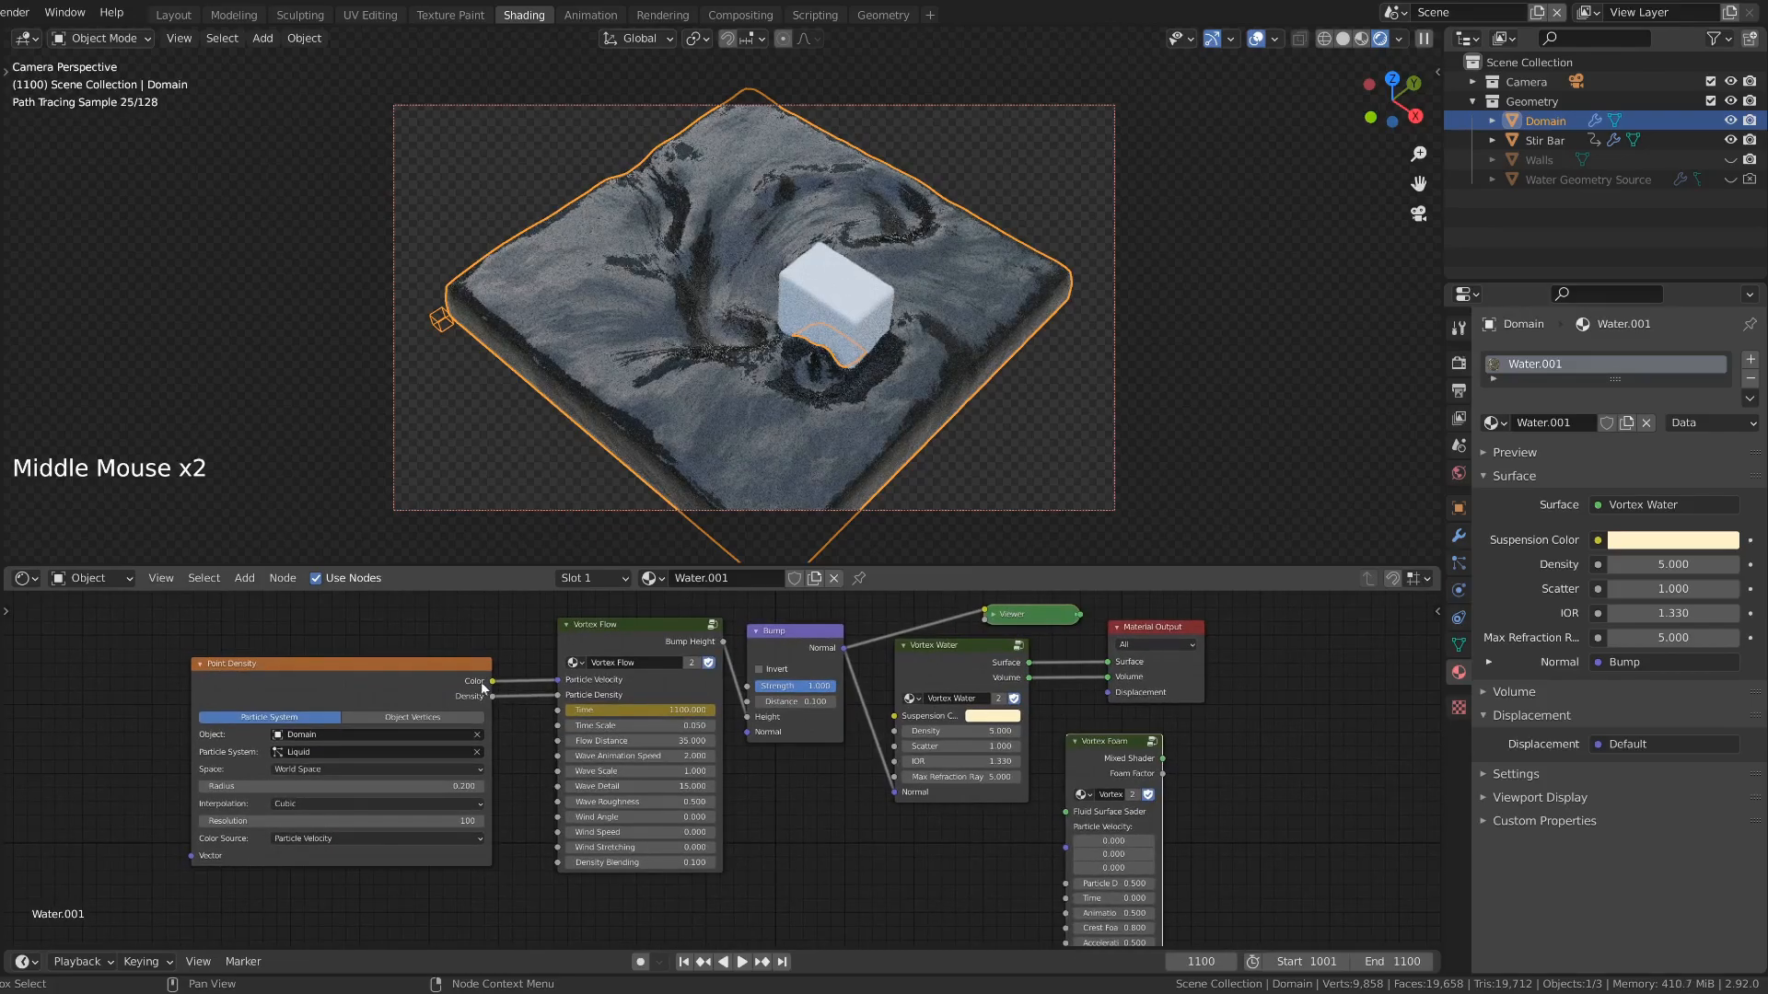
left_click_drag(491, 681, 1065, 849)
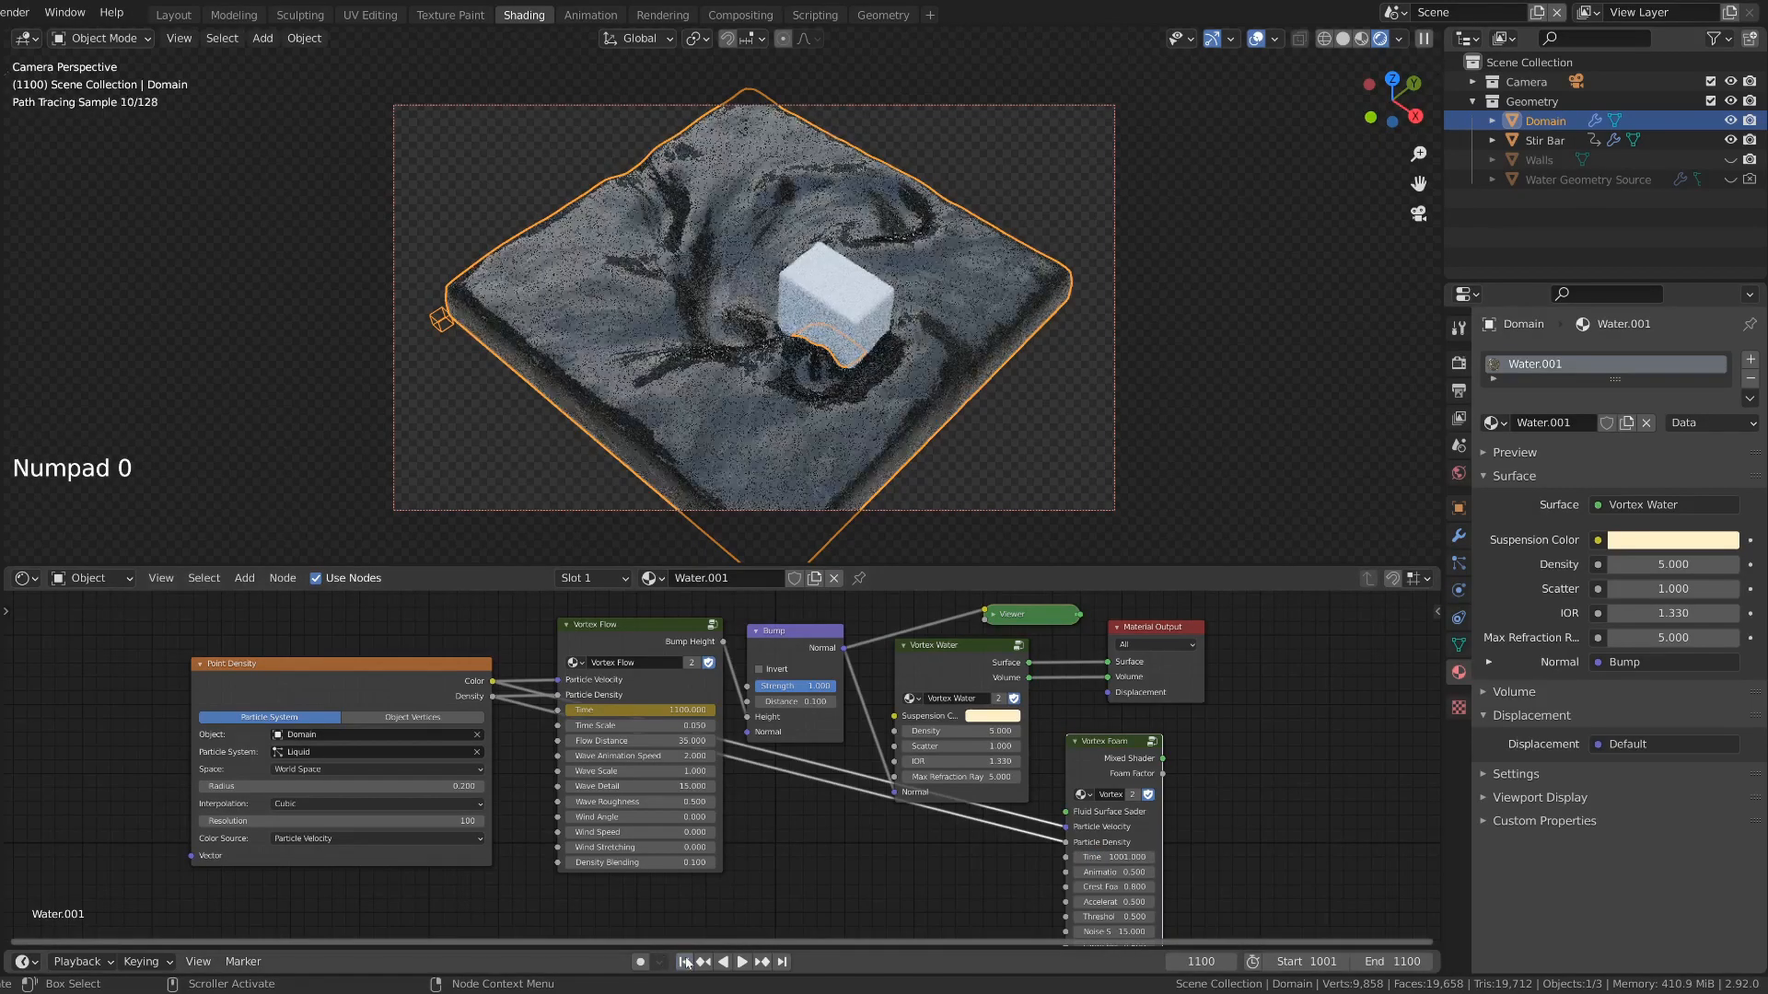
double_click(1115, 857)
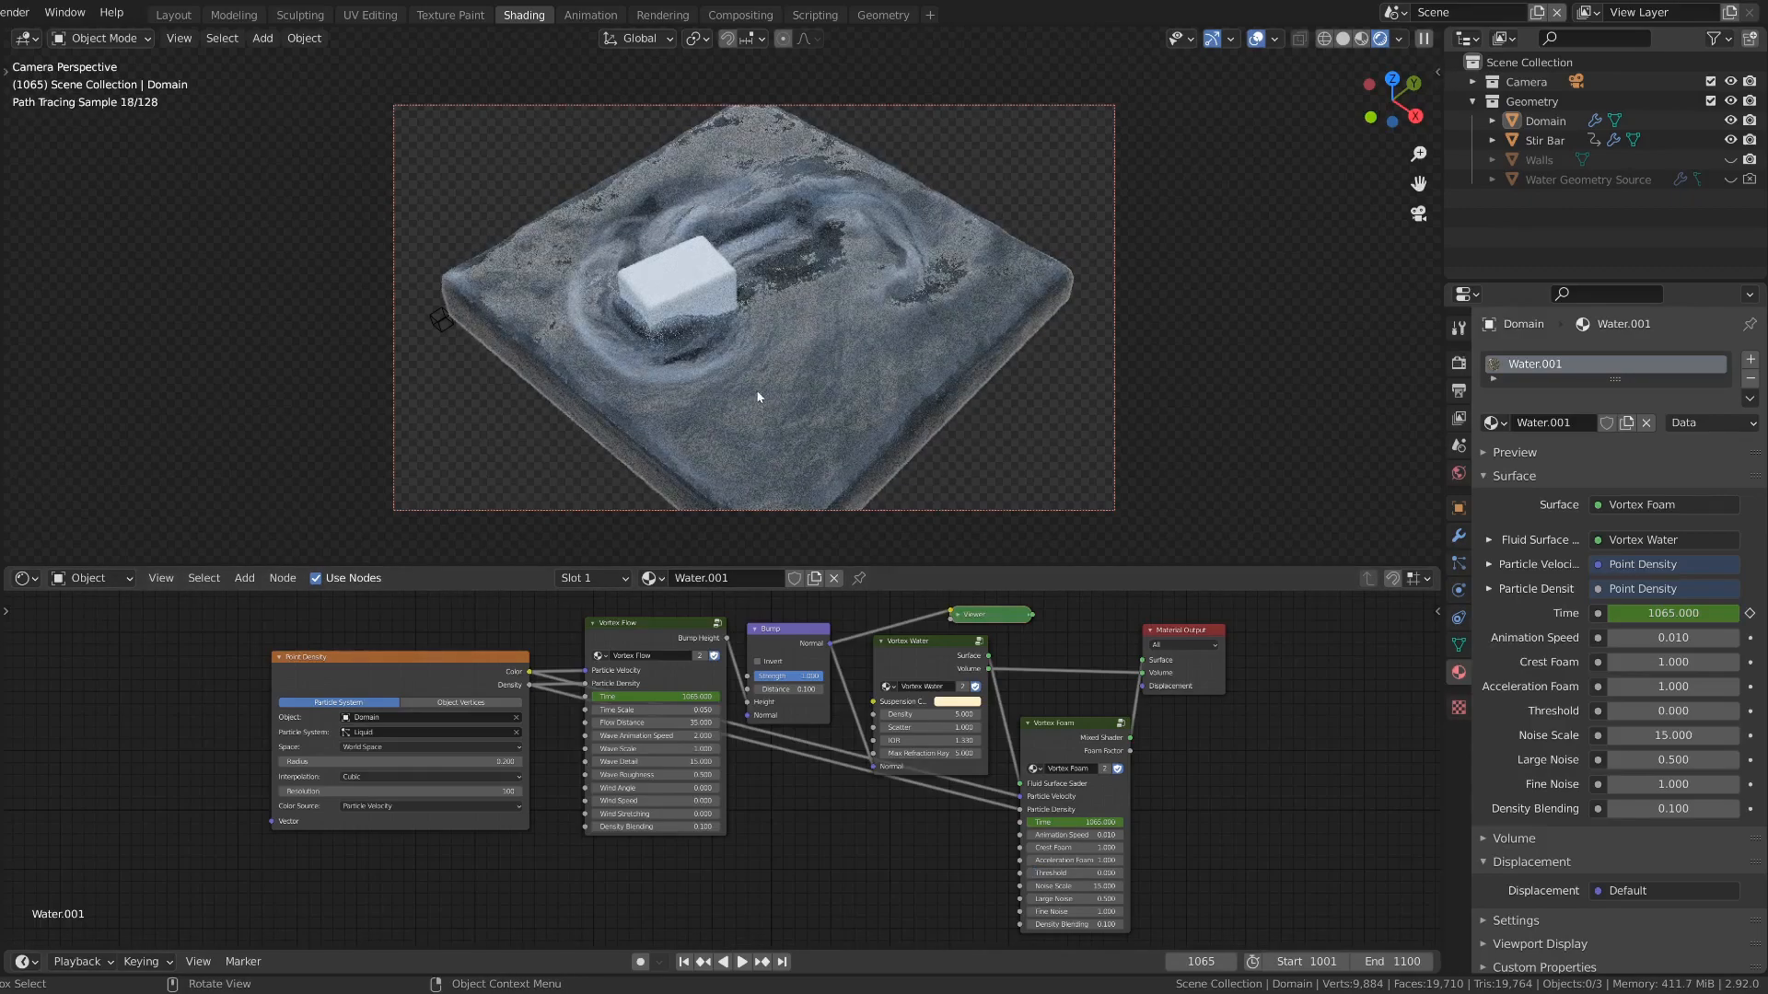
mouse_move(856, 487)
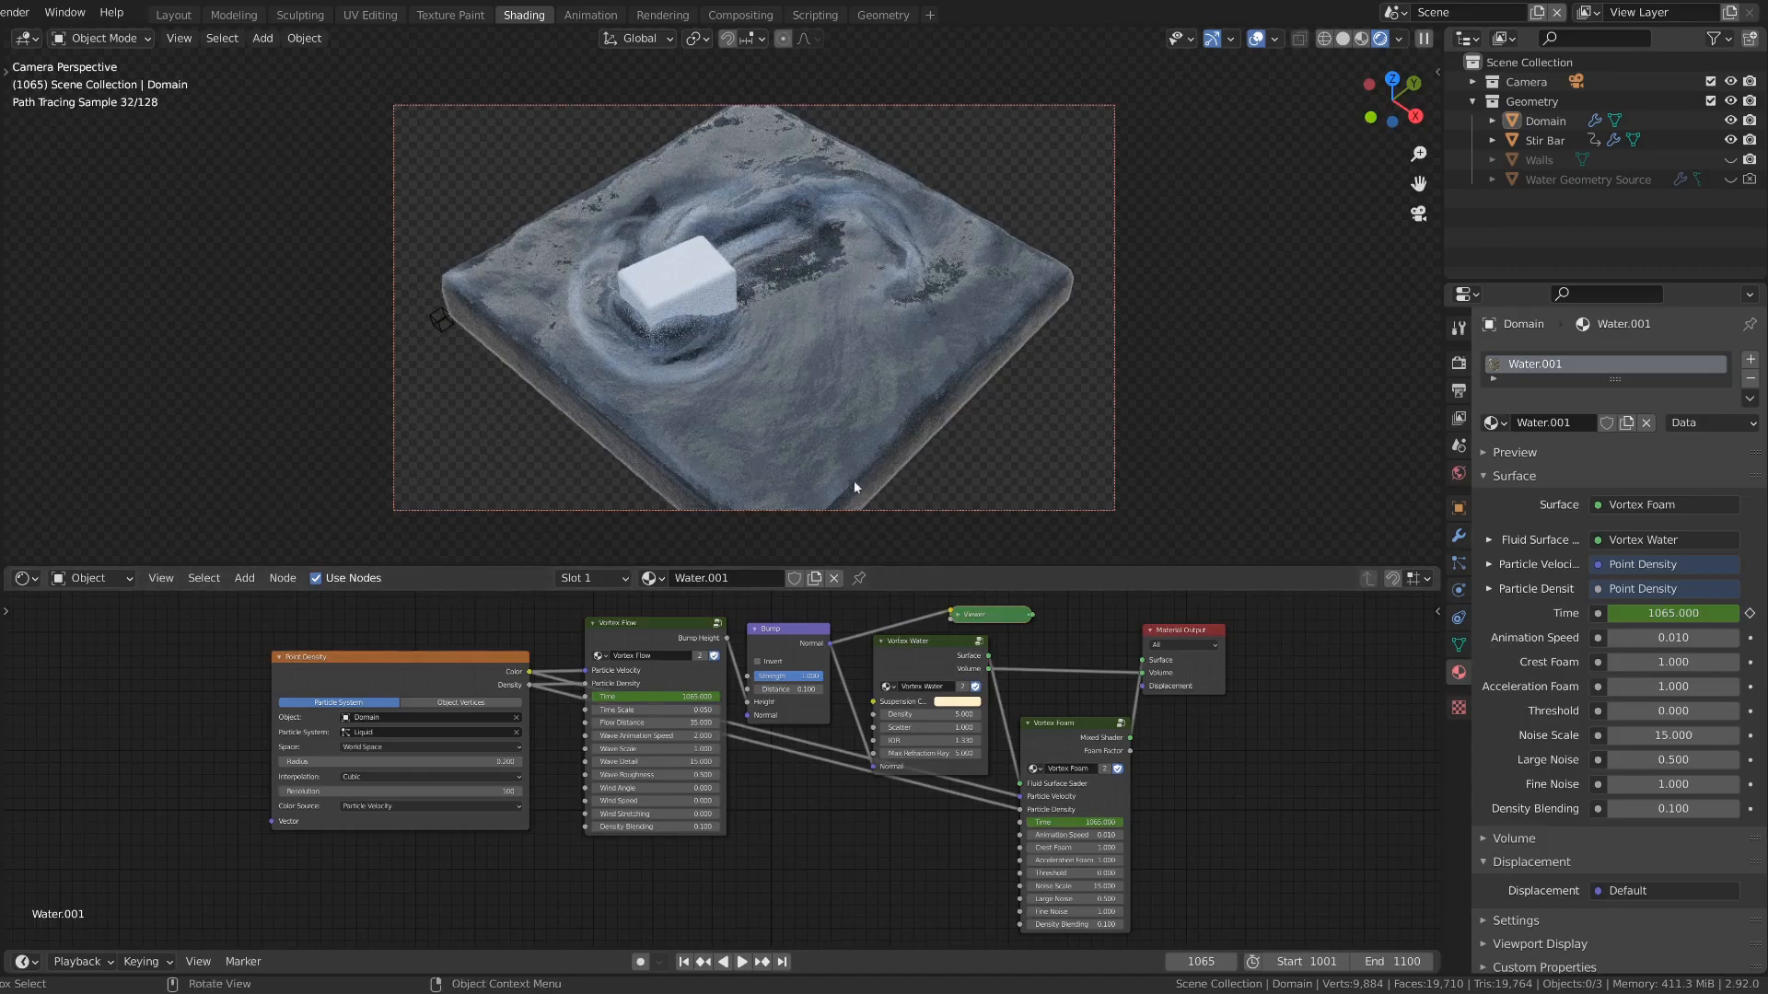
mouse_move(915, 341)
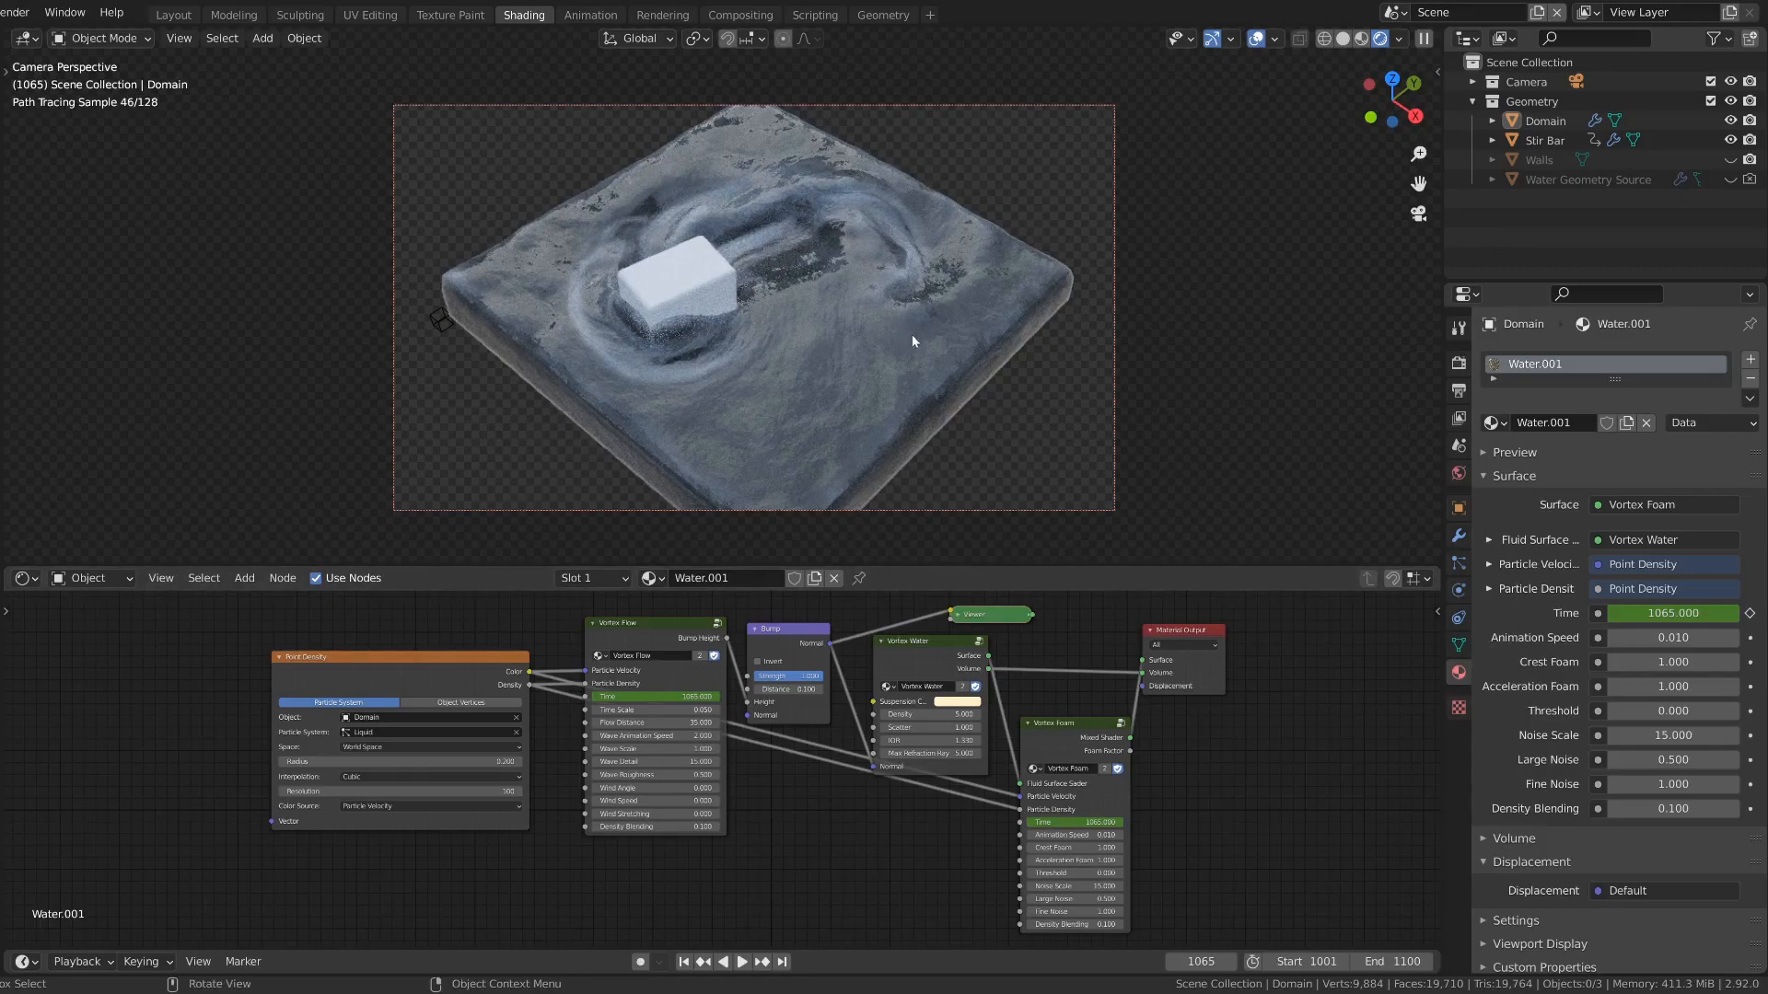
Step: Set Vortex Foam Acceleration Foam 1.5, Threshold 0.05, Noise Scale 5 and Large Noise 1.5
left_click(1074, 872)
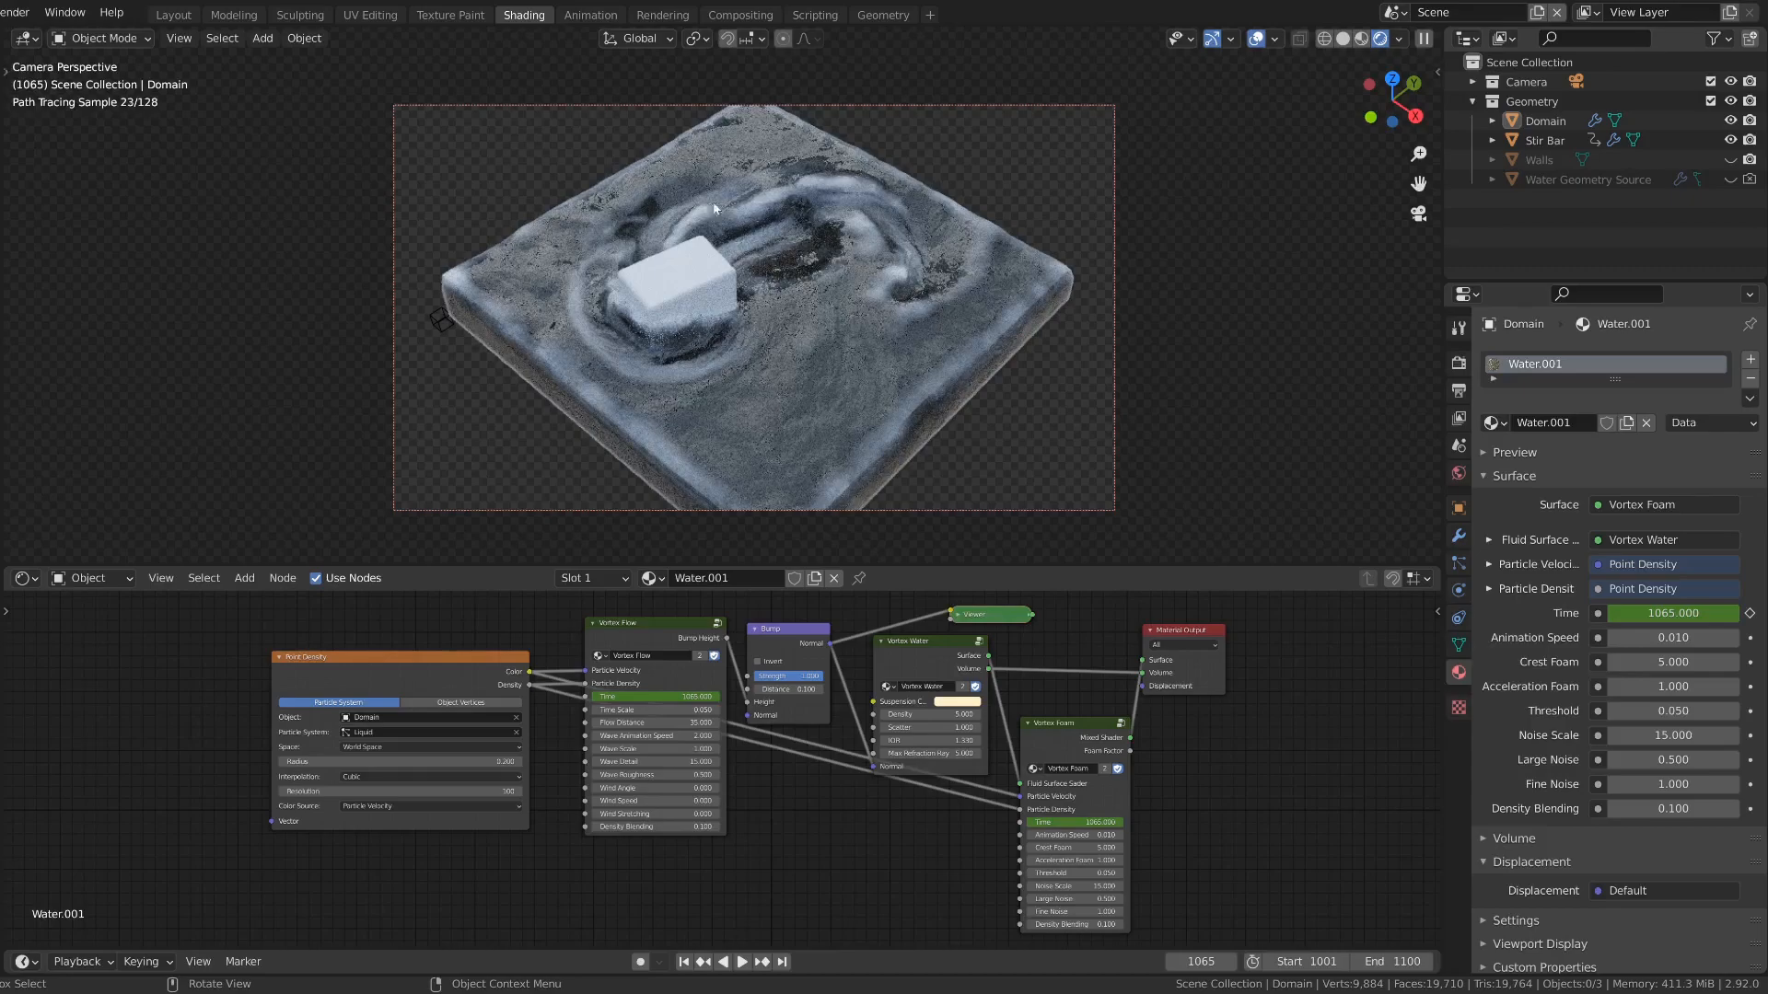
mouse_move(1168, 766)
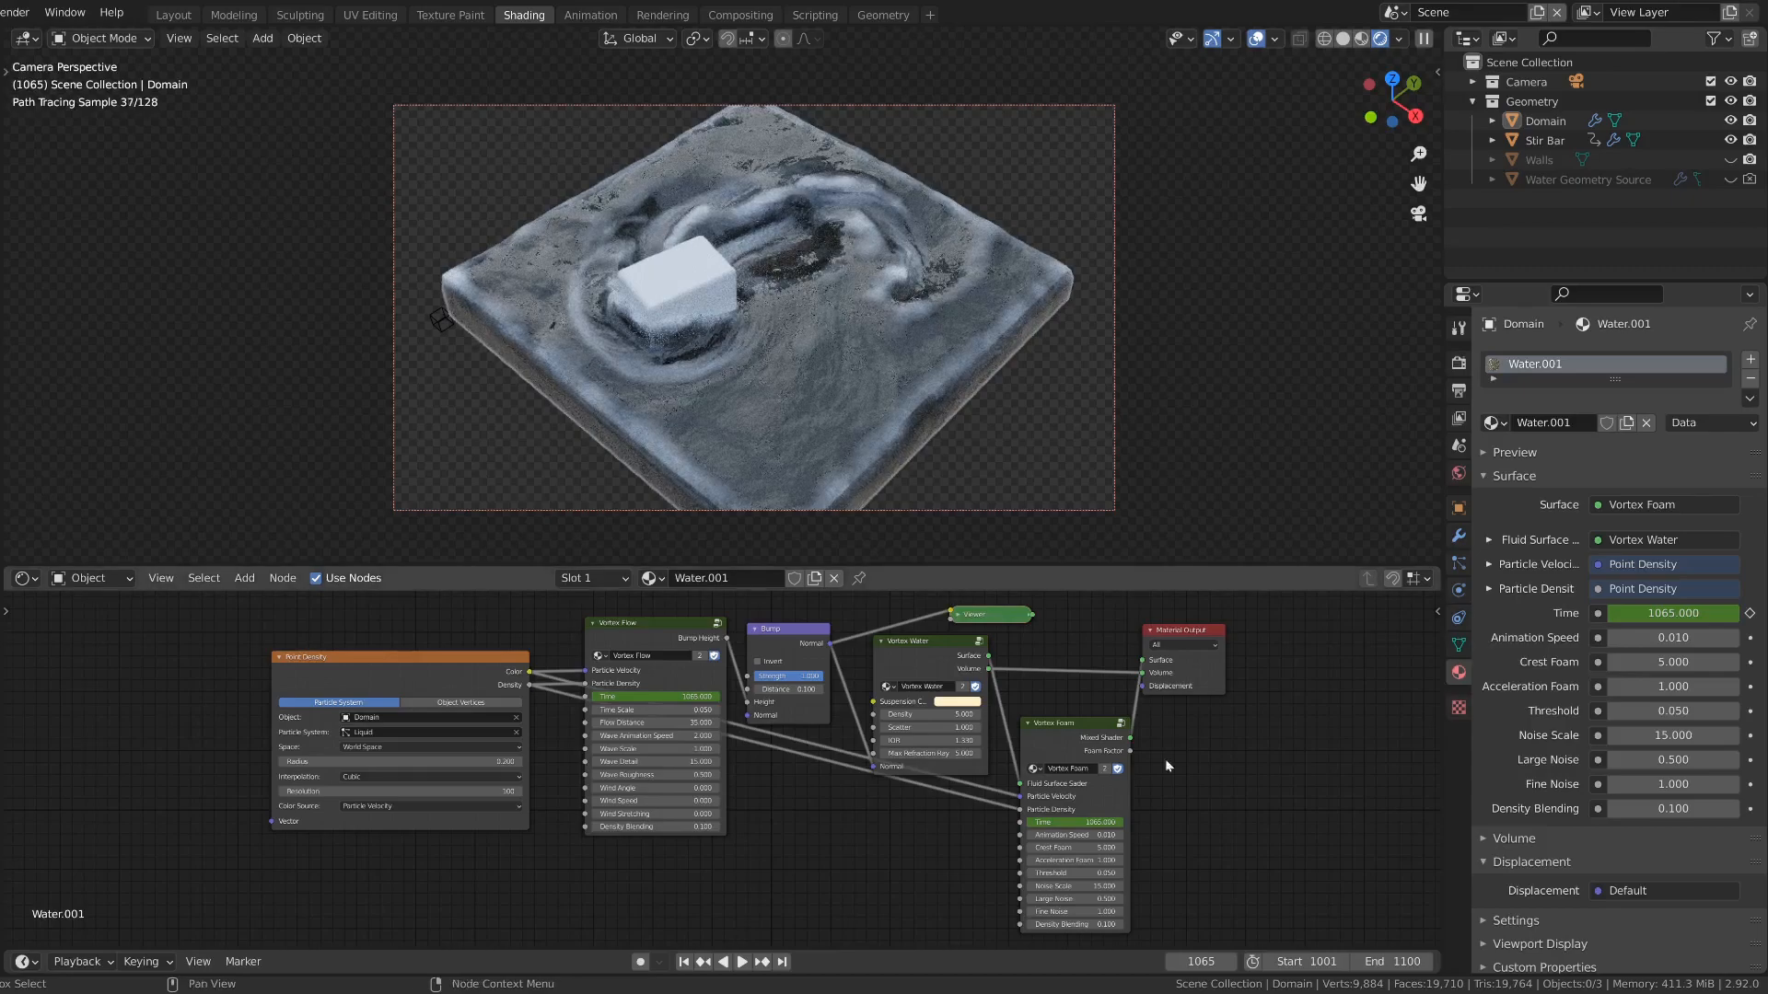
left_click(1072, 847)
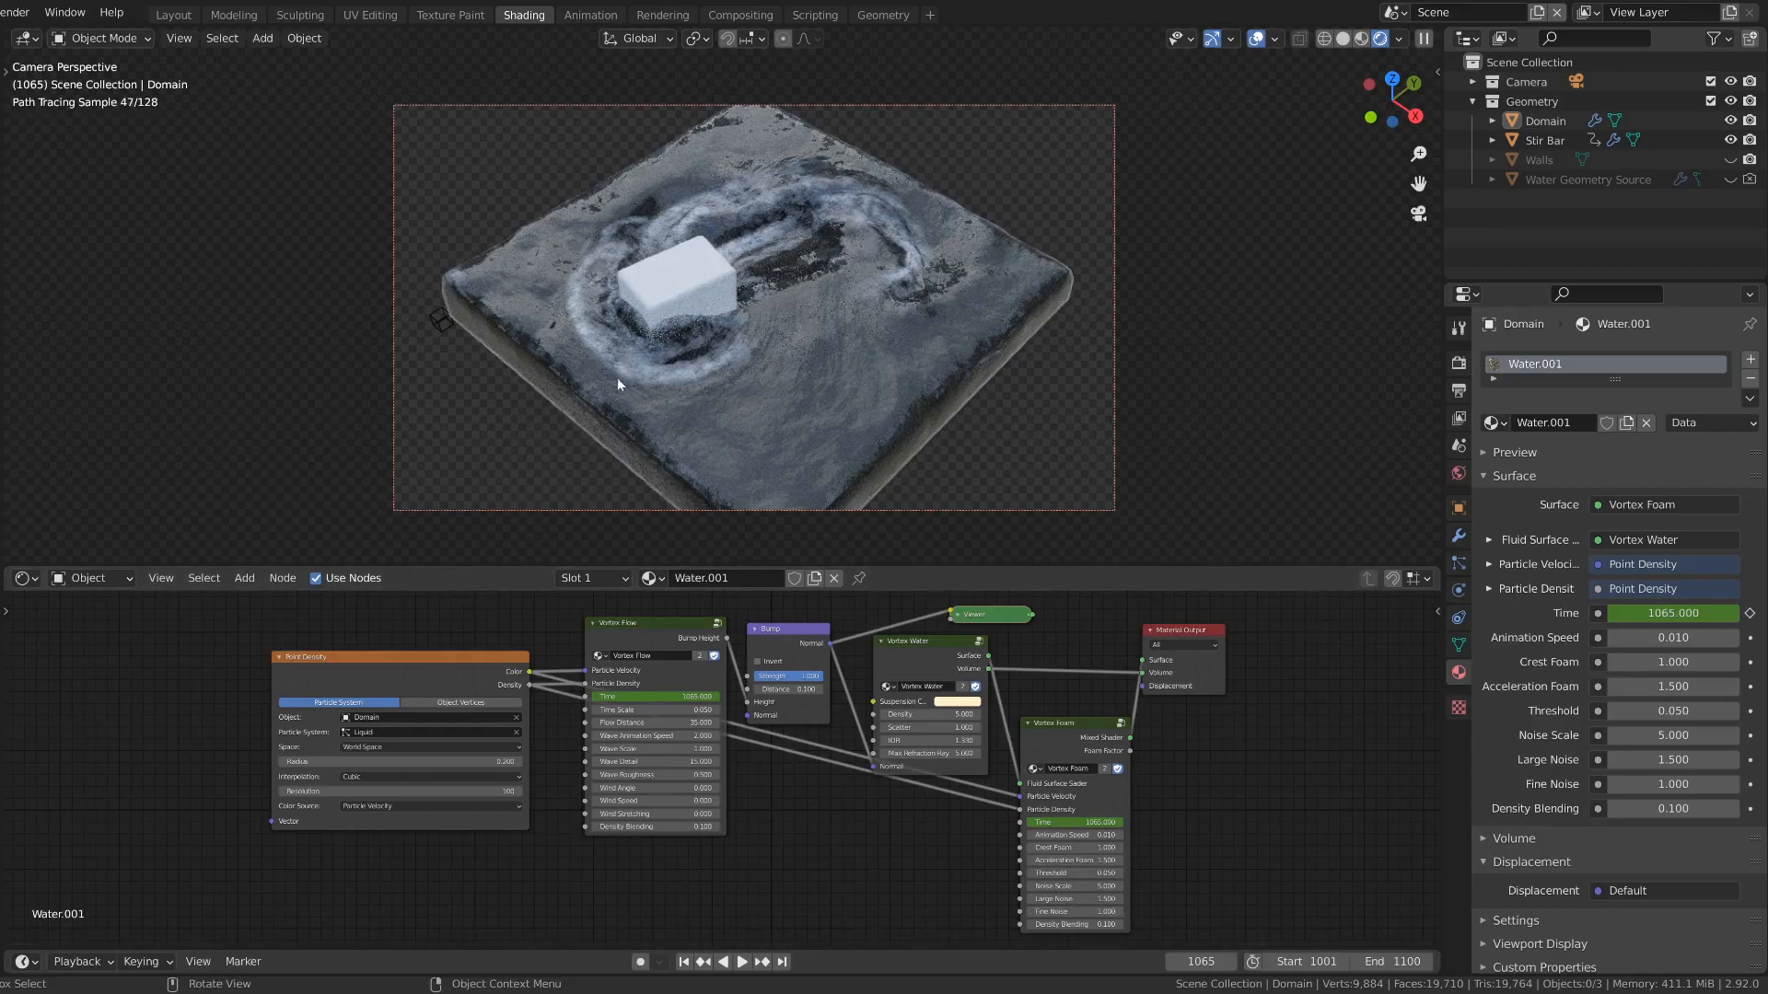
mouse_move(634, 356)
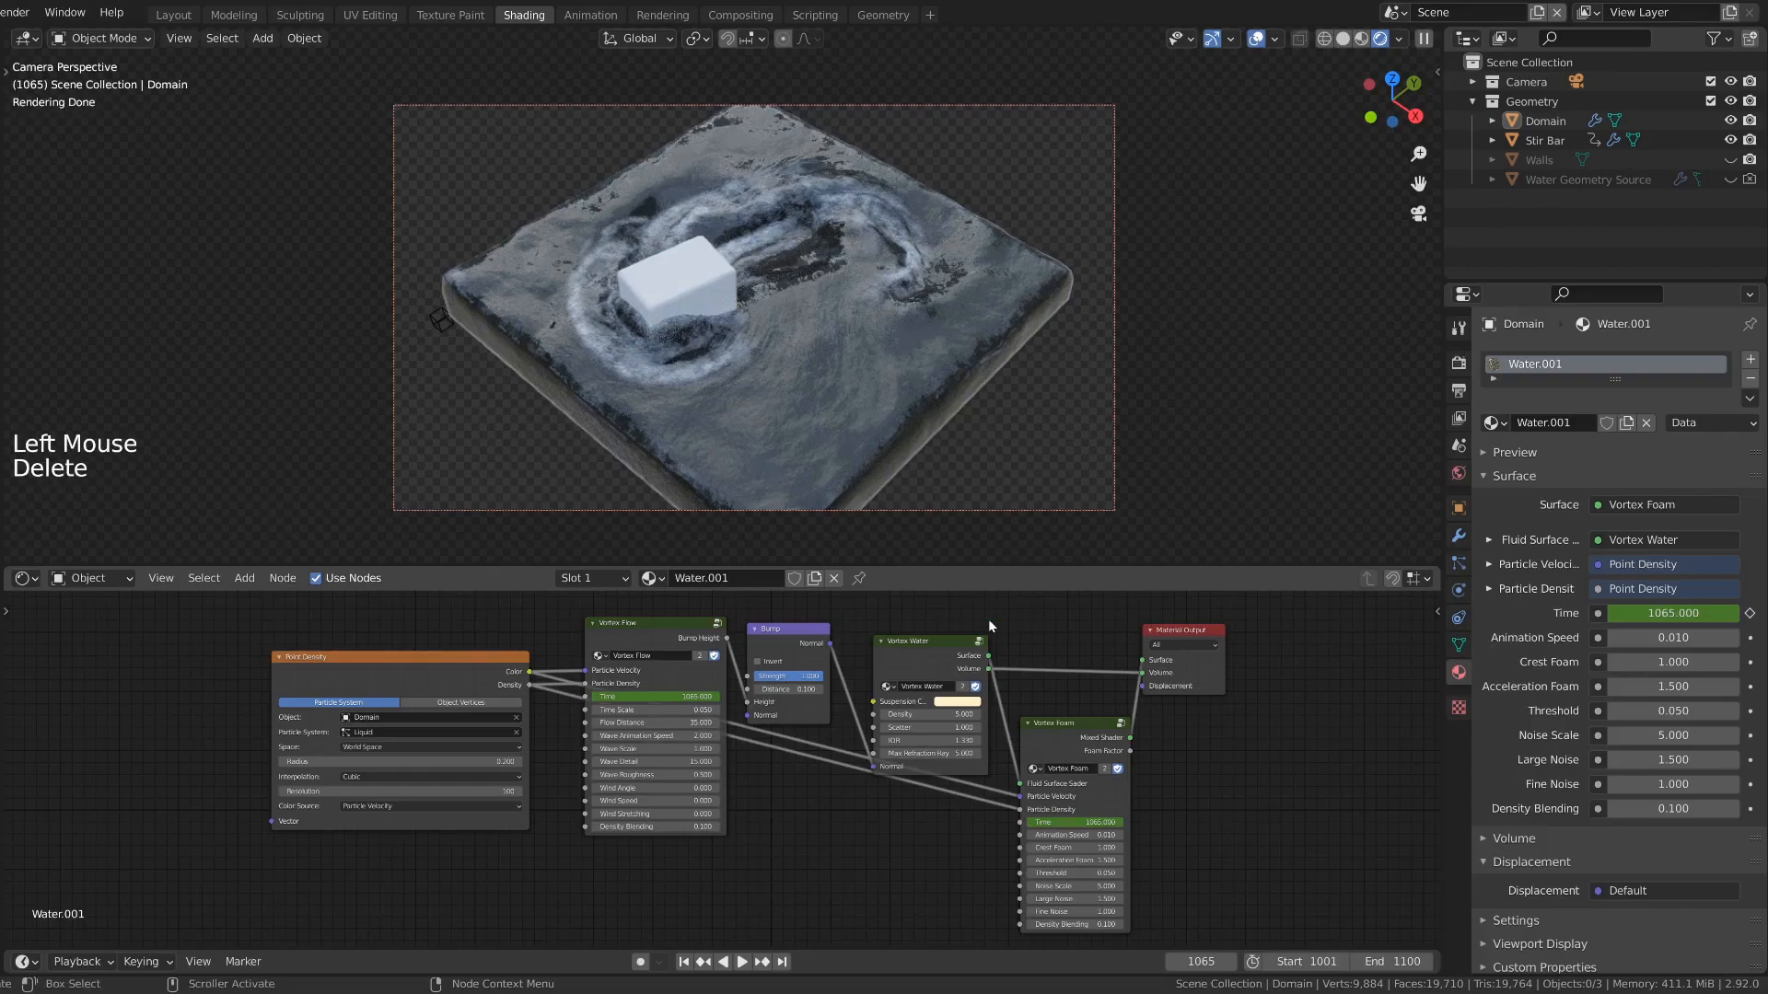
mouse_move(962, 629)
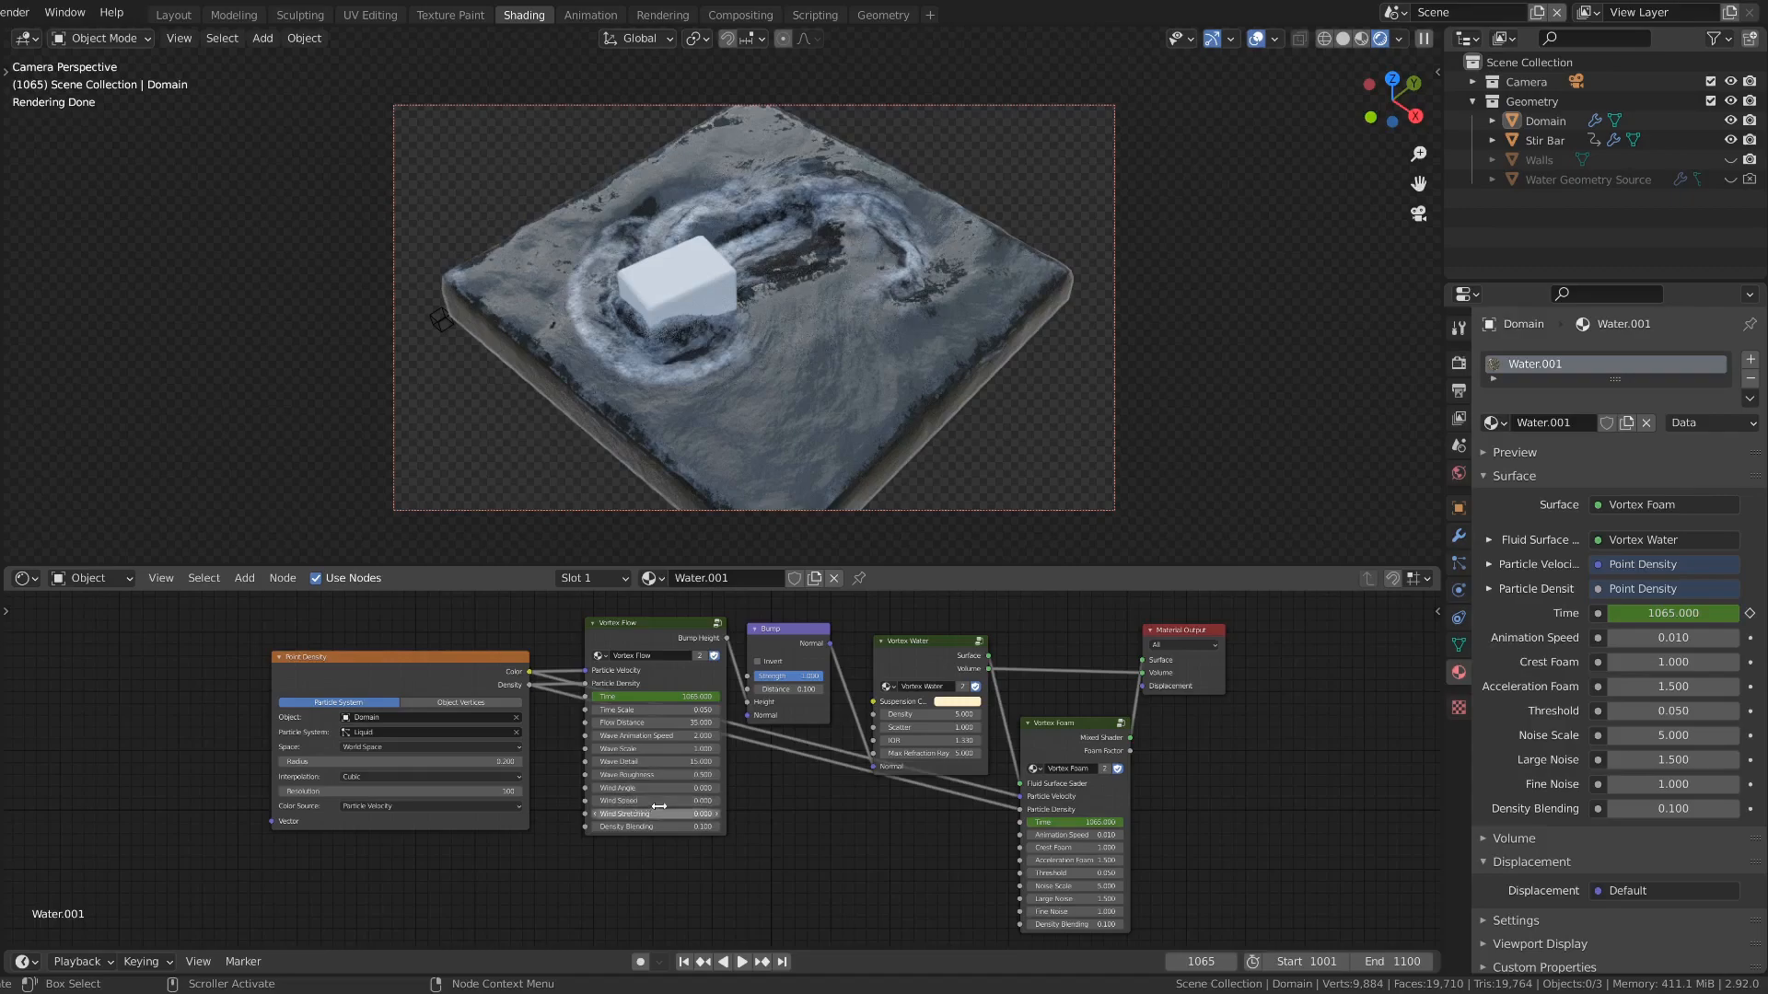
mouse_move(838, 817)
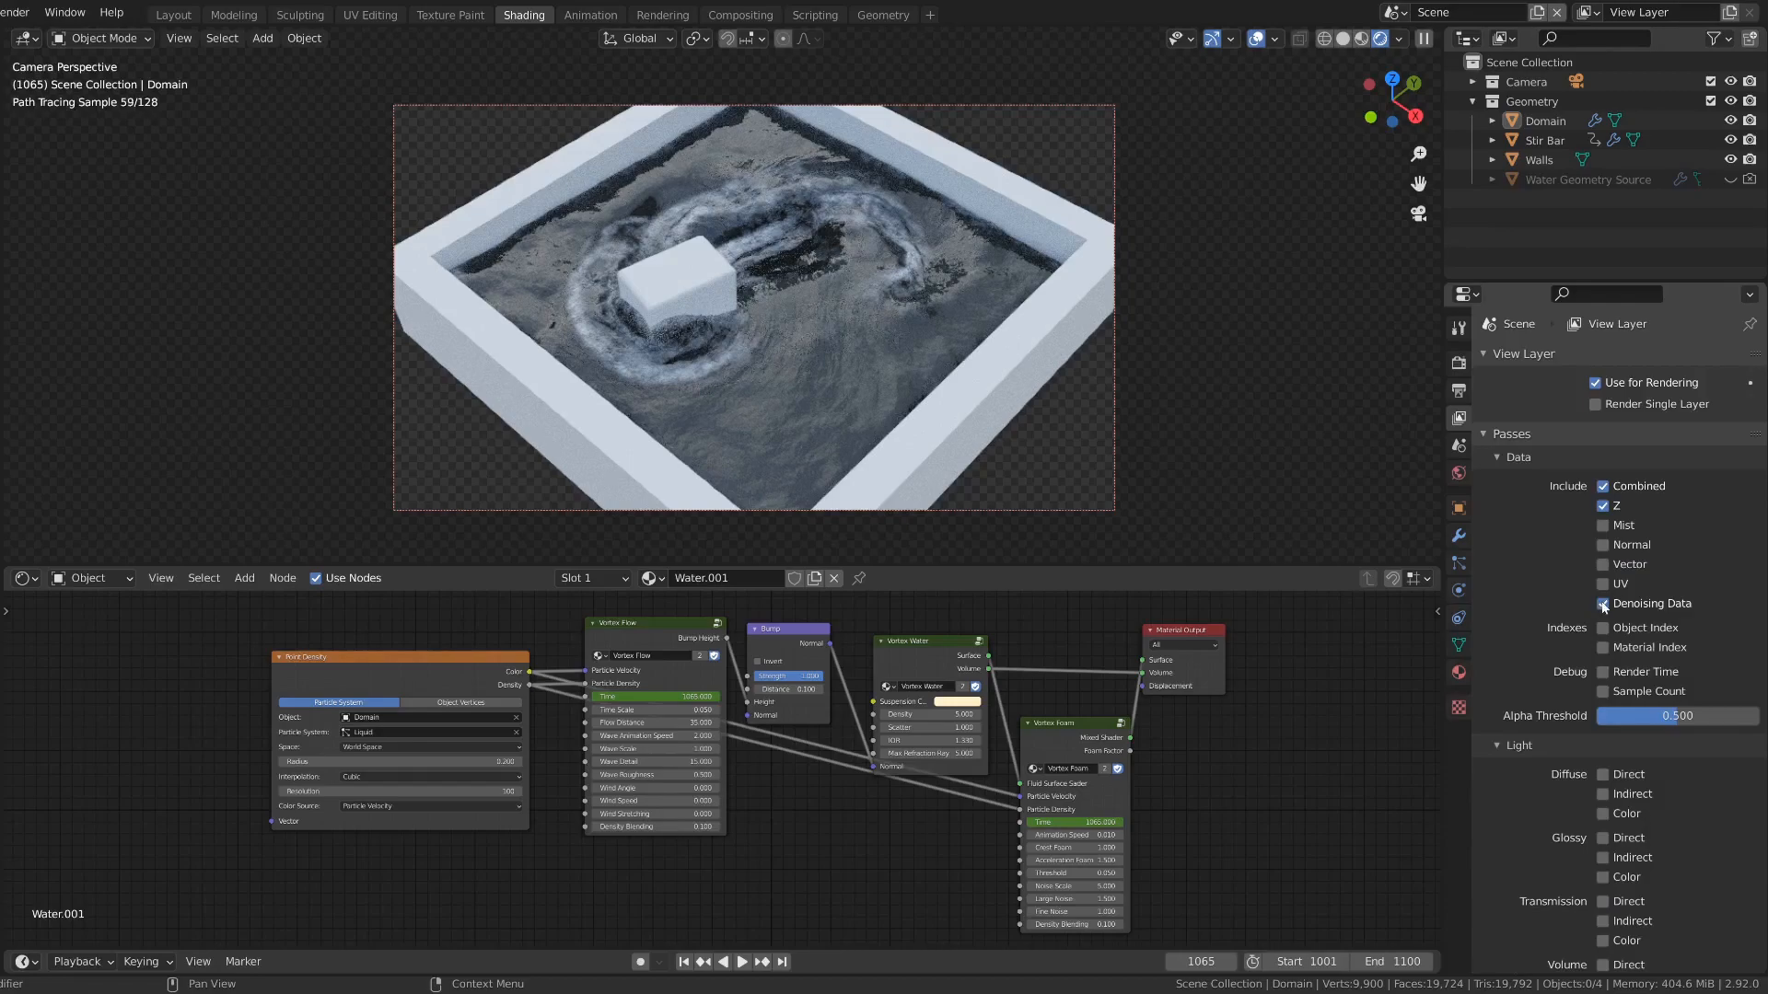
mouse_move(1602, 604)
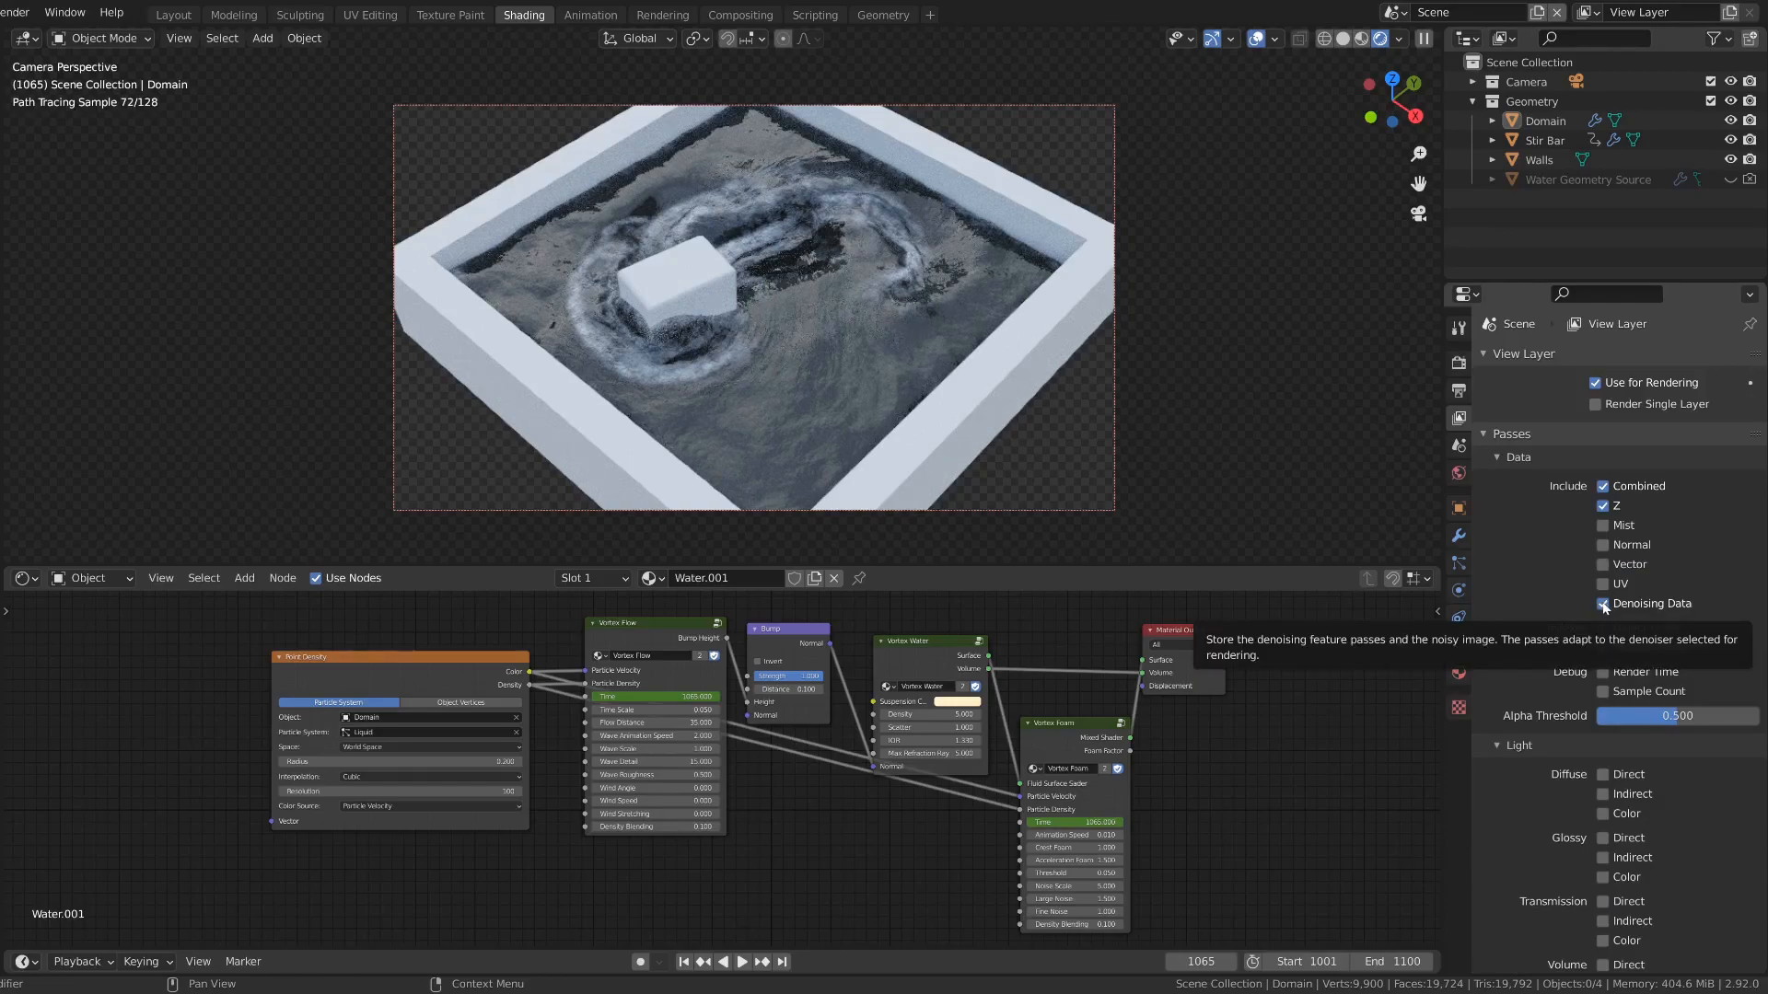
Step: Check Output Properties and move to the Compositing workspace to add a Denoise node
left_click(1459, 390)
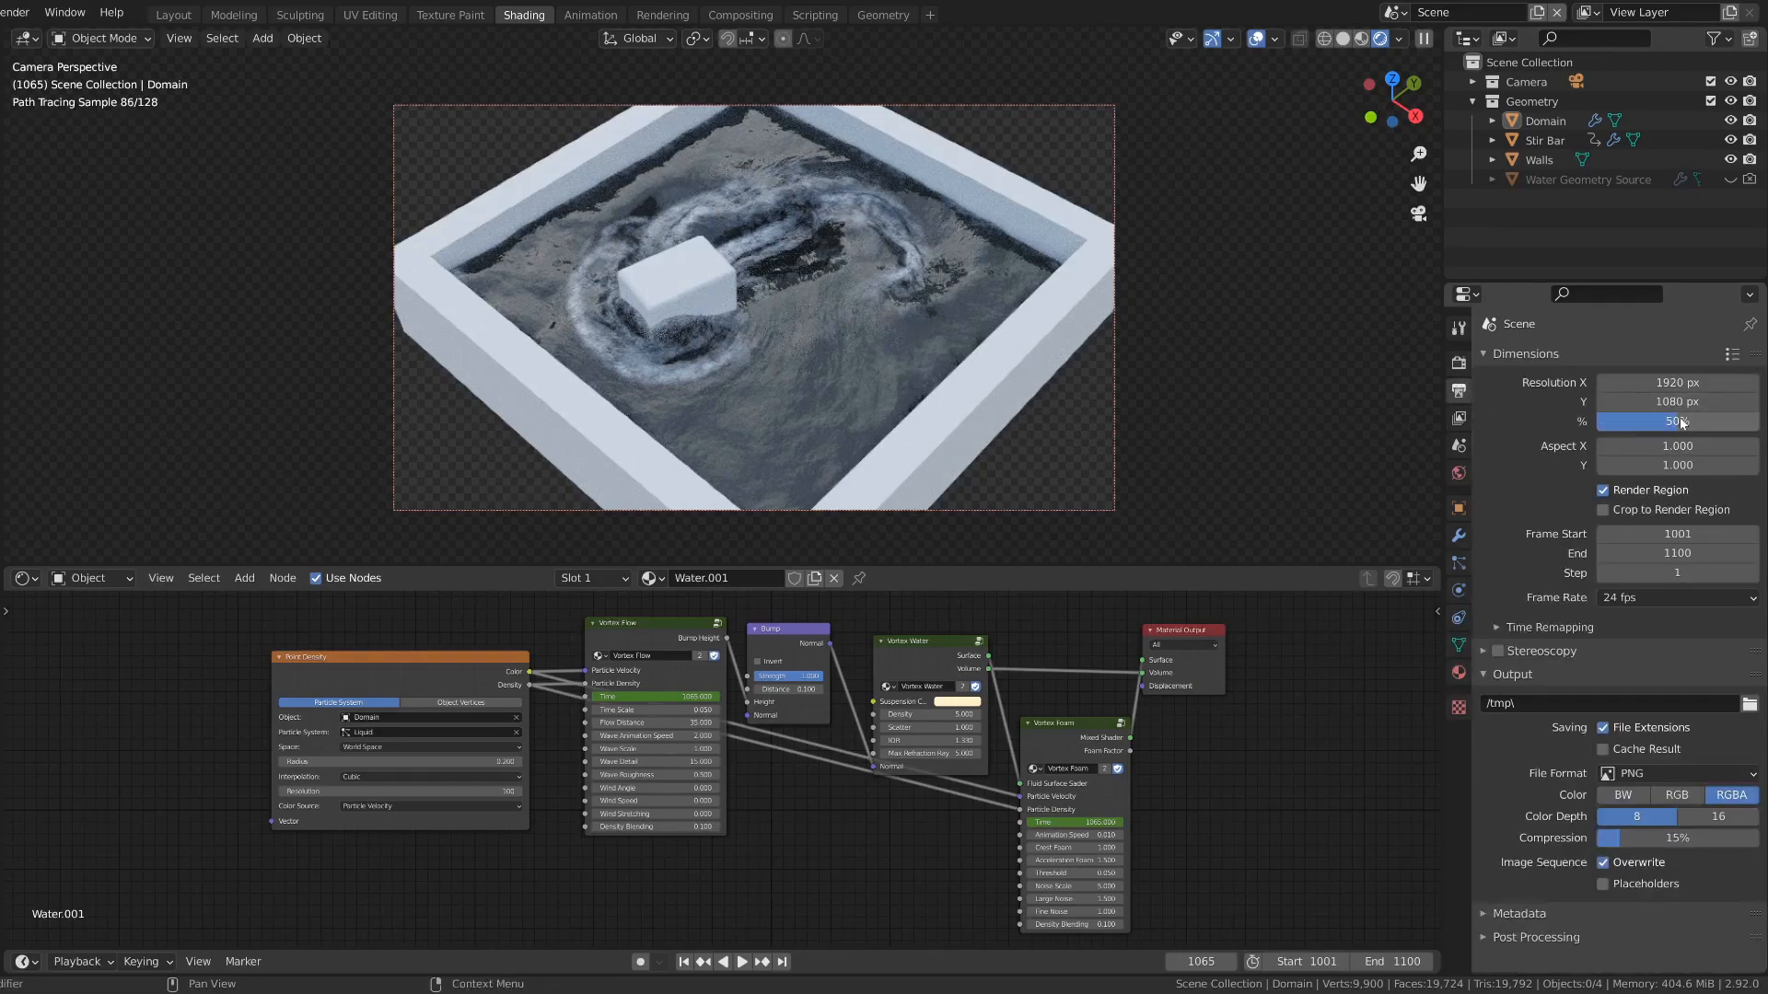
mouse_move(1676, 421)
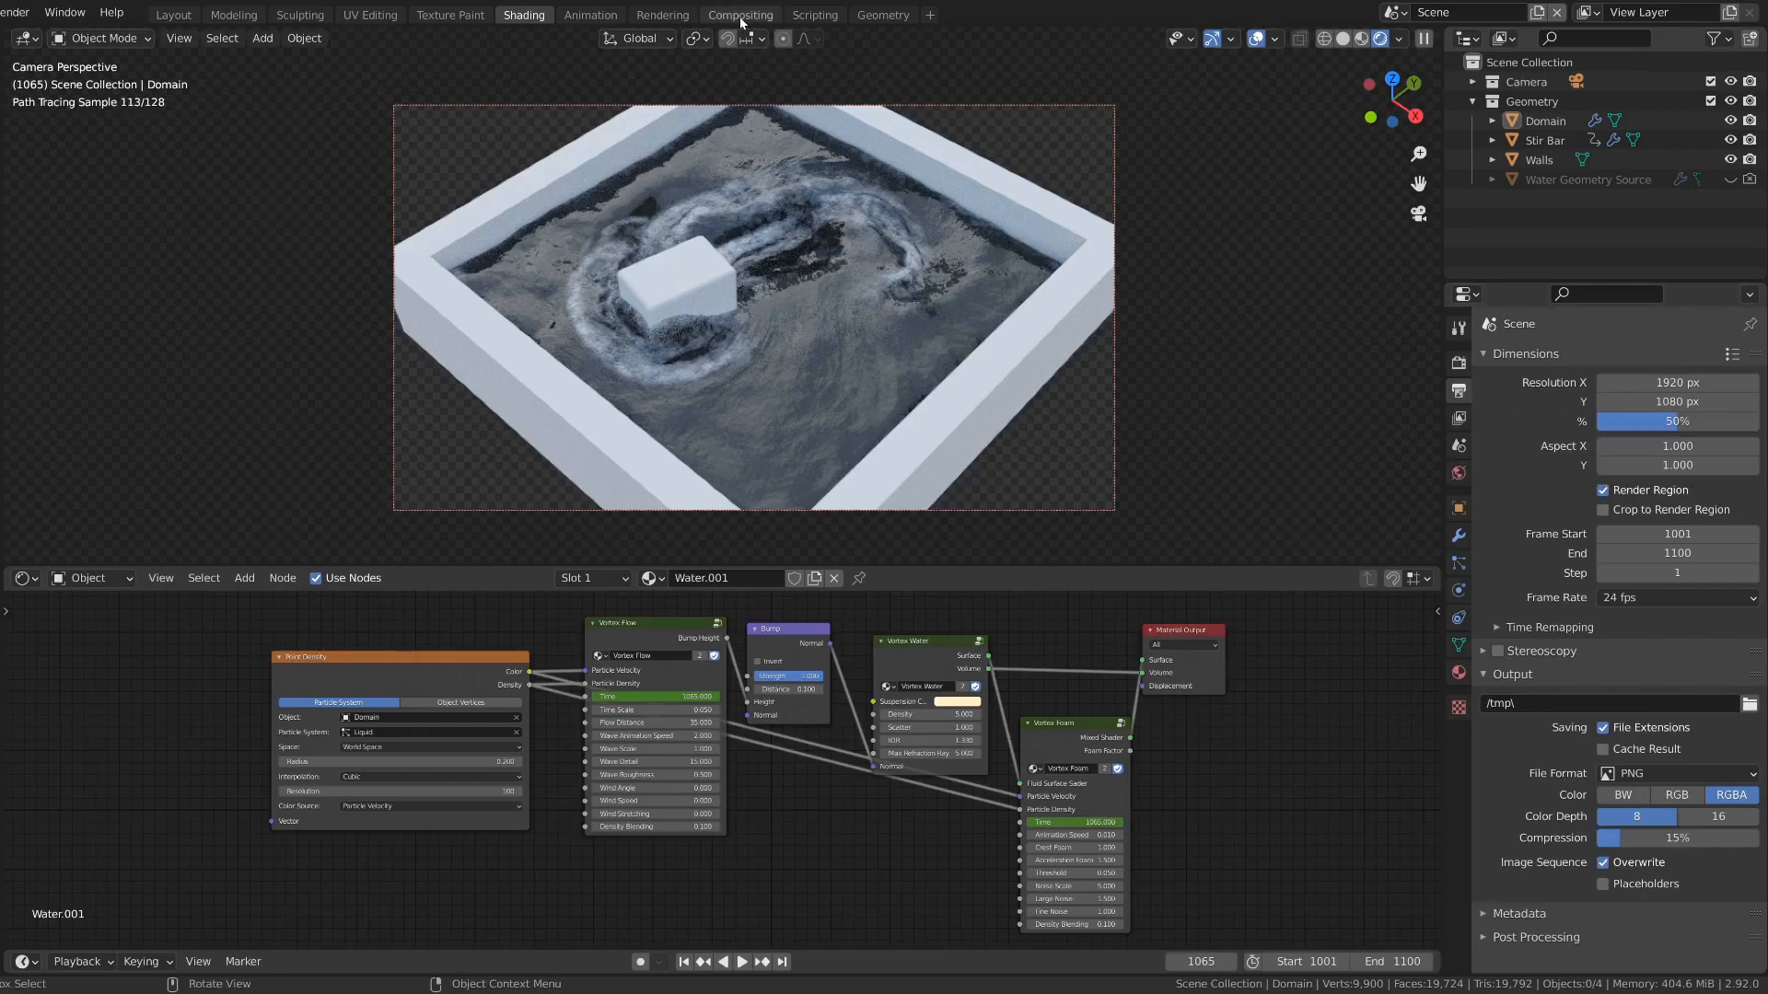
left_click(740, 15)
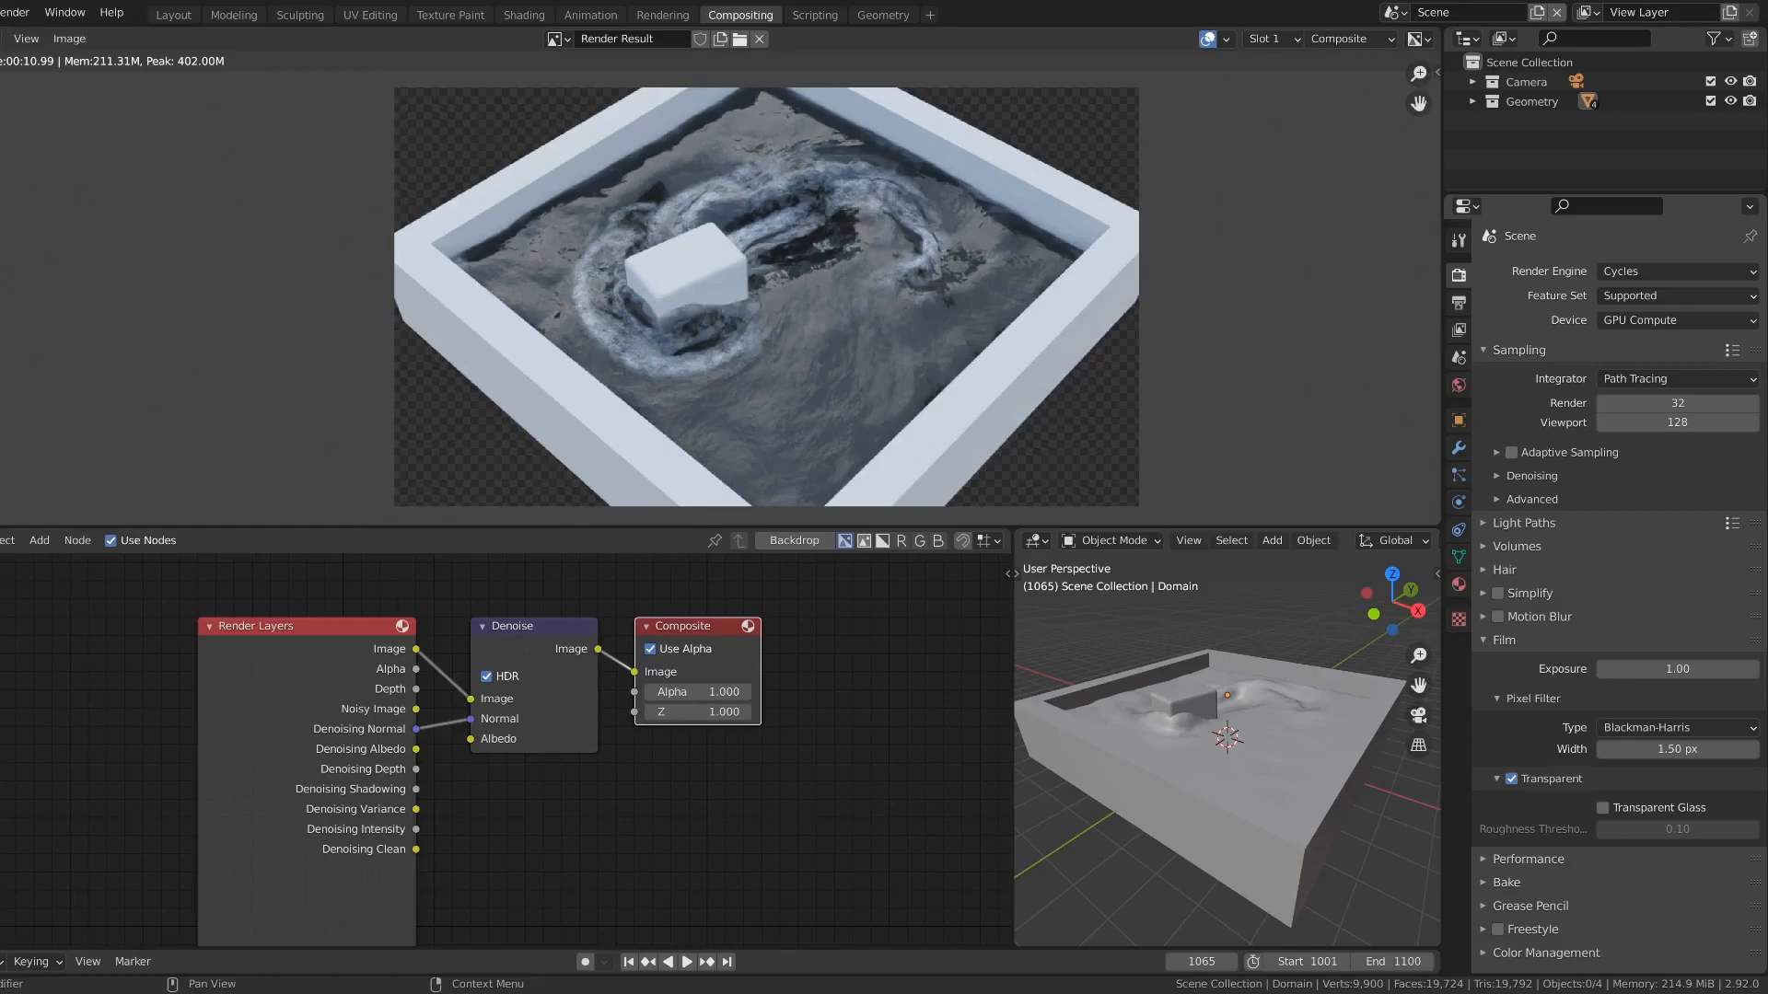
Step: Render the full animation as PNG frames into the /frames/ folder
left_click(523, 15)
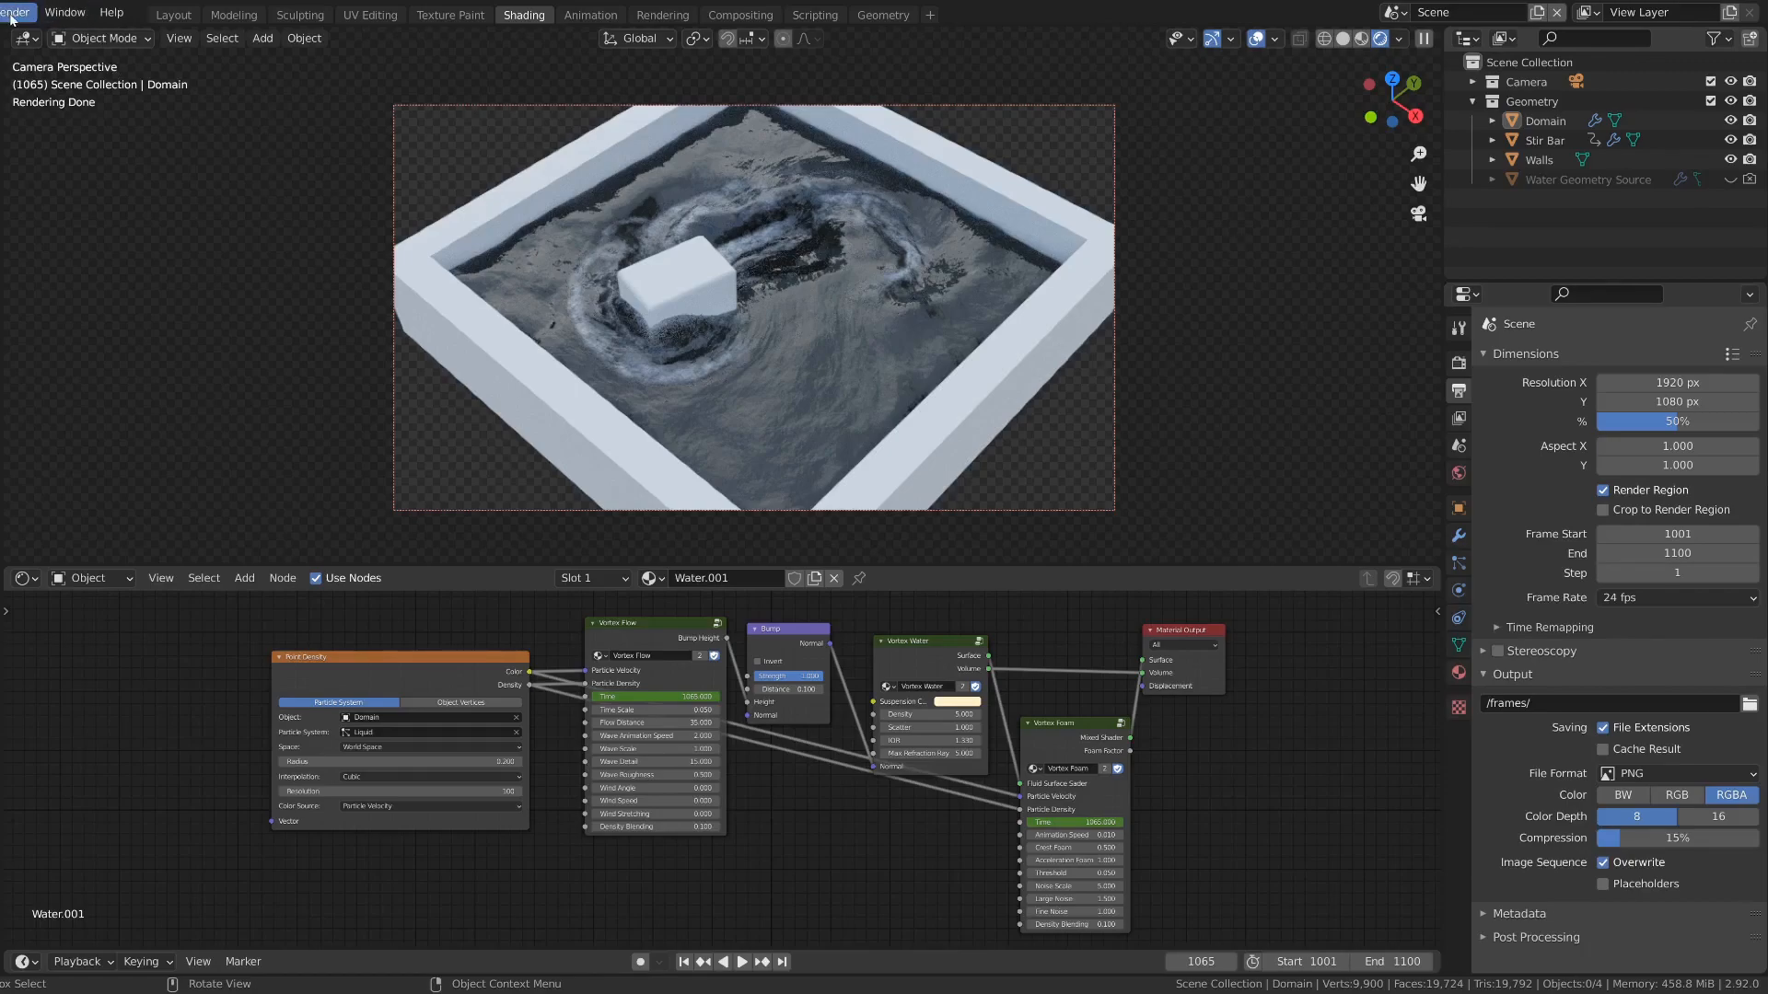
left_click(18, 12)
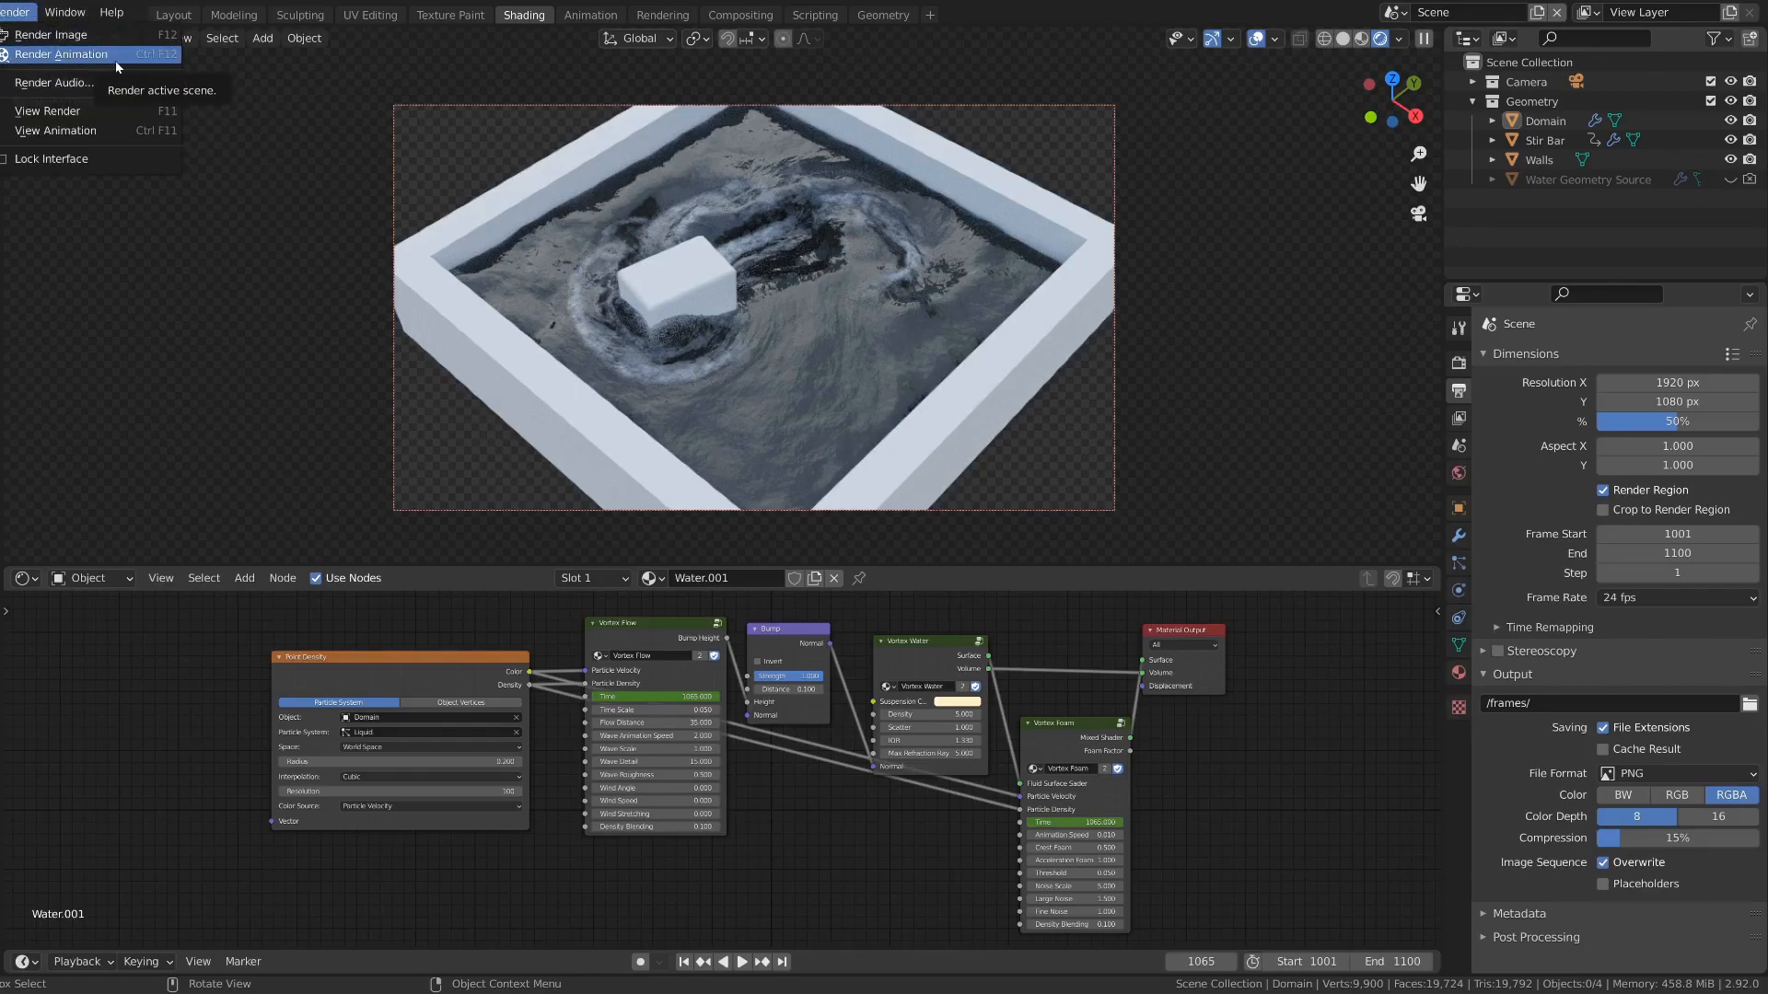
left_click(68, 53)
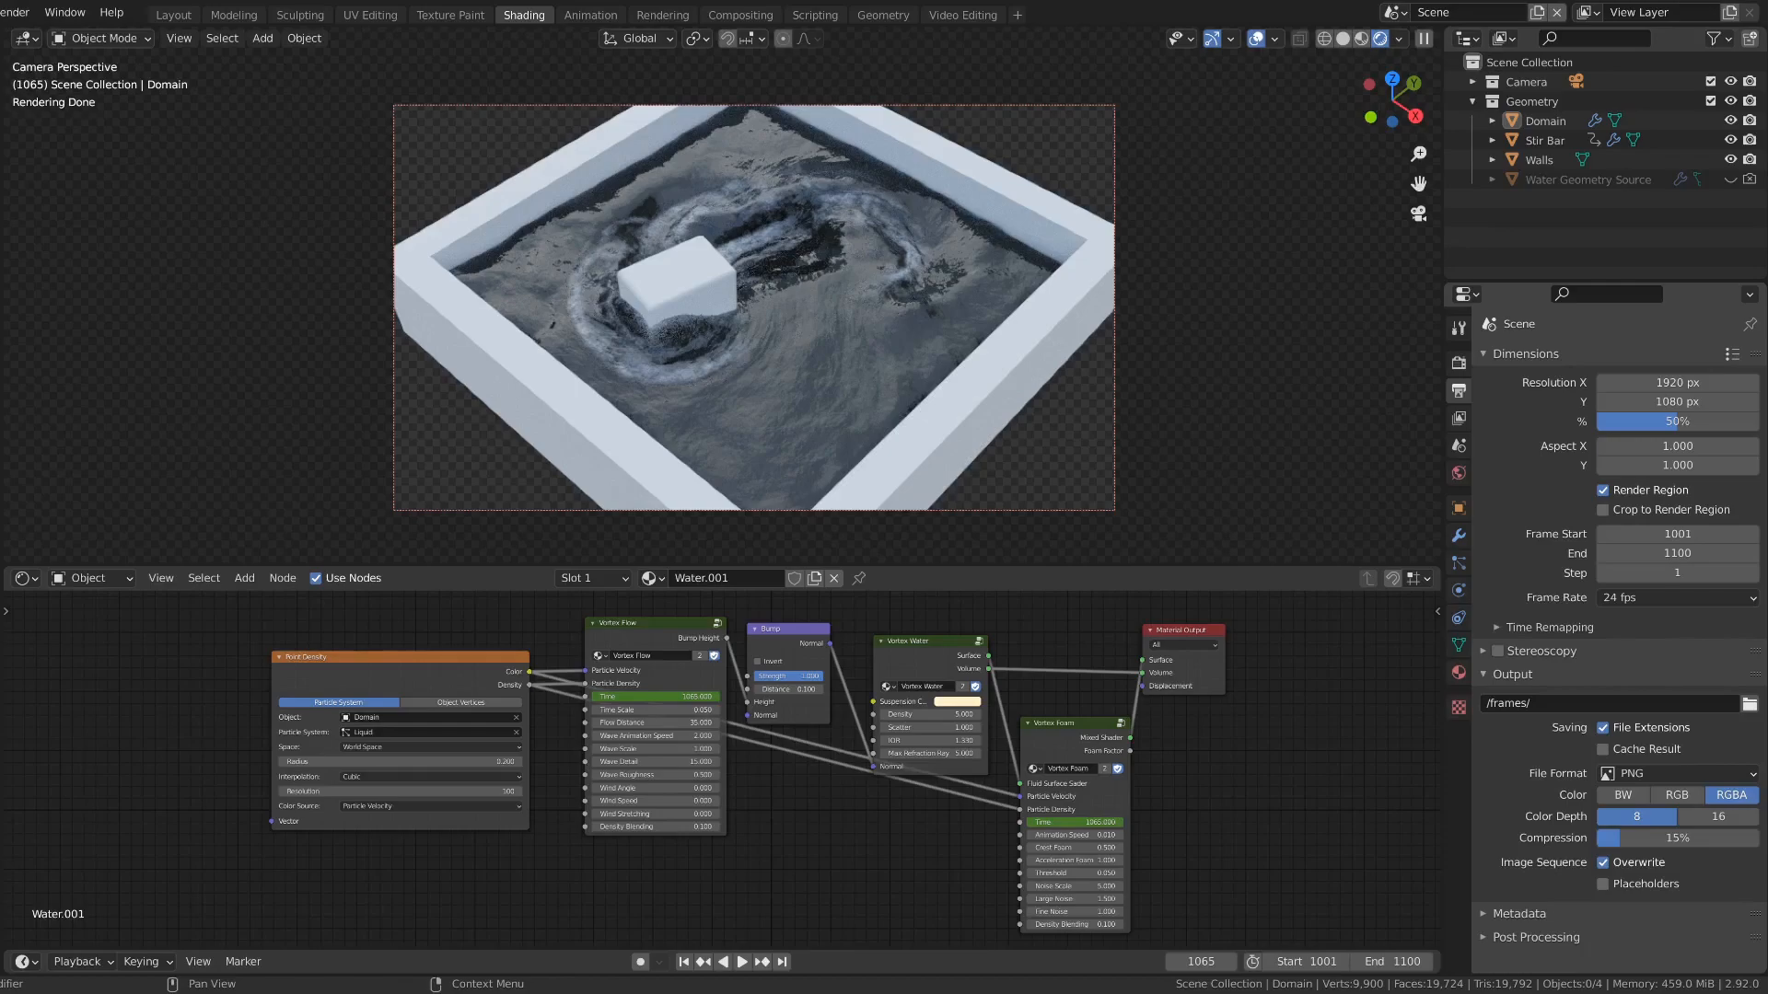
left_click(1018, 14)
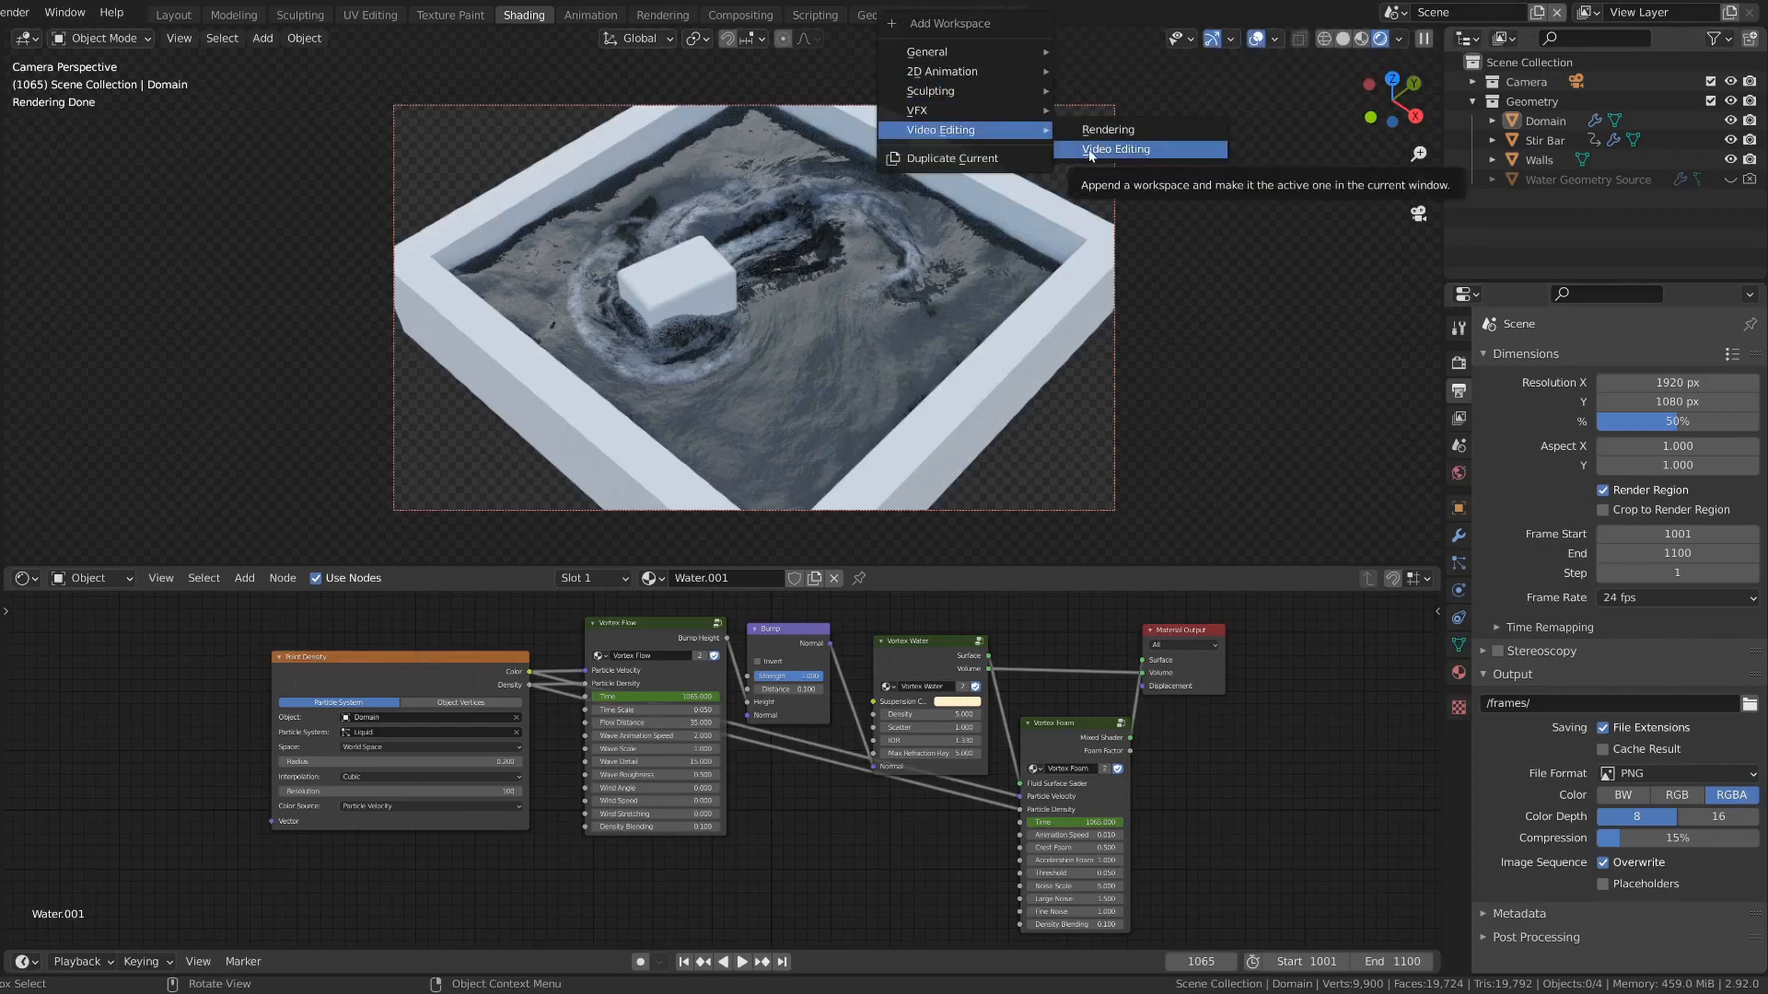
Step: Add a Video Editing workspace and load the rendered frames as an image-sequence strip
left_click(1115, 148)
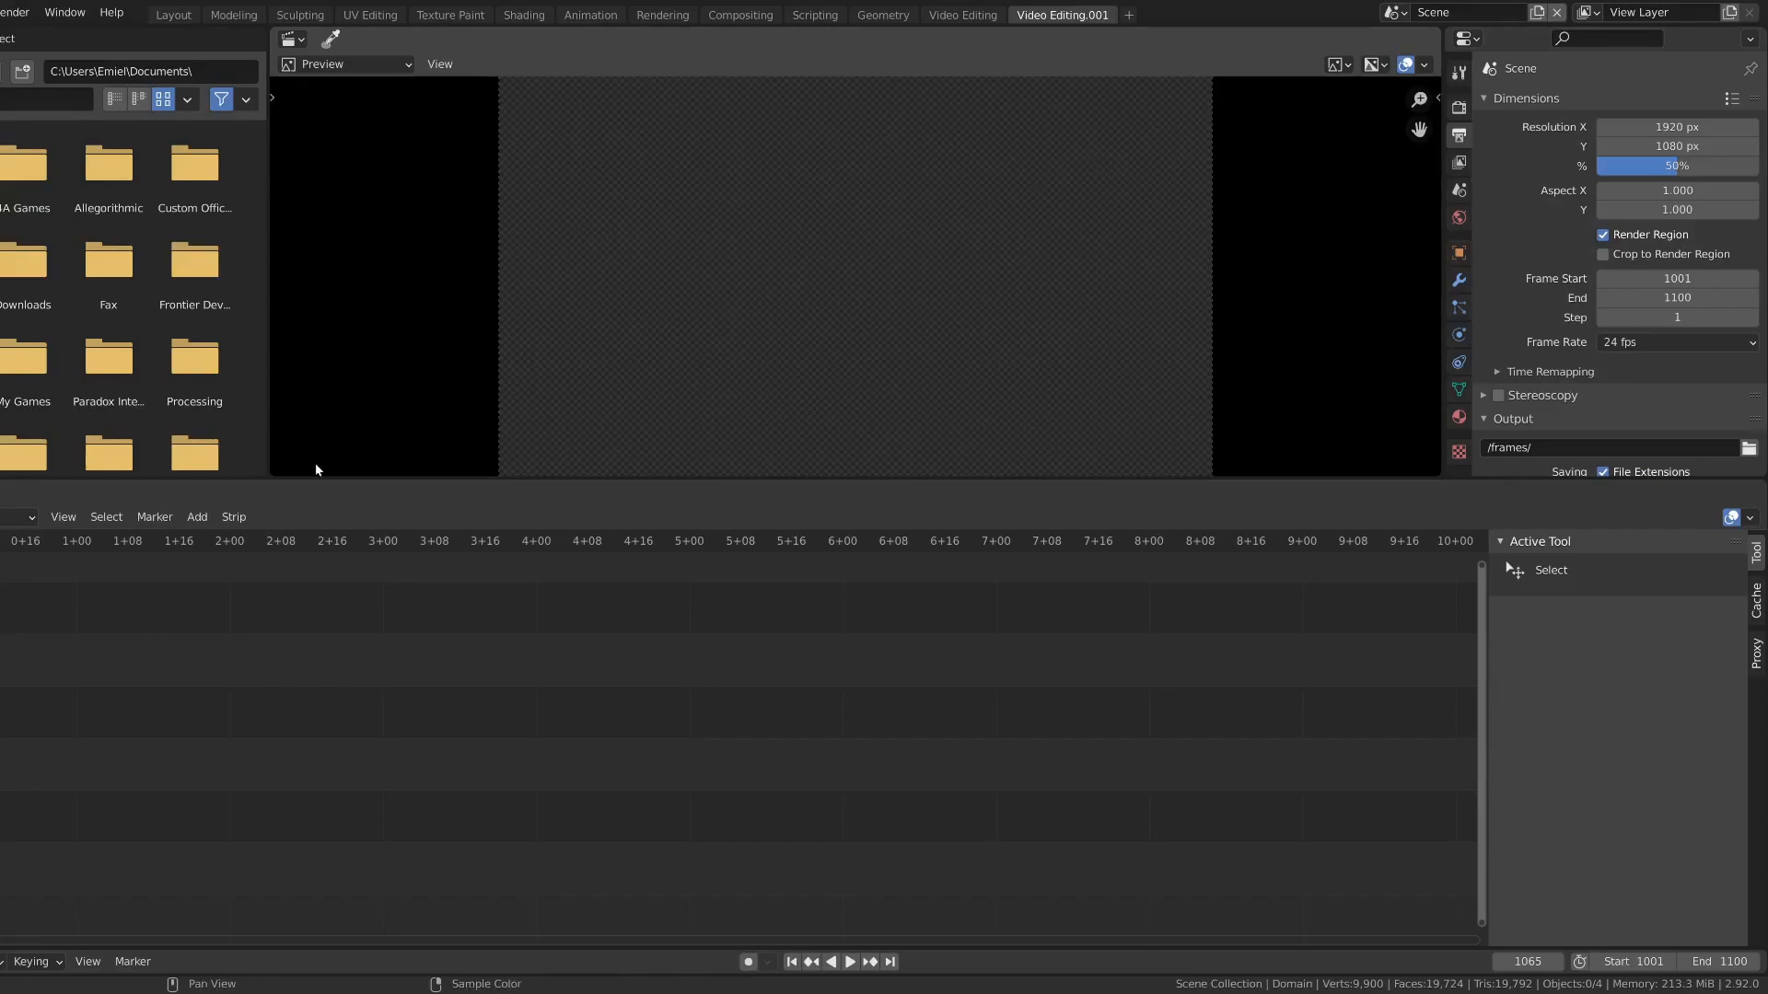
left_click(197, 517)
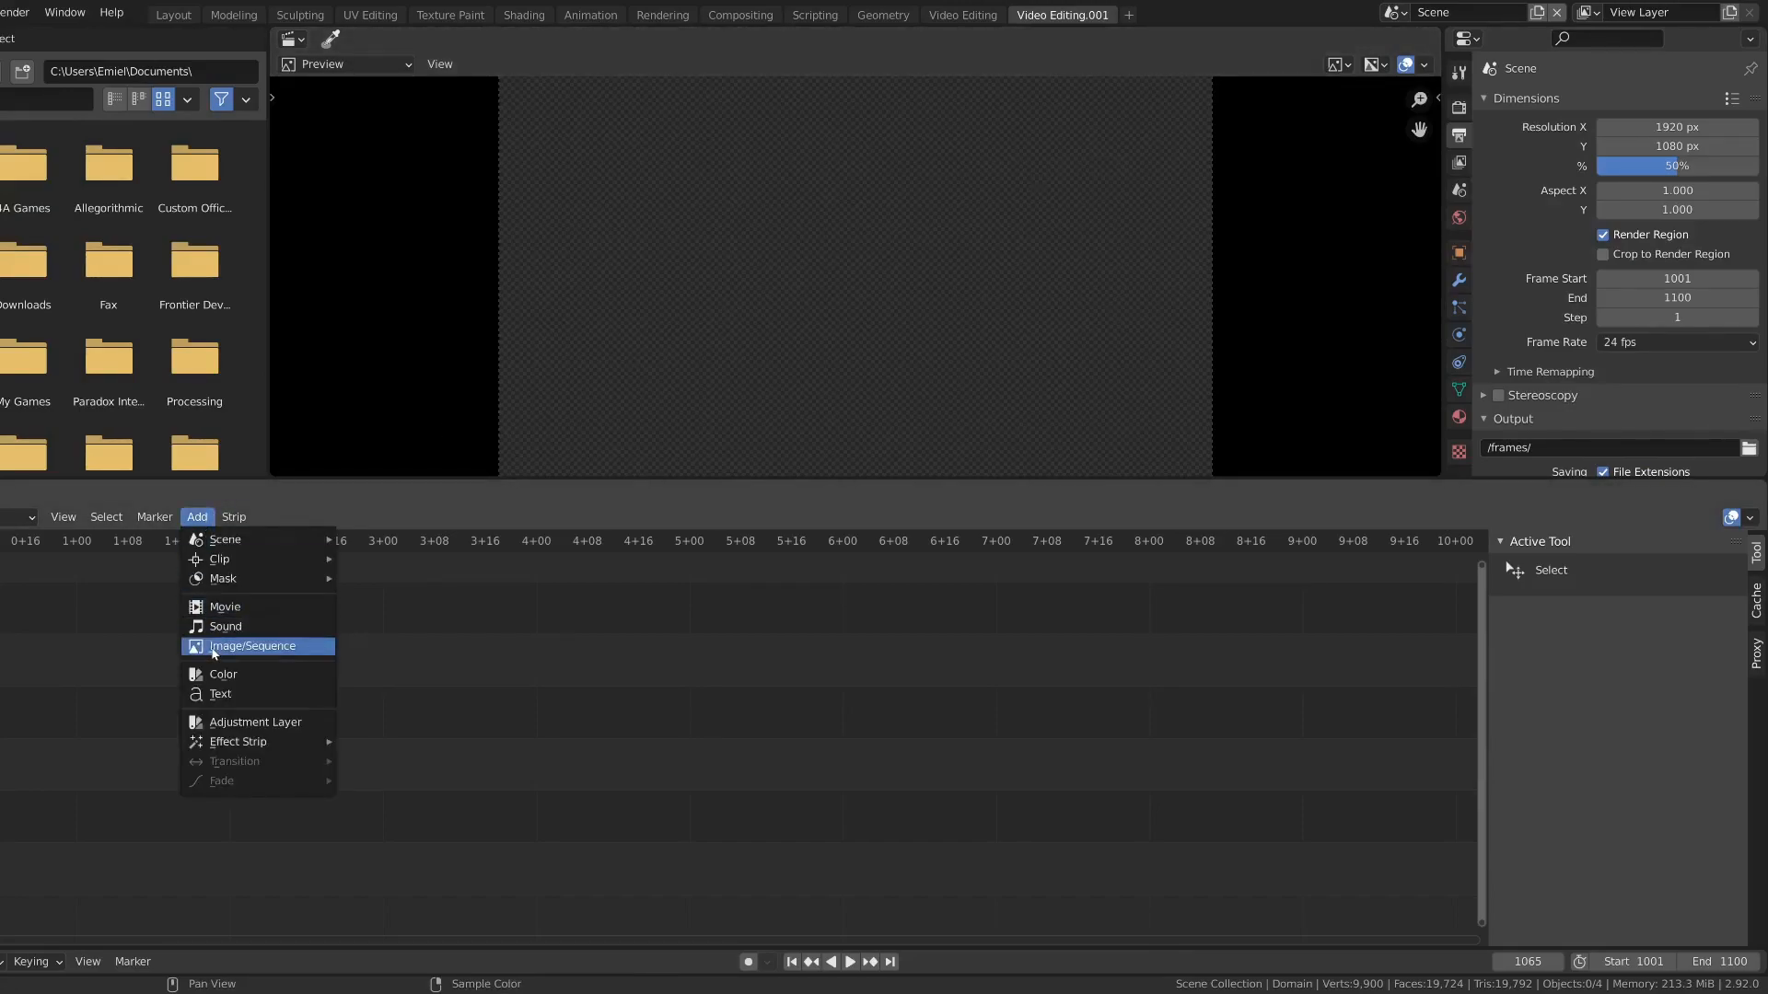
mouse_move(213, 651)
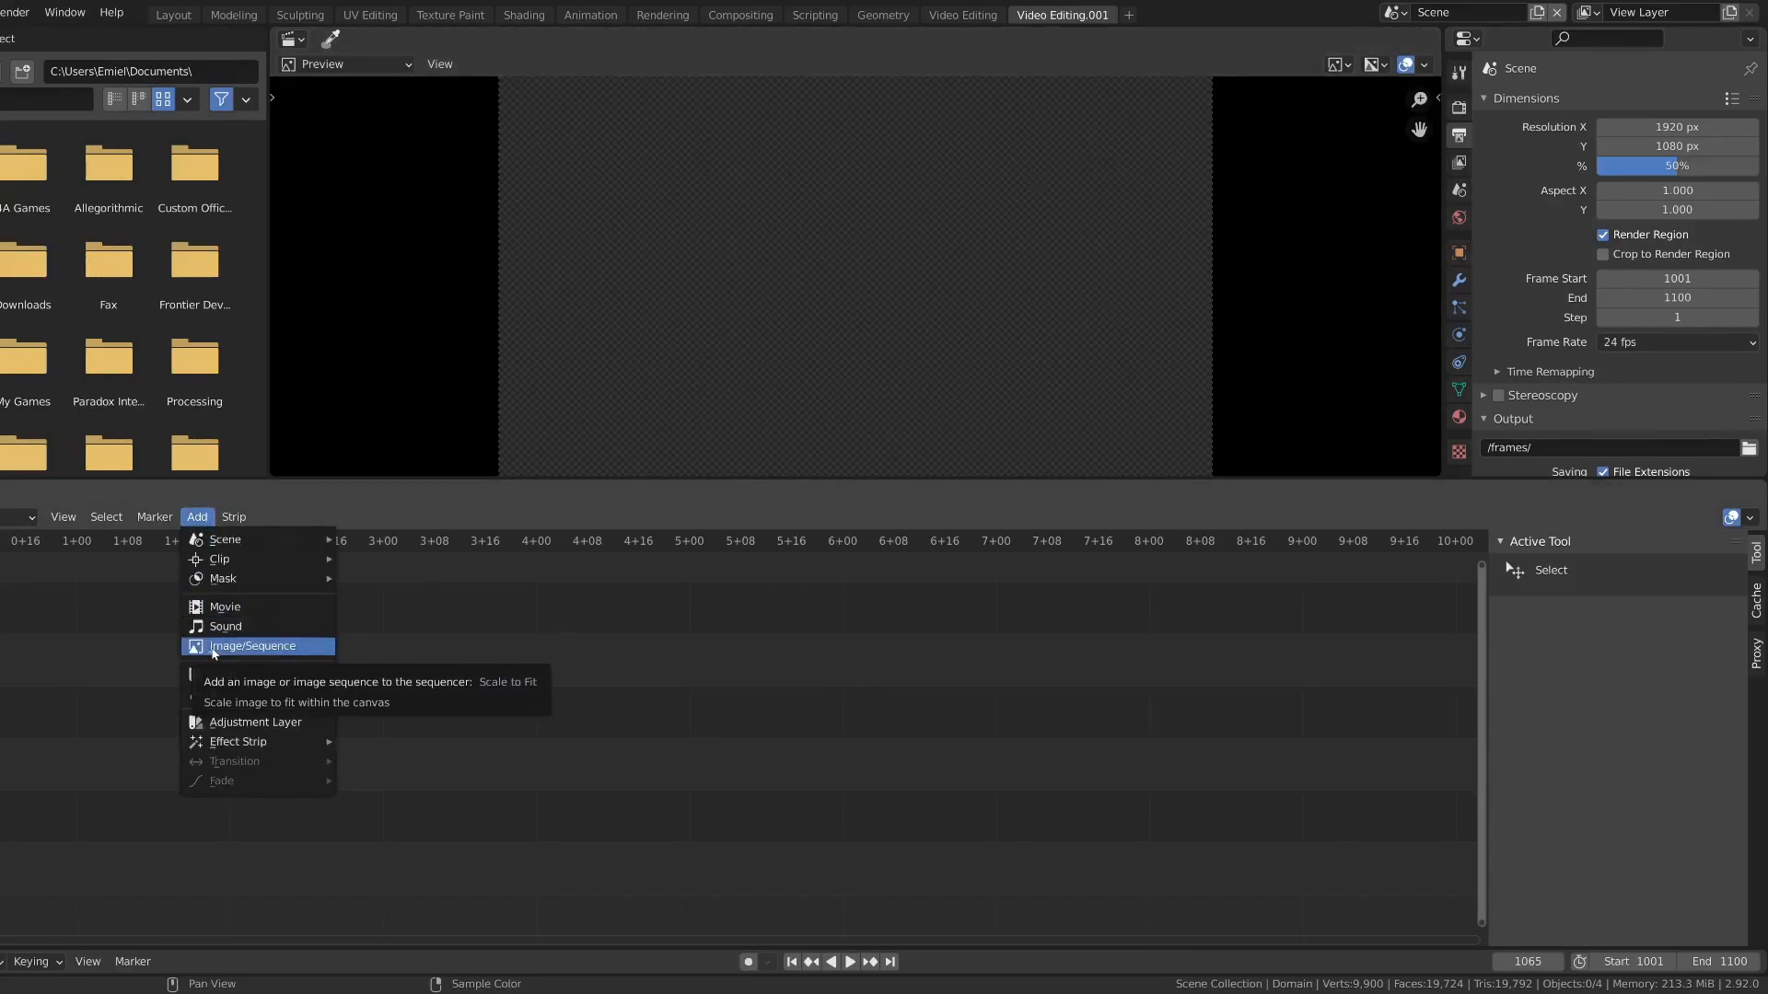
left_click(252, 647)
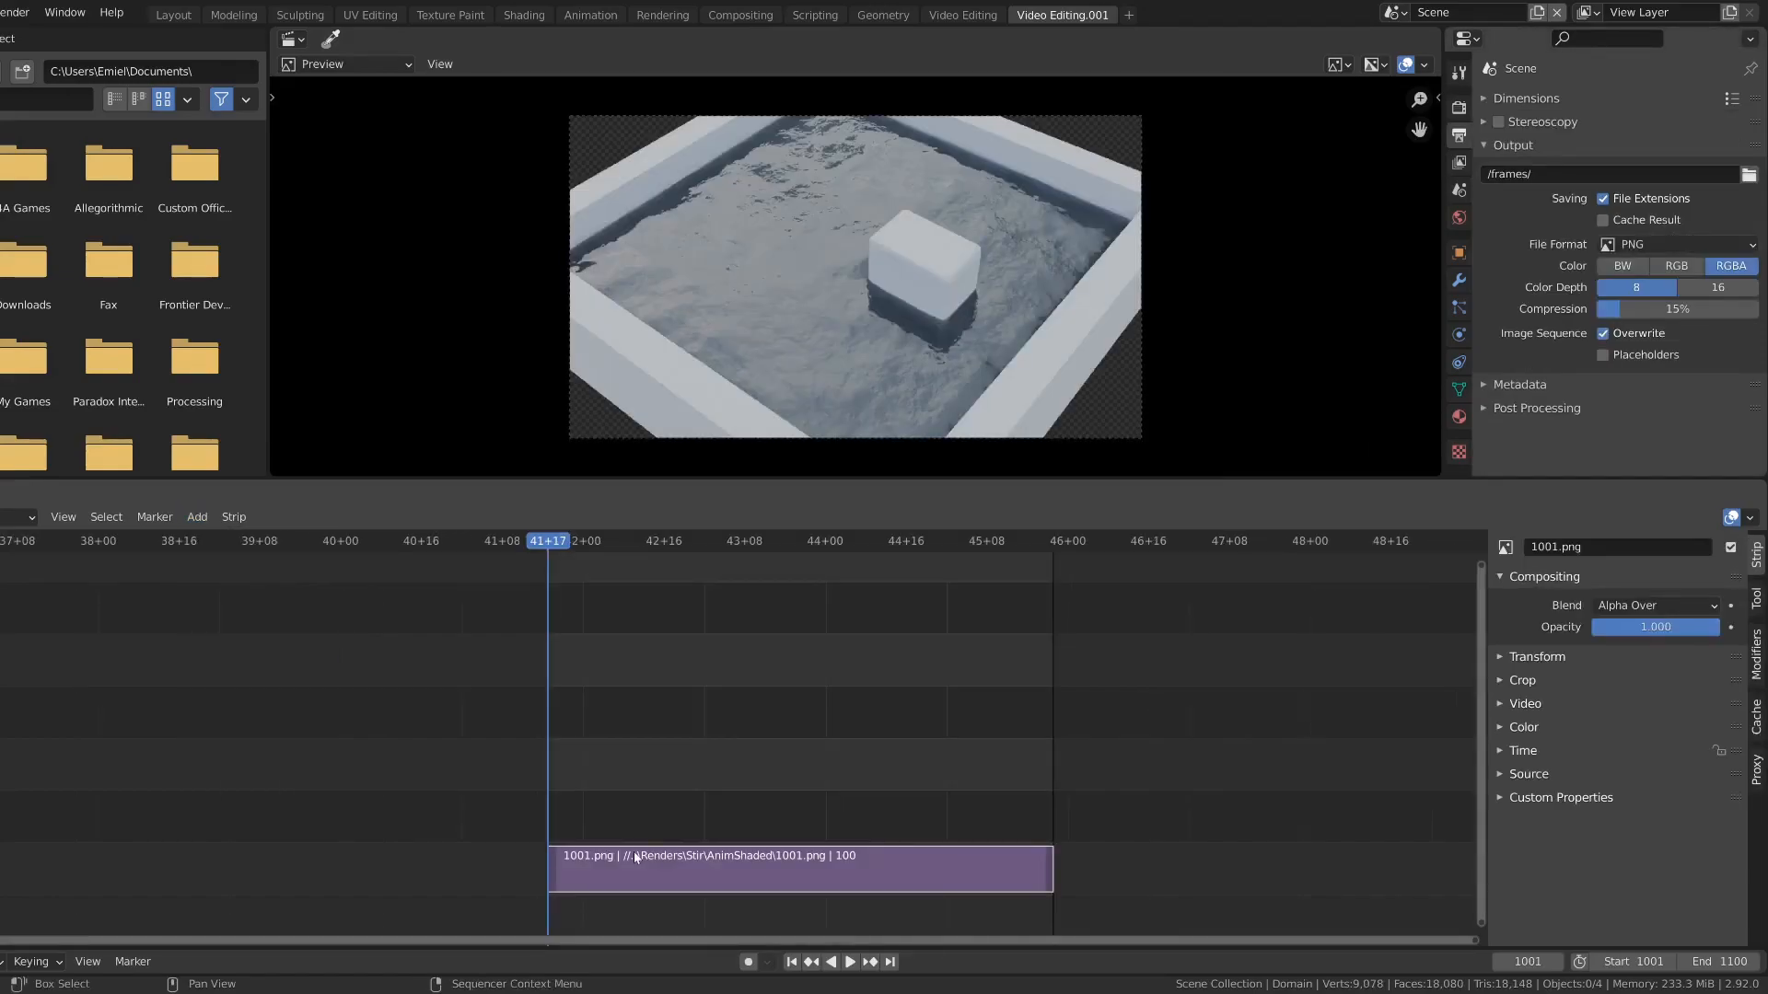
mouse_move(683, 898)
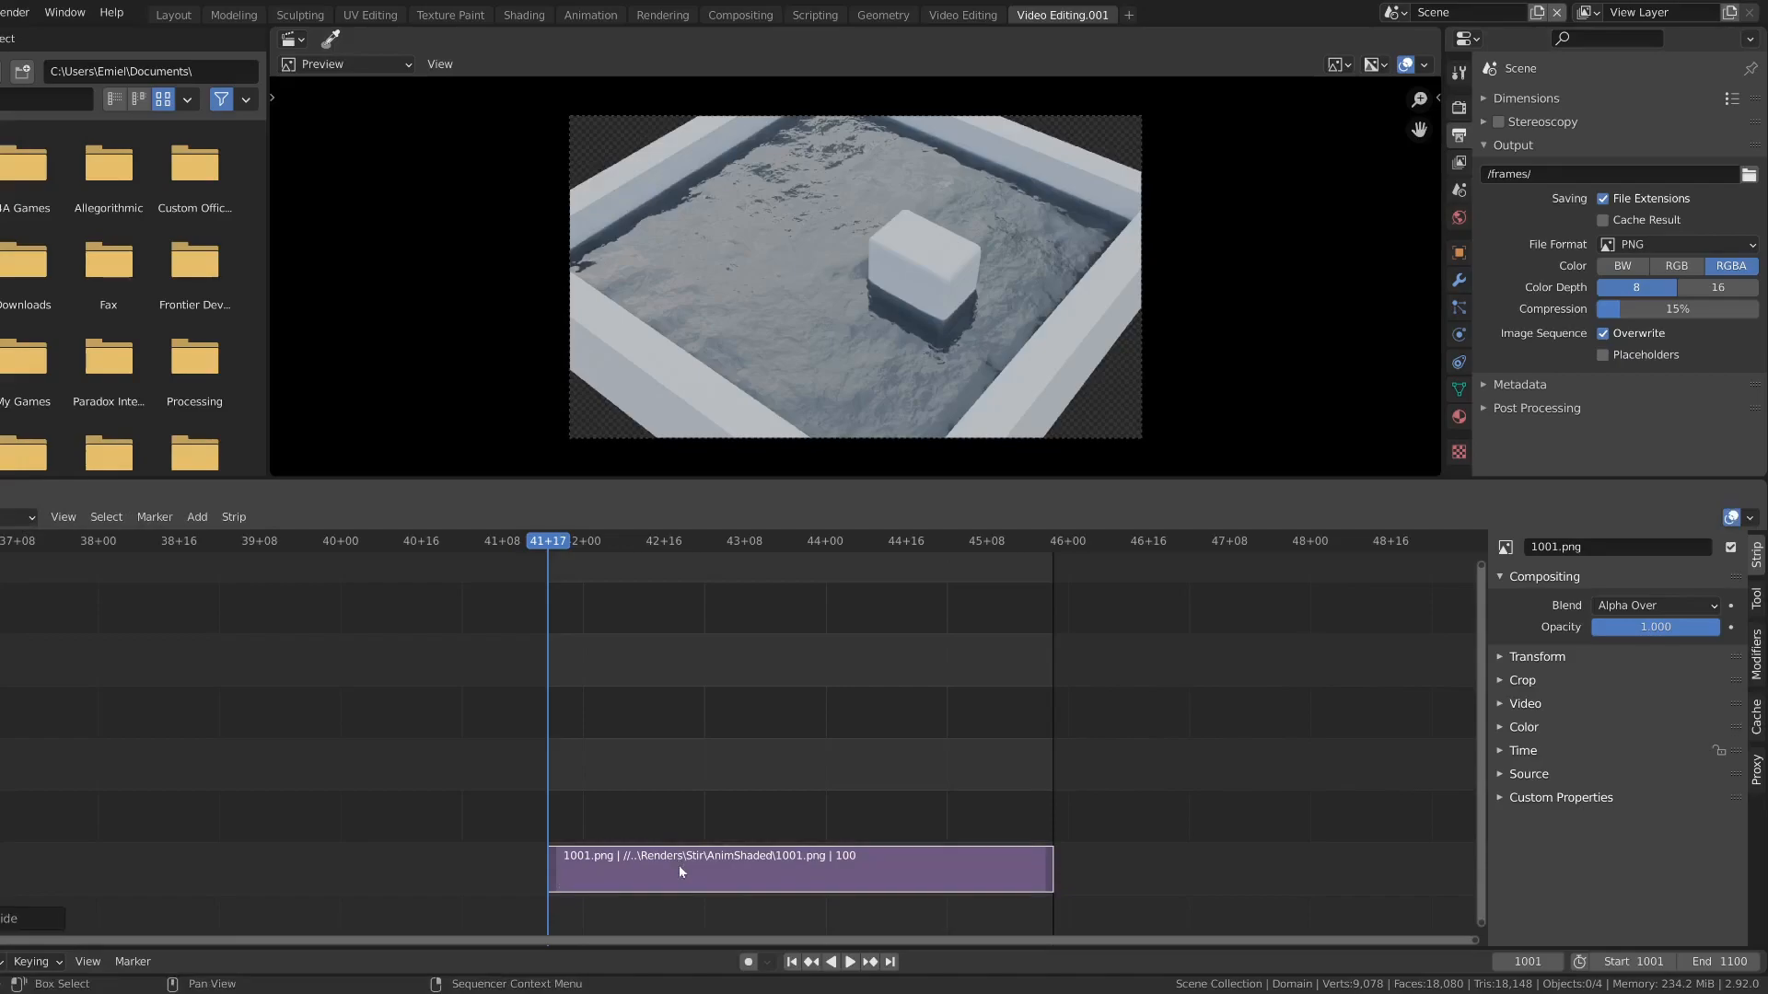
Step: Set output to RGB colour, FFmpeg Video format, MPEG-4 container
left_click(1676, 266)
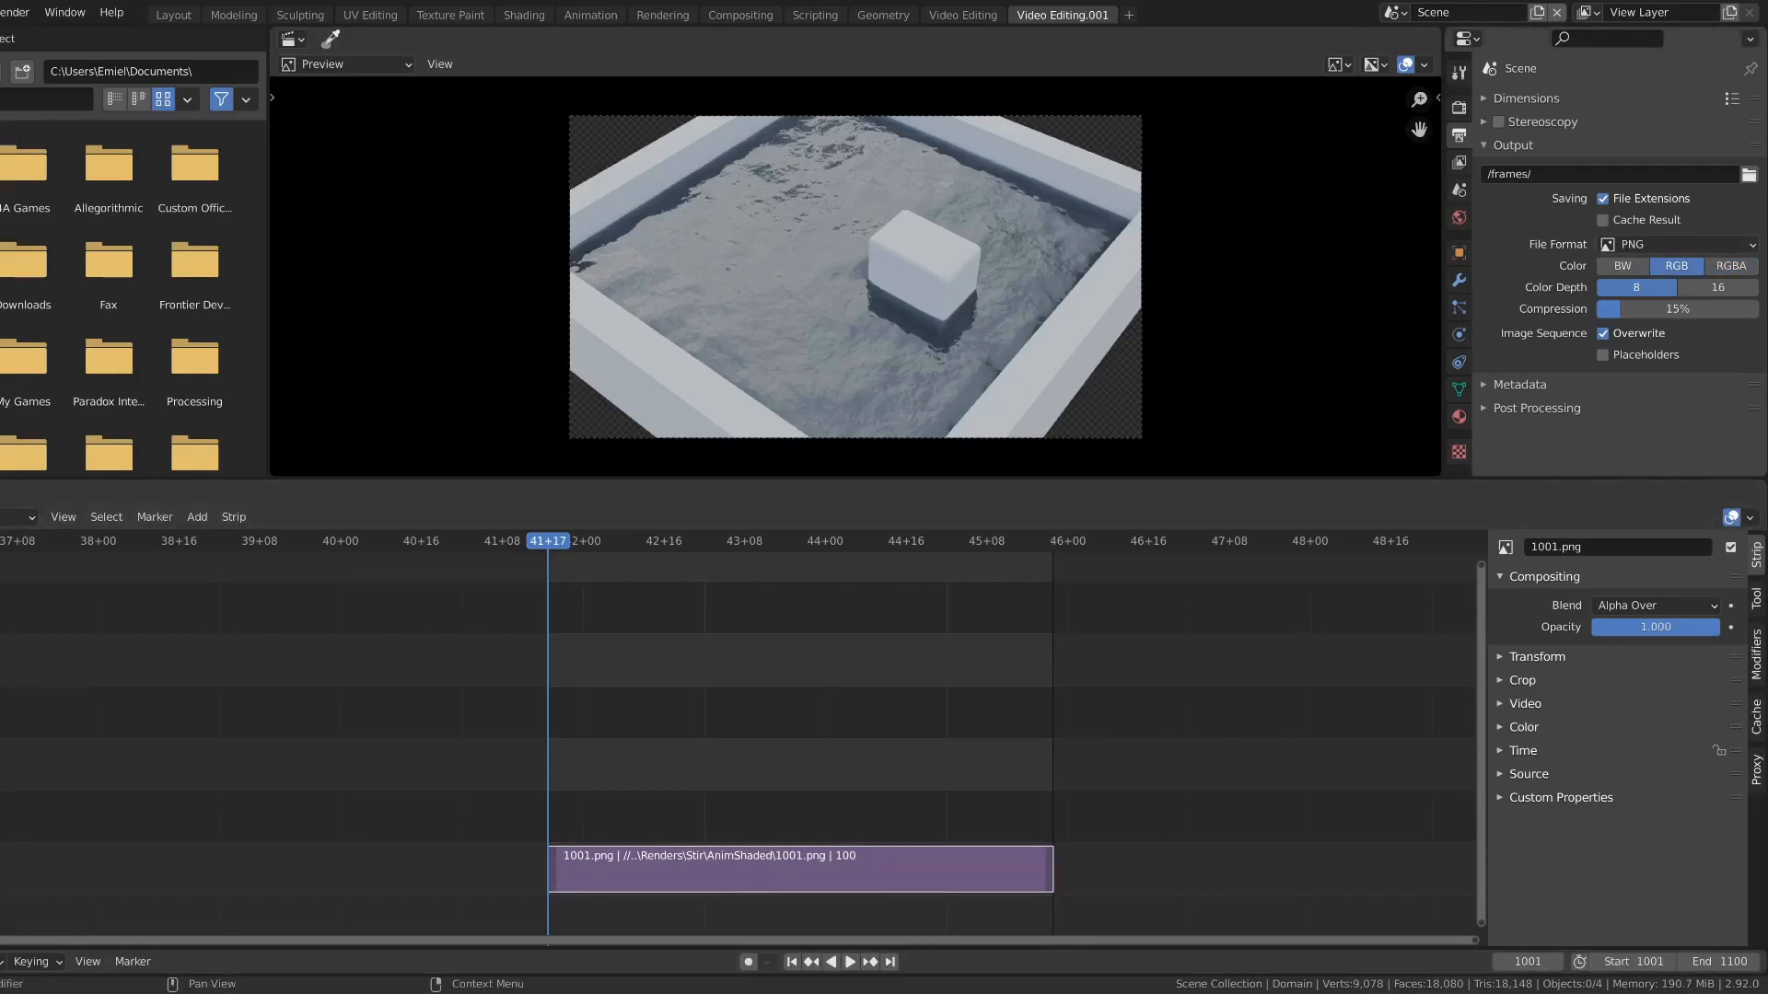
left_click(1679, 244)
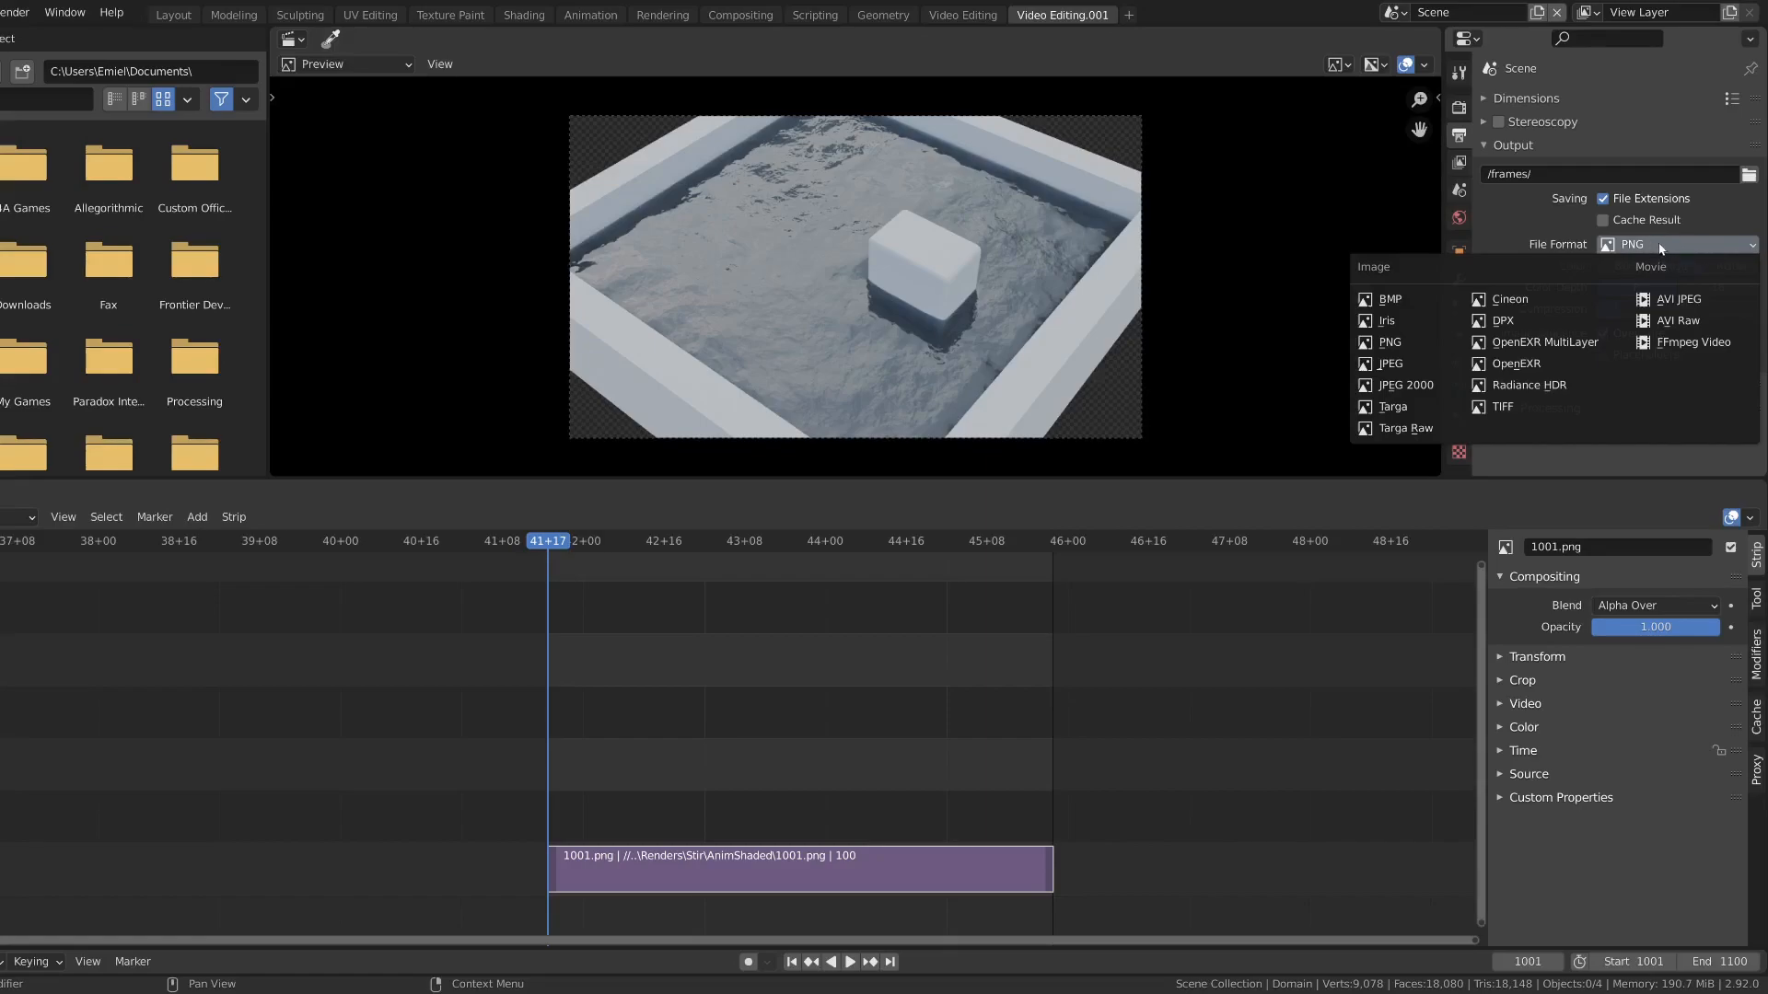
left_click(1693, 342)
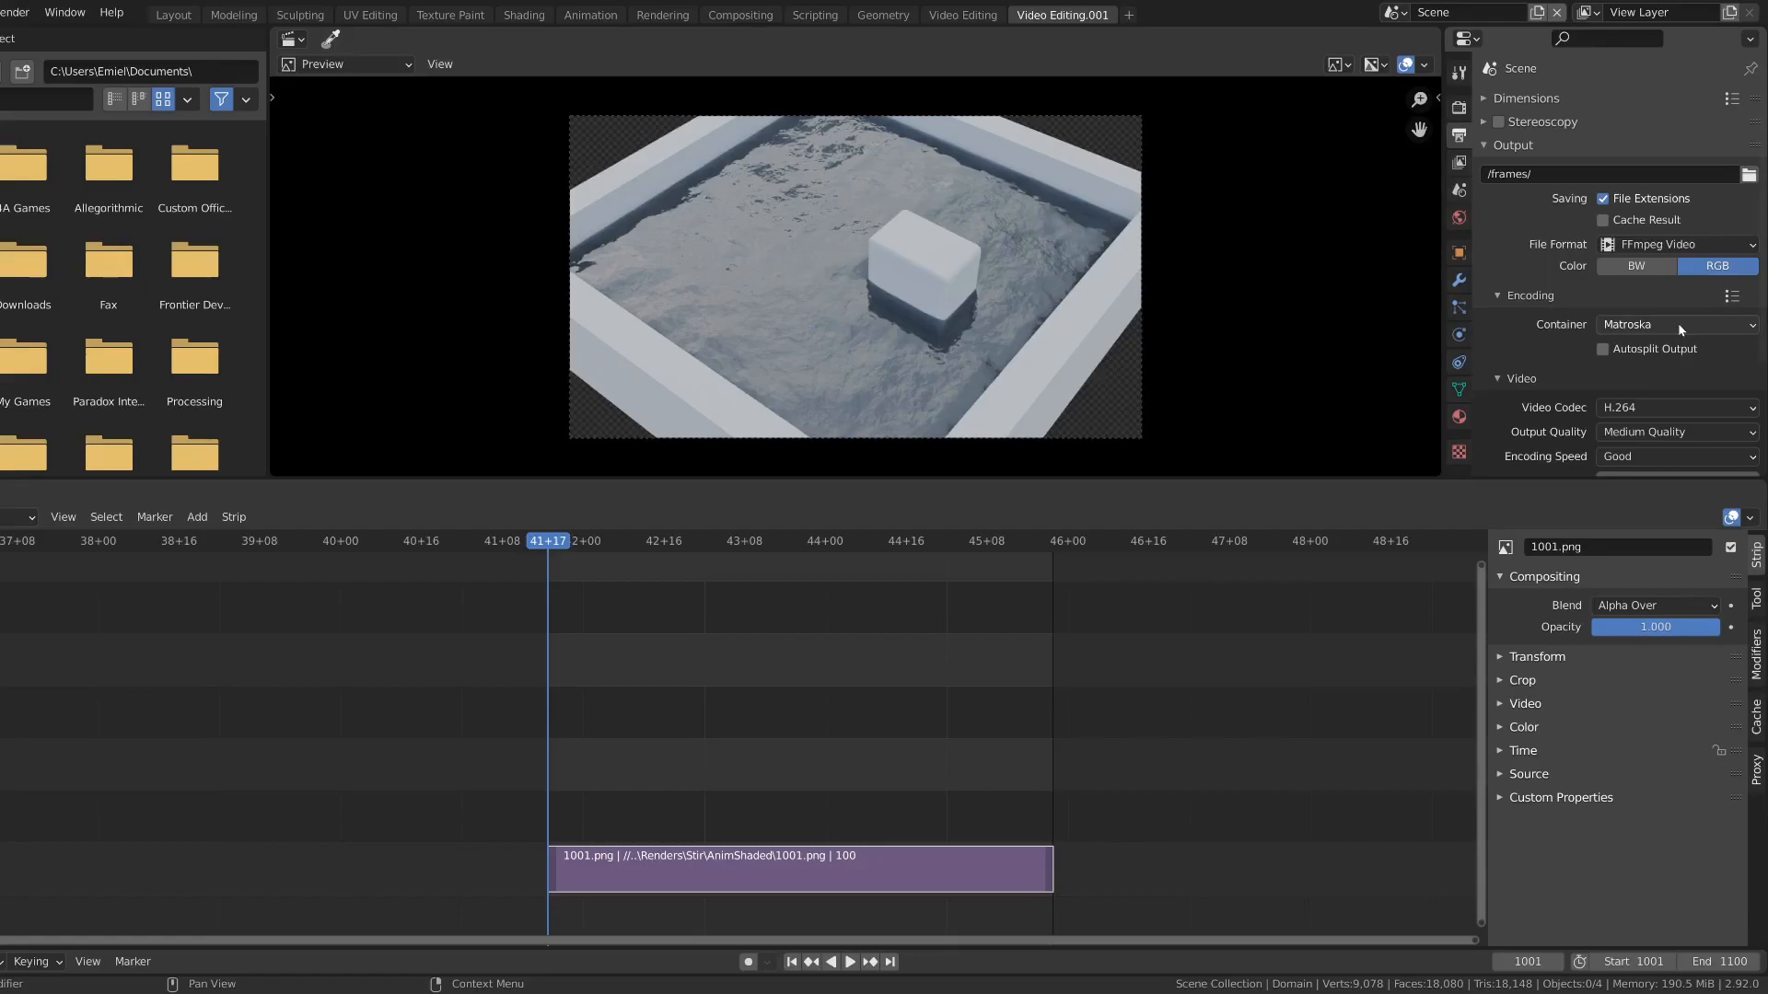
left_click(1677, 325)
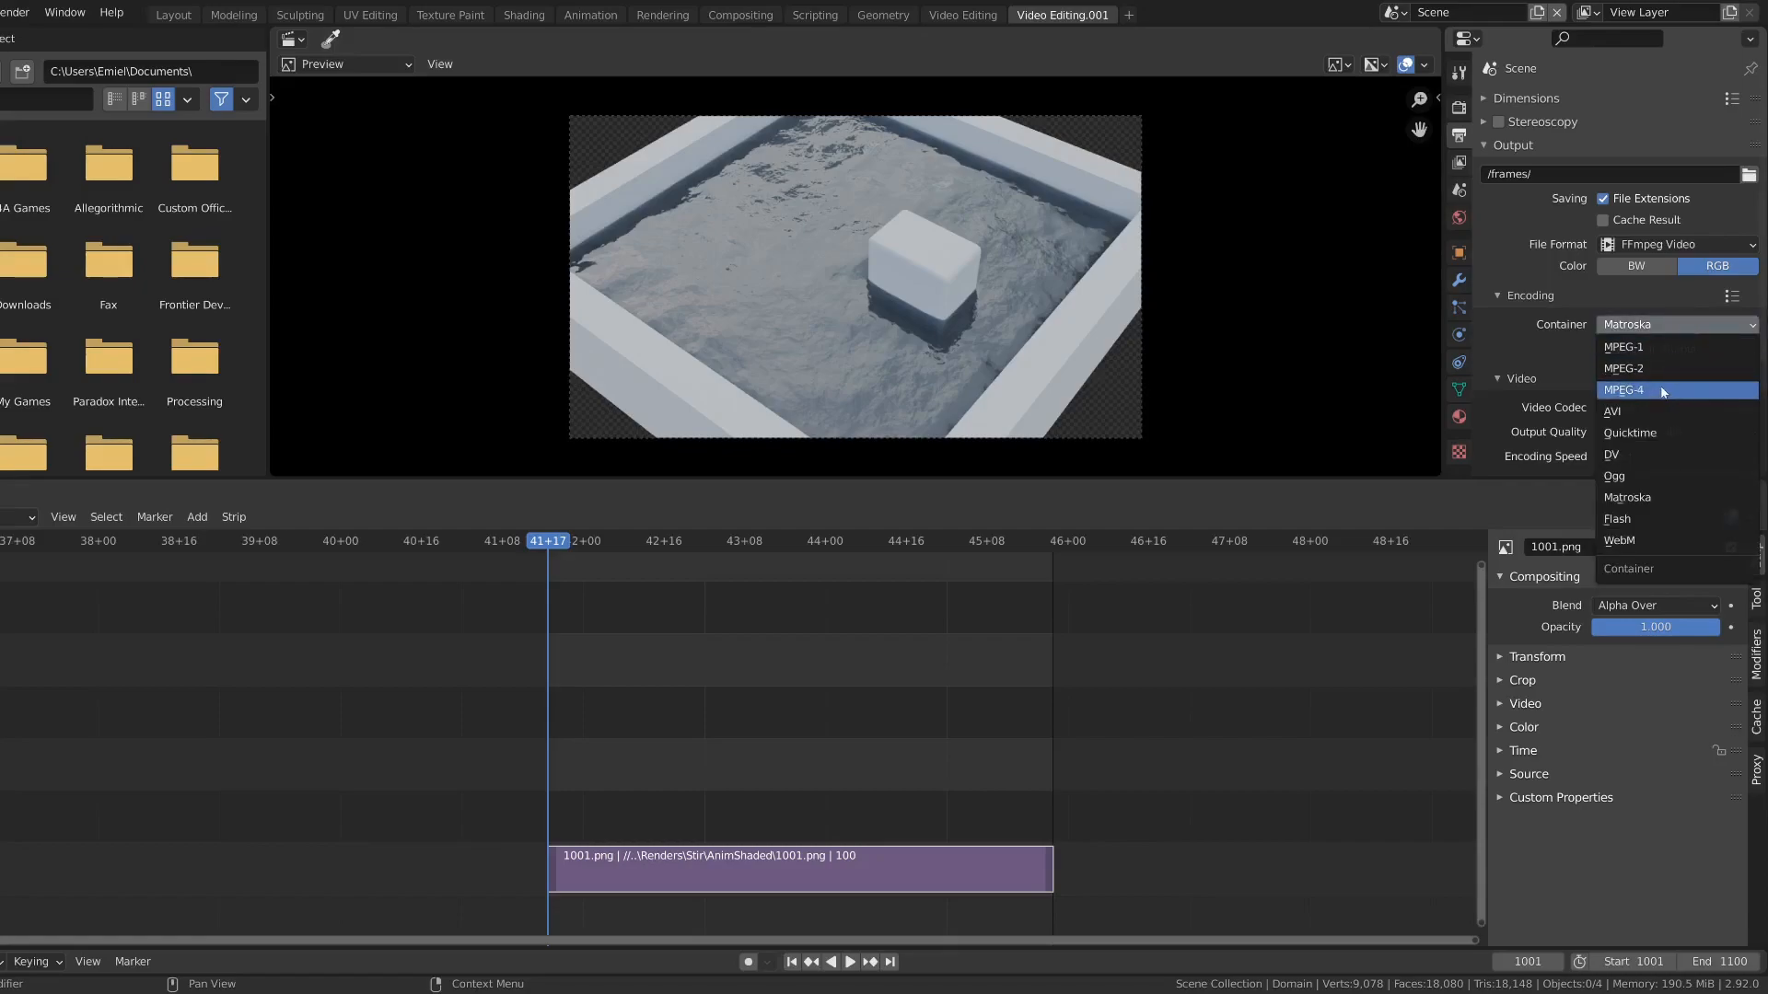
left_click(1623, 389)
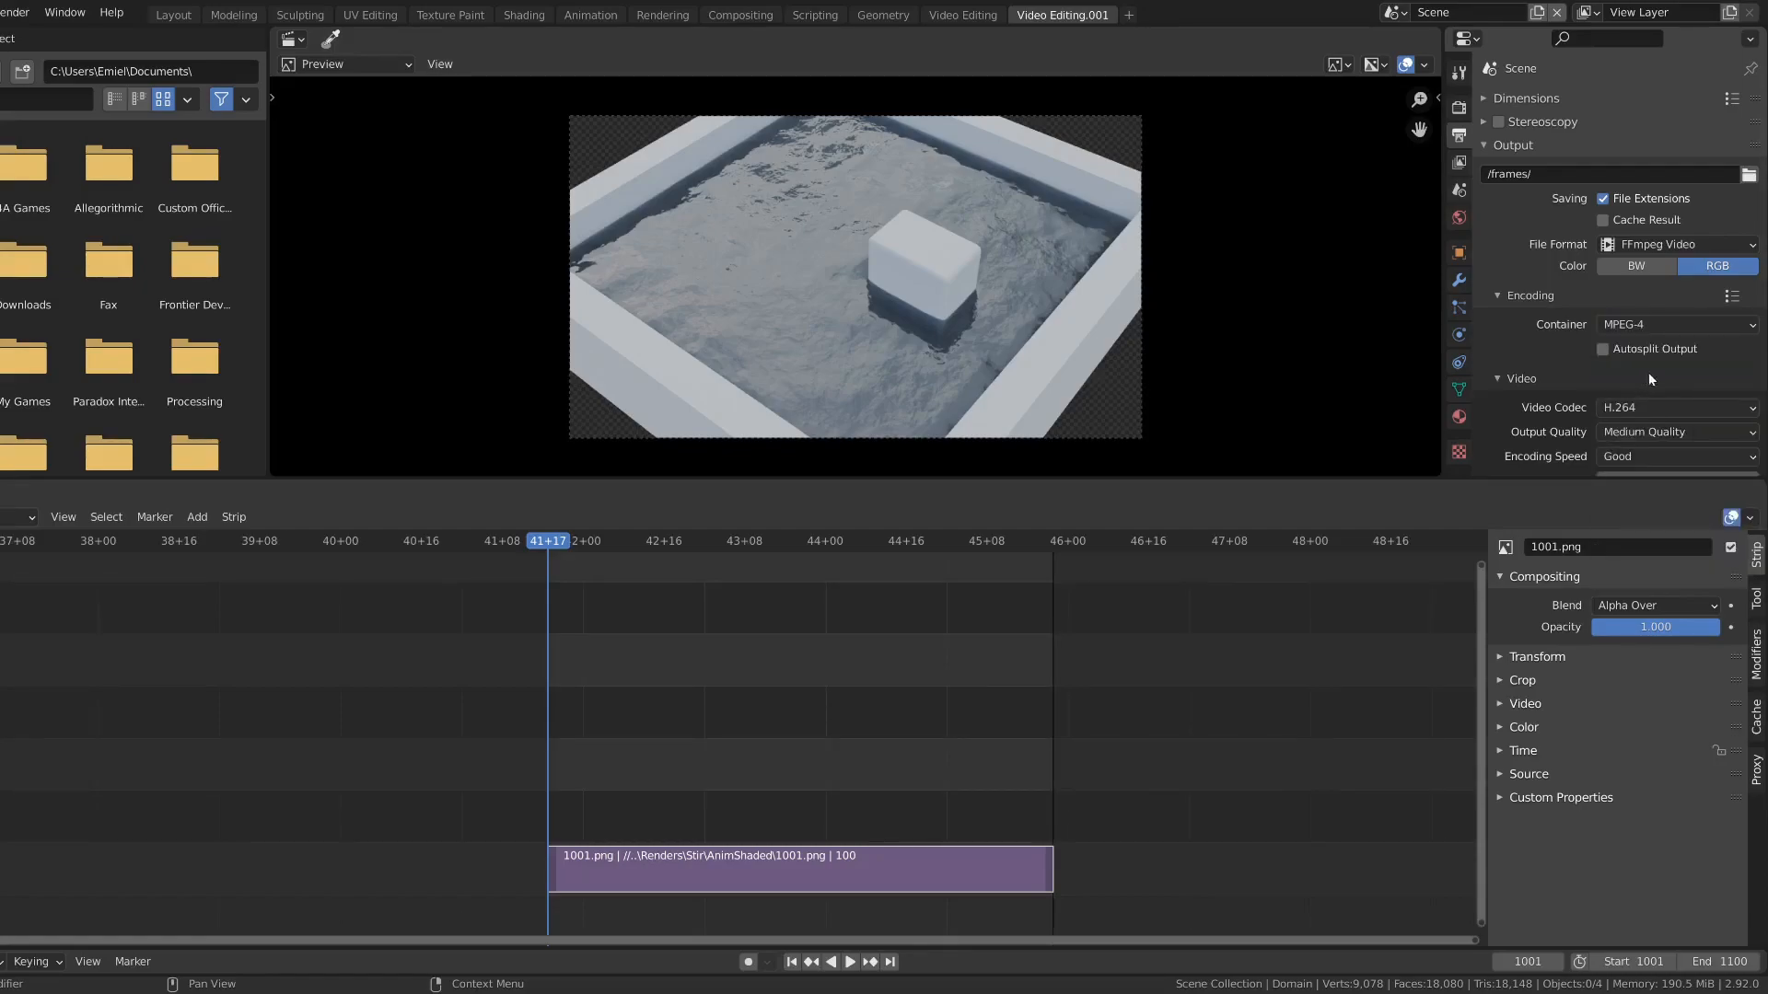